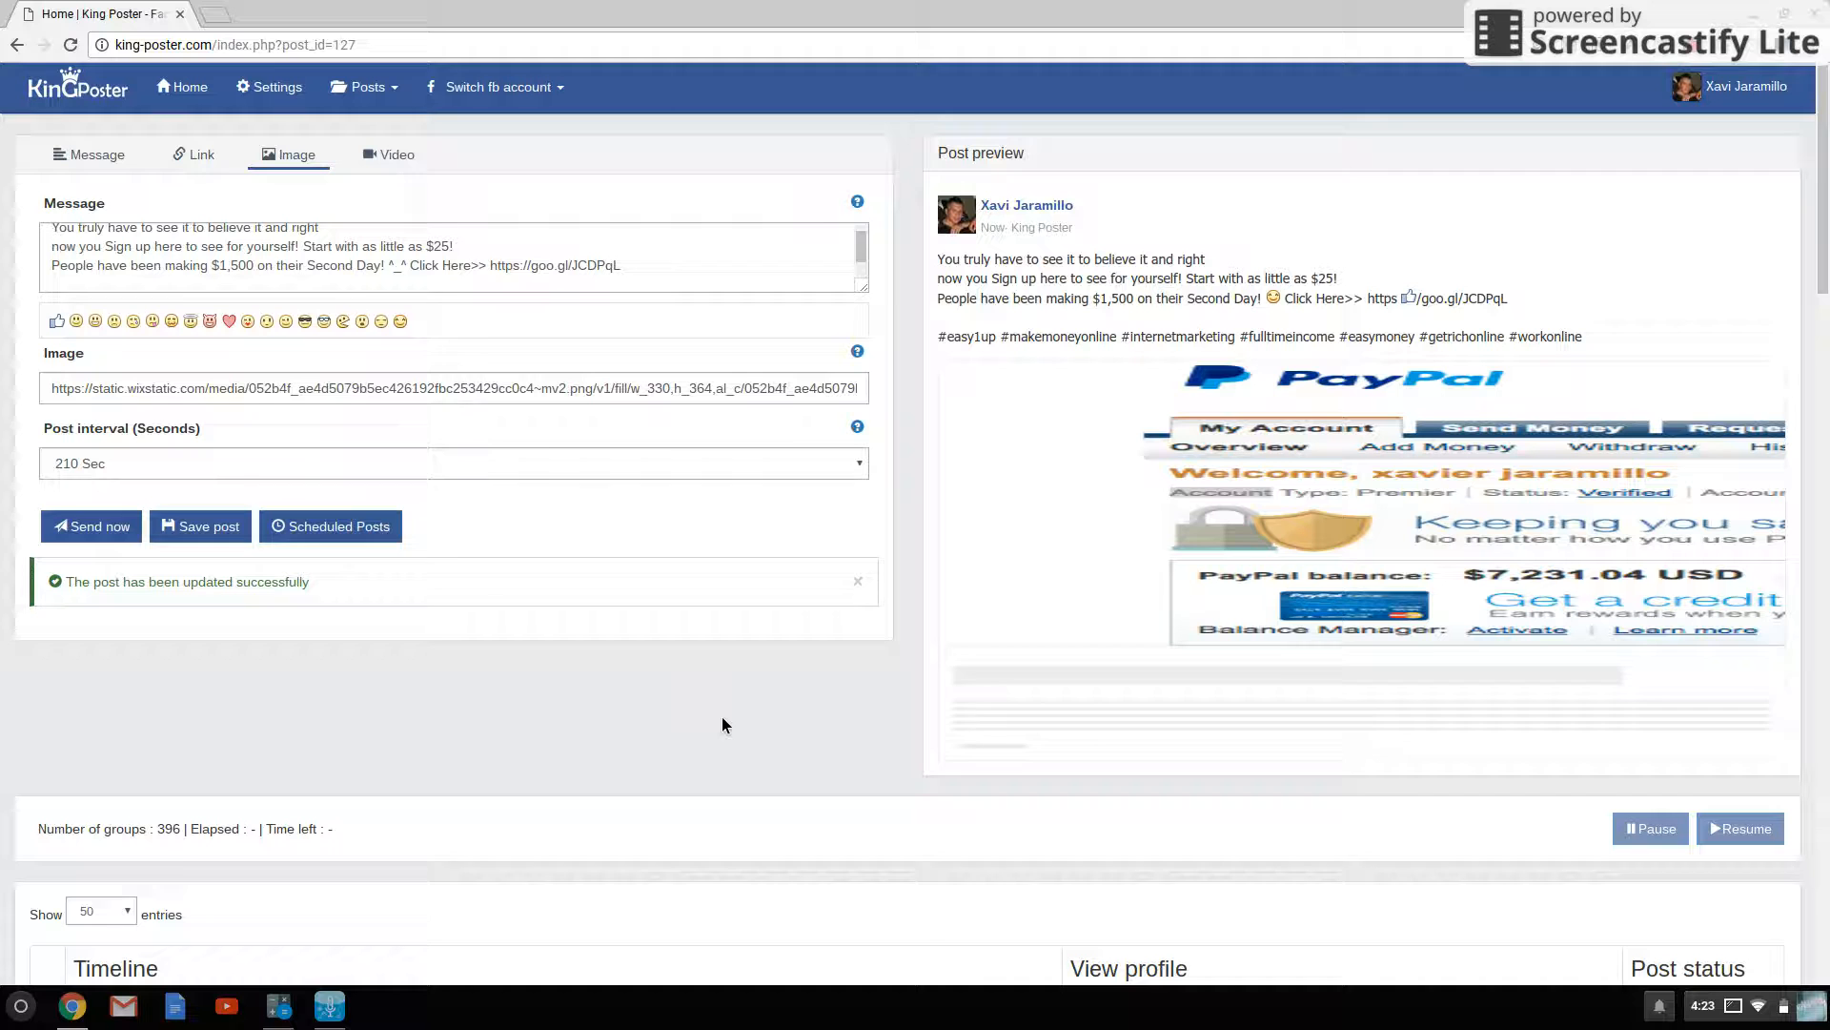
pyautogui.moveTo(909, 525)
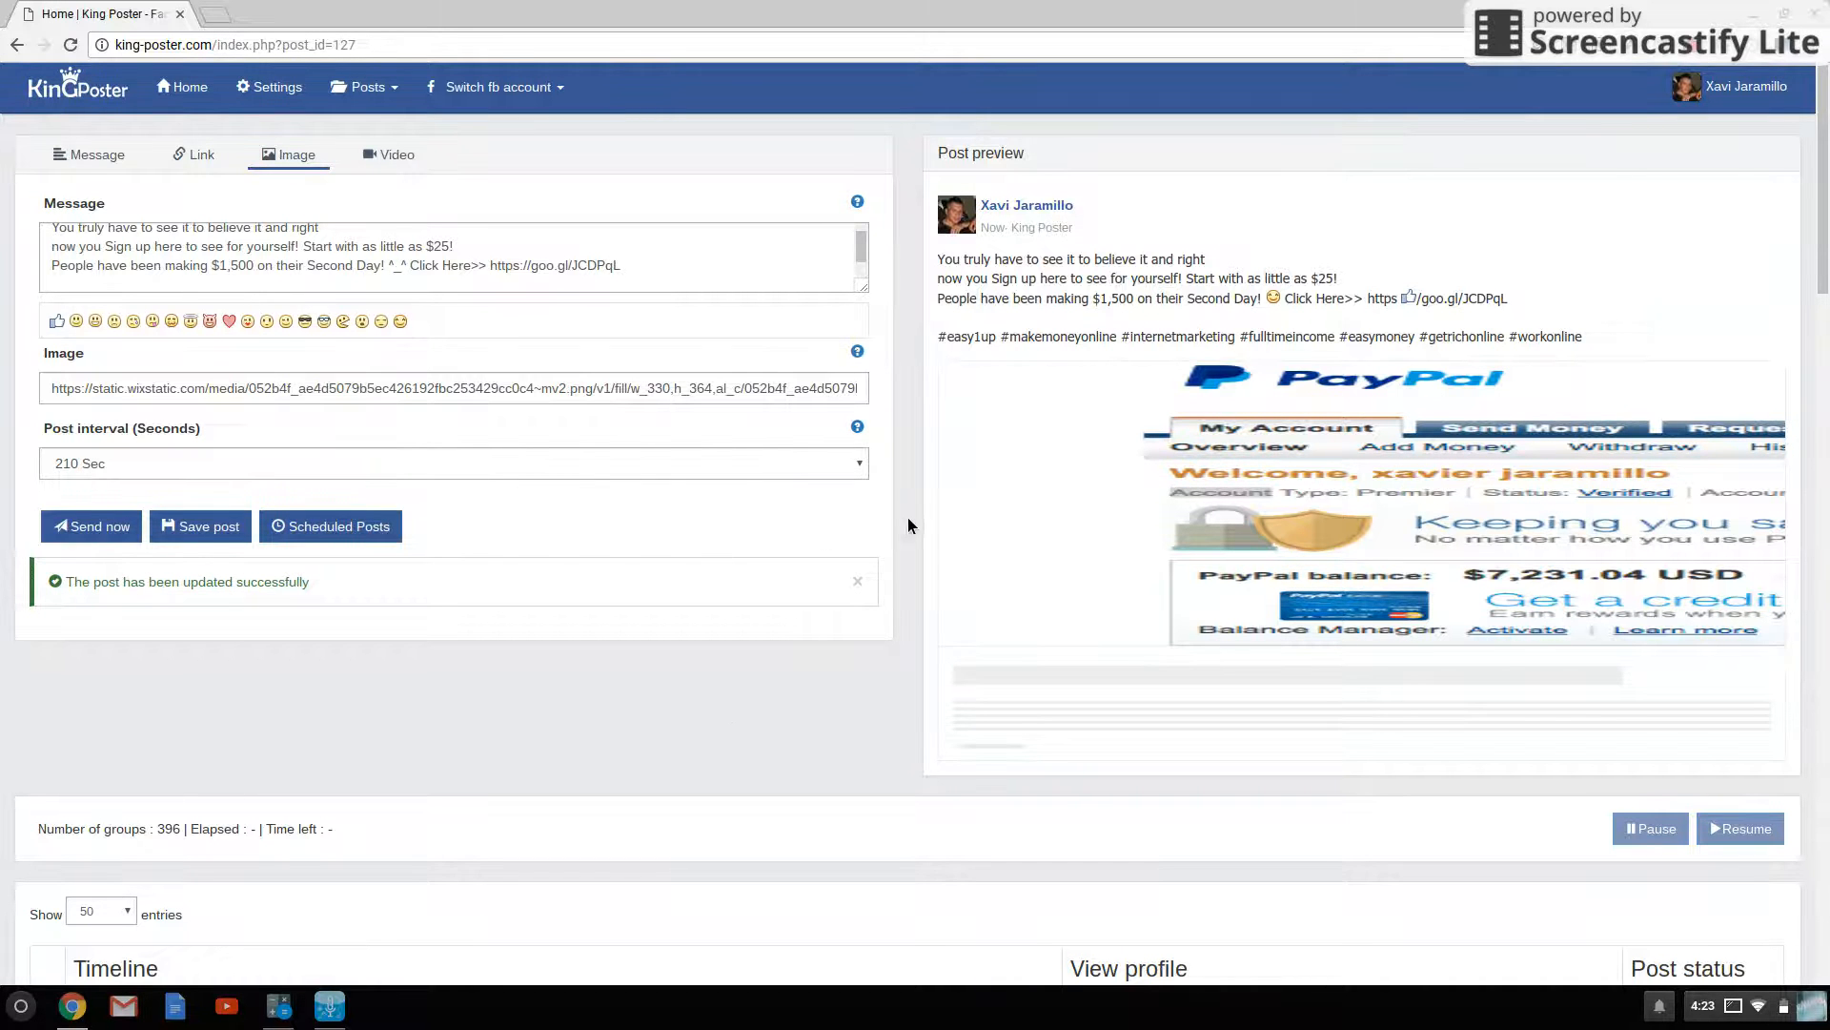
pyautogui.moveTo(708, 529)
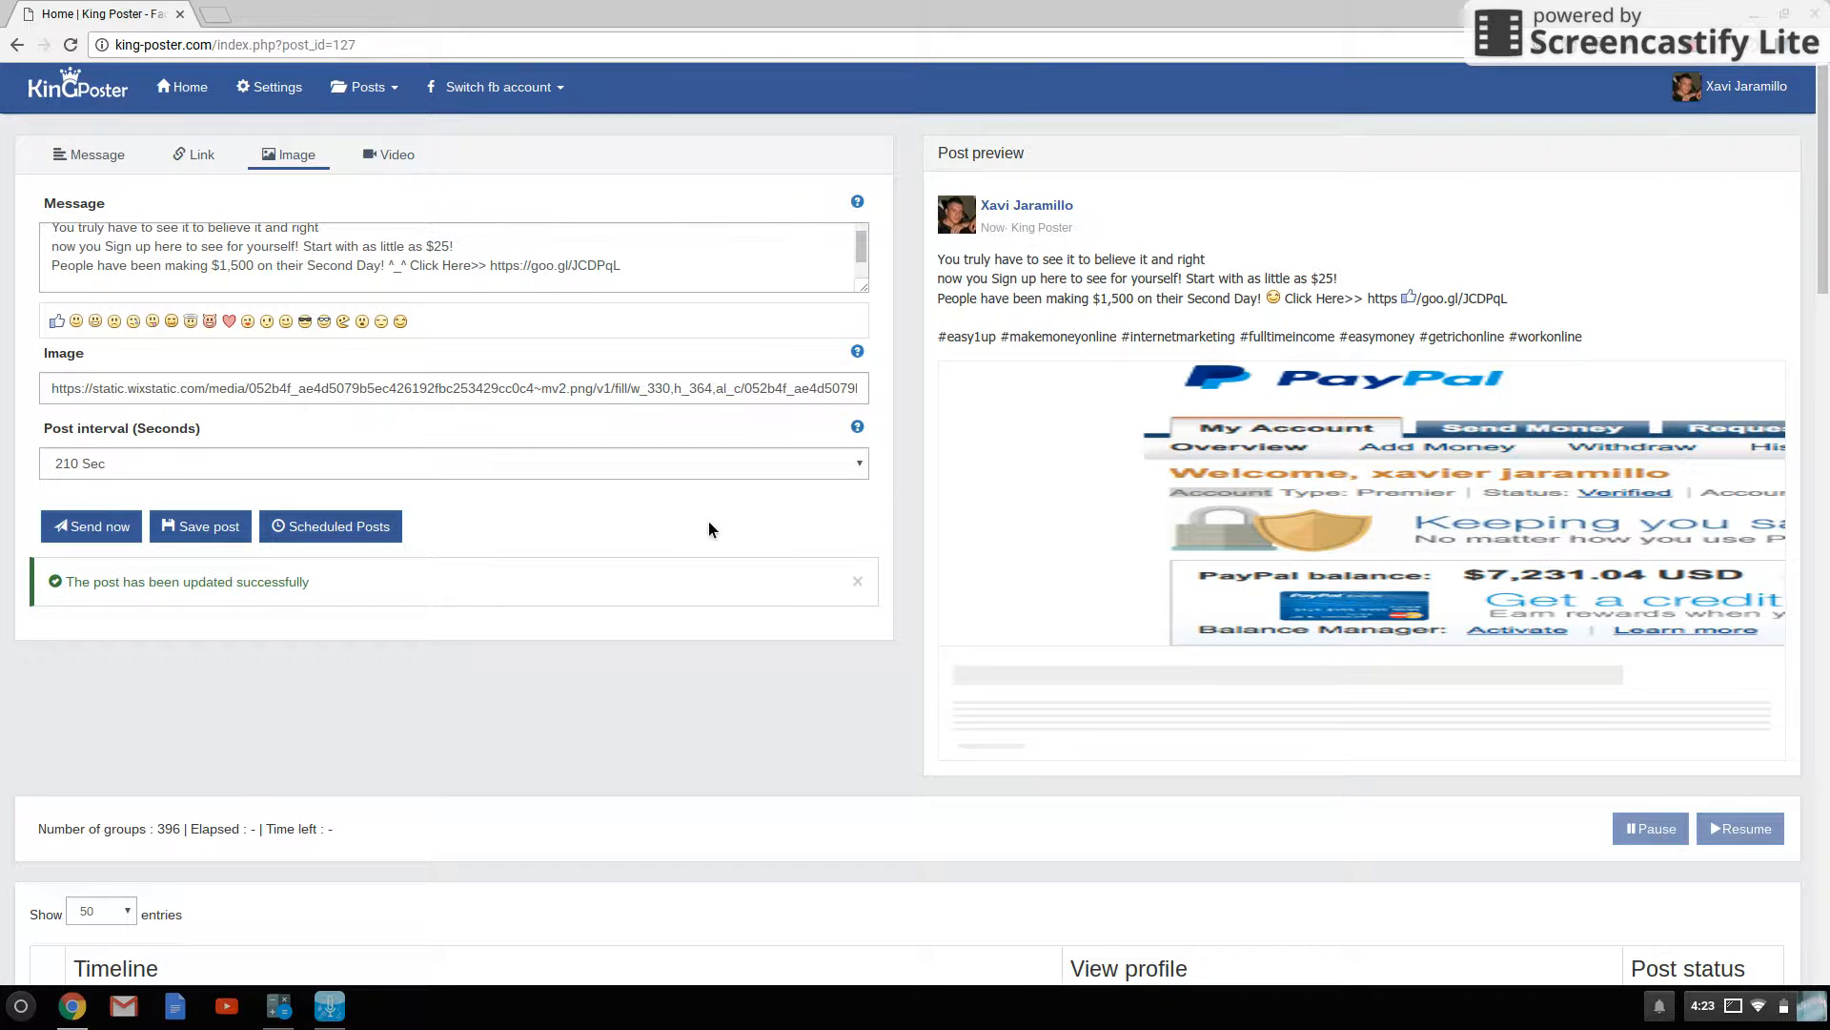
pyautogui.moveTo(738, 147)
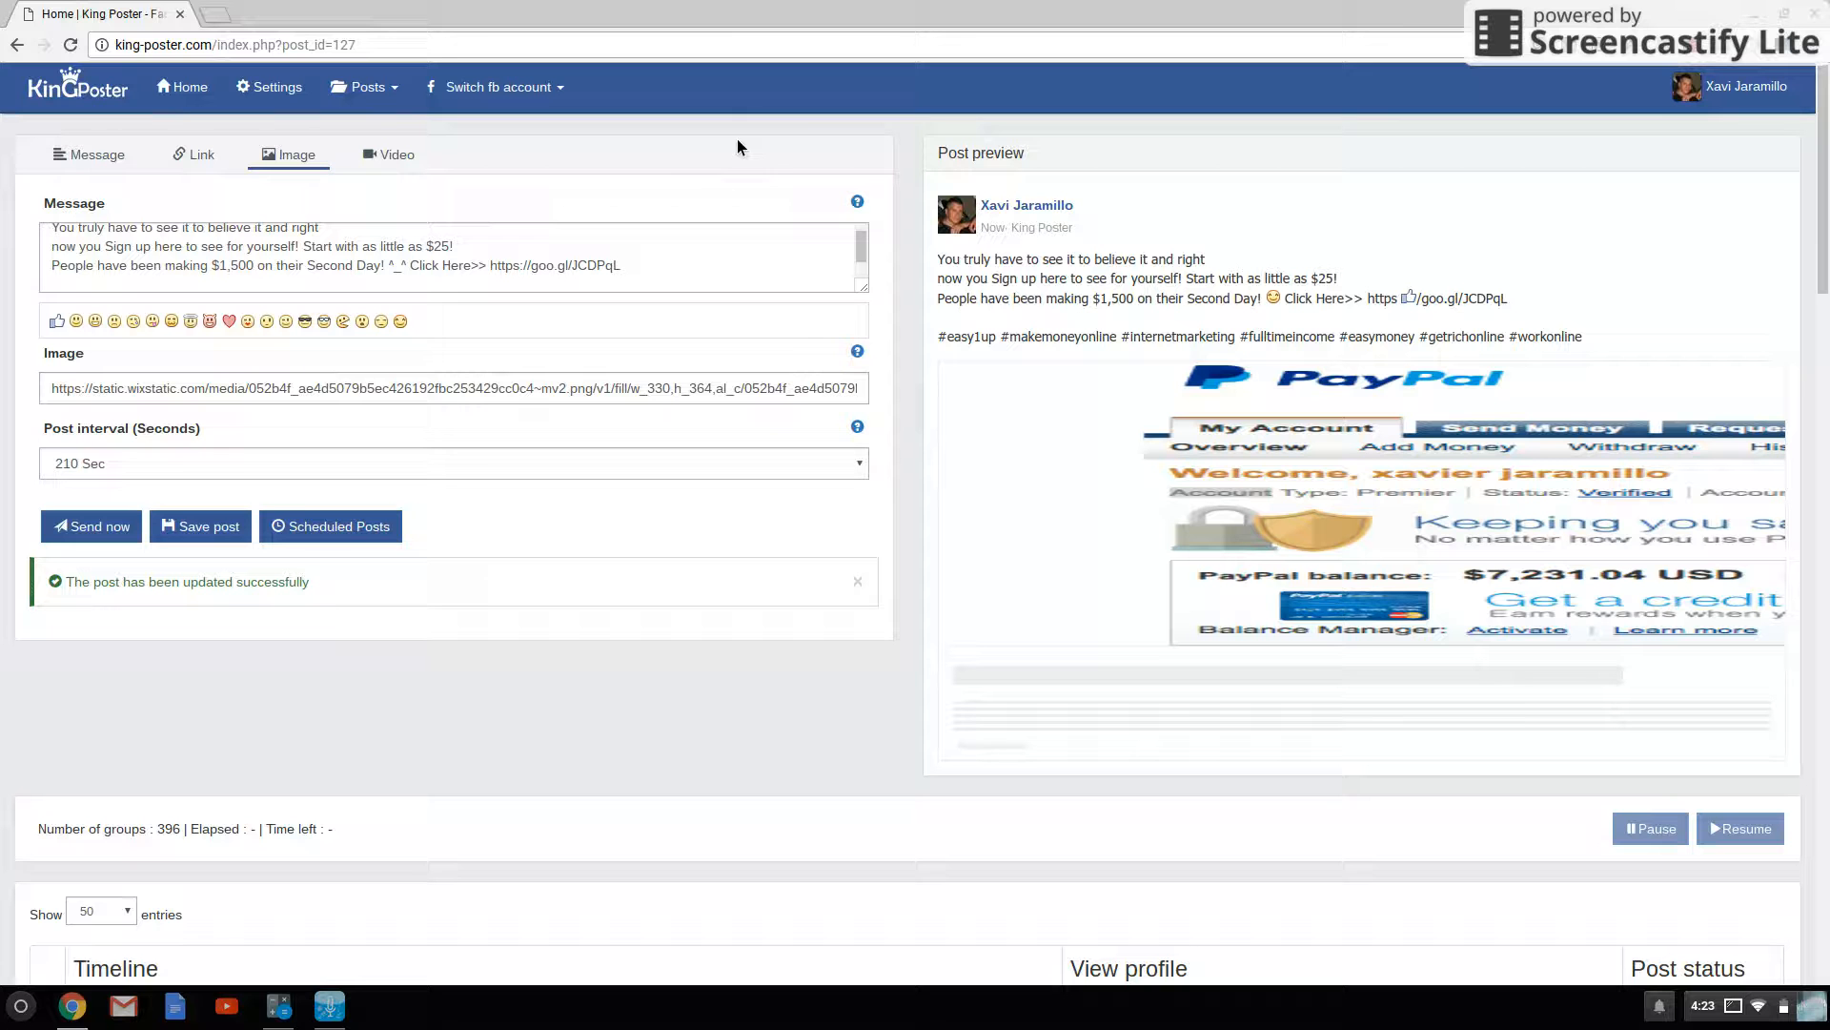
pyautogui.moveTo(661, 183)
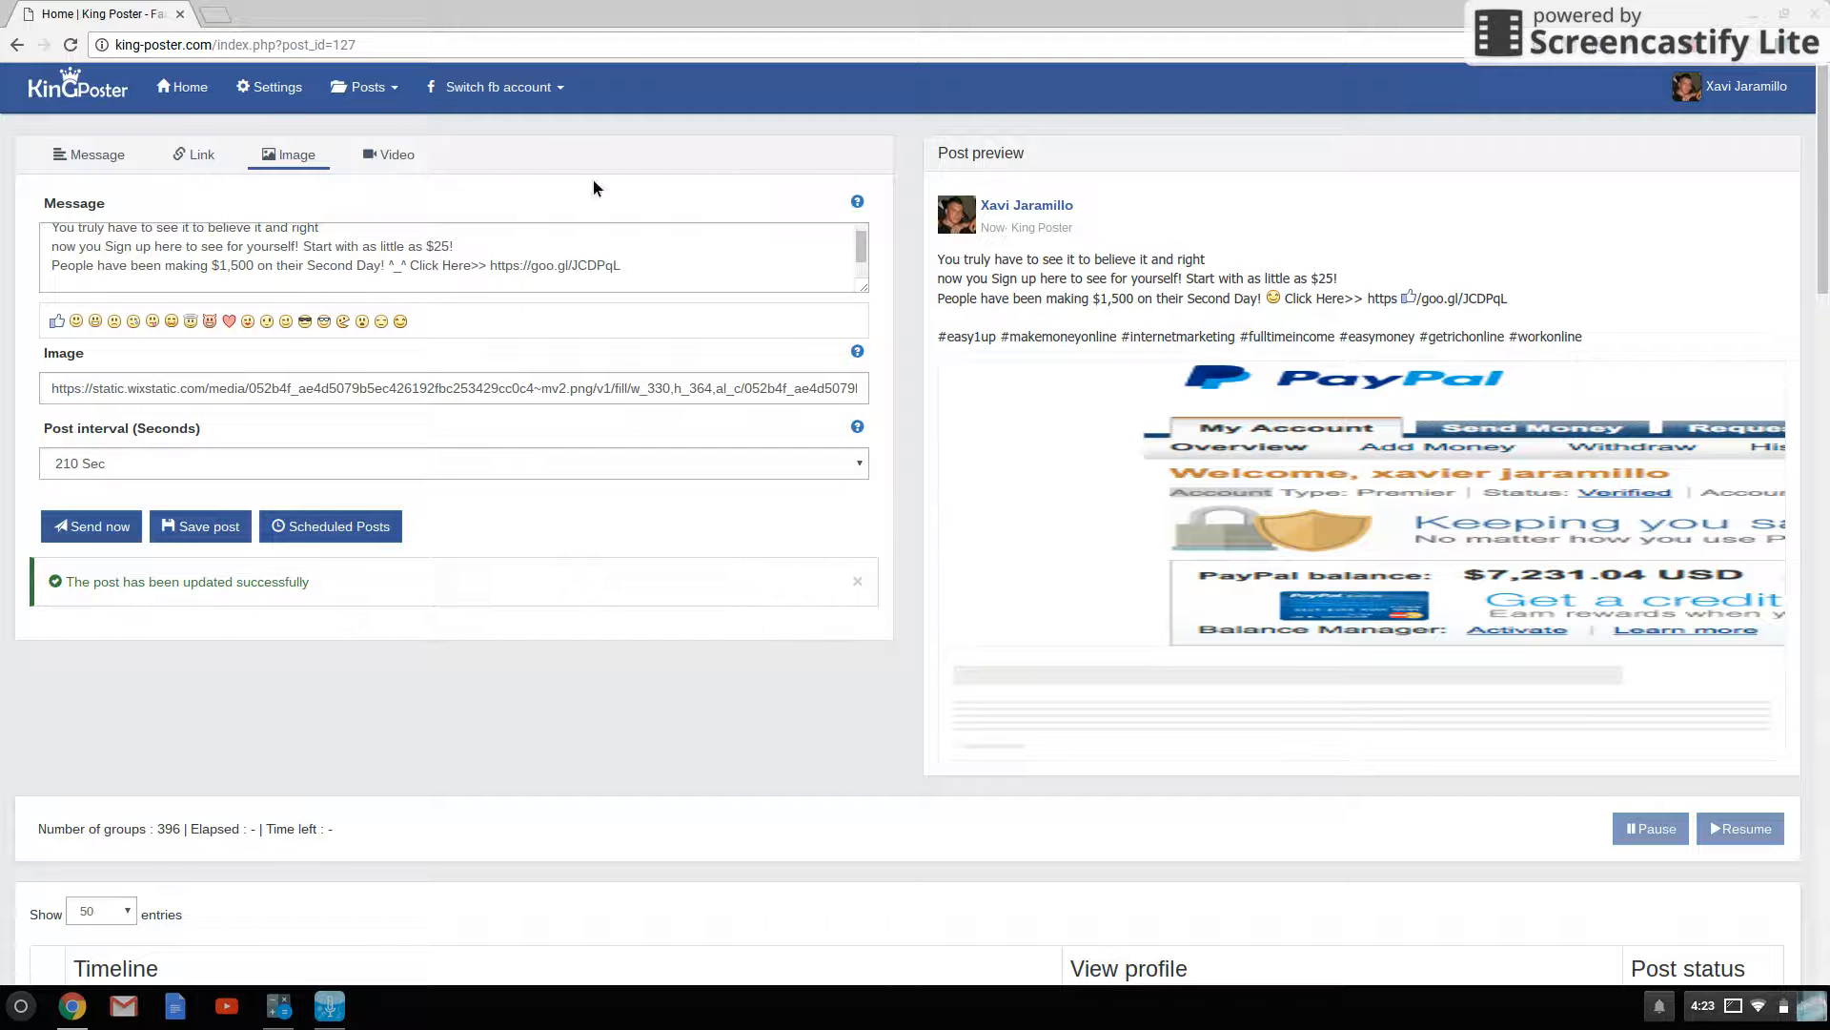
# - Show the saved posts list with the nine posts, Easy1up image post first
pyautogui.click(365, 87)
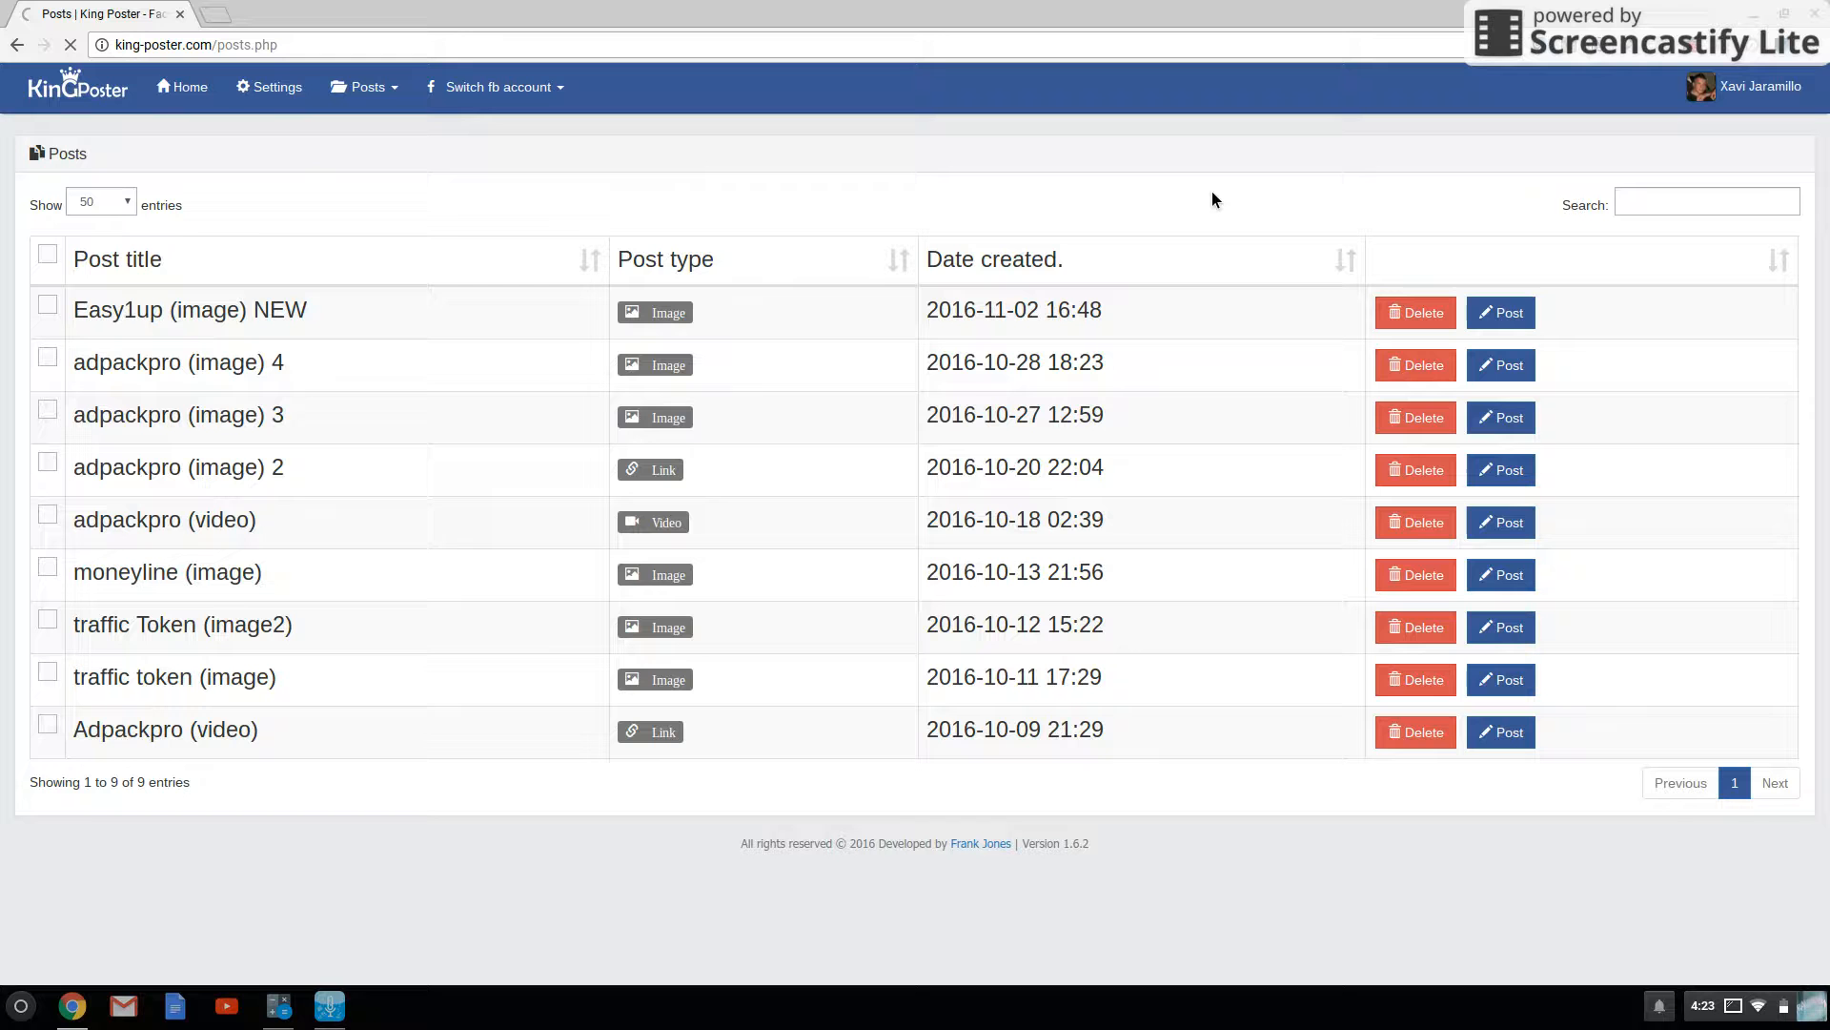
pyautogui.moveTo(1487, 203)
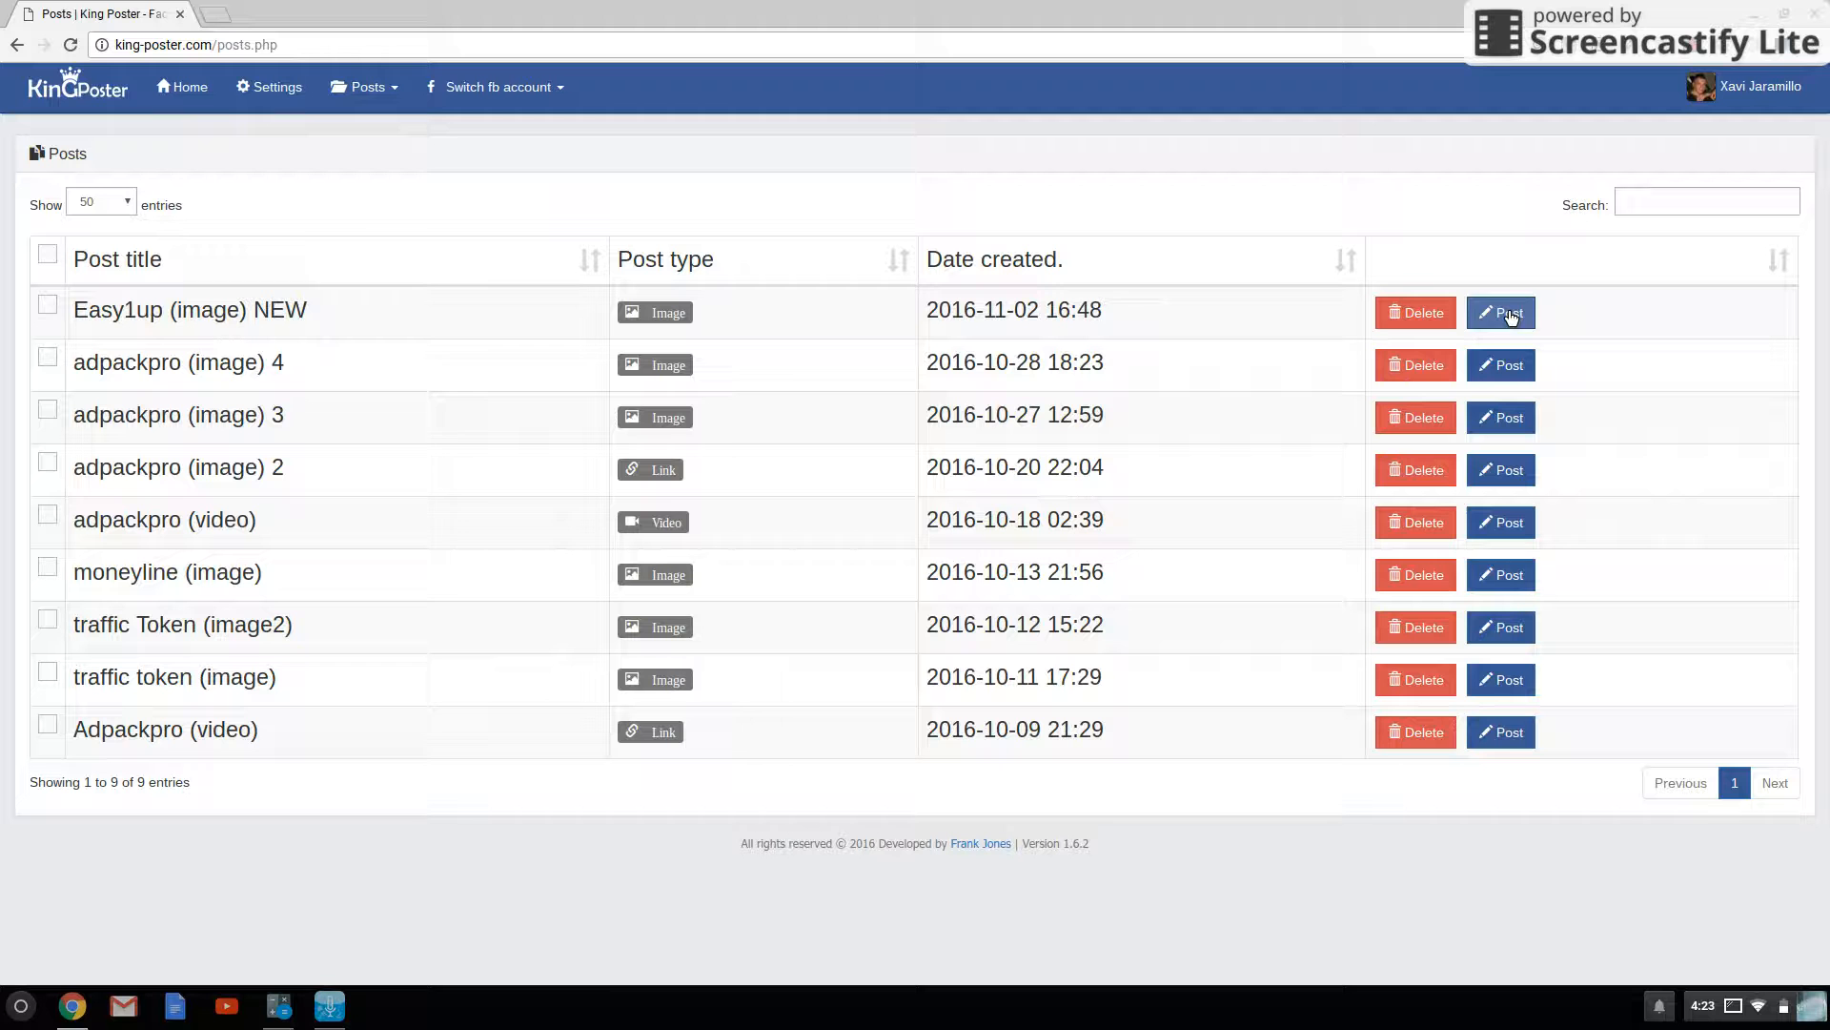
# - Load the Easy1up (image) NEW post into the posting page with its preview and group list
pyautogui.click(1500, 313)
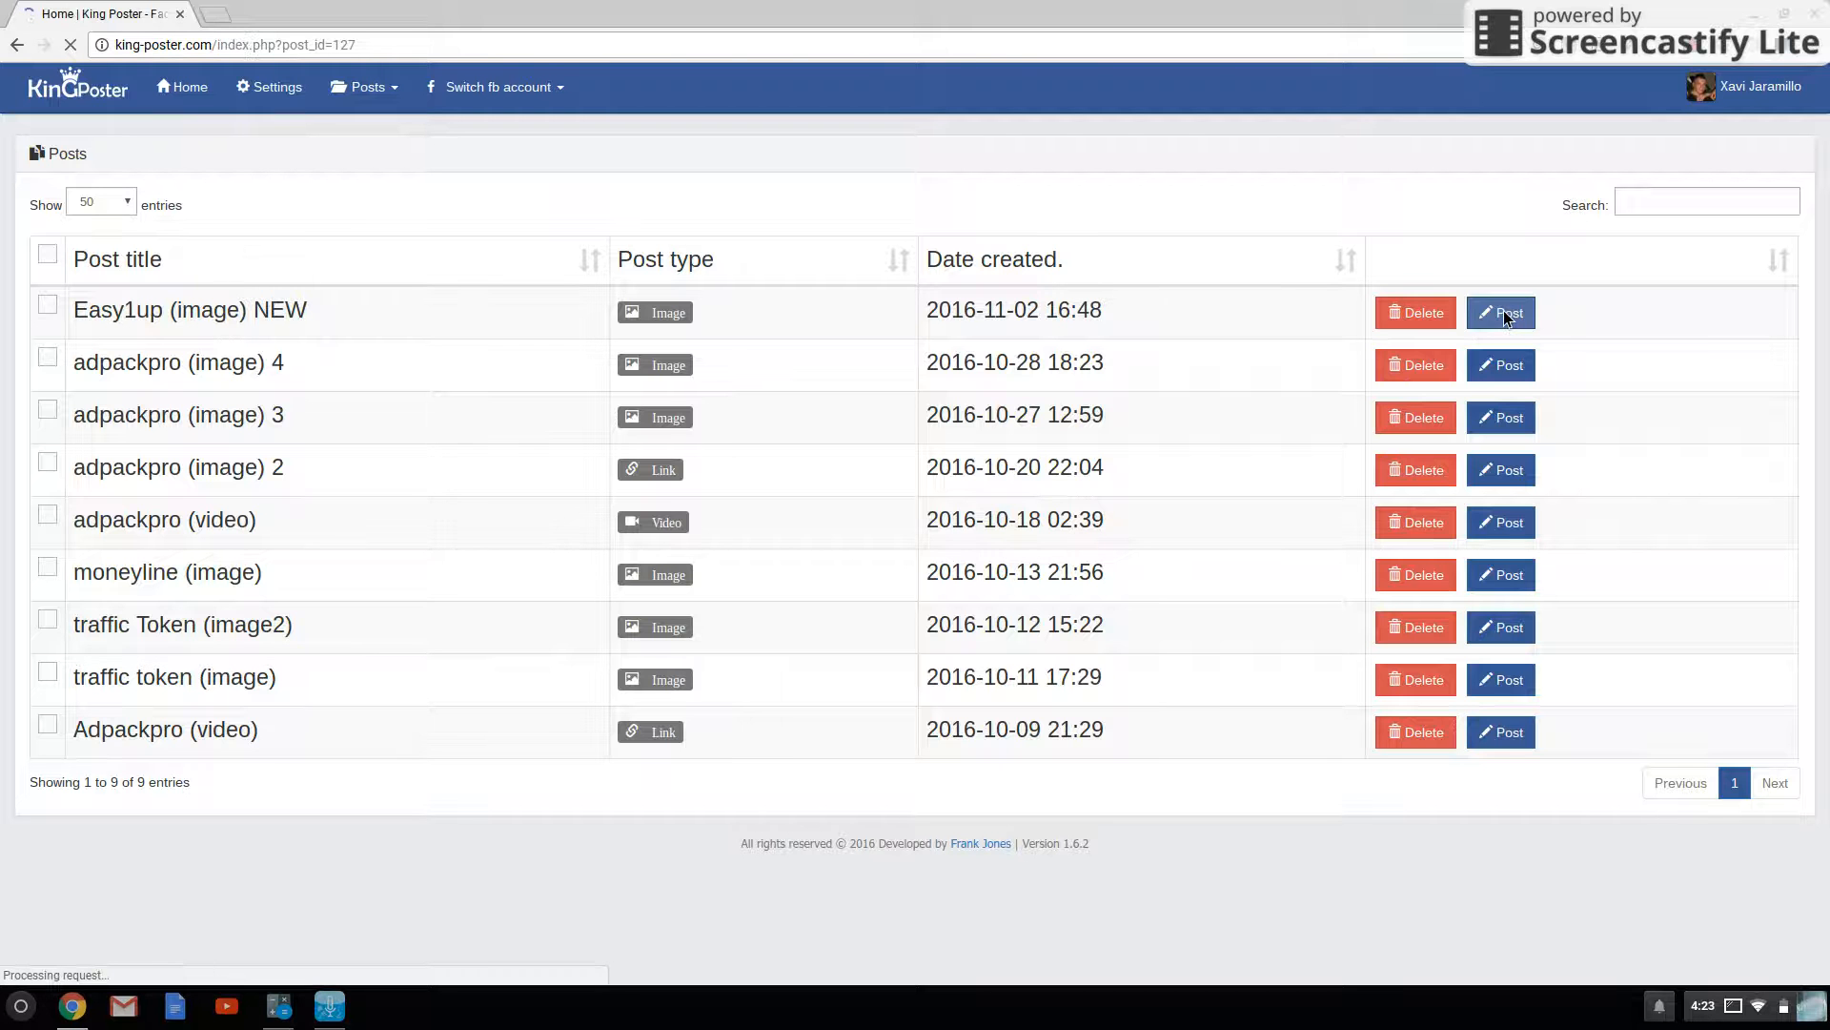
pyautogui.click(1500, 312)
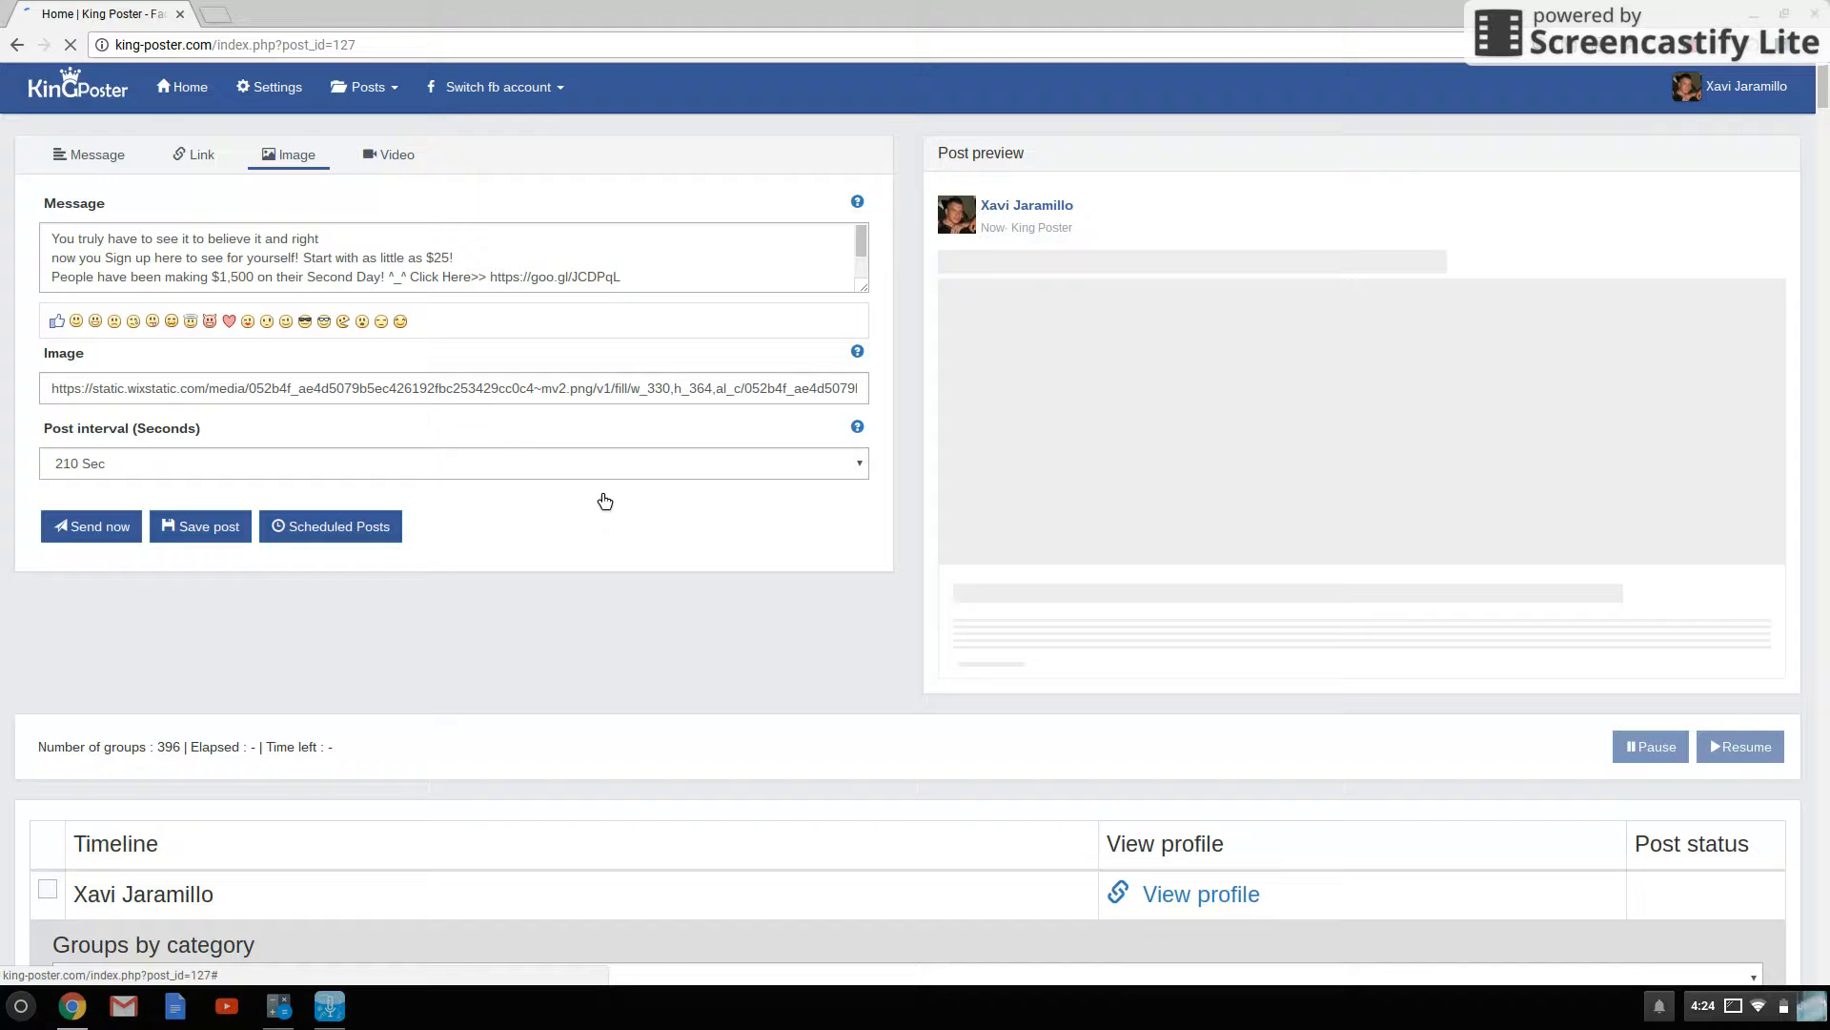
pyautogui.moveTo(563, 420)
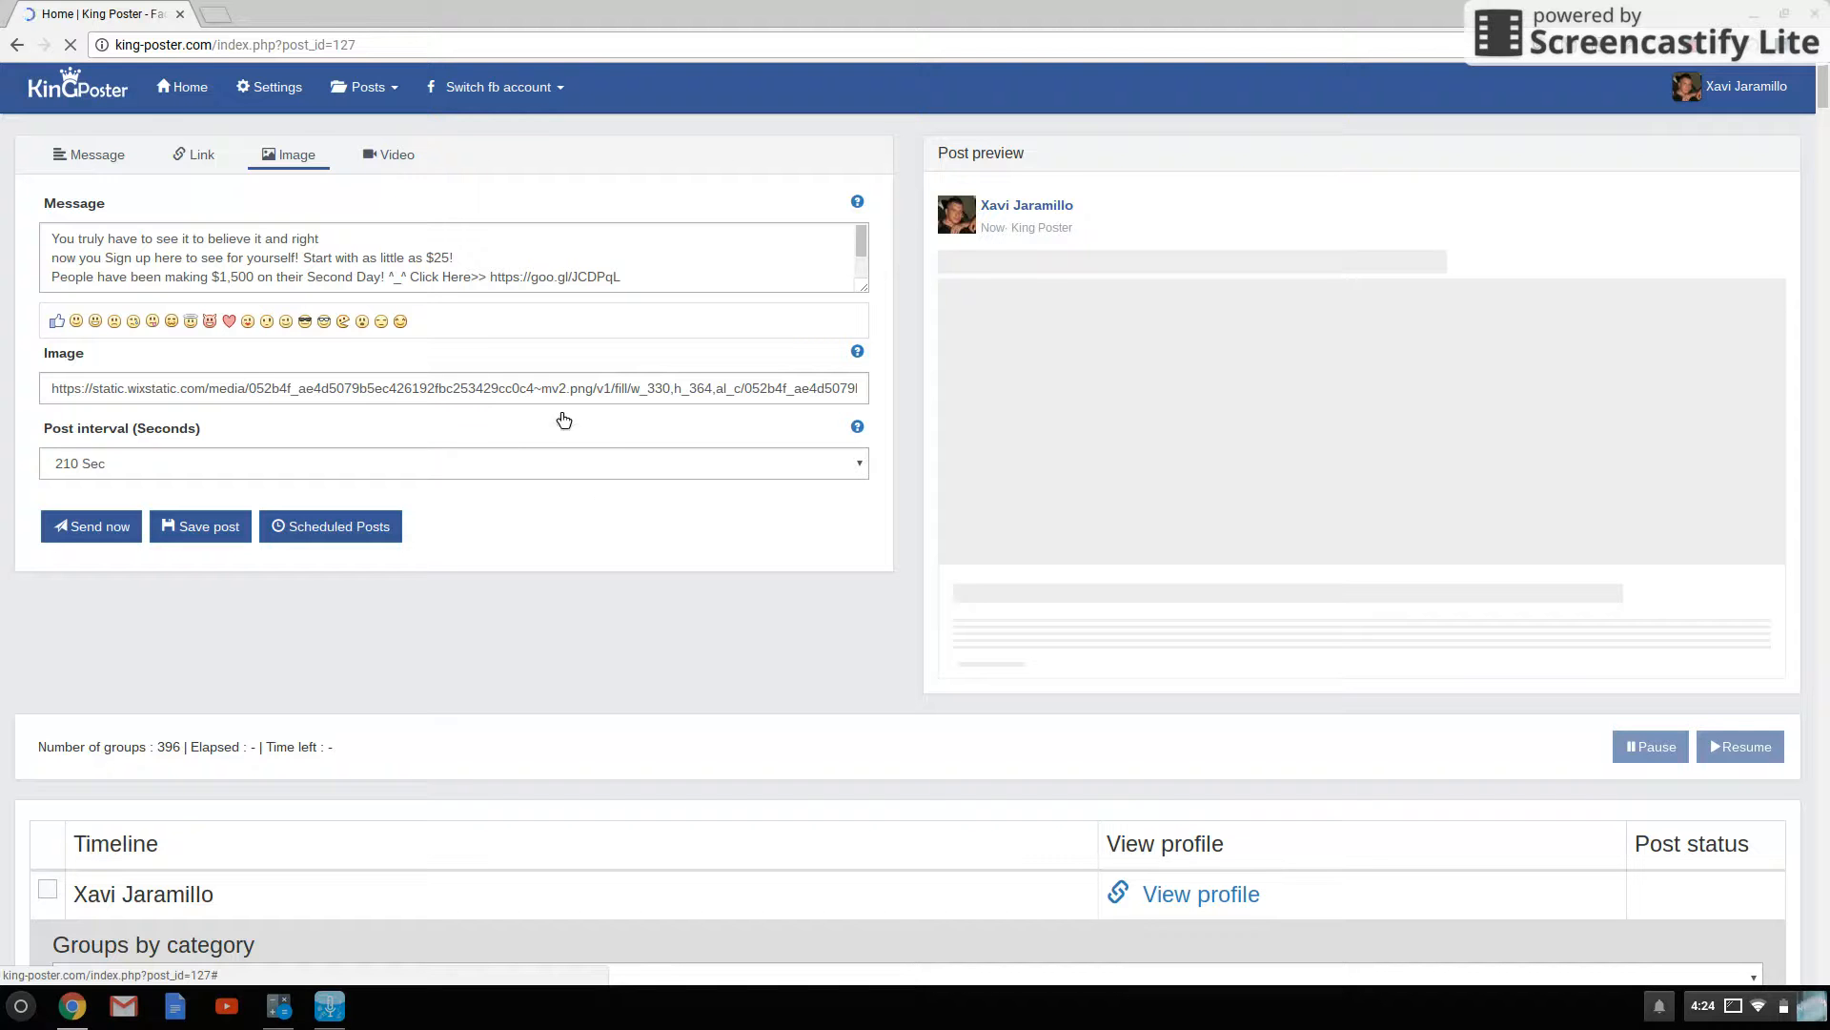
pyautogui.moveTo(697, 594)
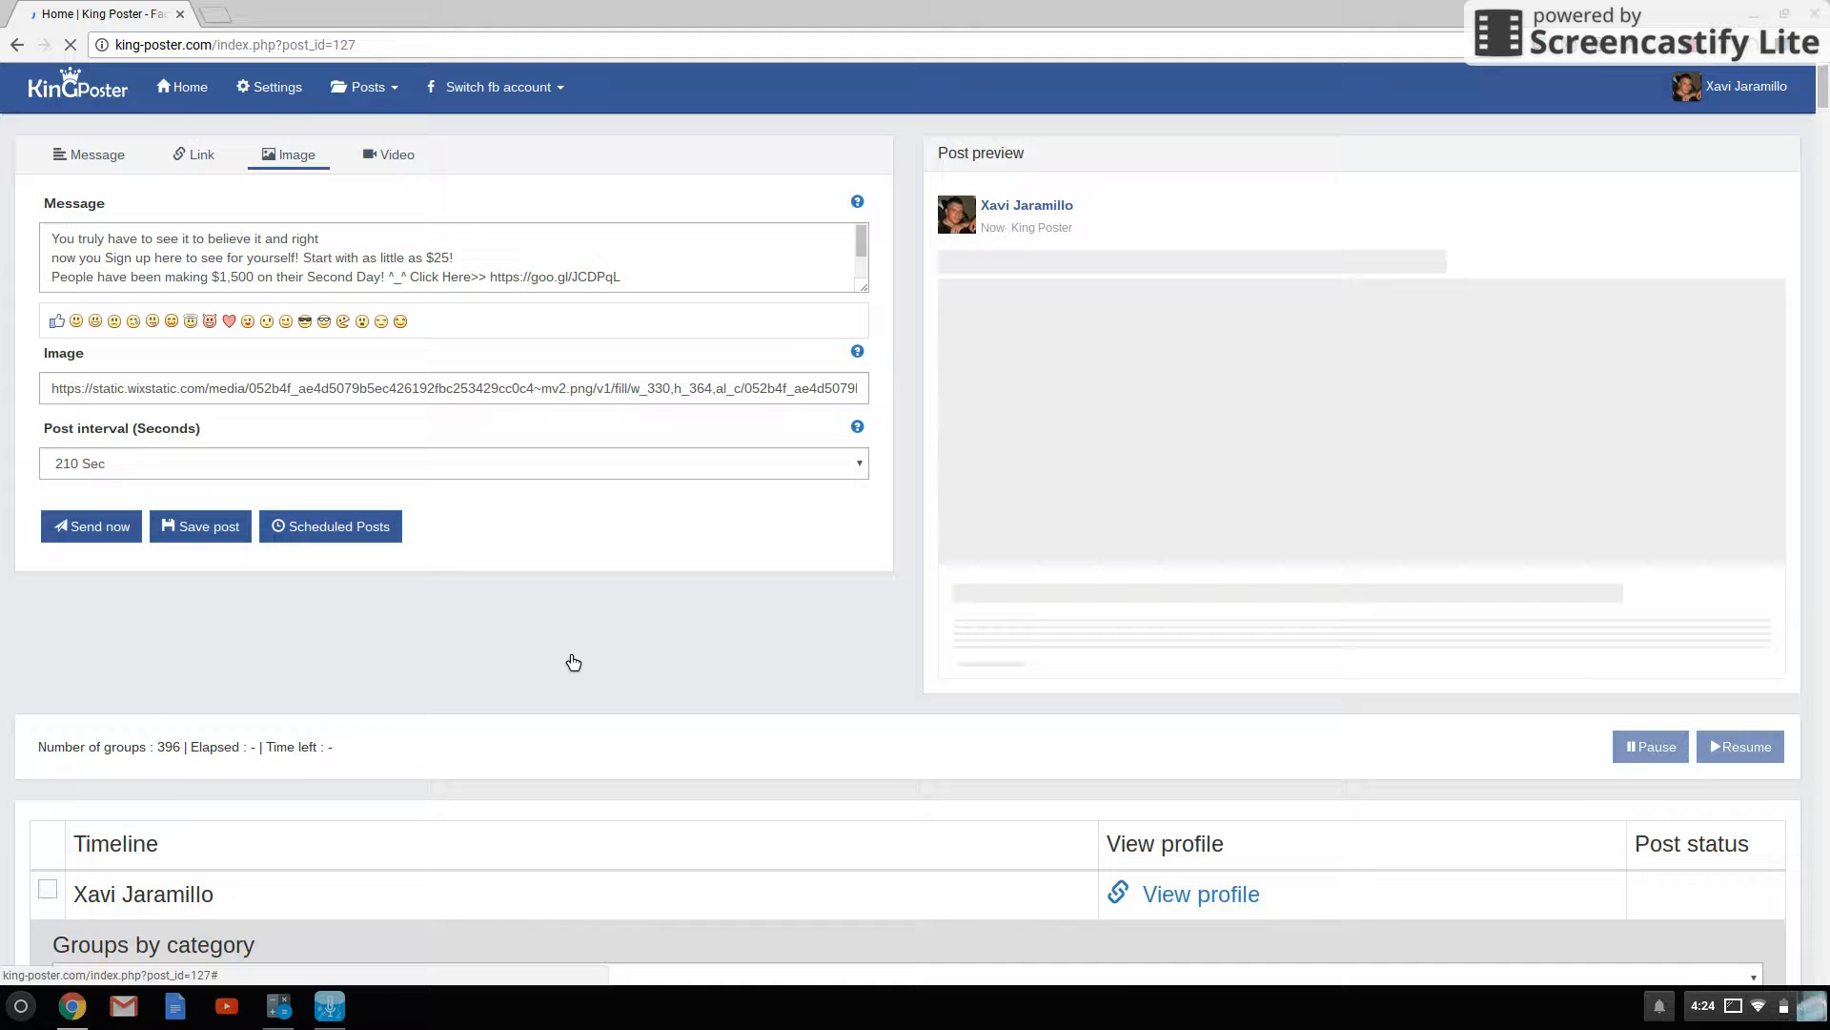
pyautogui.moveTo(1486, 542)
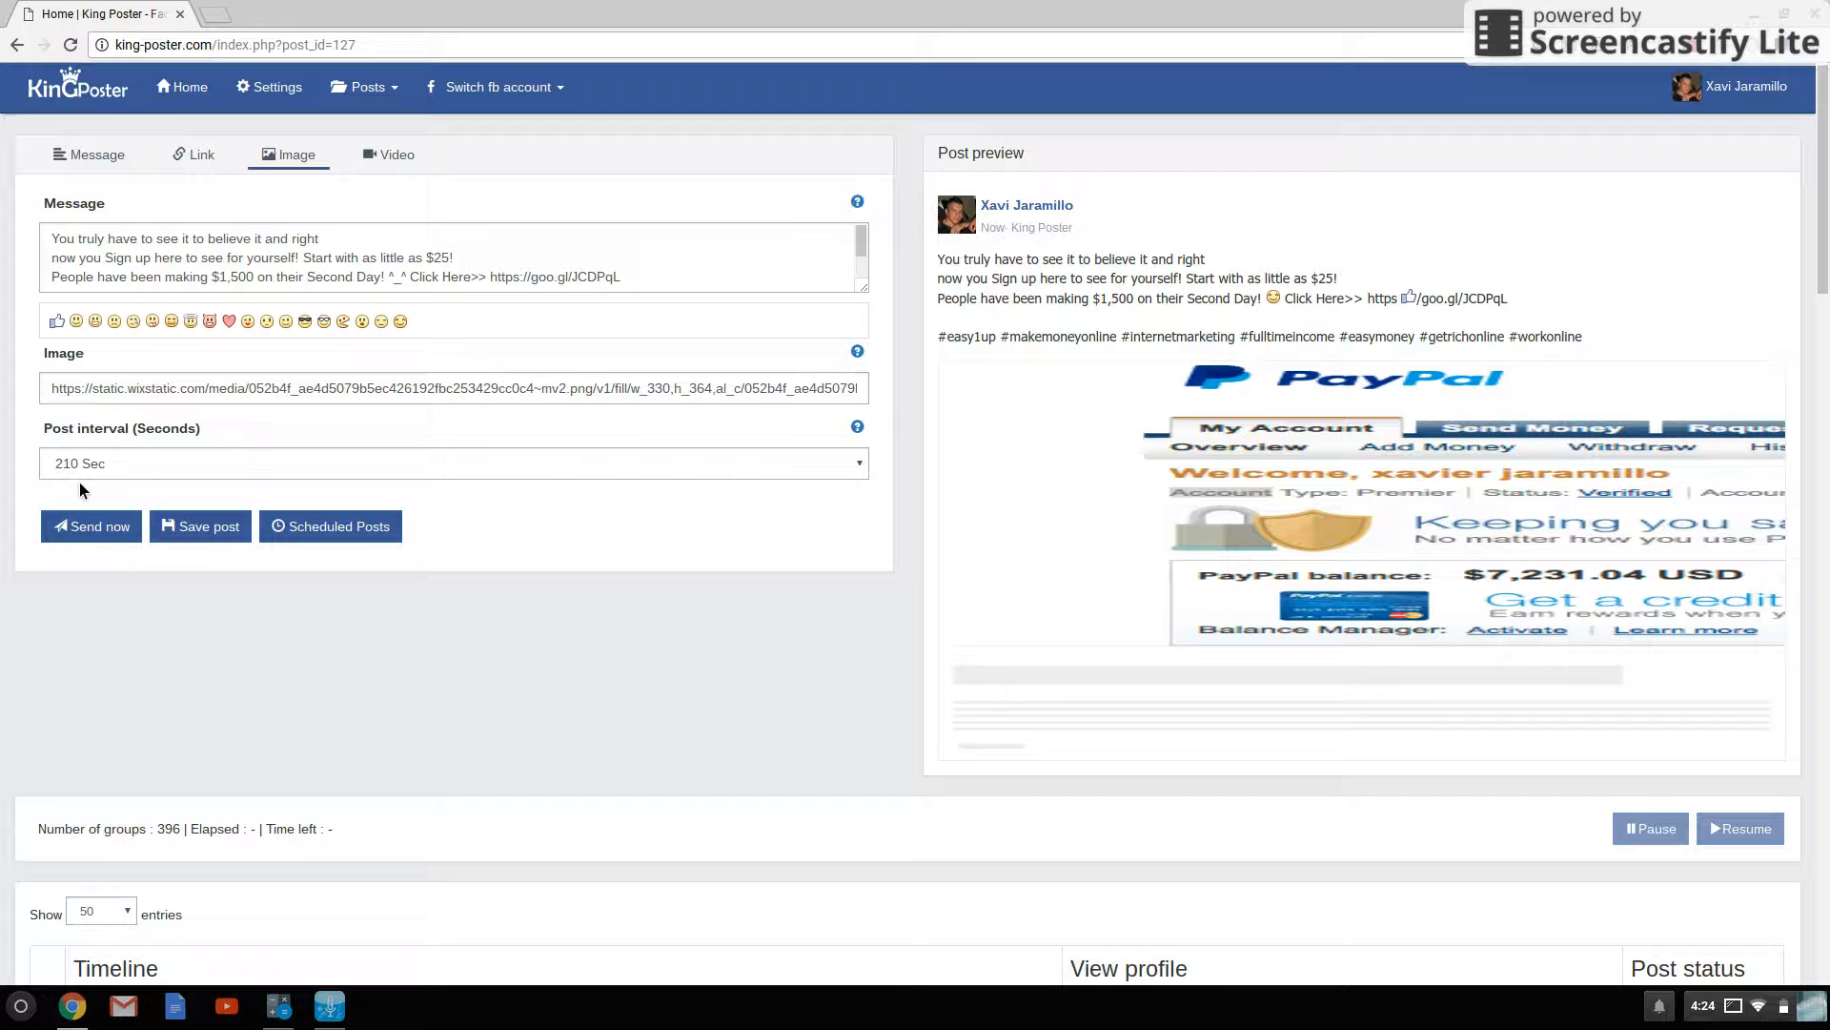
pyautogui.moveTo(214, 478)
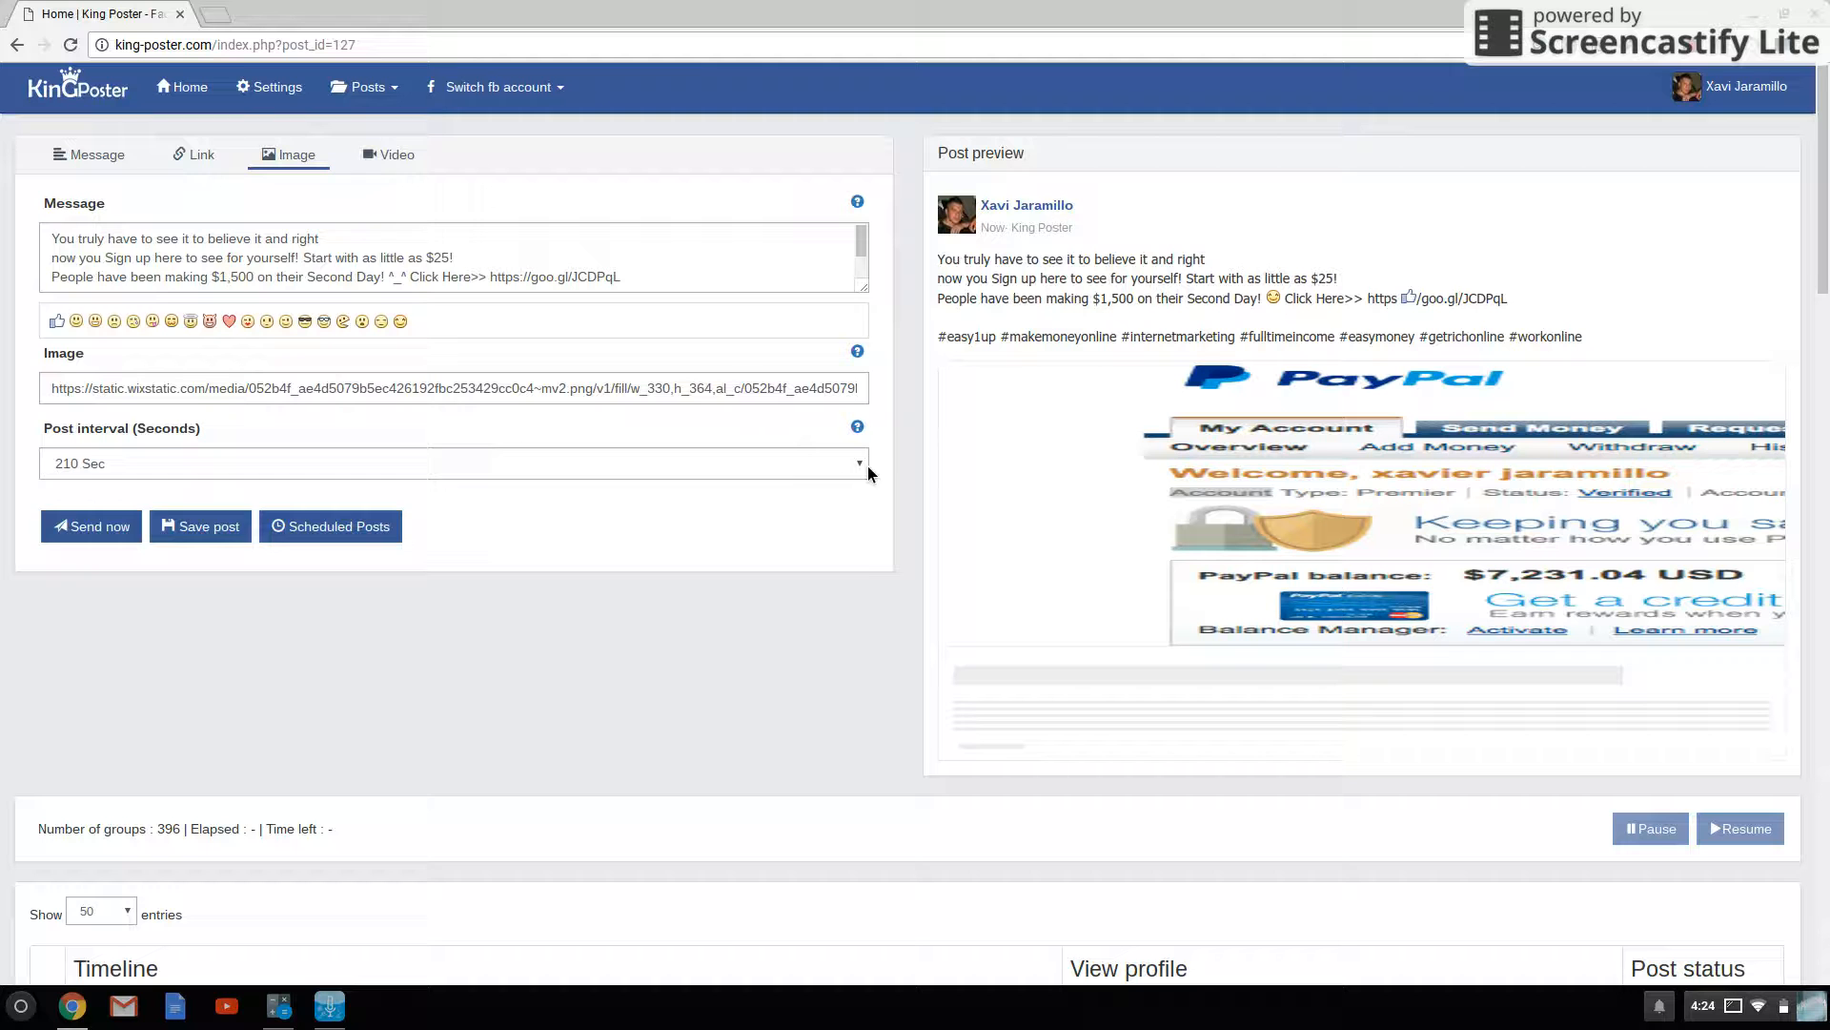
# - Set the post interval between groups to 240 Sec
pyautogui.click(456, 462)
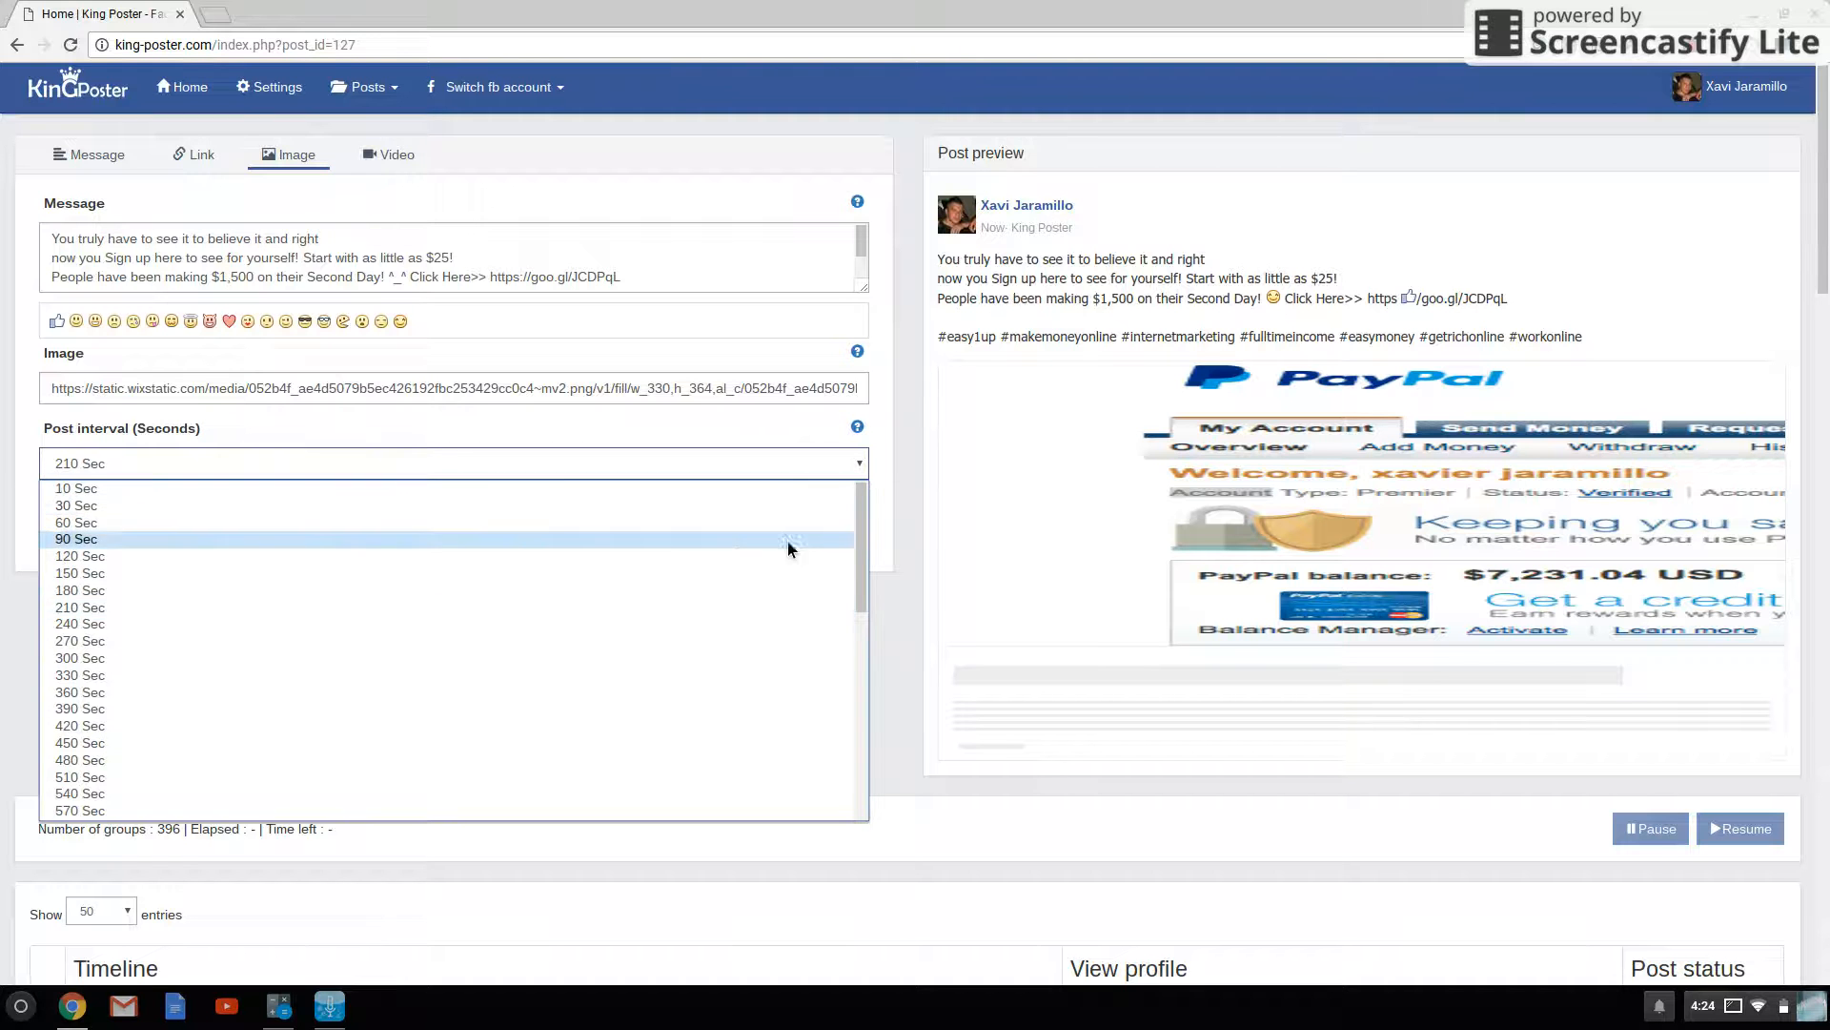
pyautogui.click(79, 622)
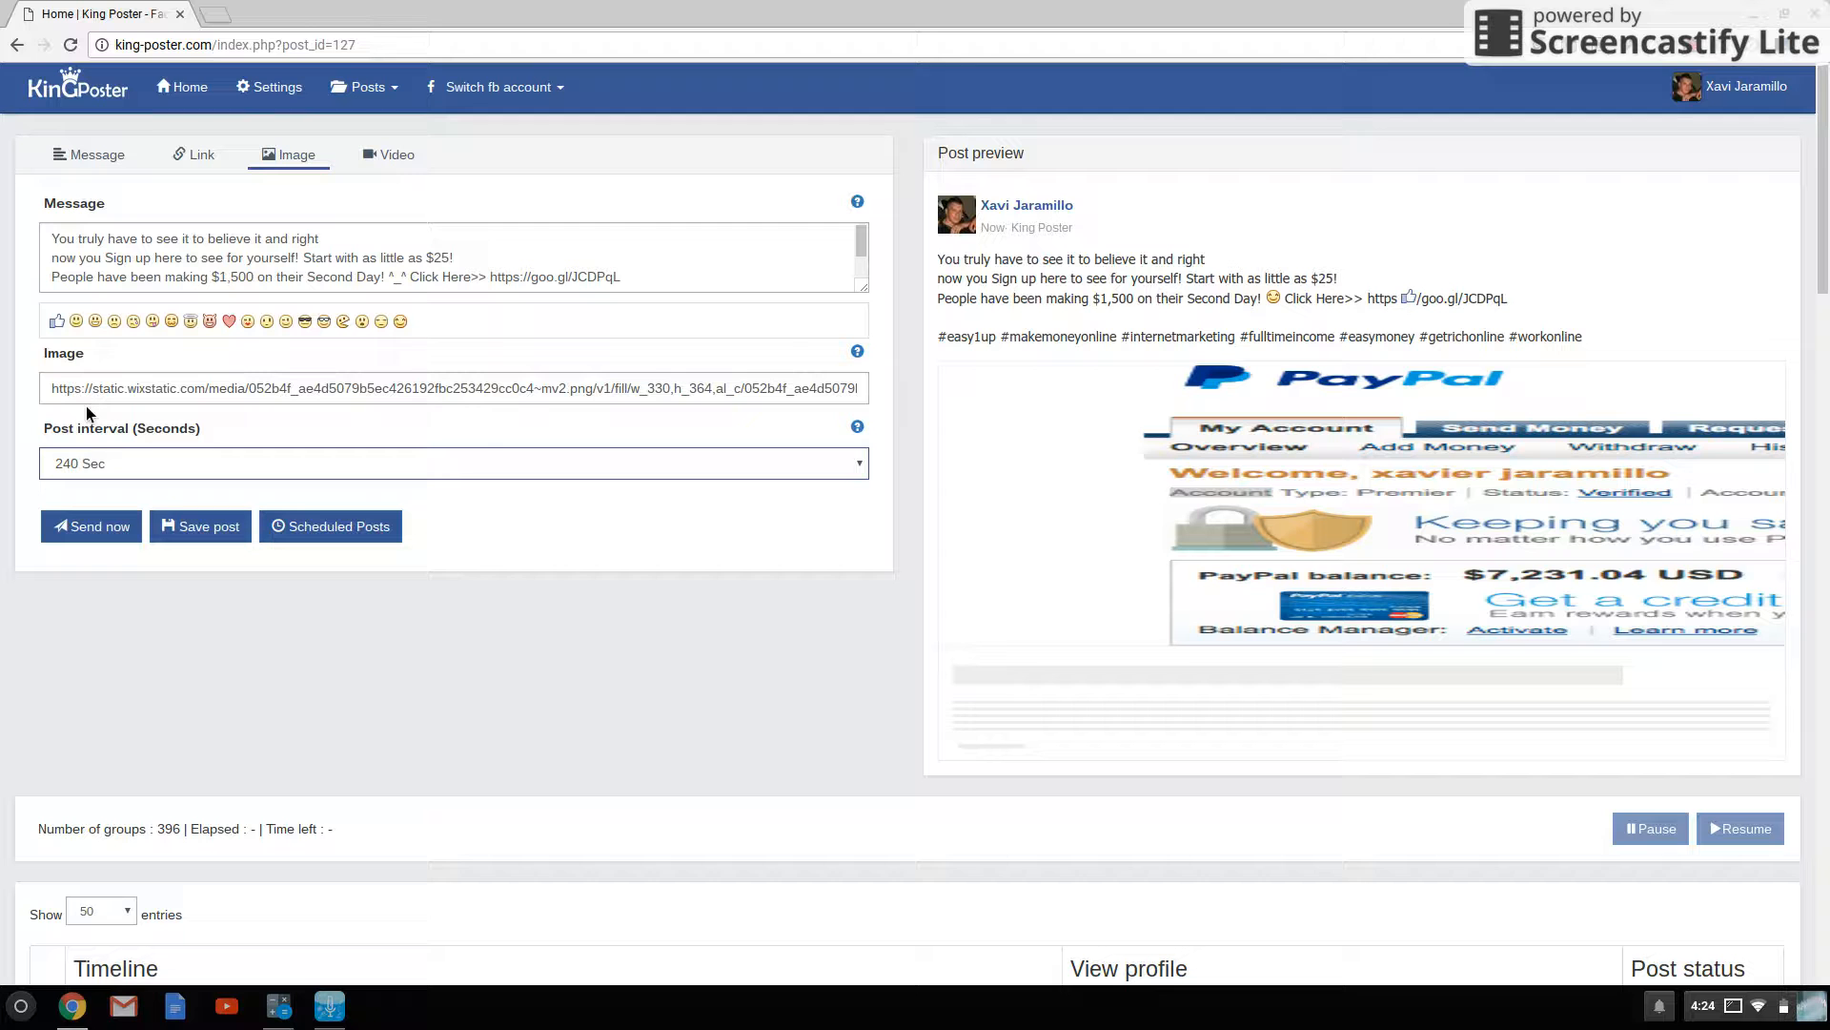
pyautogui.moveTo(615, 538)
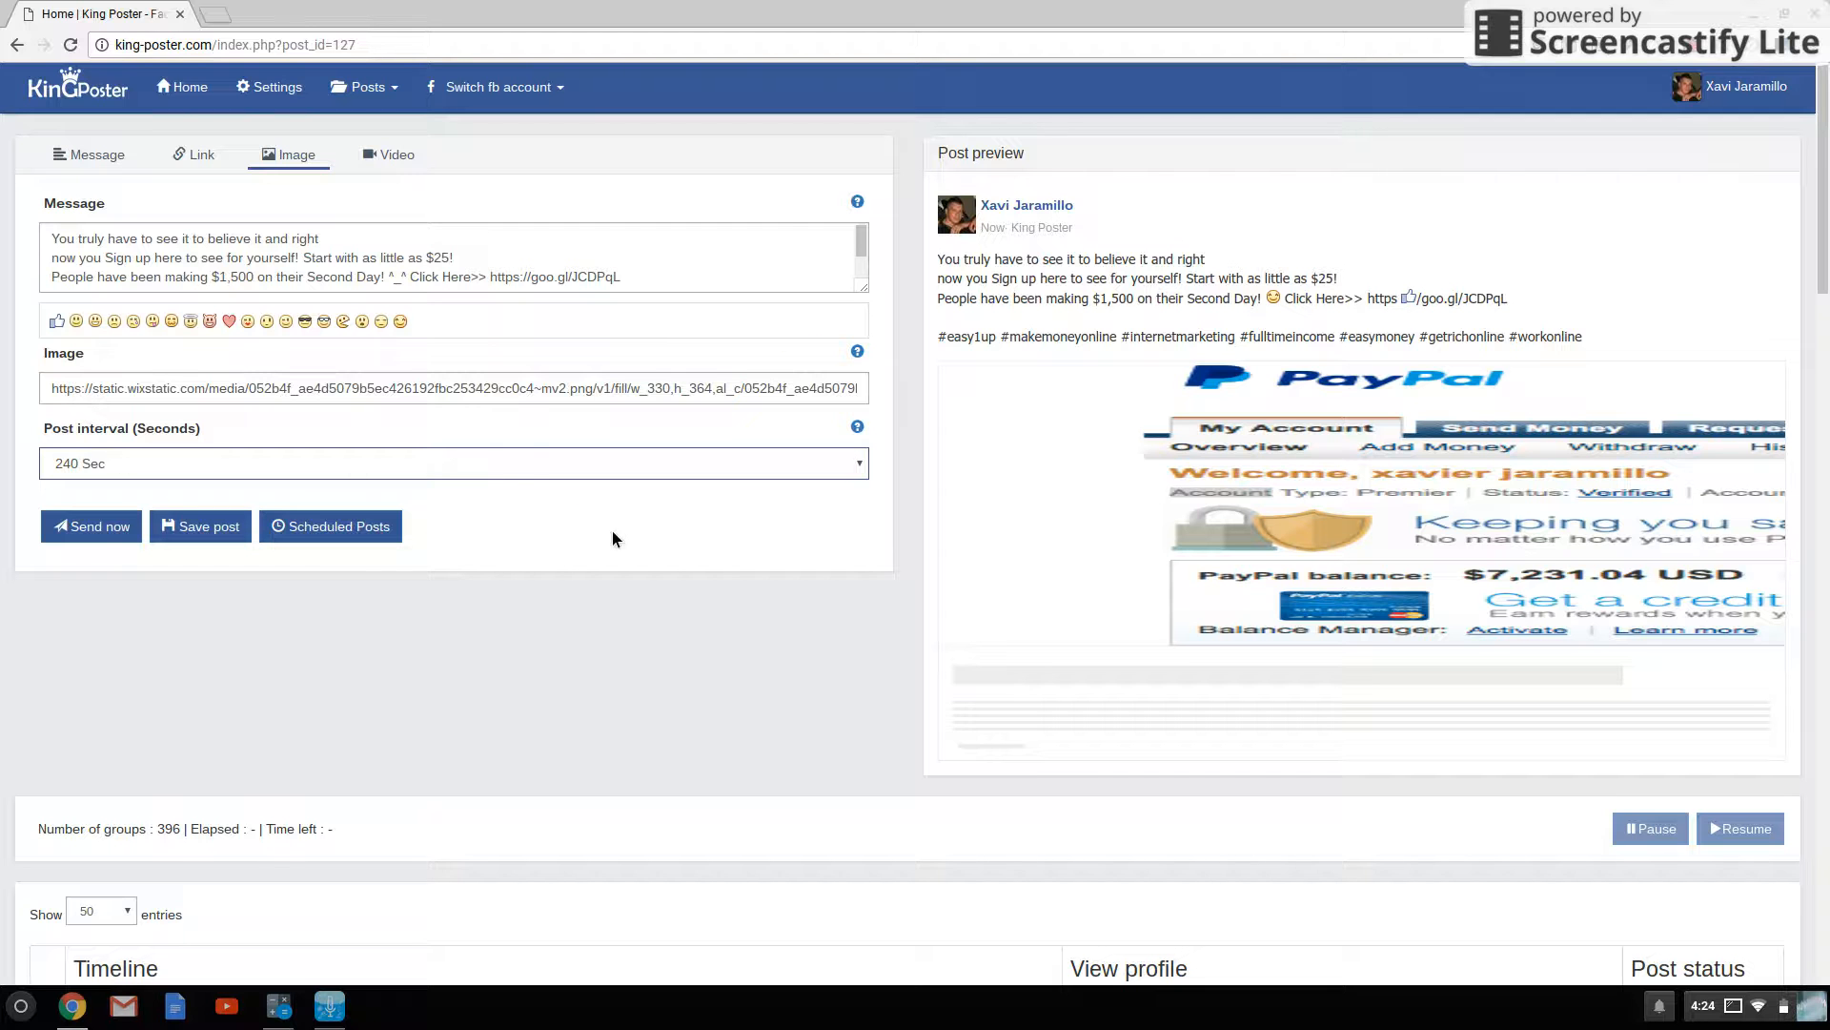
pyautogui.moveTo(497, 534)
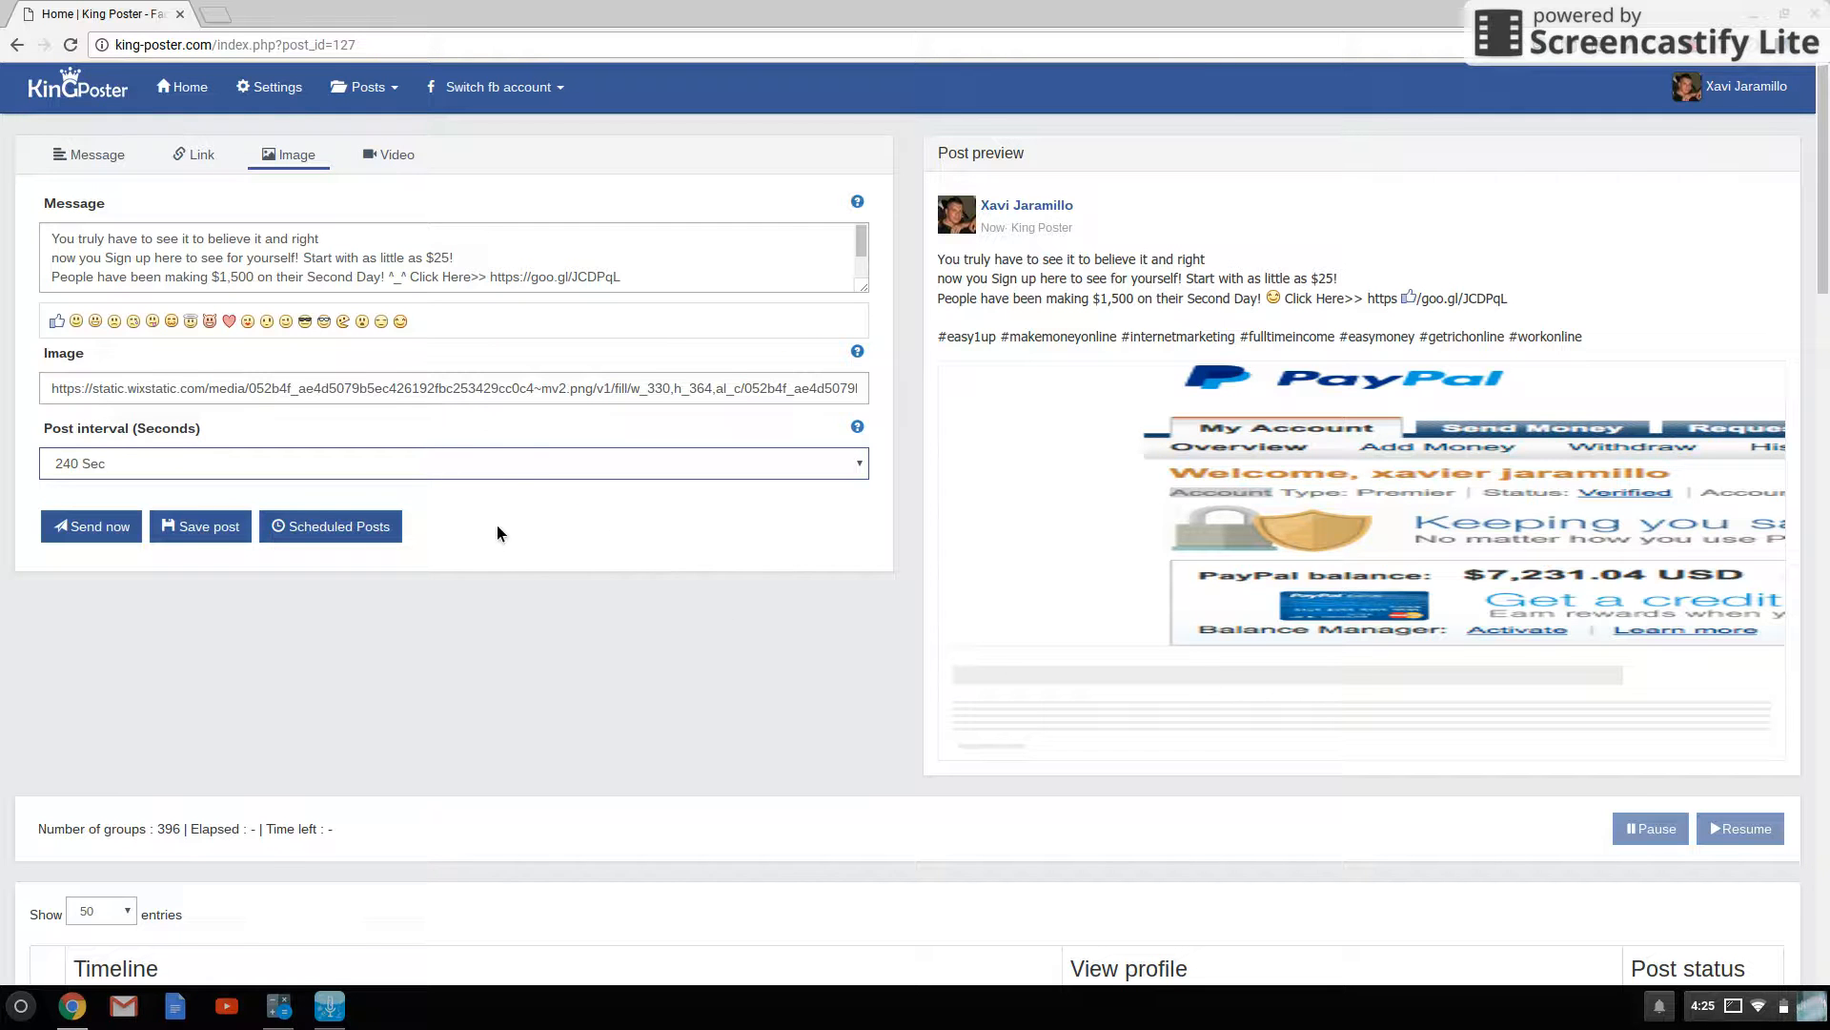
pyautogui.moveTo(706, 506)
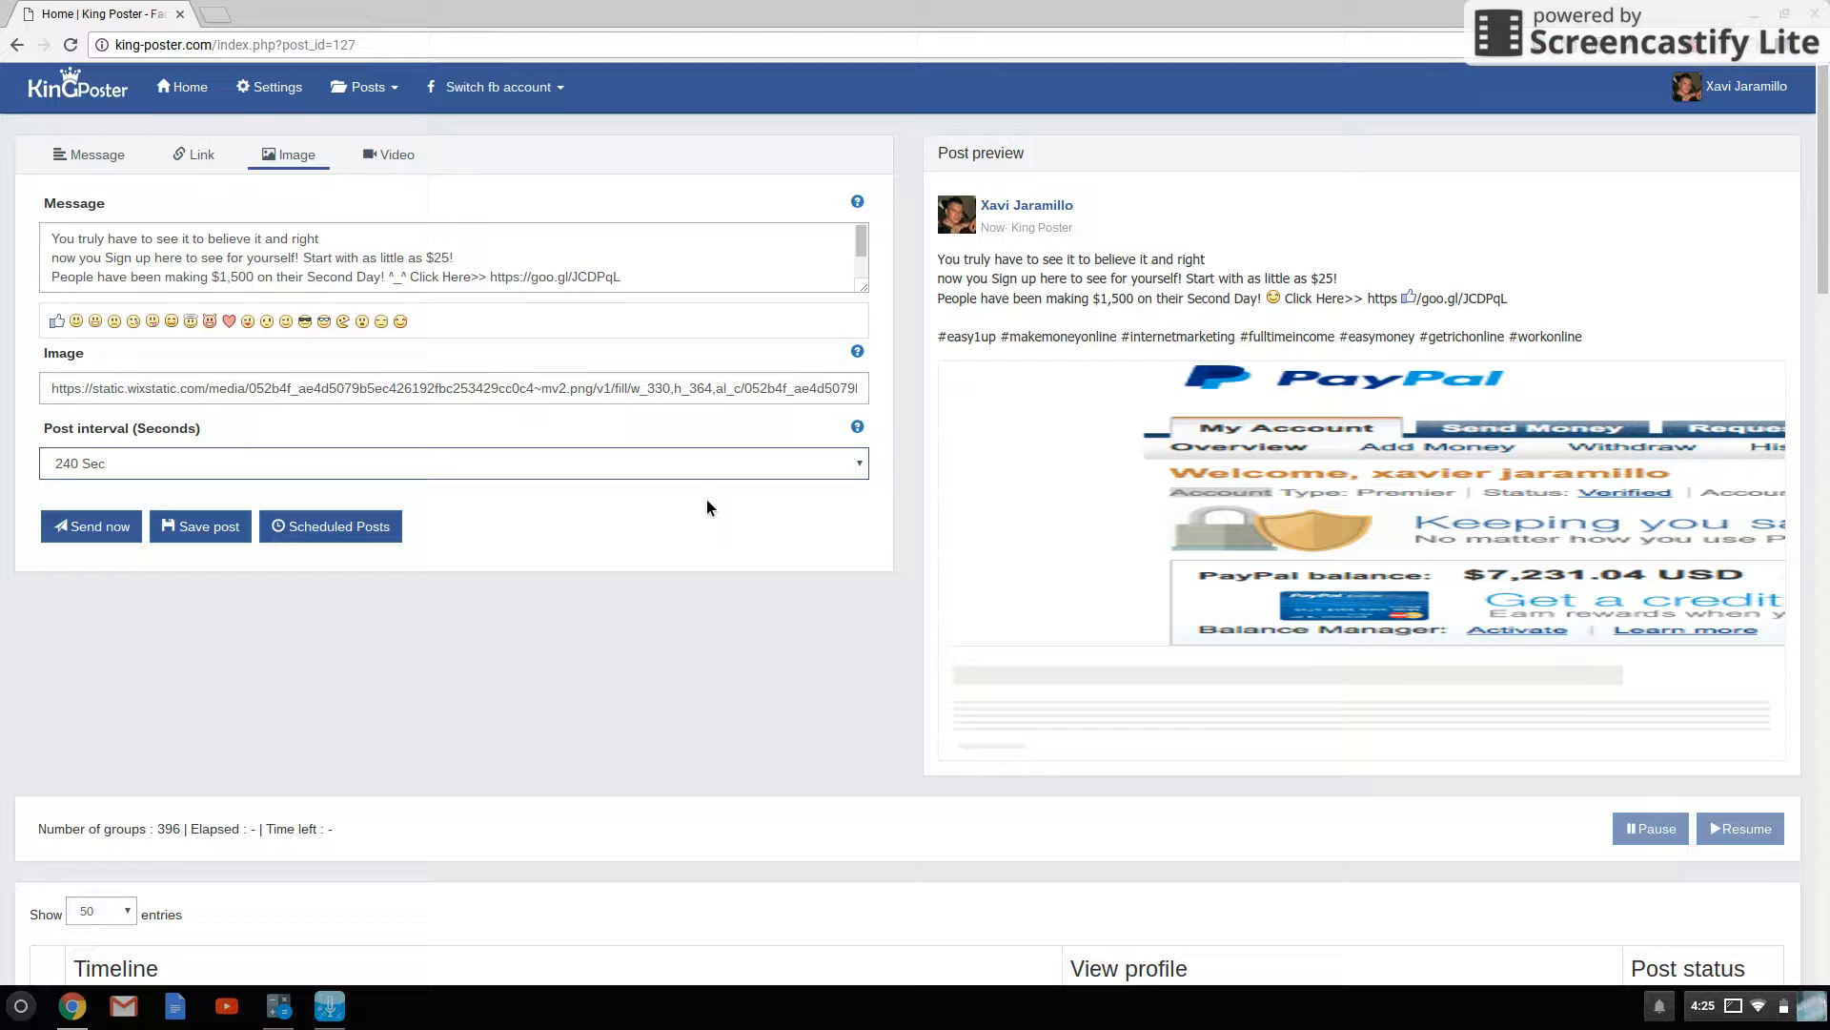
pyautogui.moveTo(542, 523)
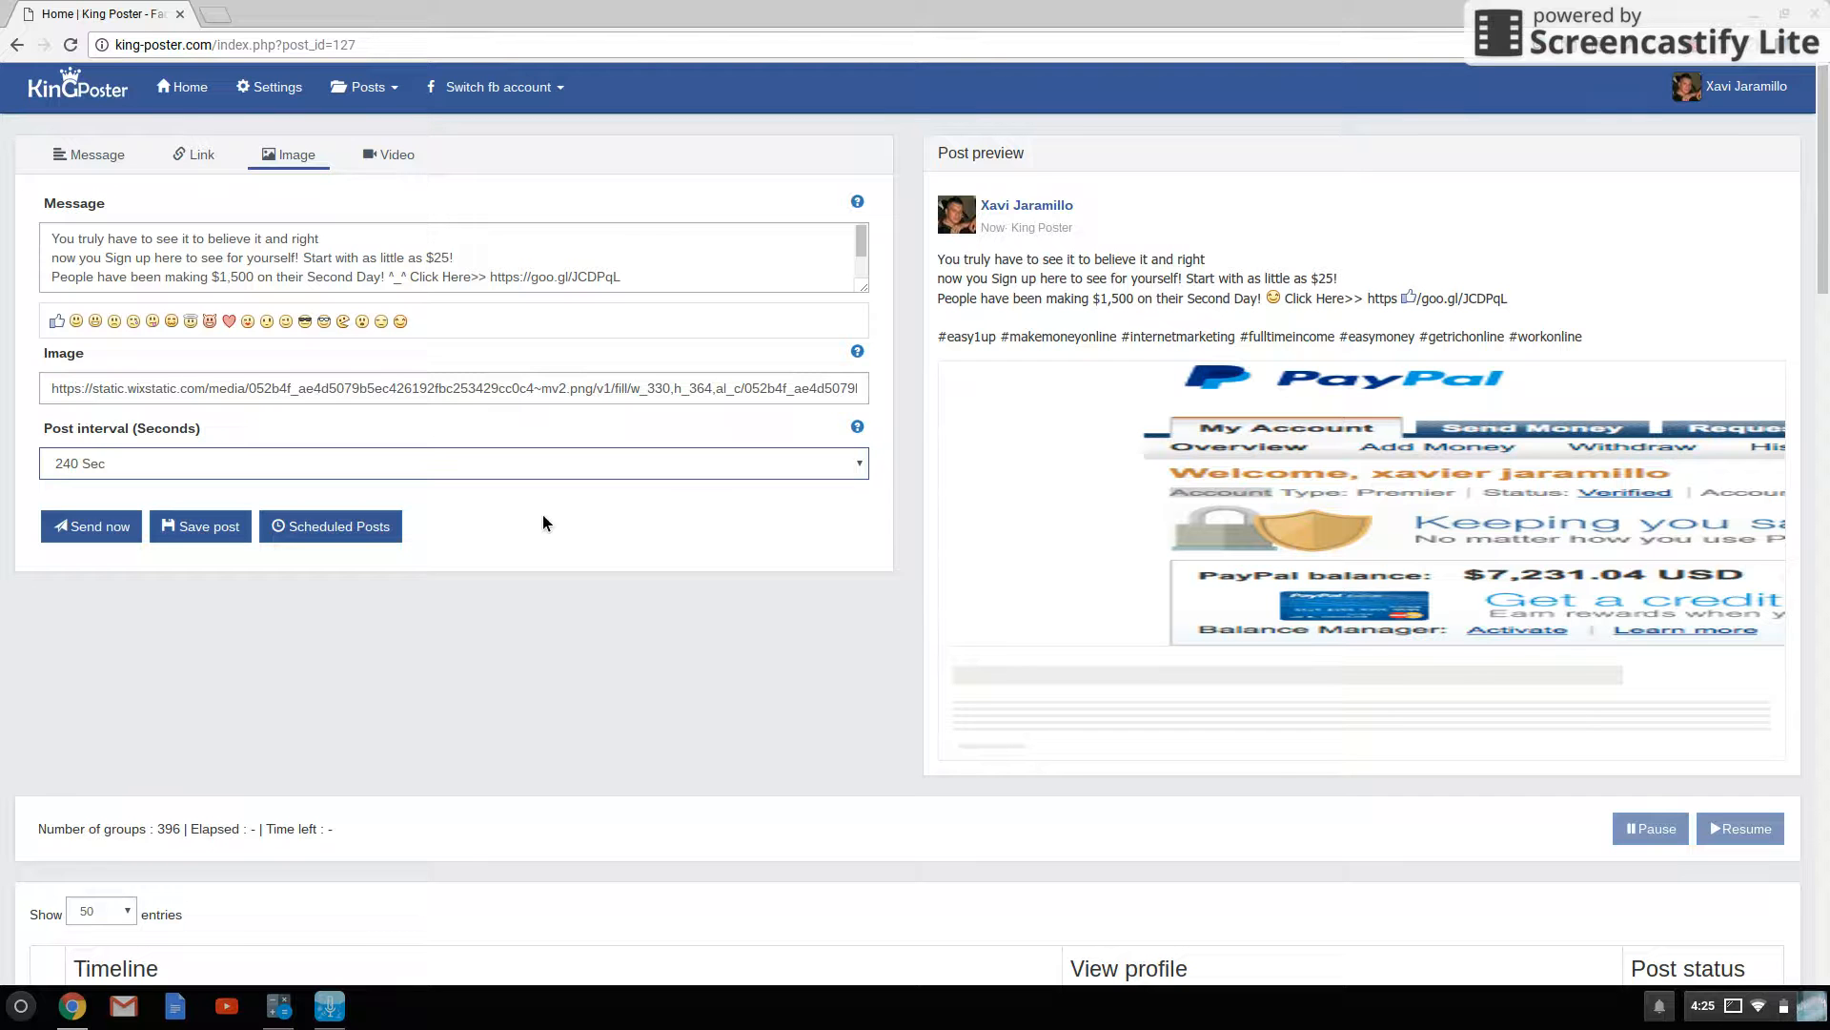
pyautogui.moveTo(636, 546)
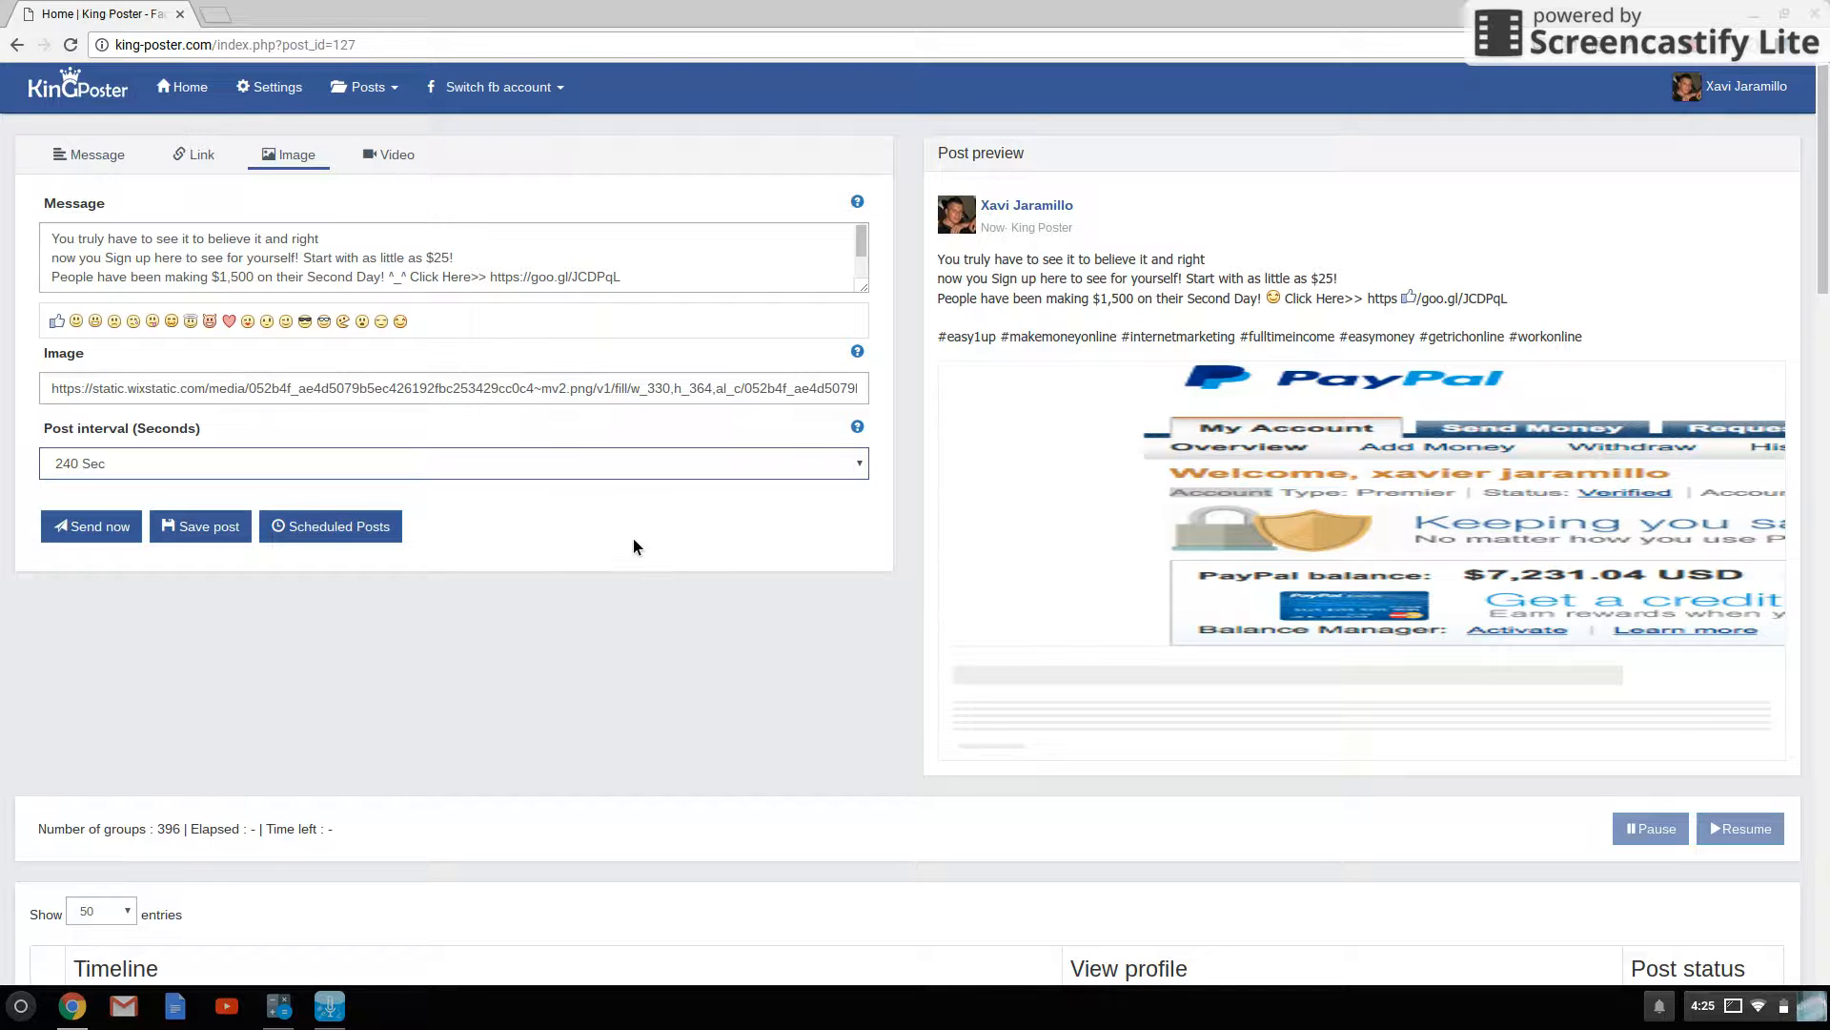
pyautogui.moveTo(707, 664)
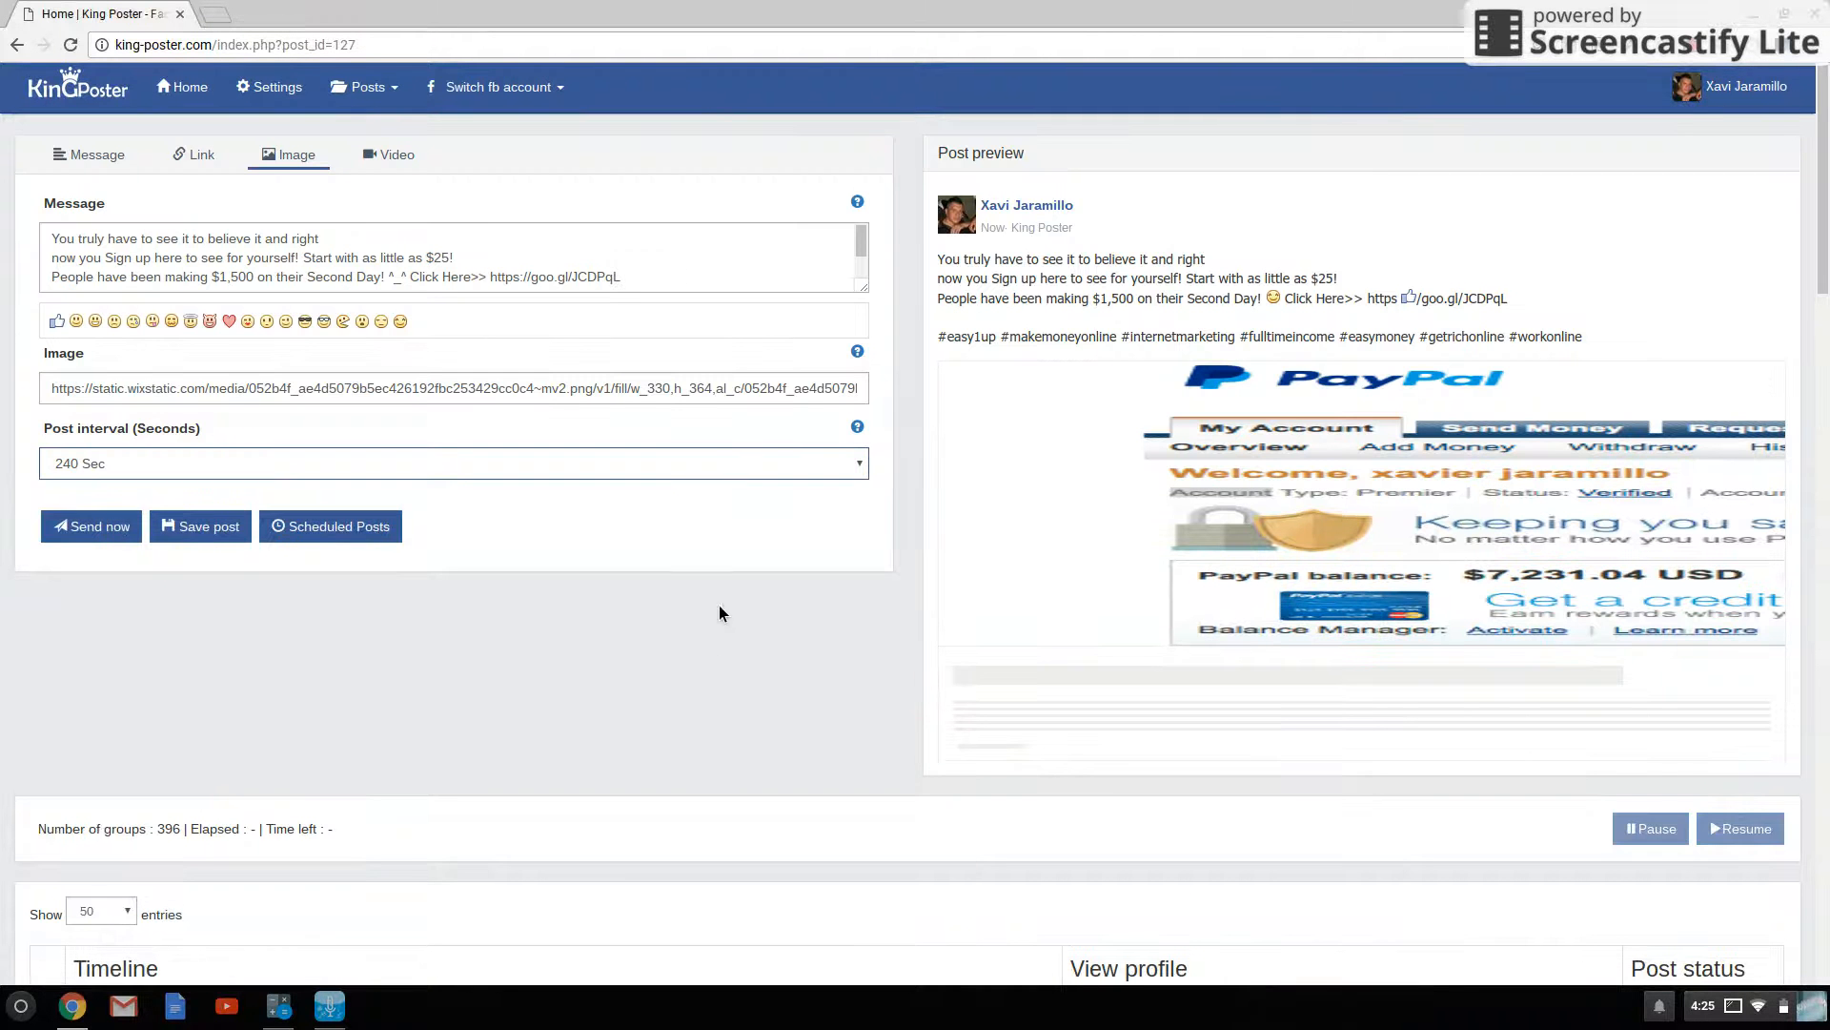
pyautogui.moveTo(643, 315)
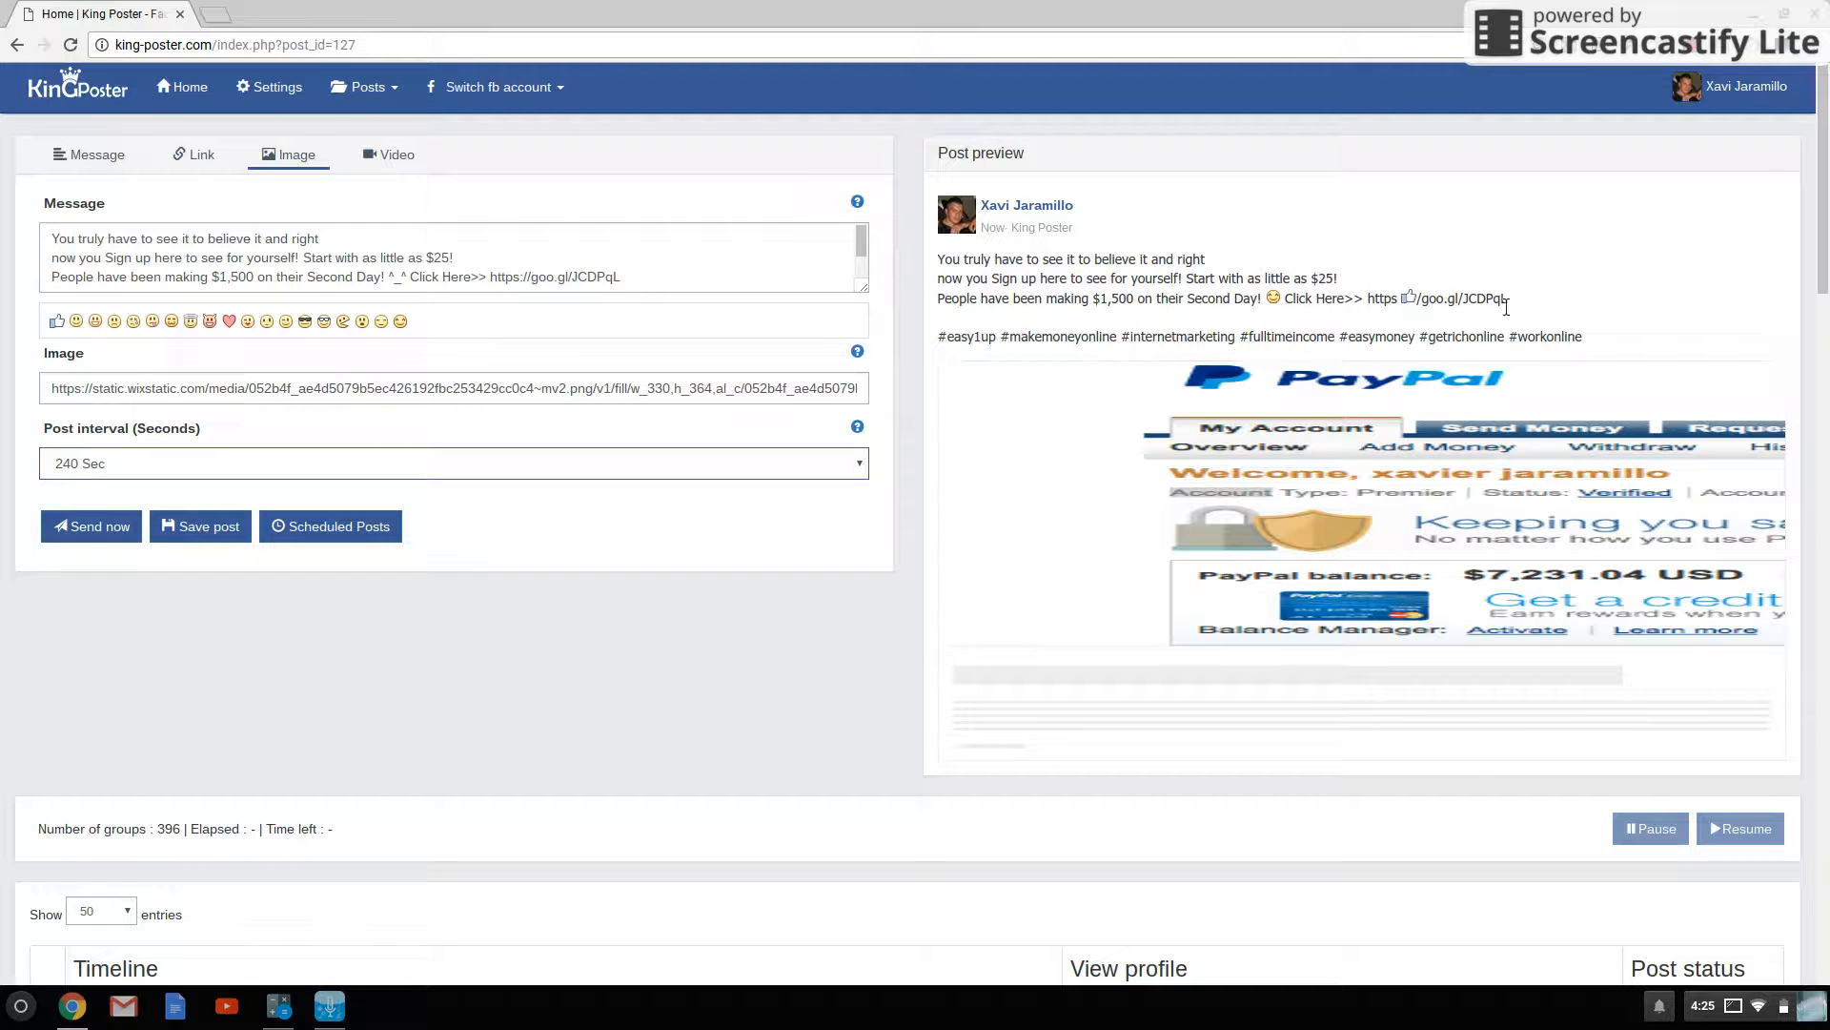
pyautogui.moveTo(636, 750)
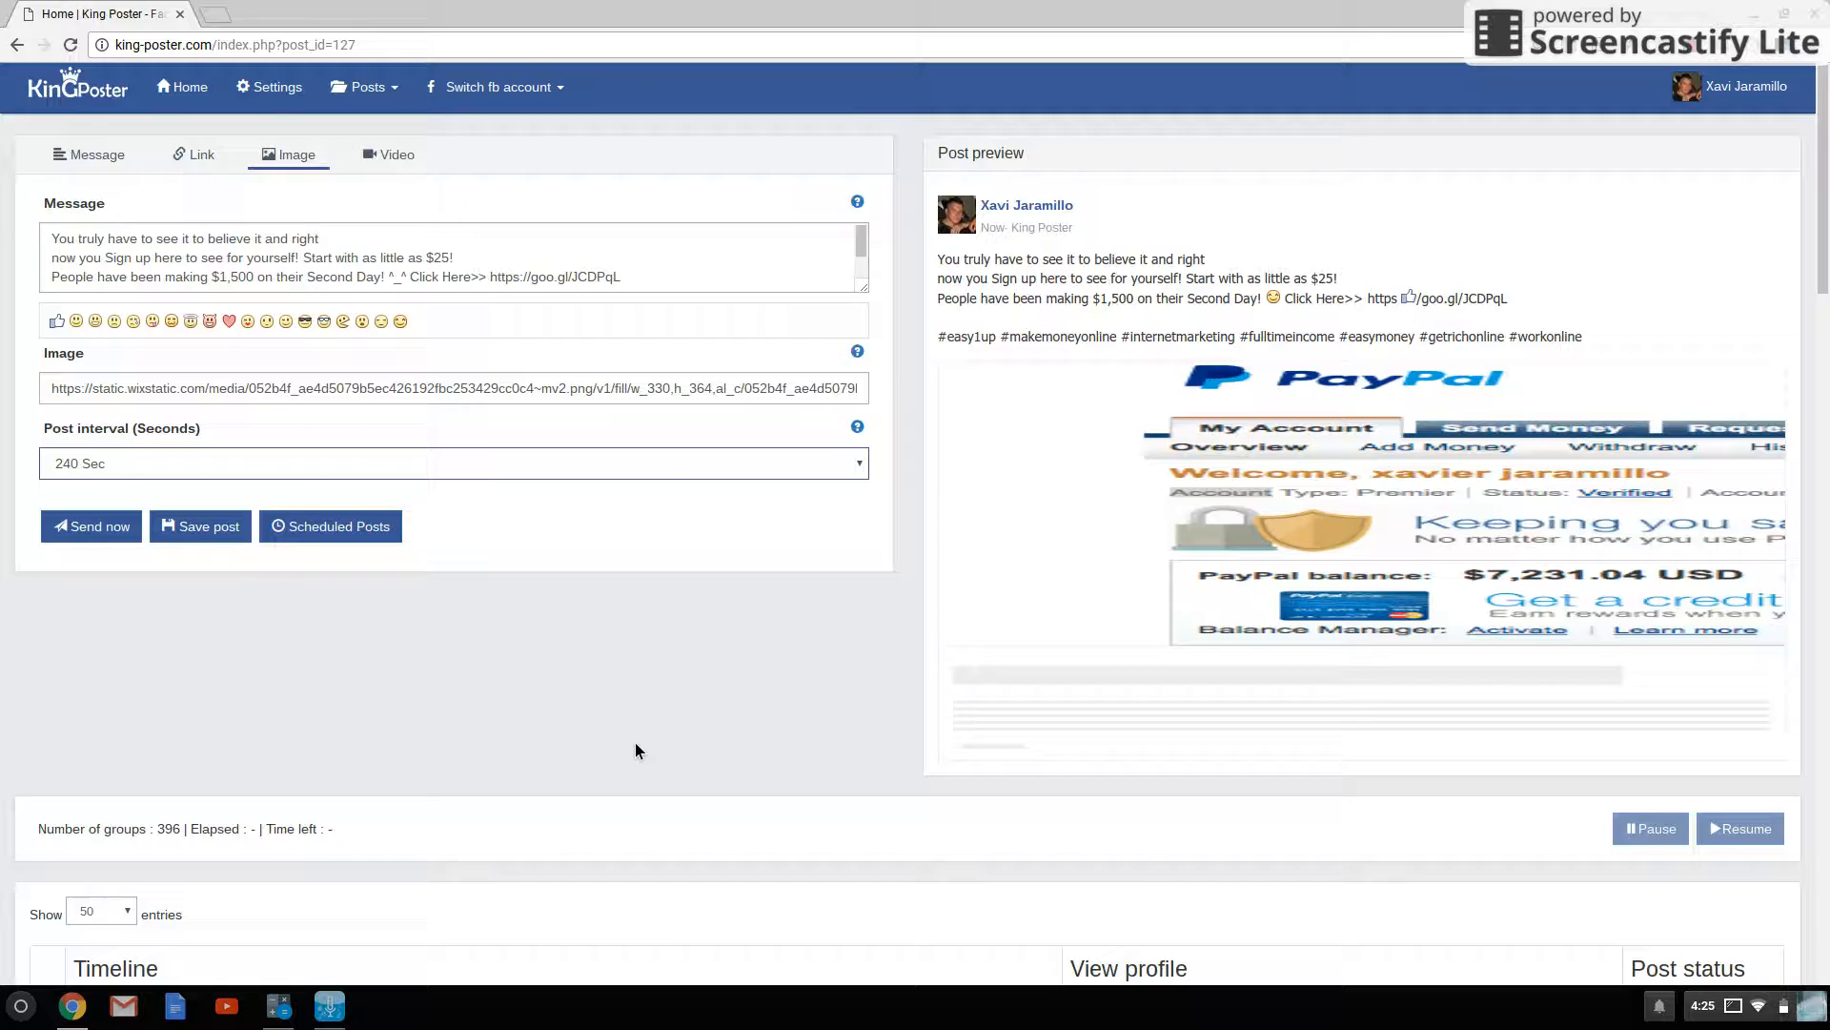
# - Start a group search, mistype it and clear the misspelled text
pyautogui.scroll(-3)
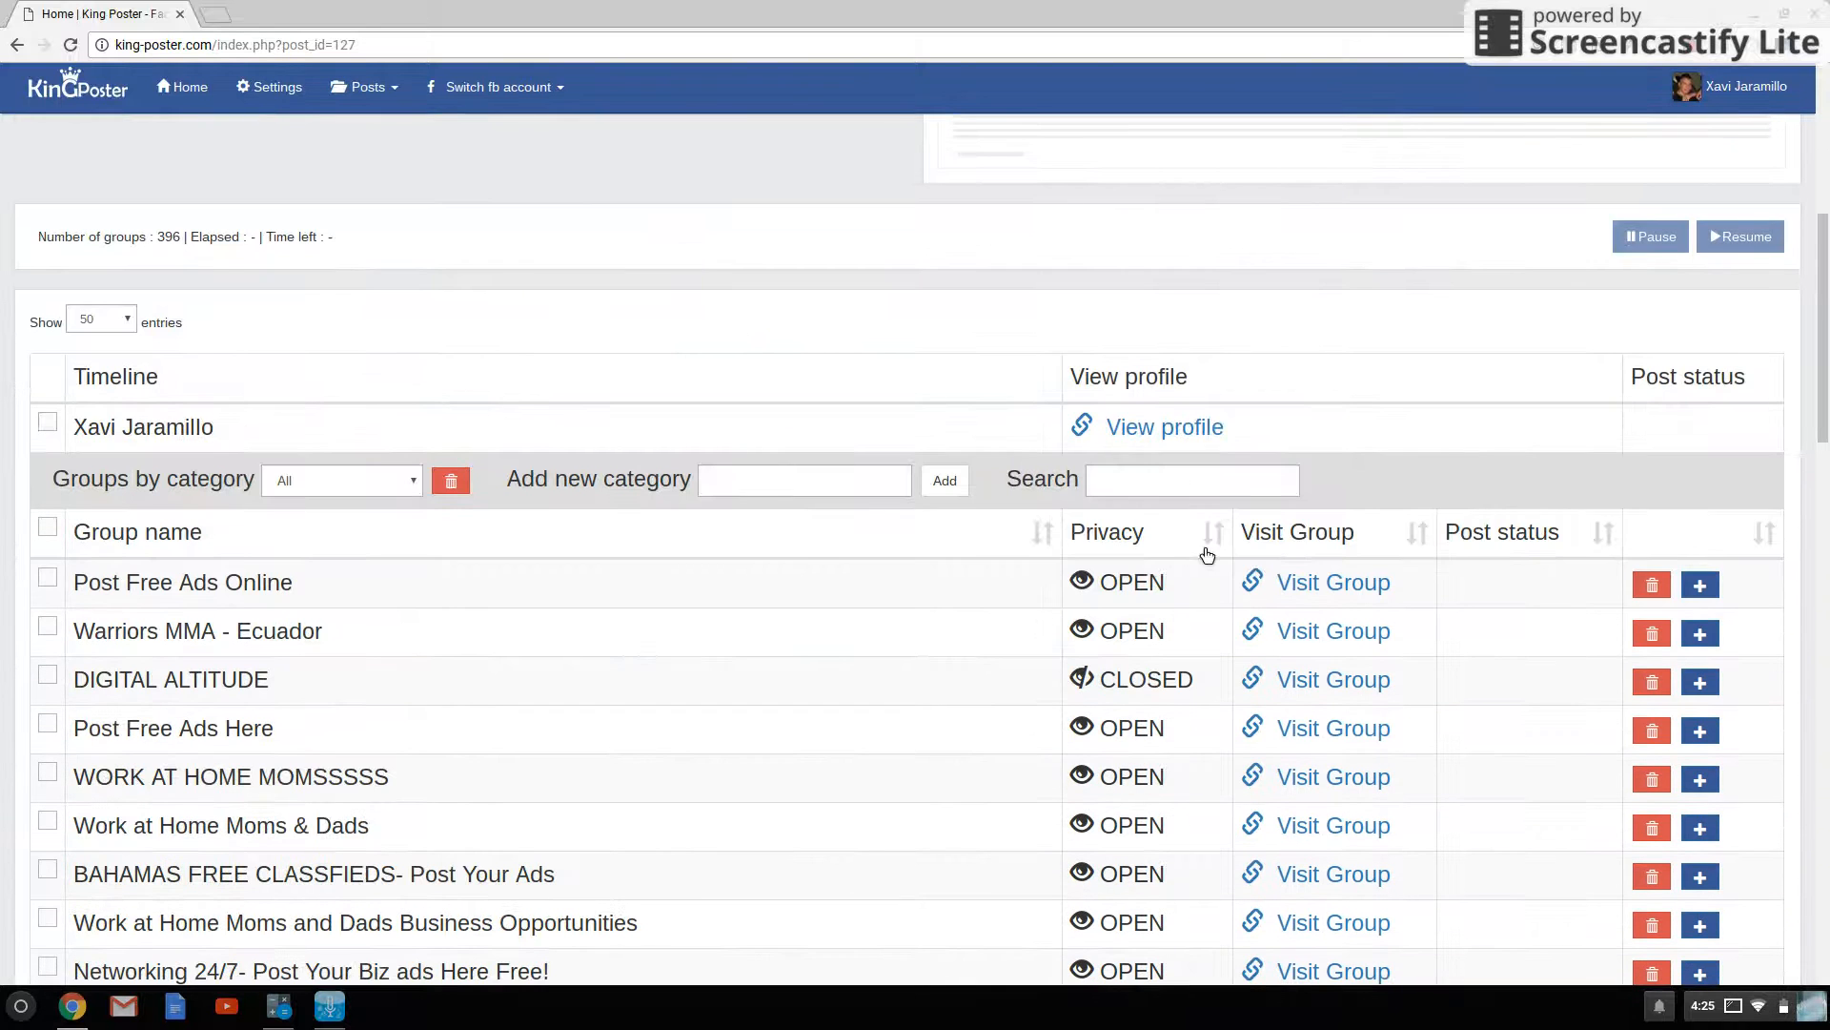
pyautogui.click(1191, 478)
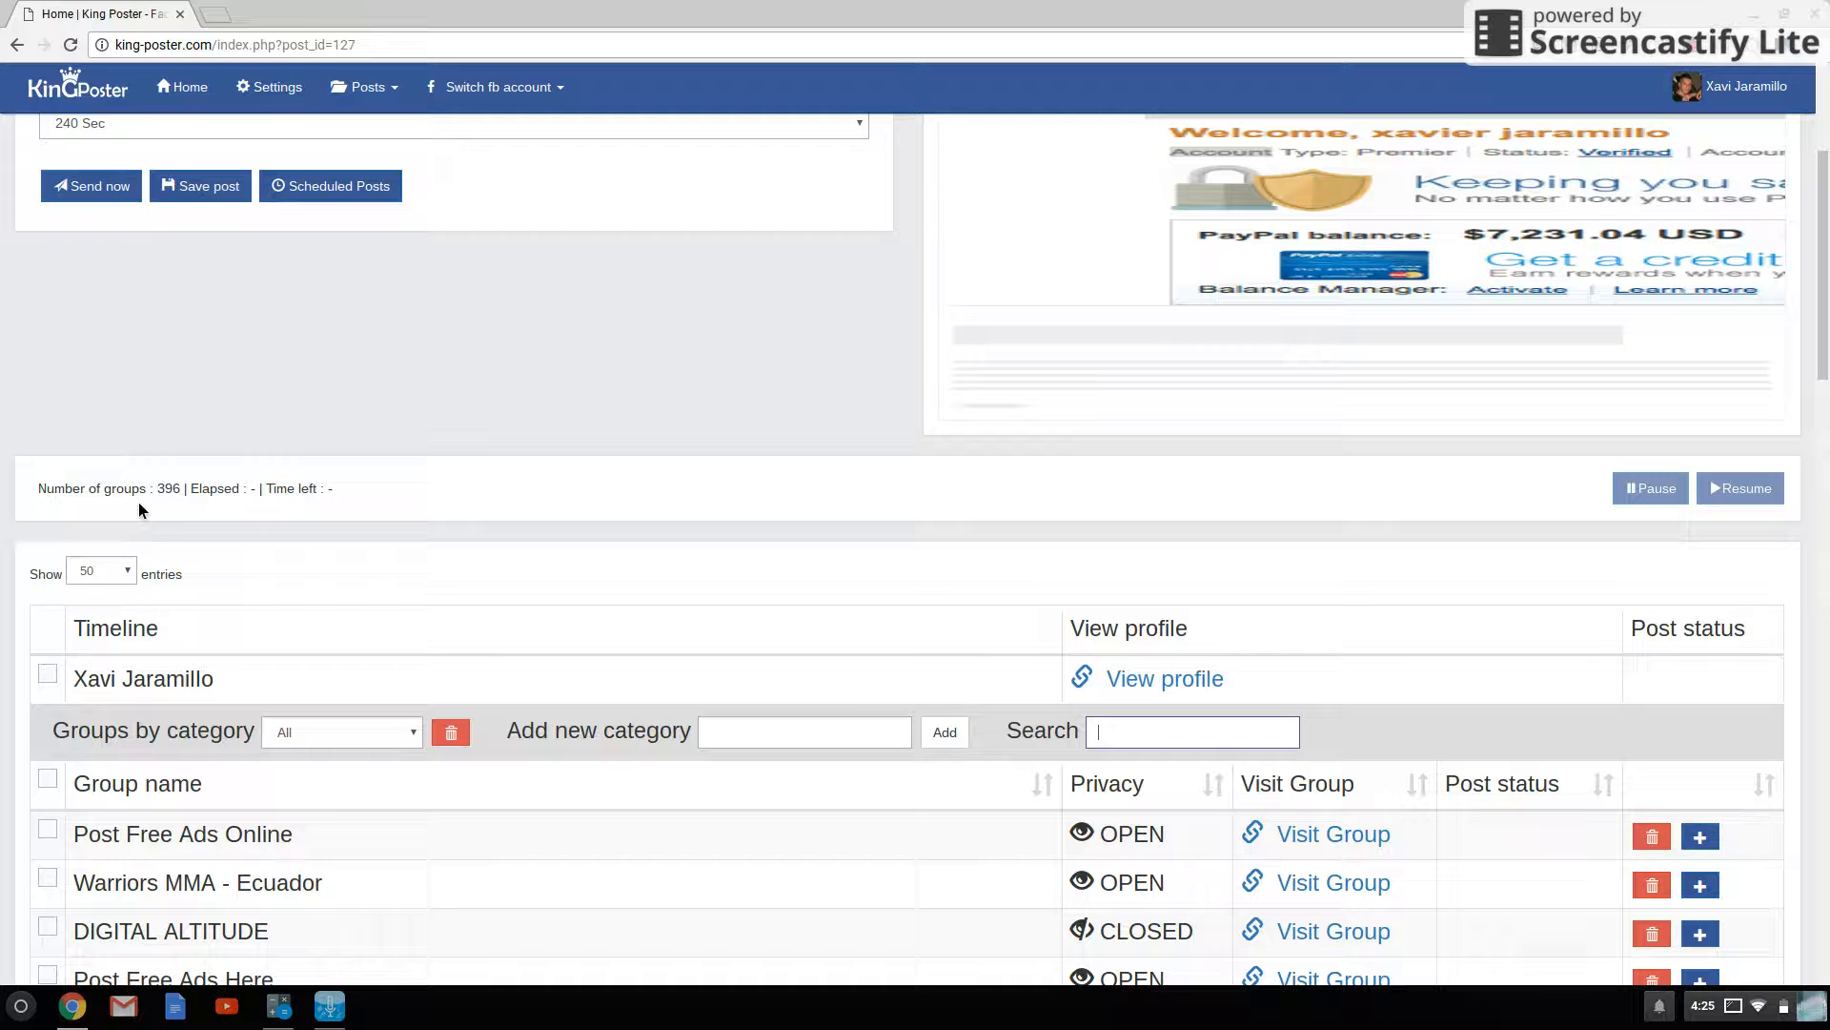
pyautogui.moveTo(770, 598)
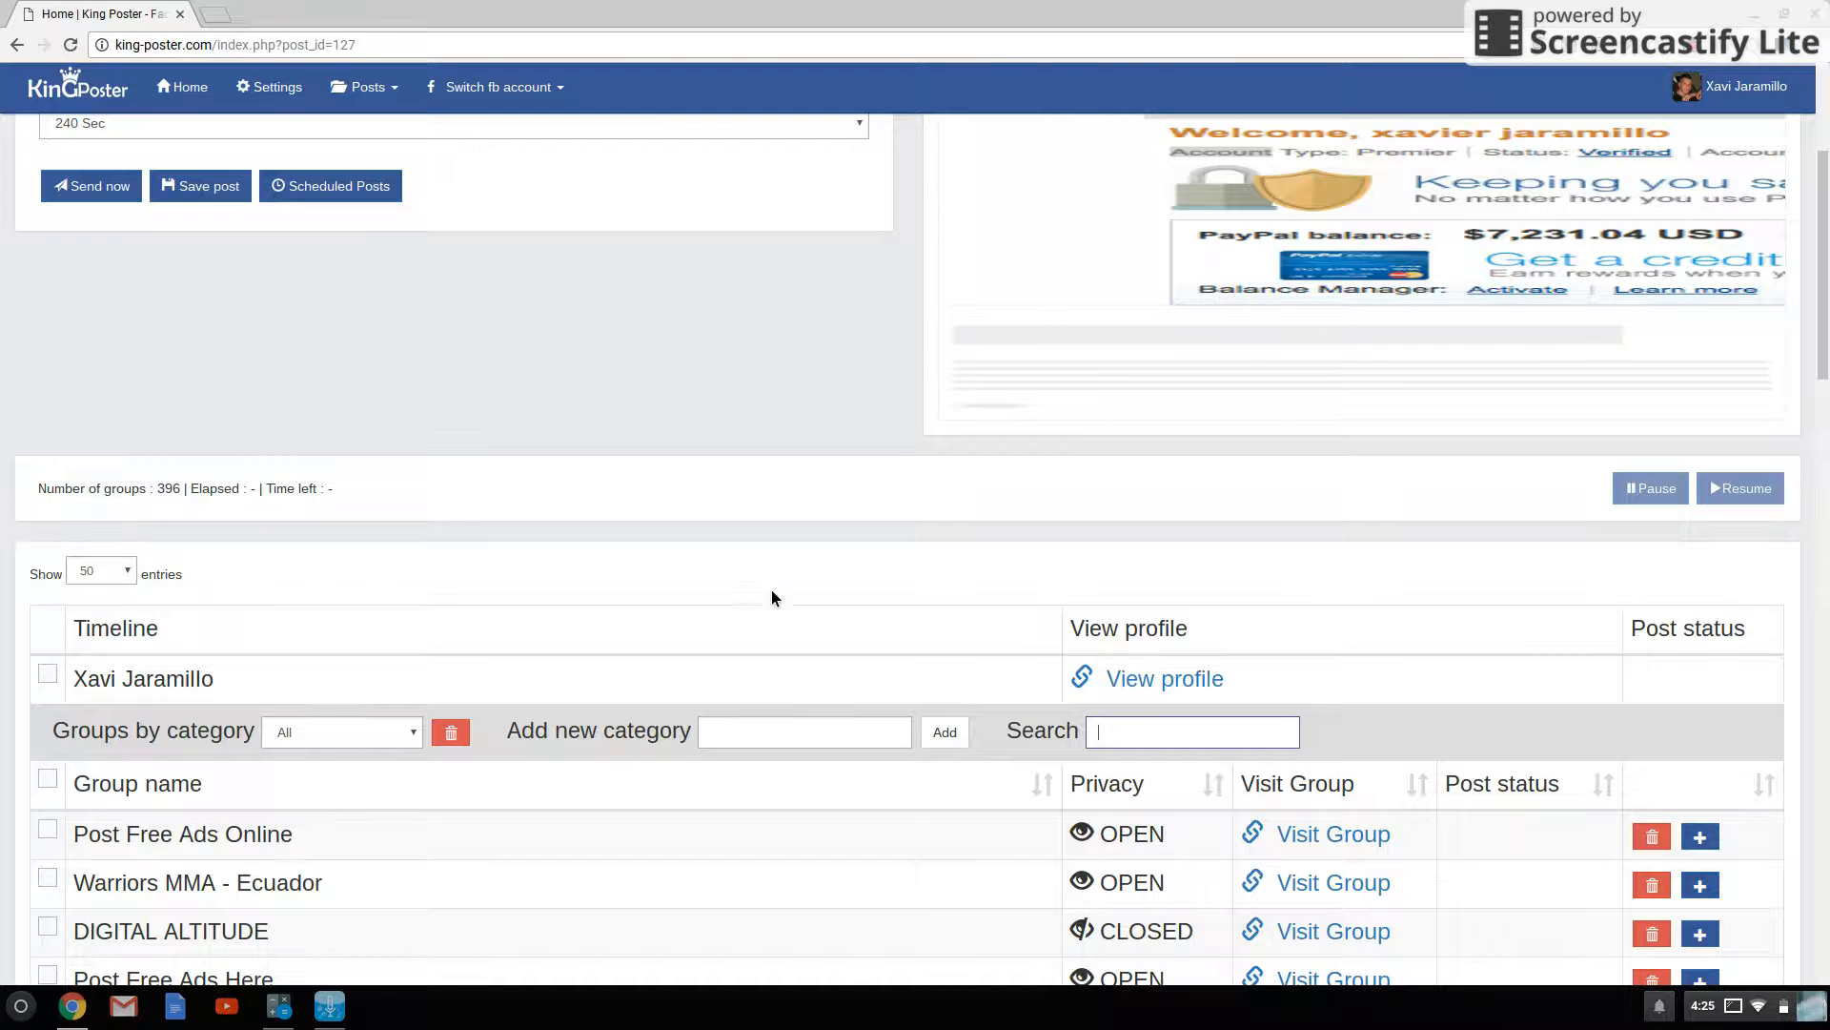
pyautogui.scroll(-3)
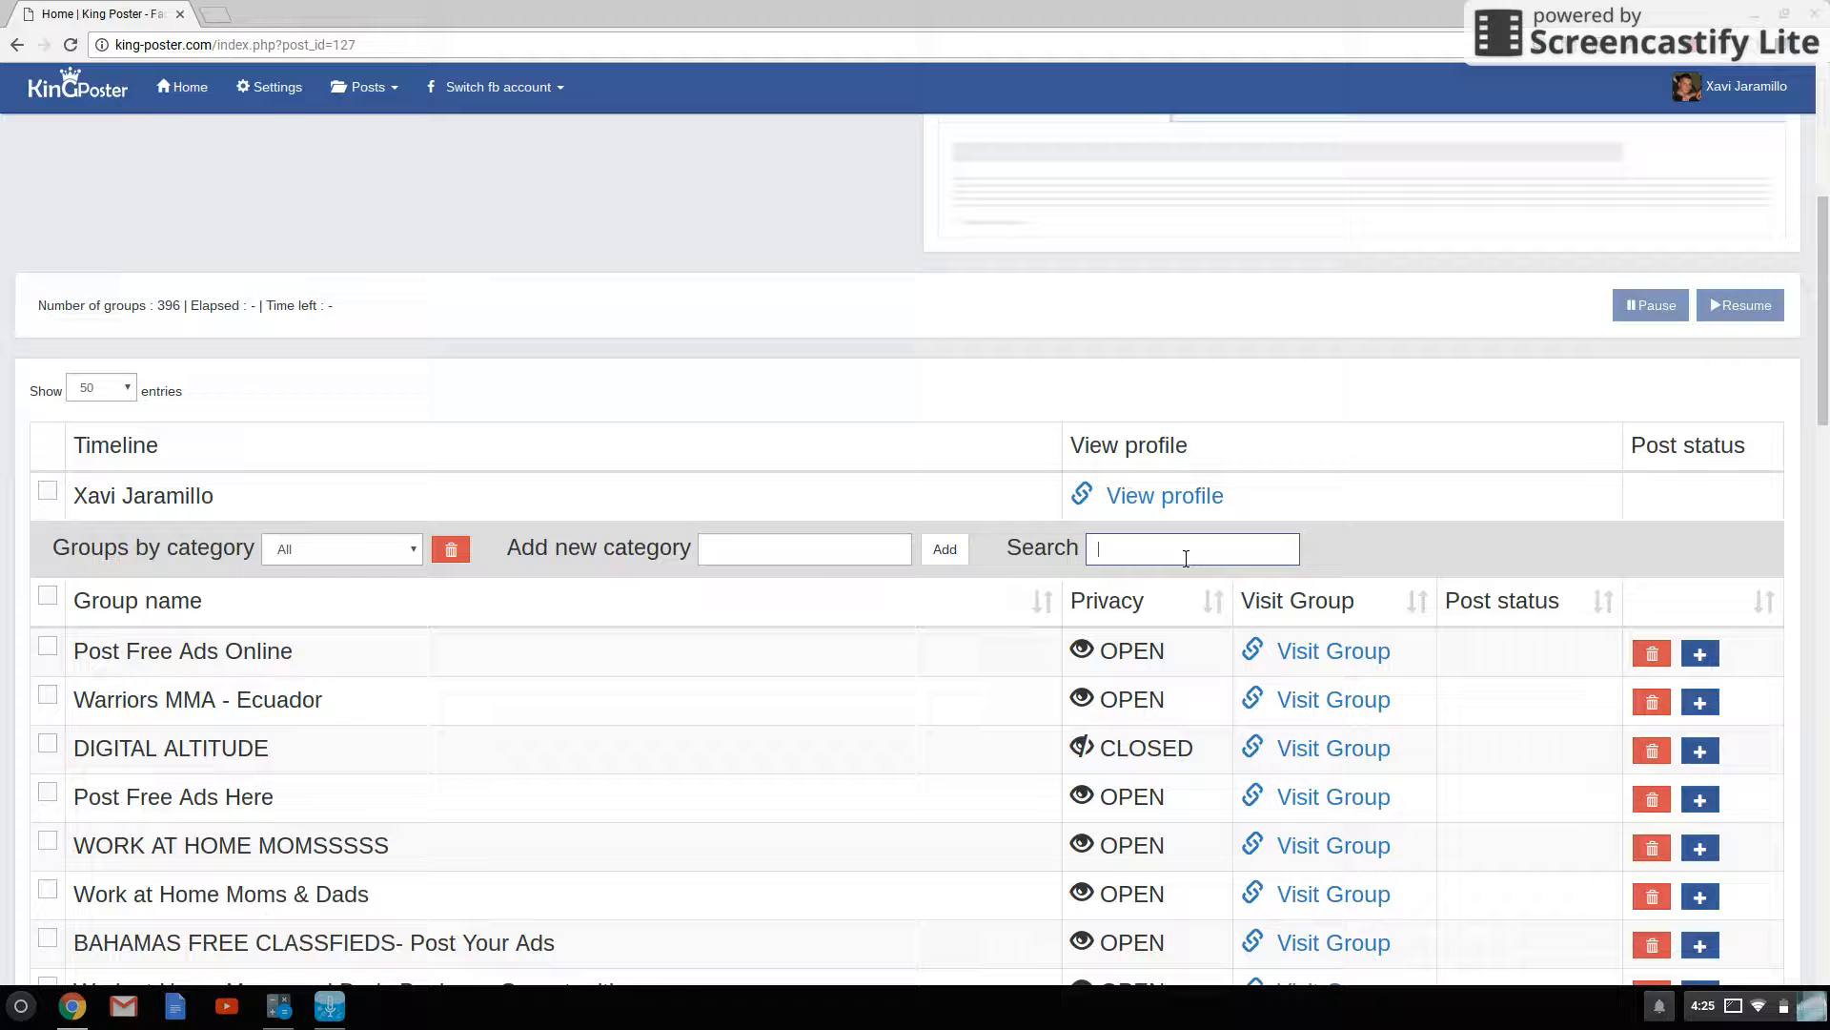
pyautogui.write('m')
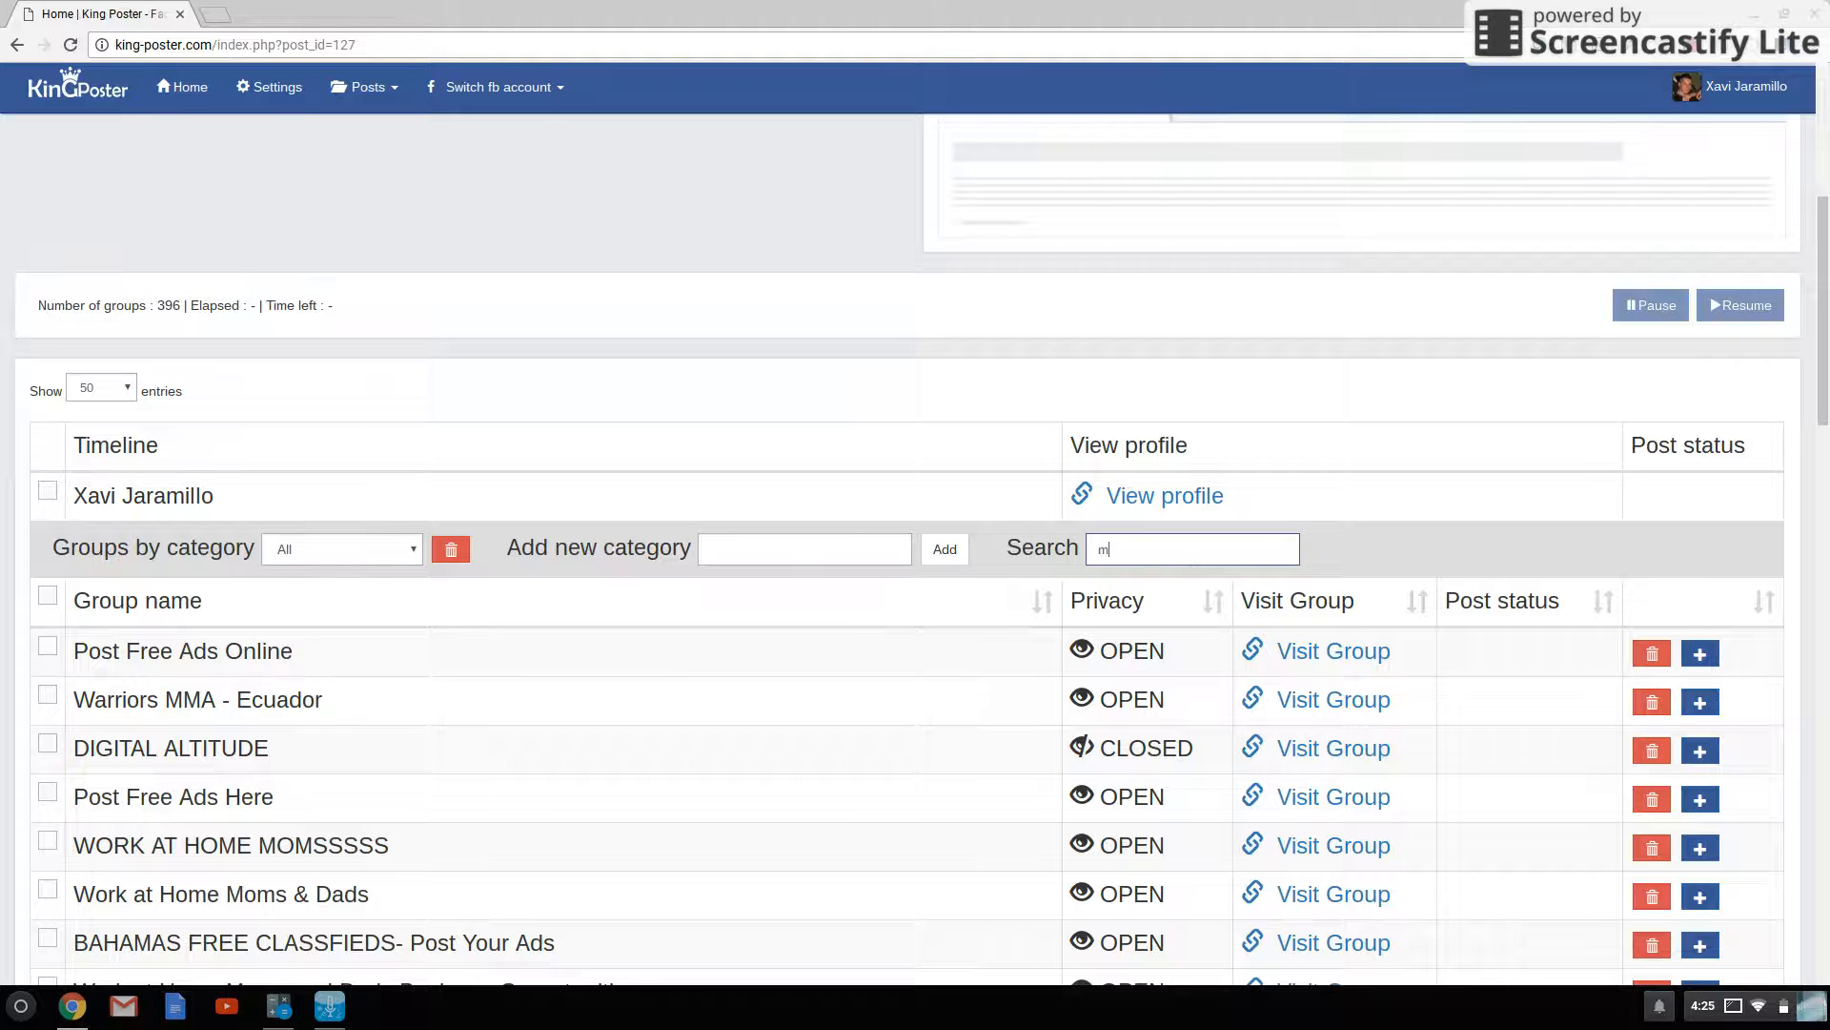
pyautogui.write('aki')
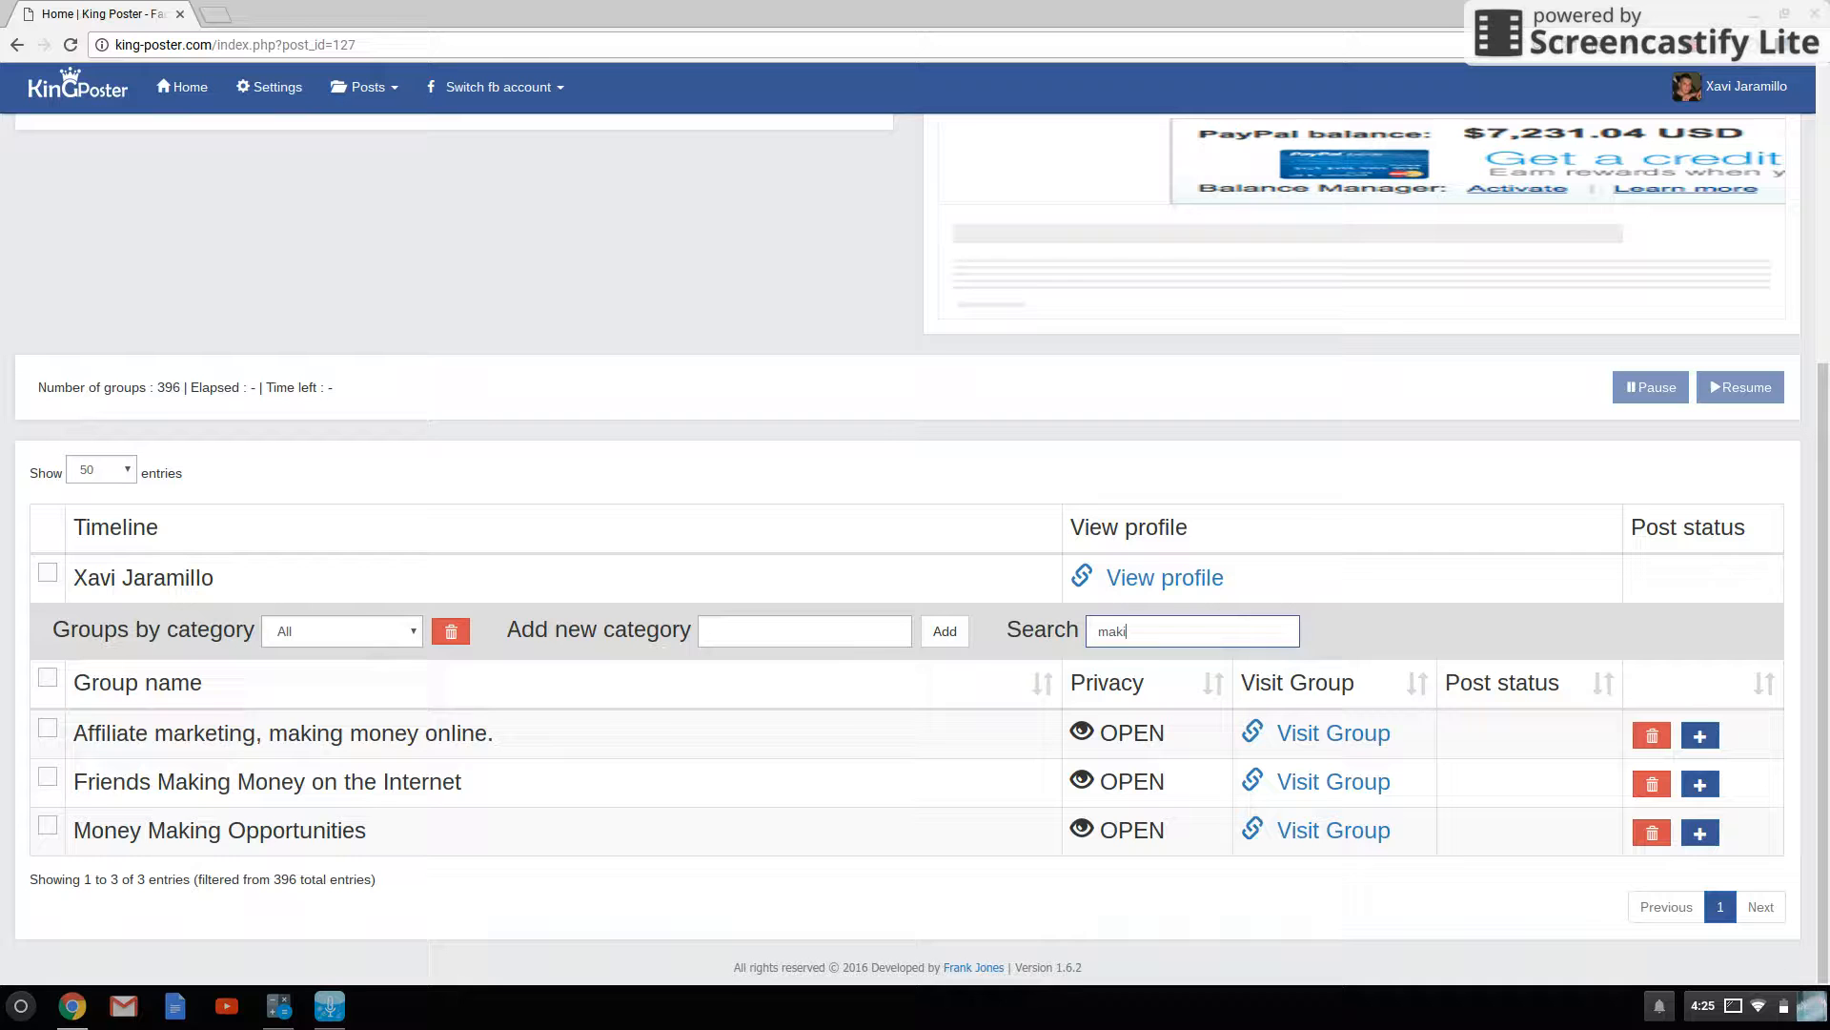
pyautogui.click(1190, 630)
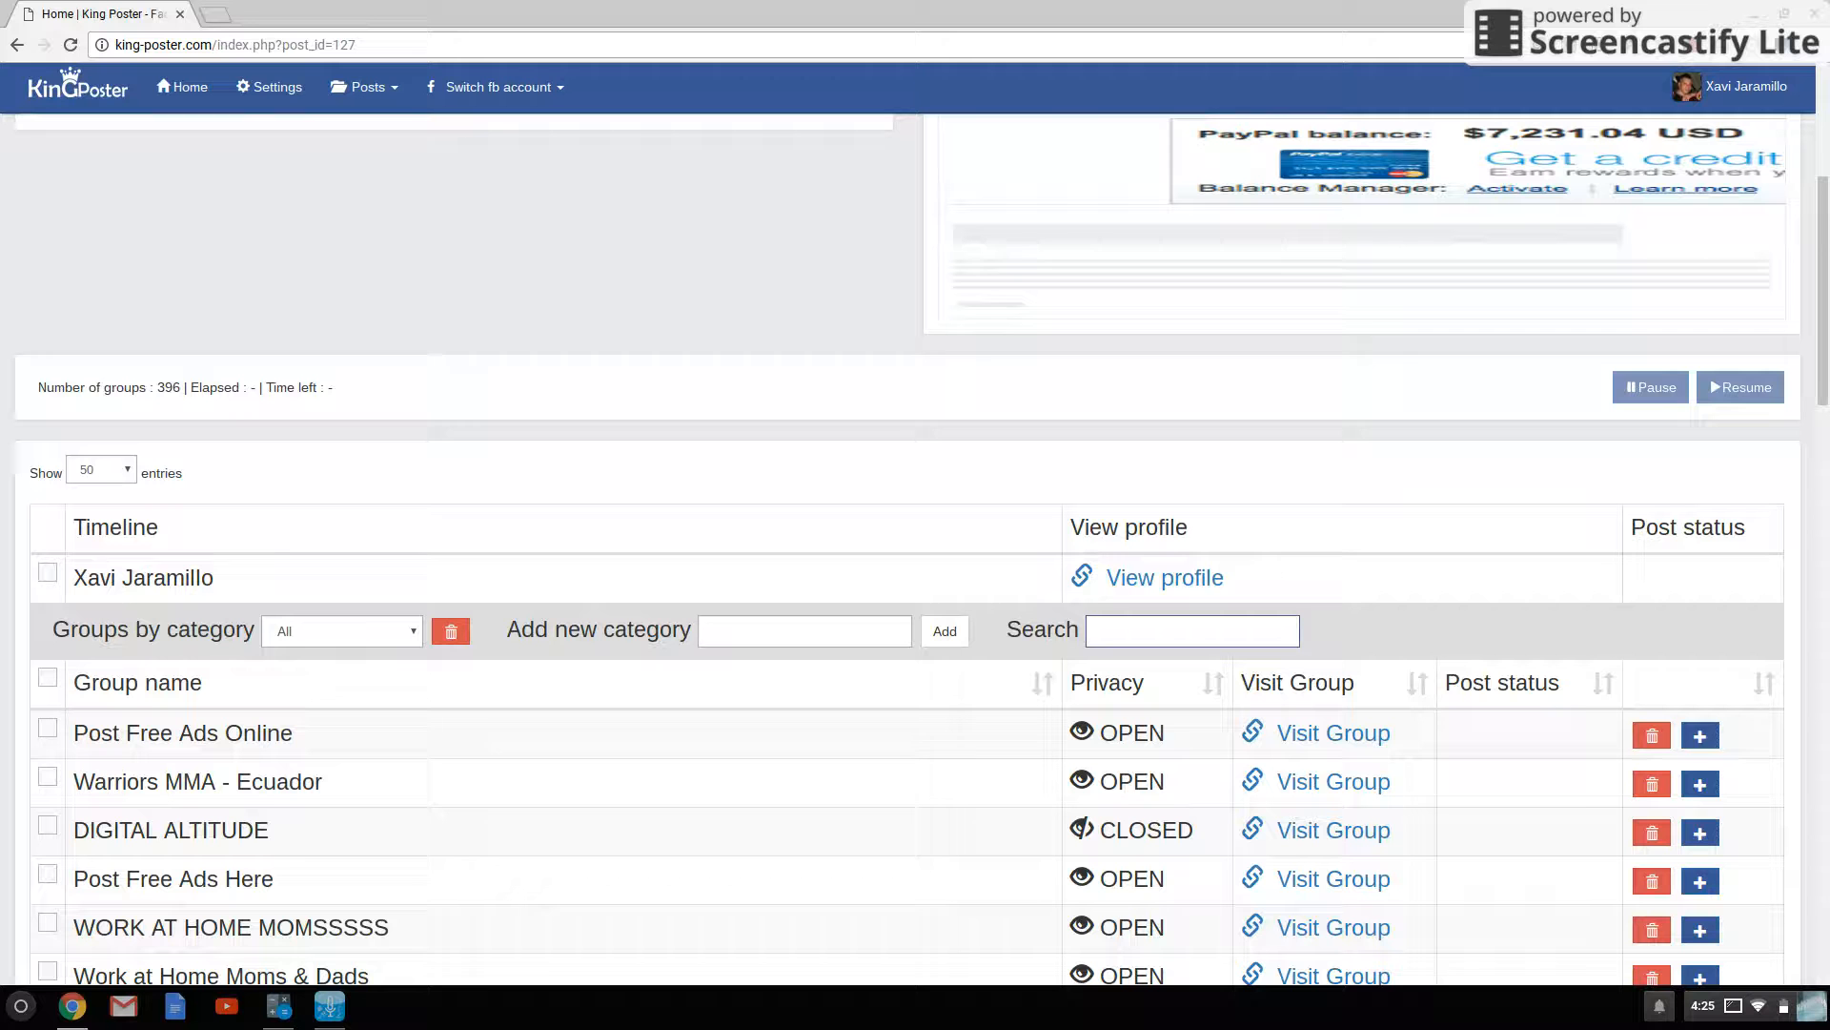
# - Filter the group list by "make money online", showing the 13 matching groups
pyautogui.click(805, 630)
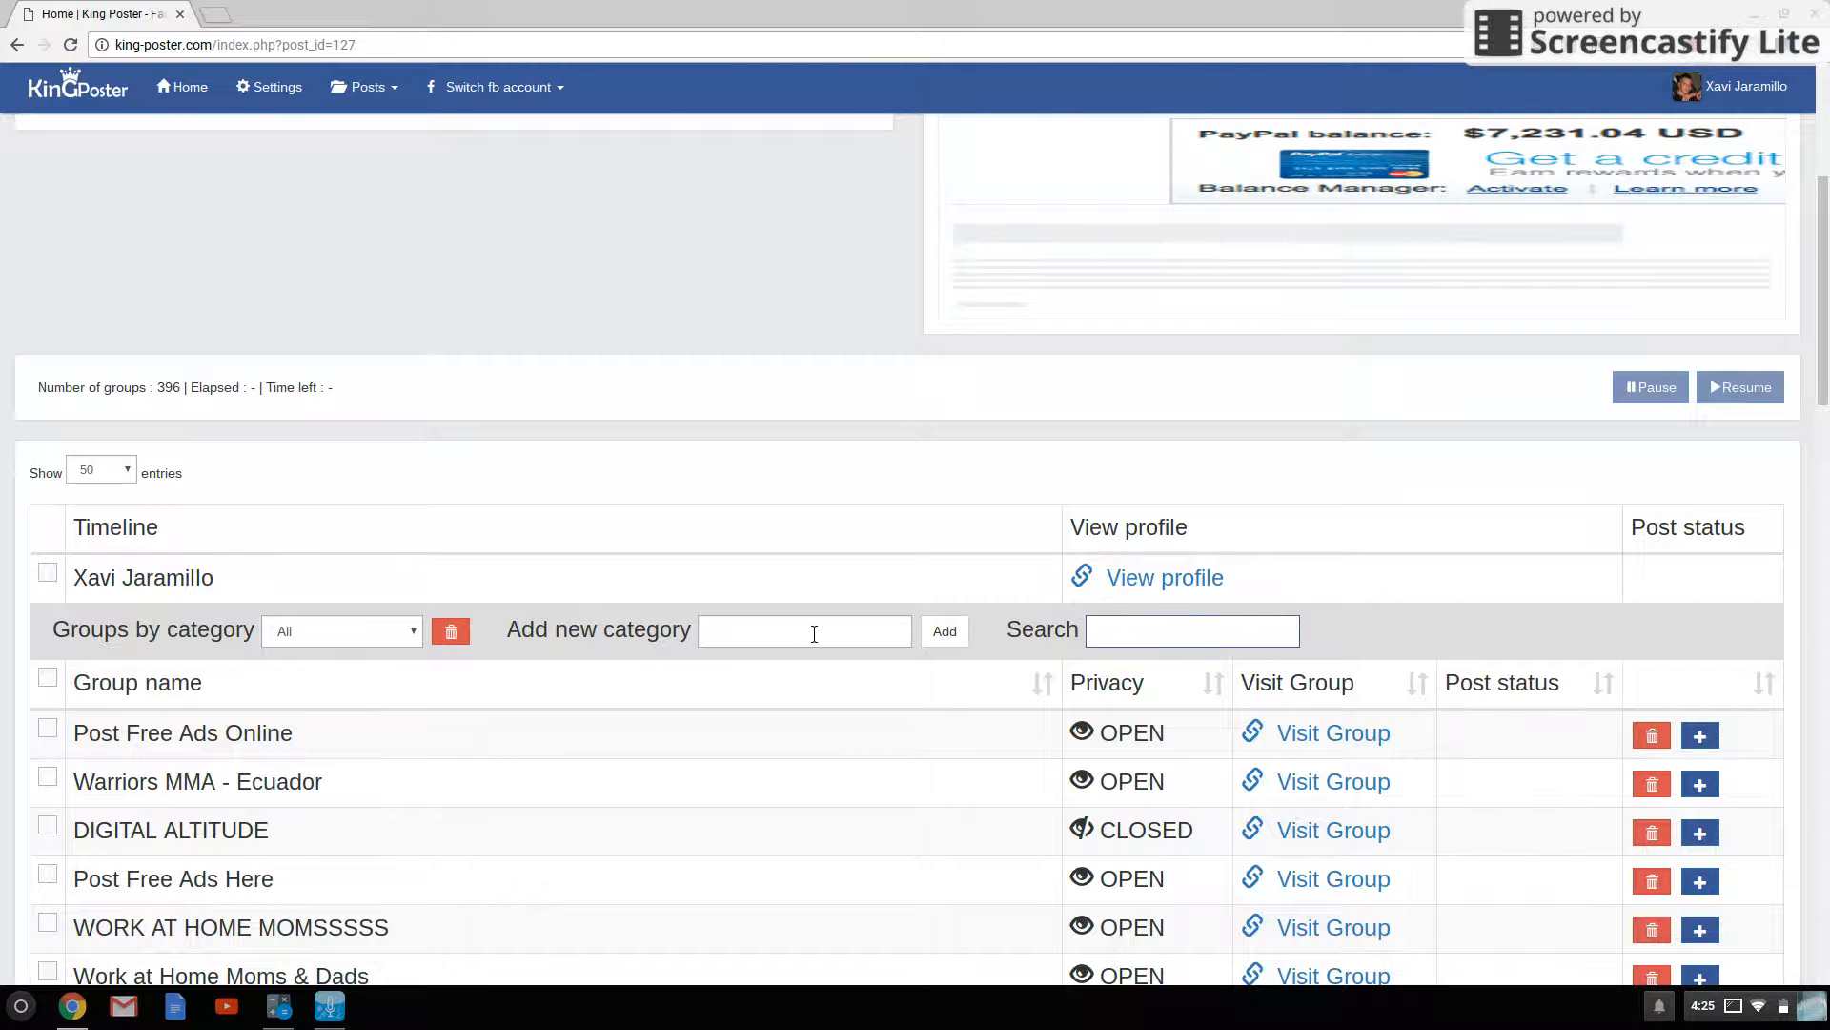
pyautogui.write('m')
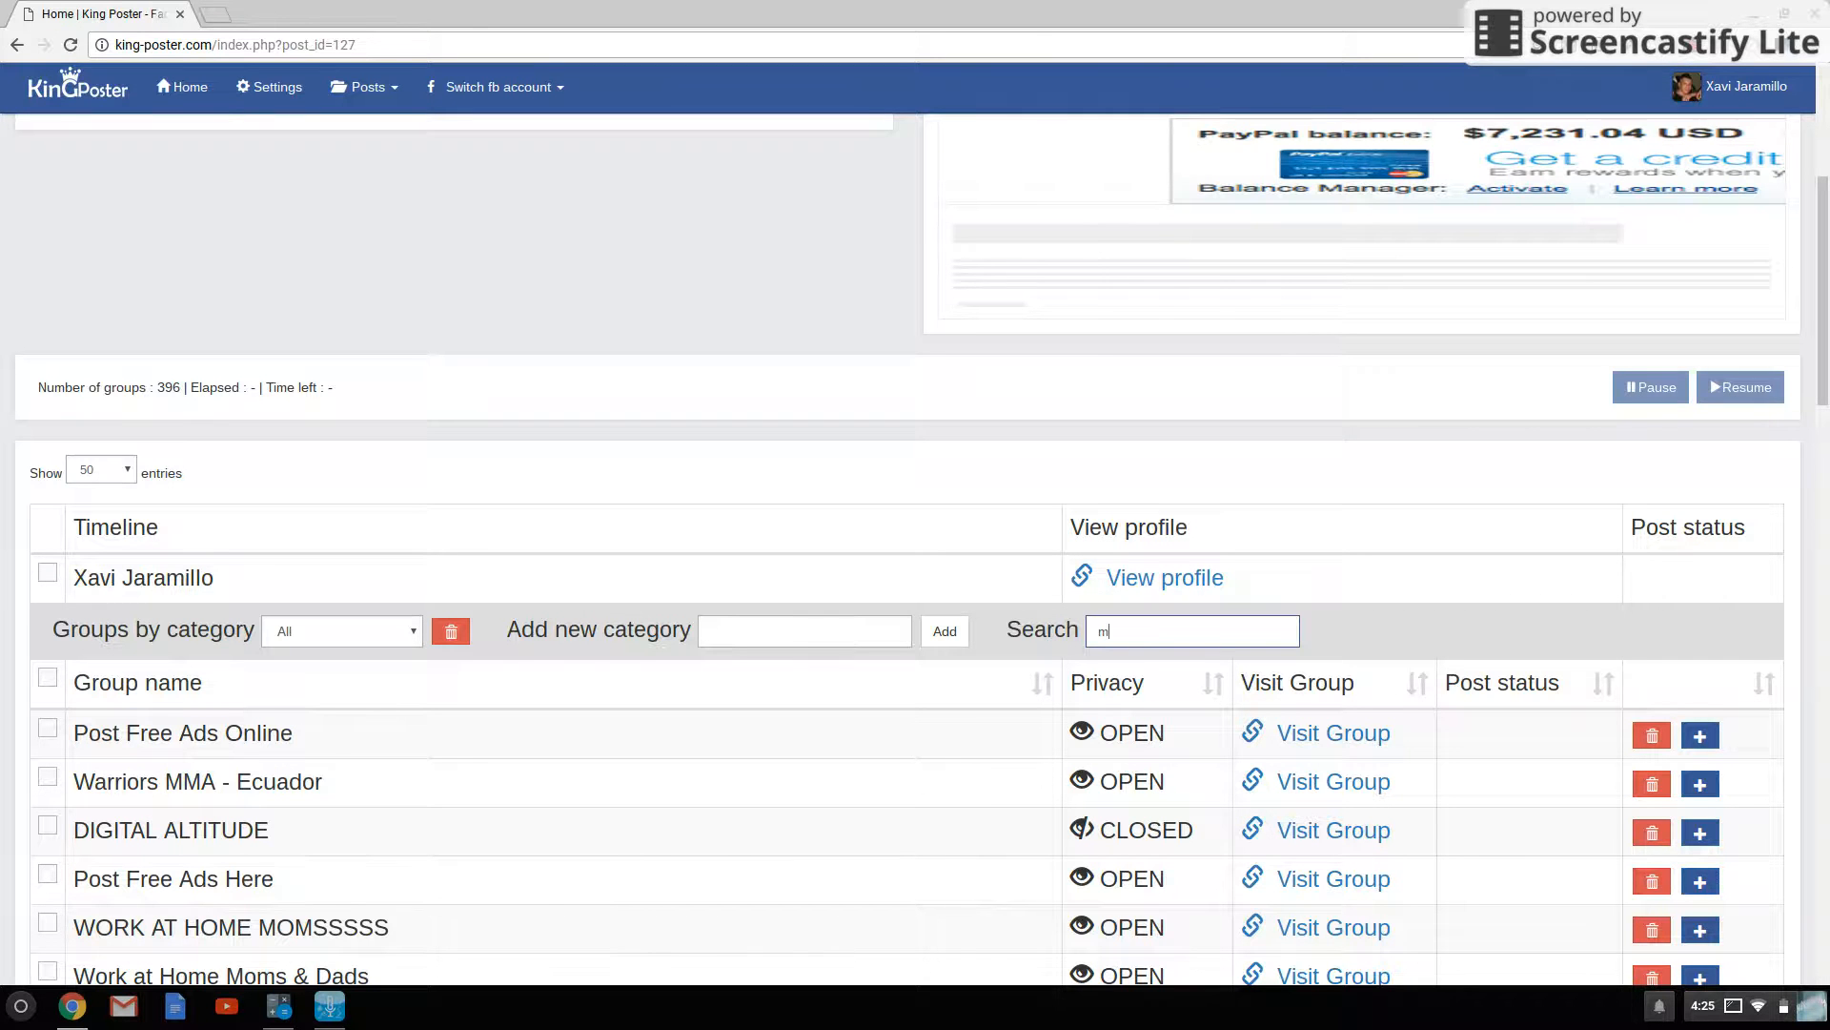
pyautogui.write('akie')
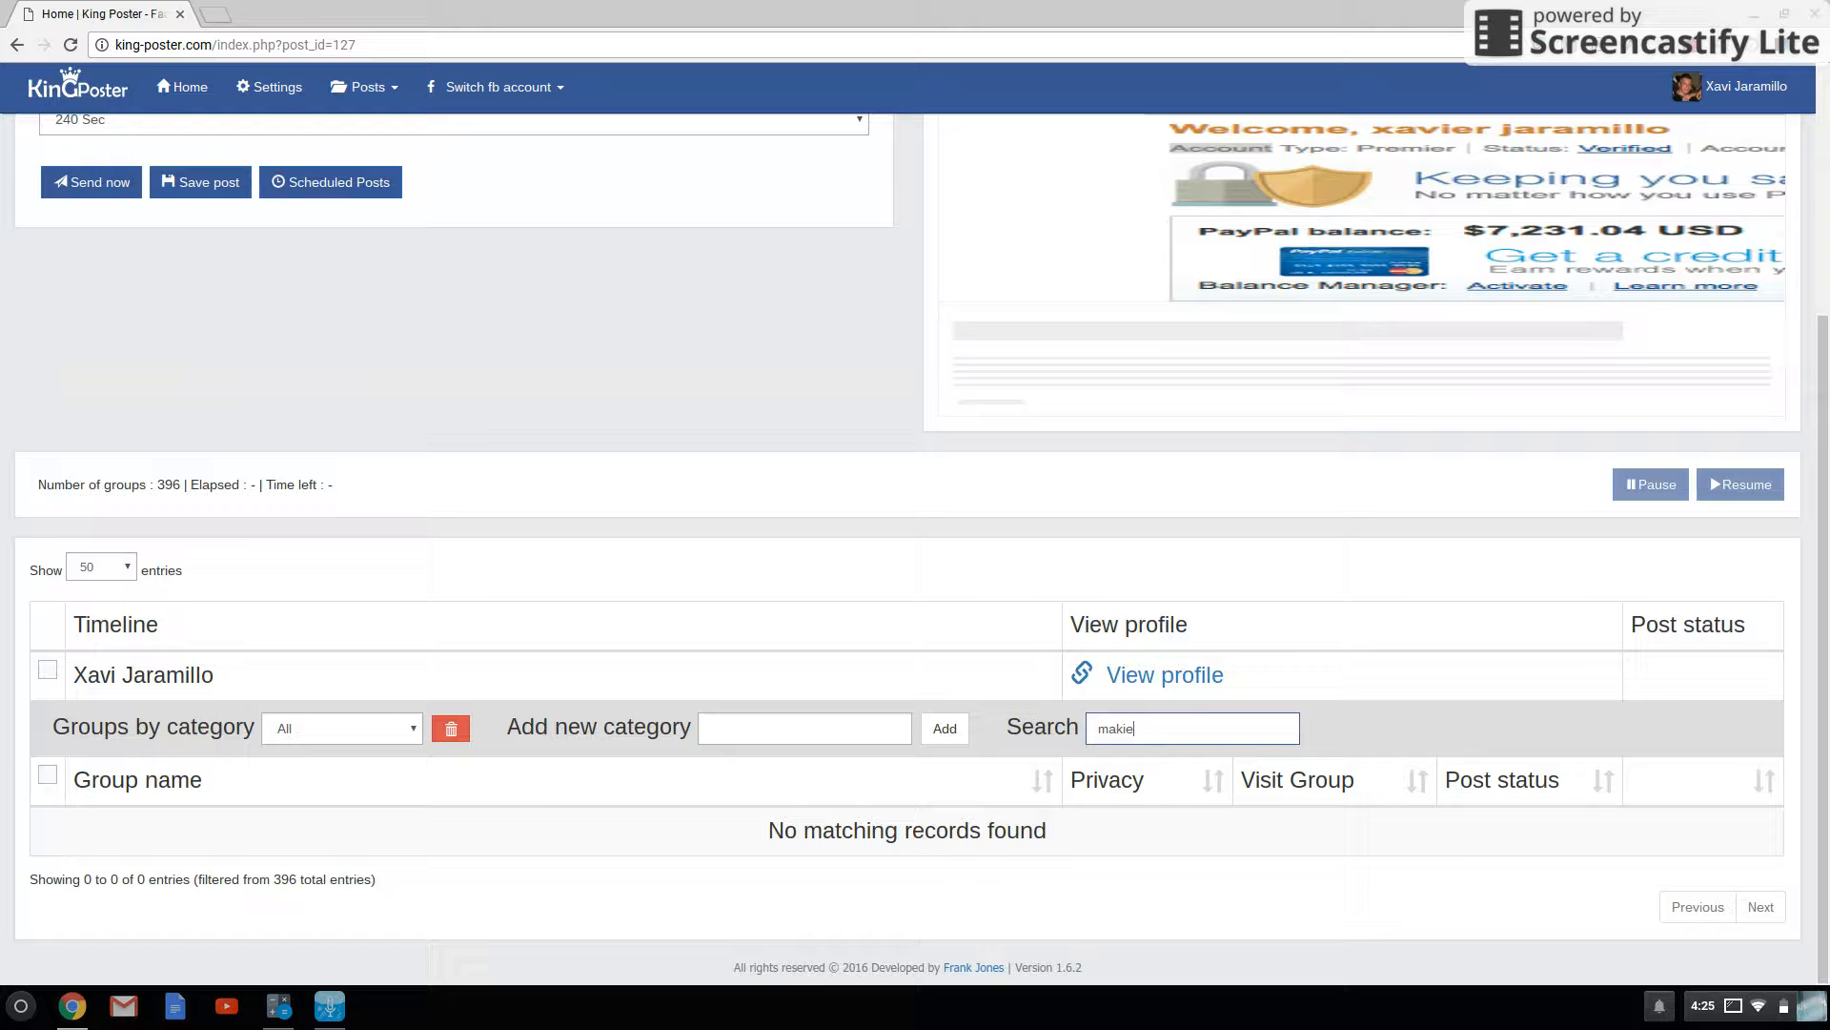
pyautogui.press('Backspace')
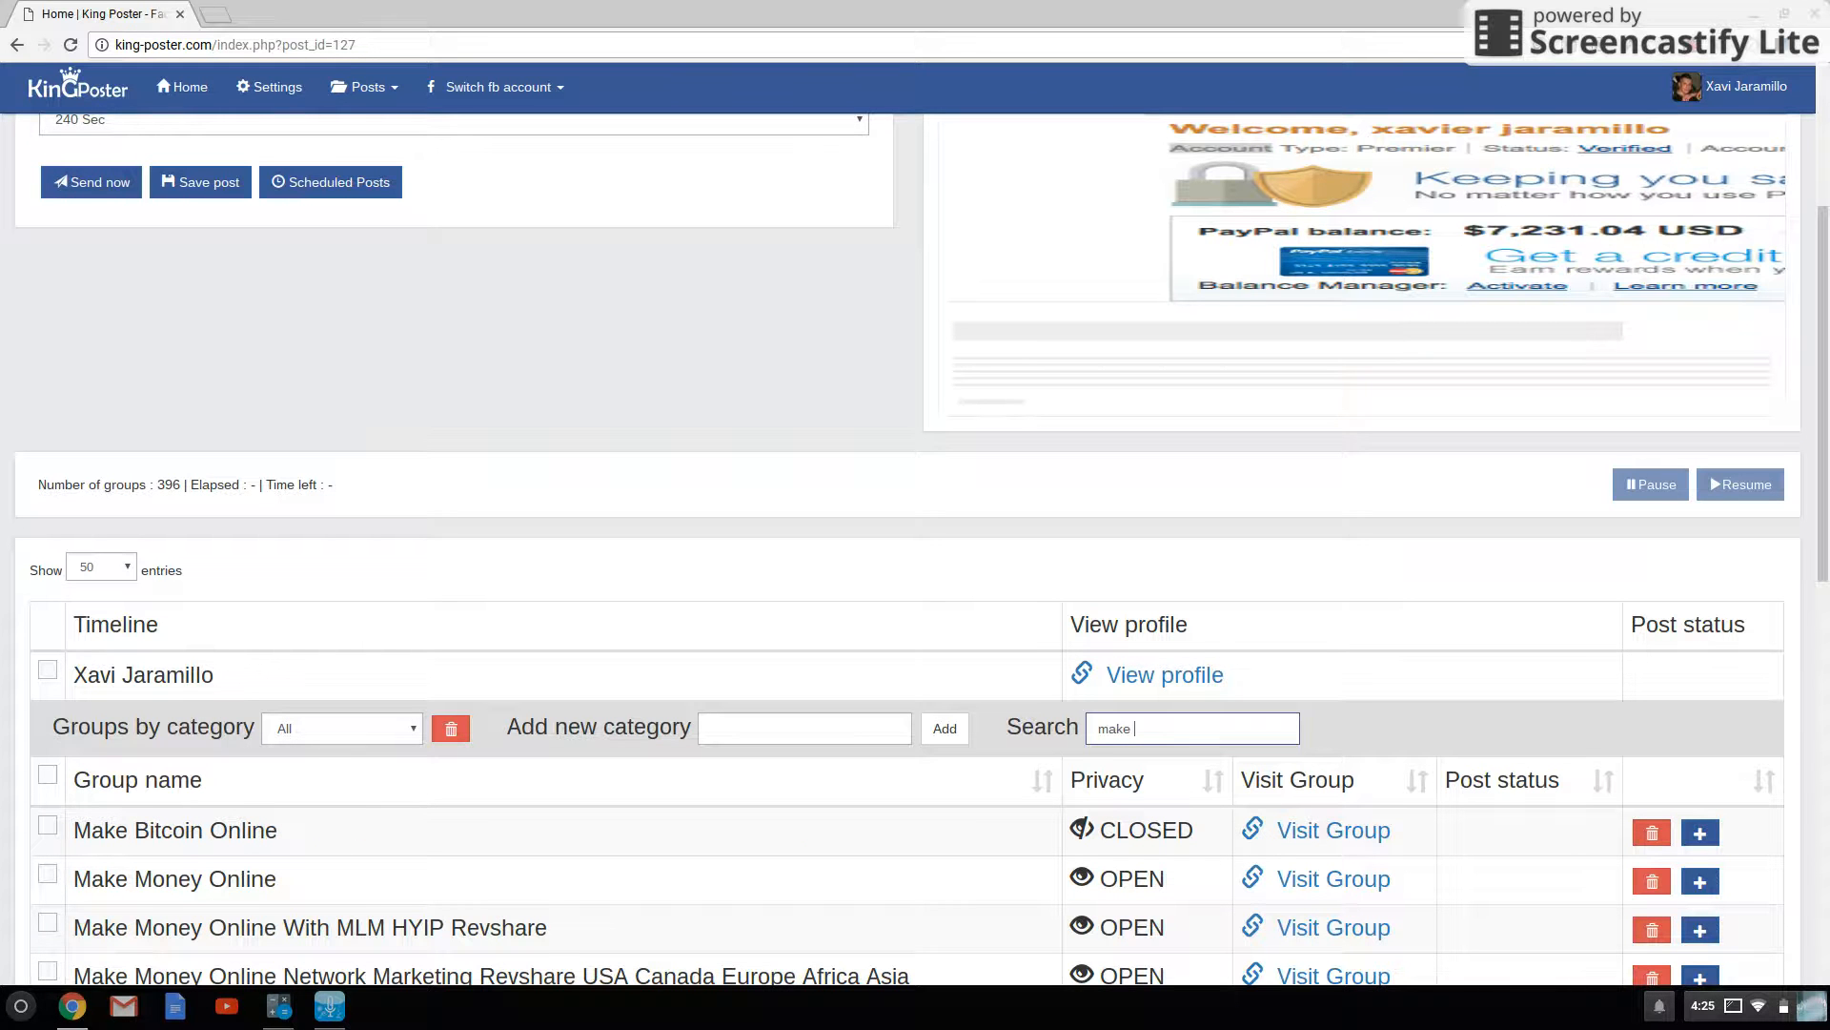
pyautogui.write('money')
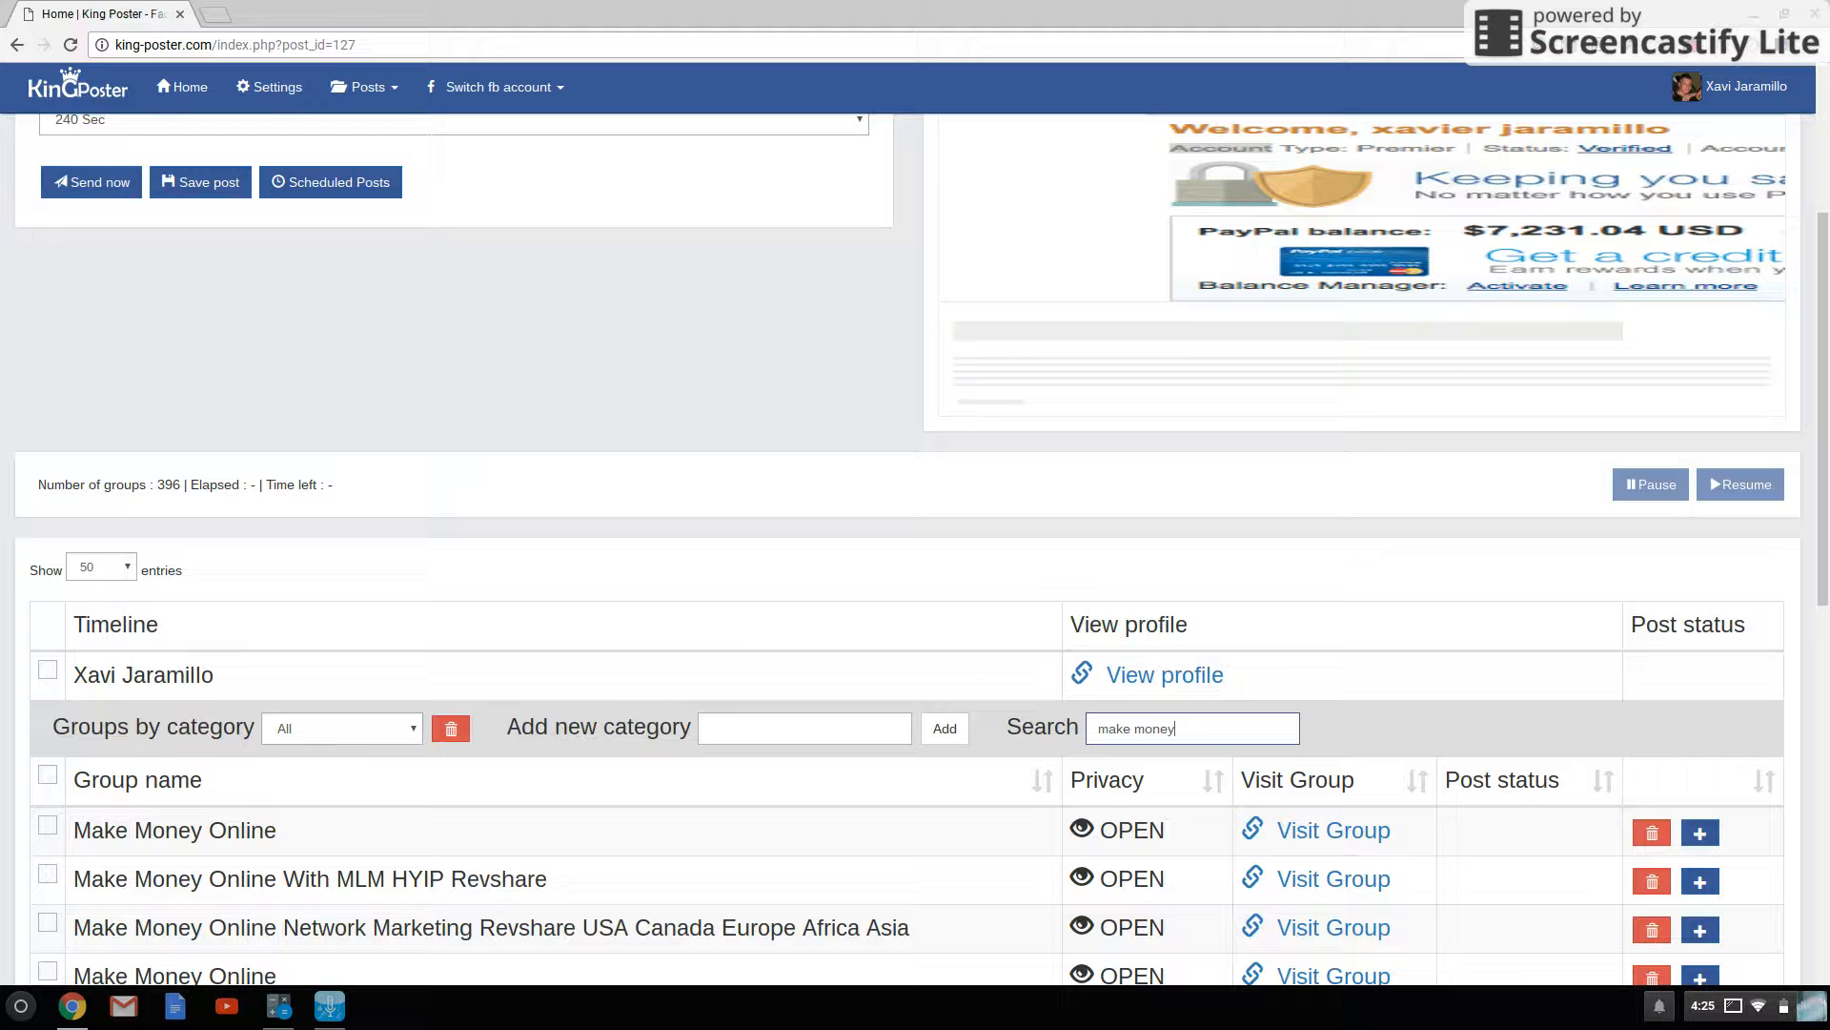
pyautogui.write('online')
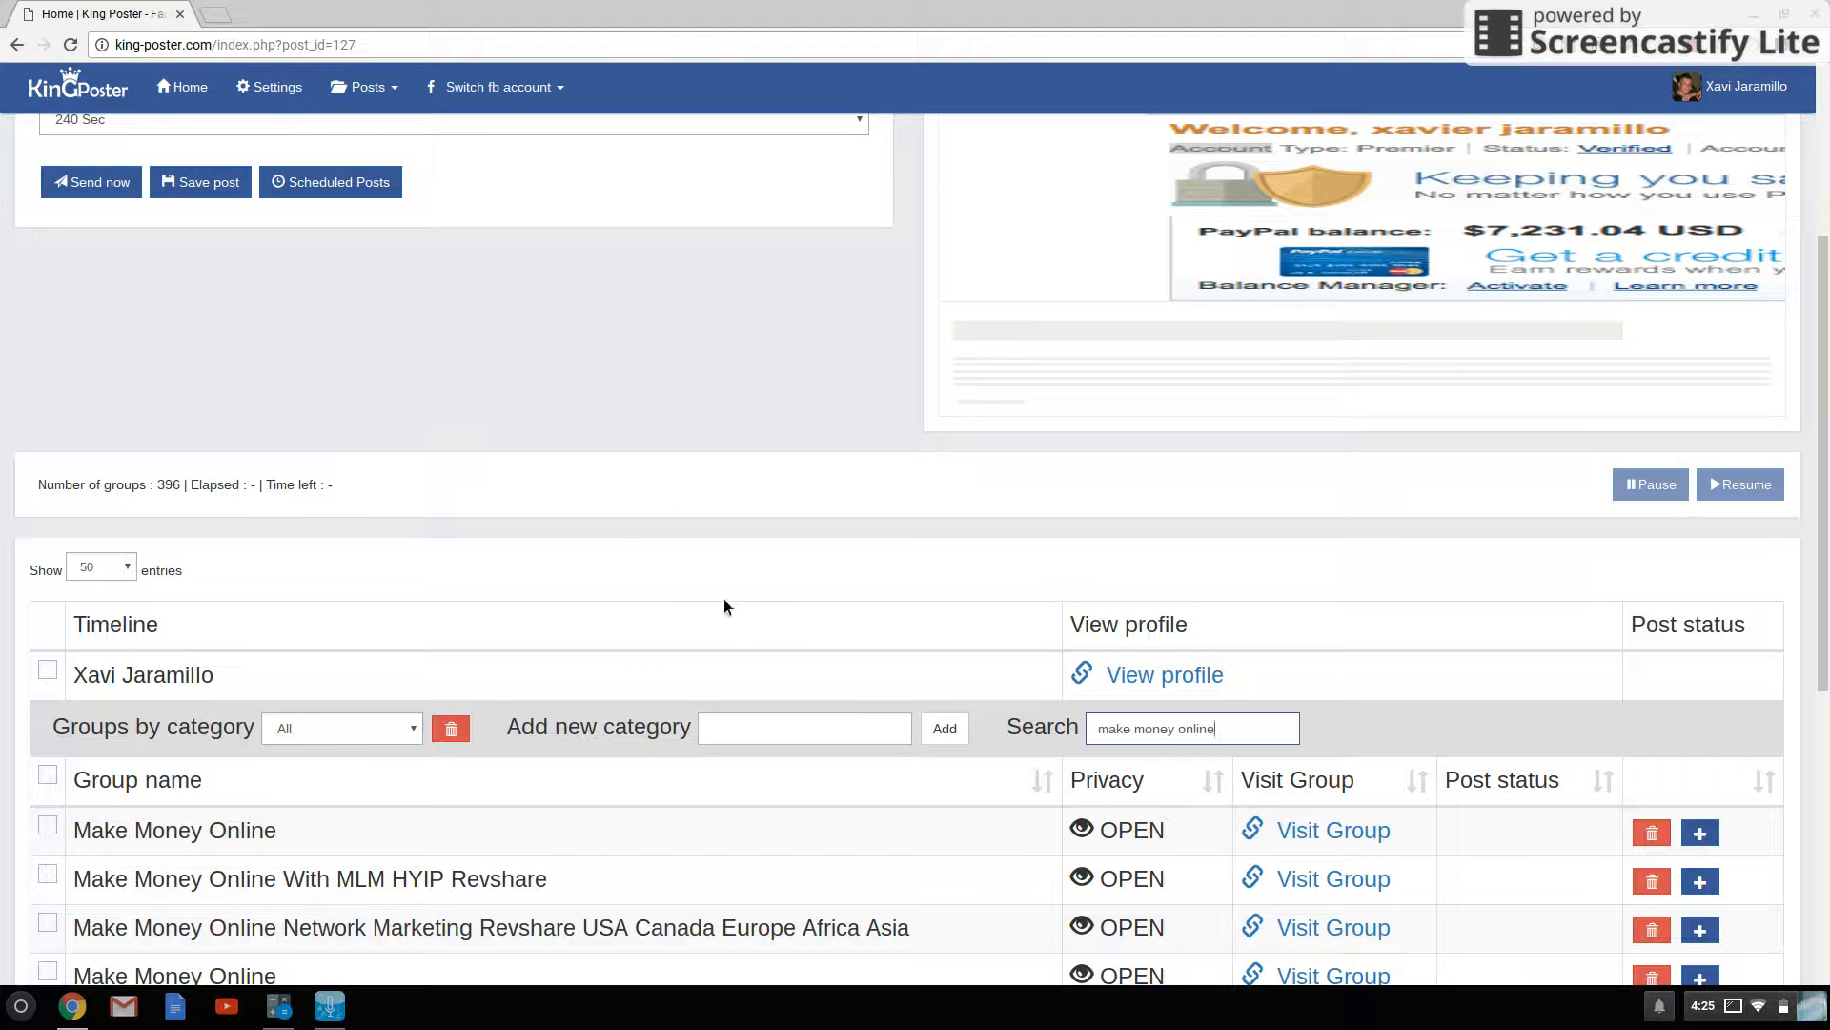
pyautogui.scroll(-3)
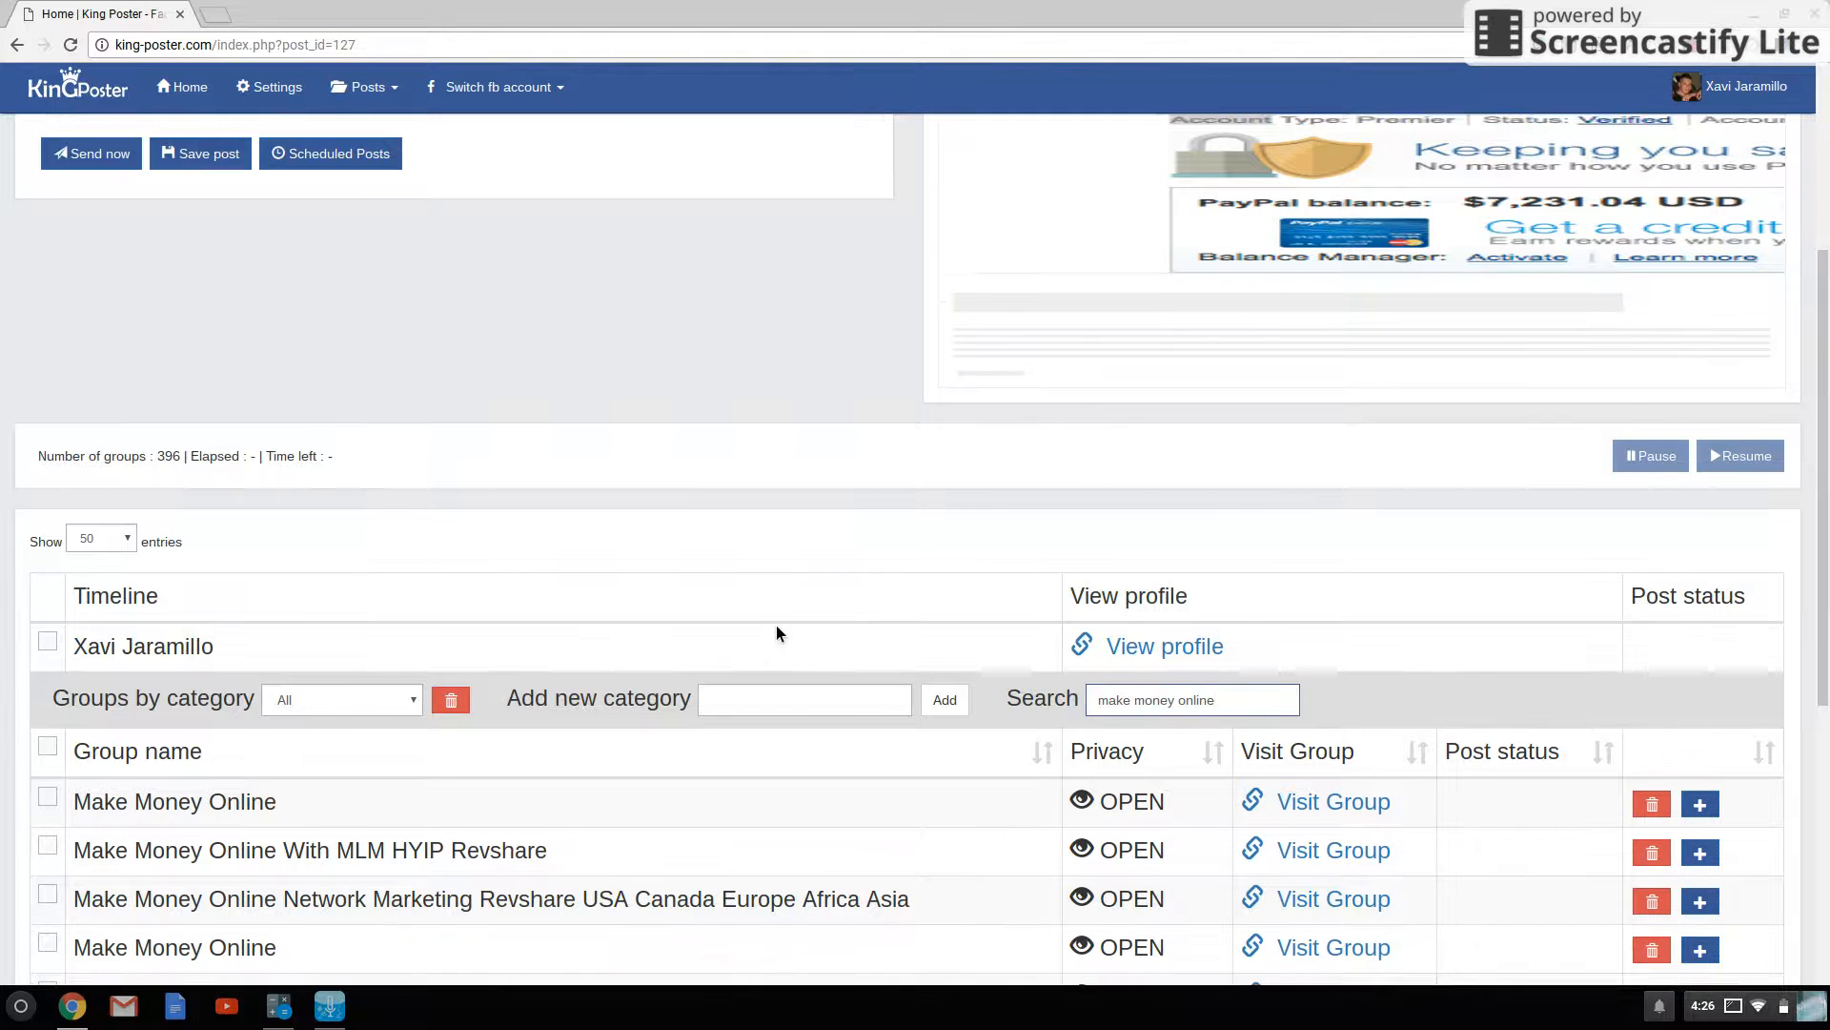
pyautogui.scroll(-3)
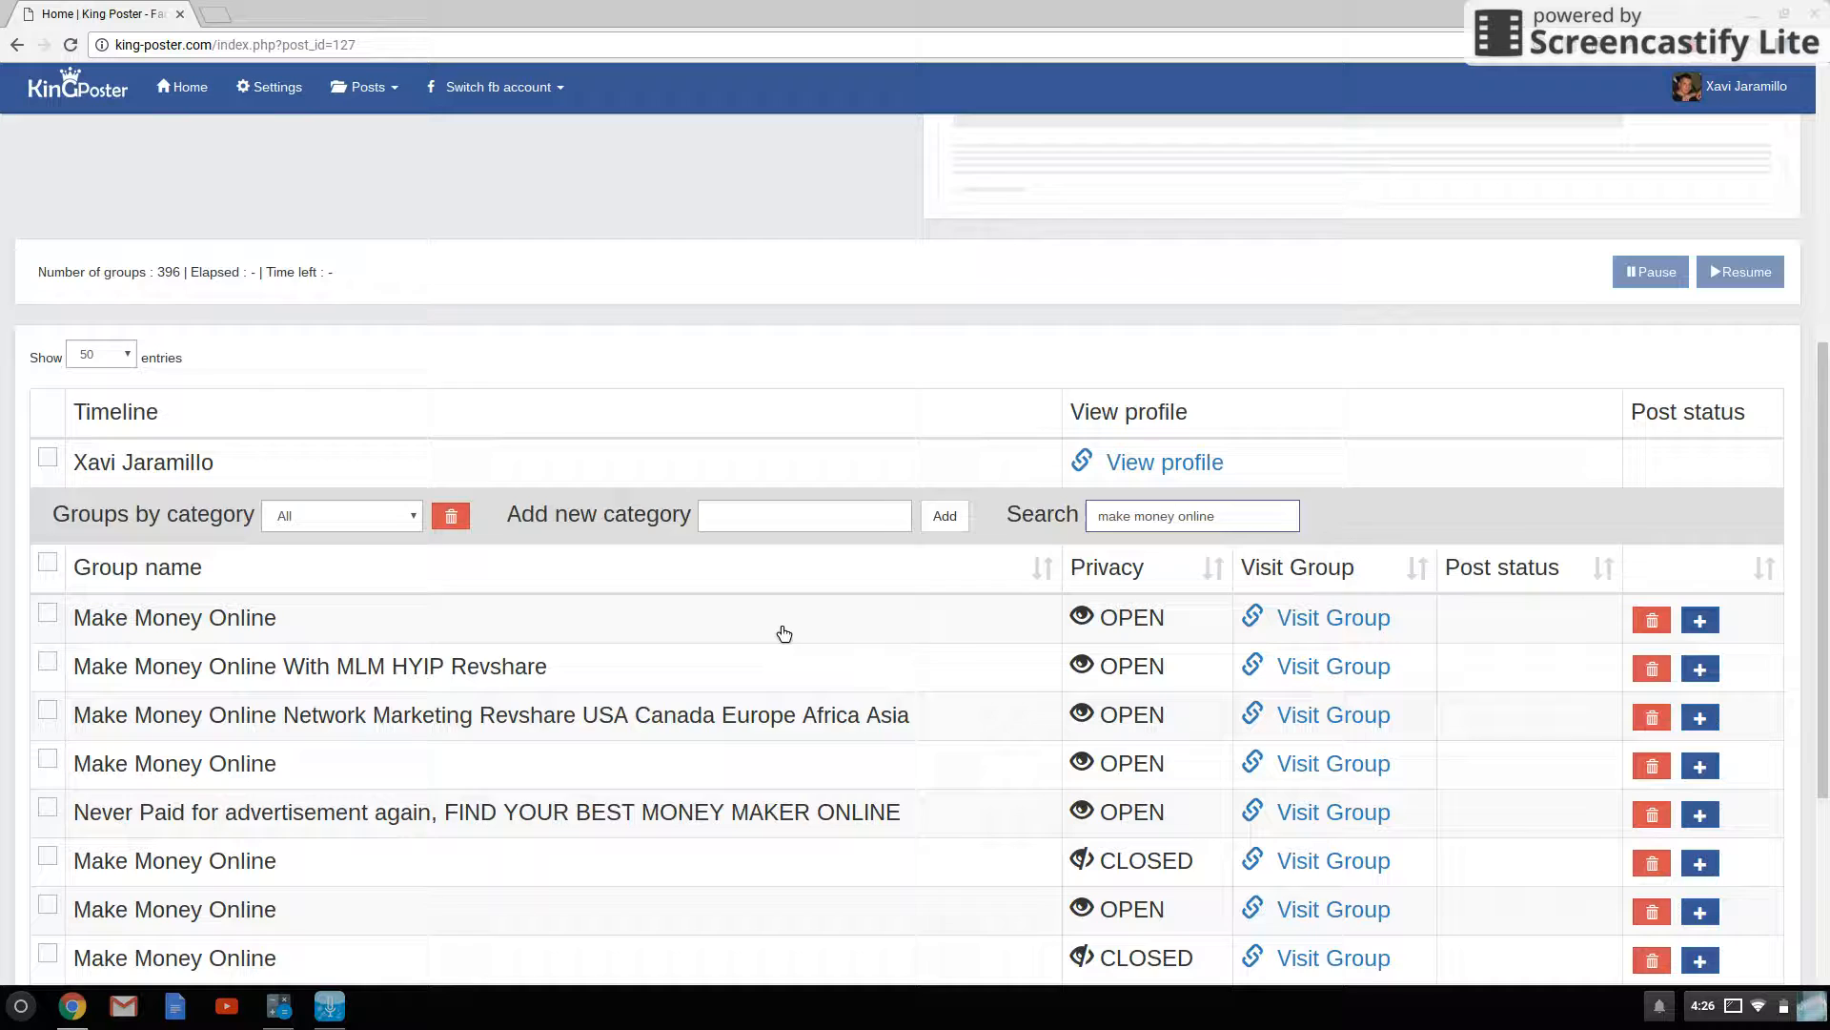
# - Tick the make-money-online groups, including MLM HYIP Revshare and Never Paid for advertisement again
pyautogui.scroll(-3)
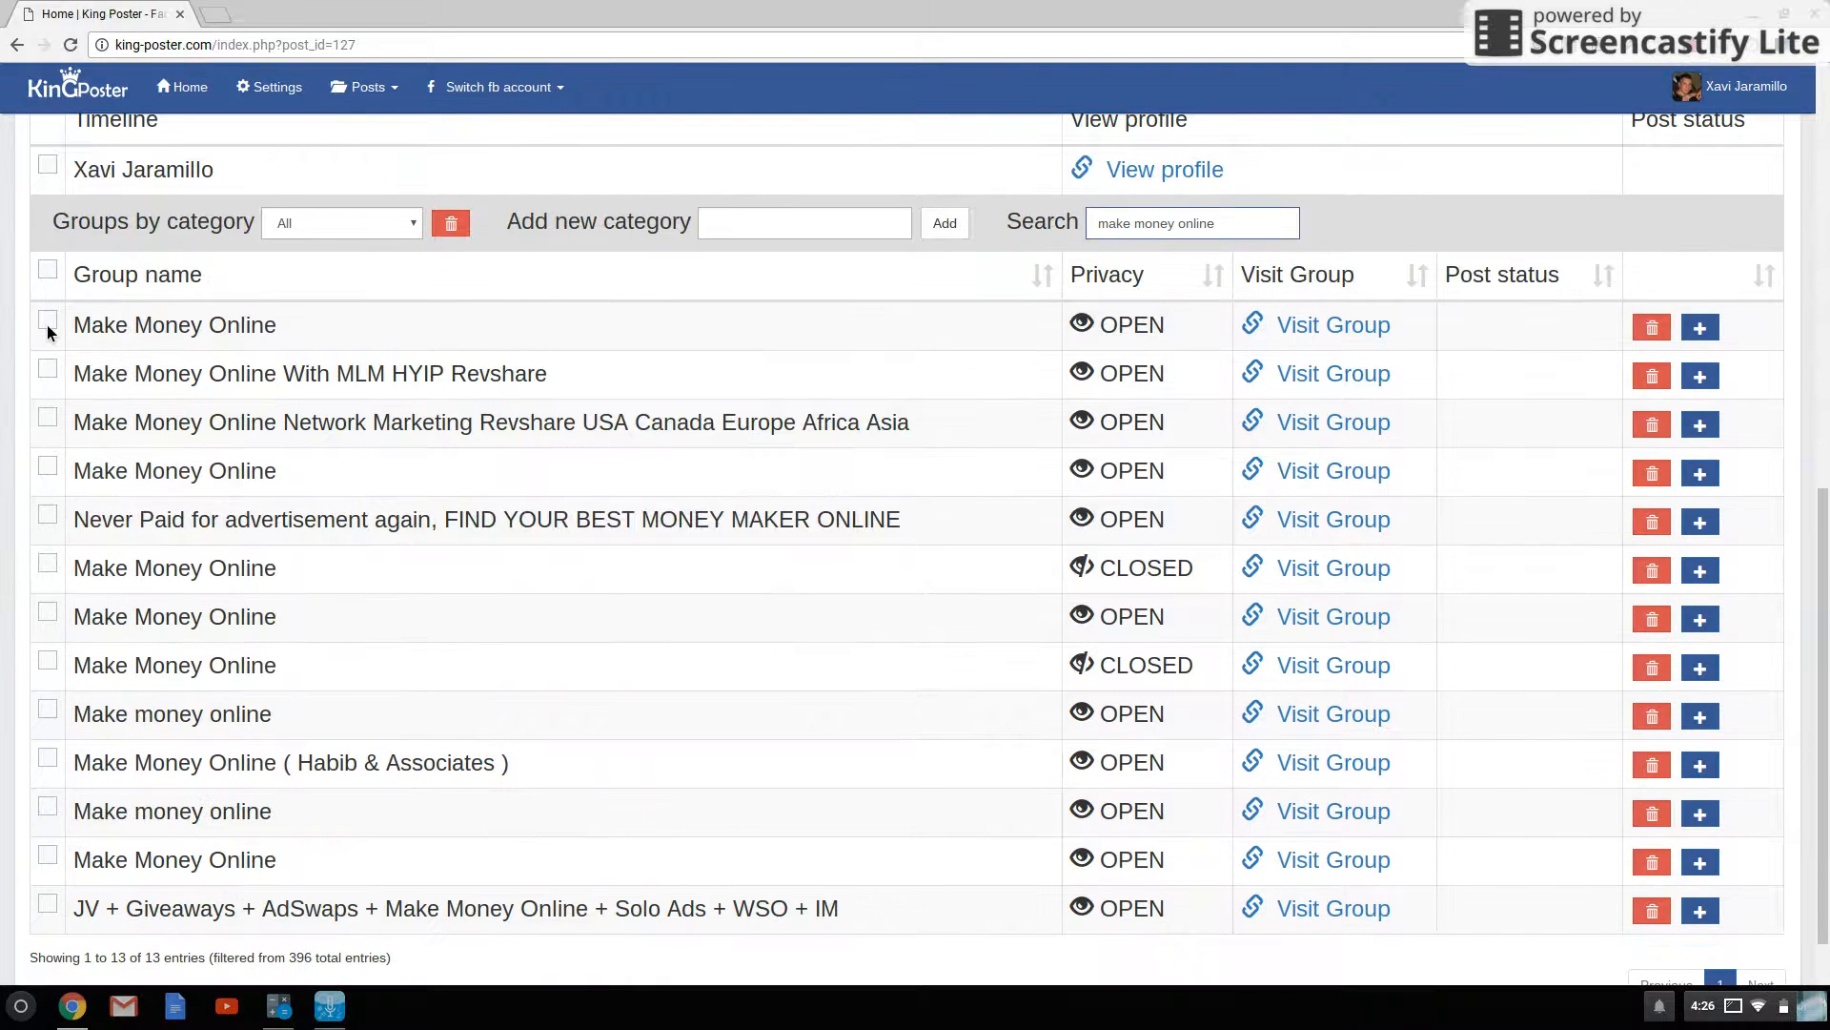
pyautogui.click(47, 373)
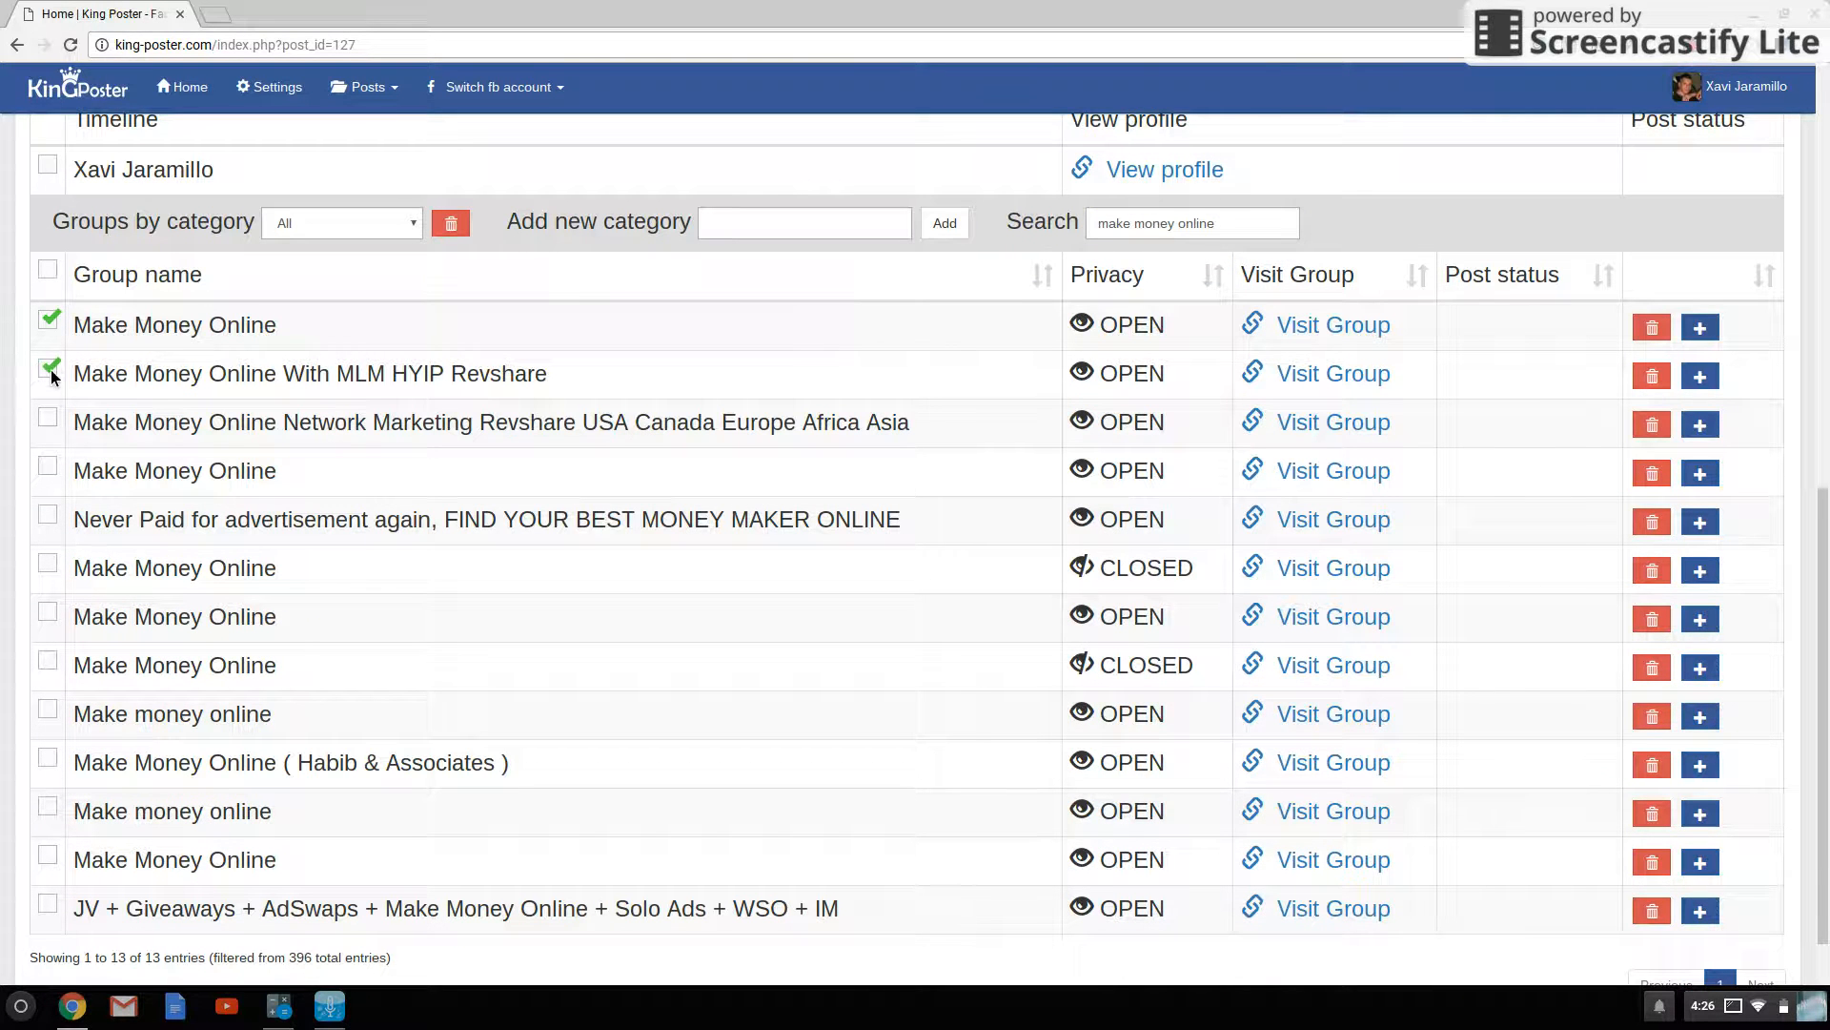
pyautogui.click(47, 470)
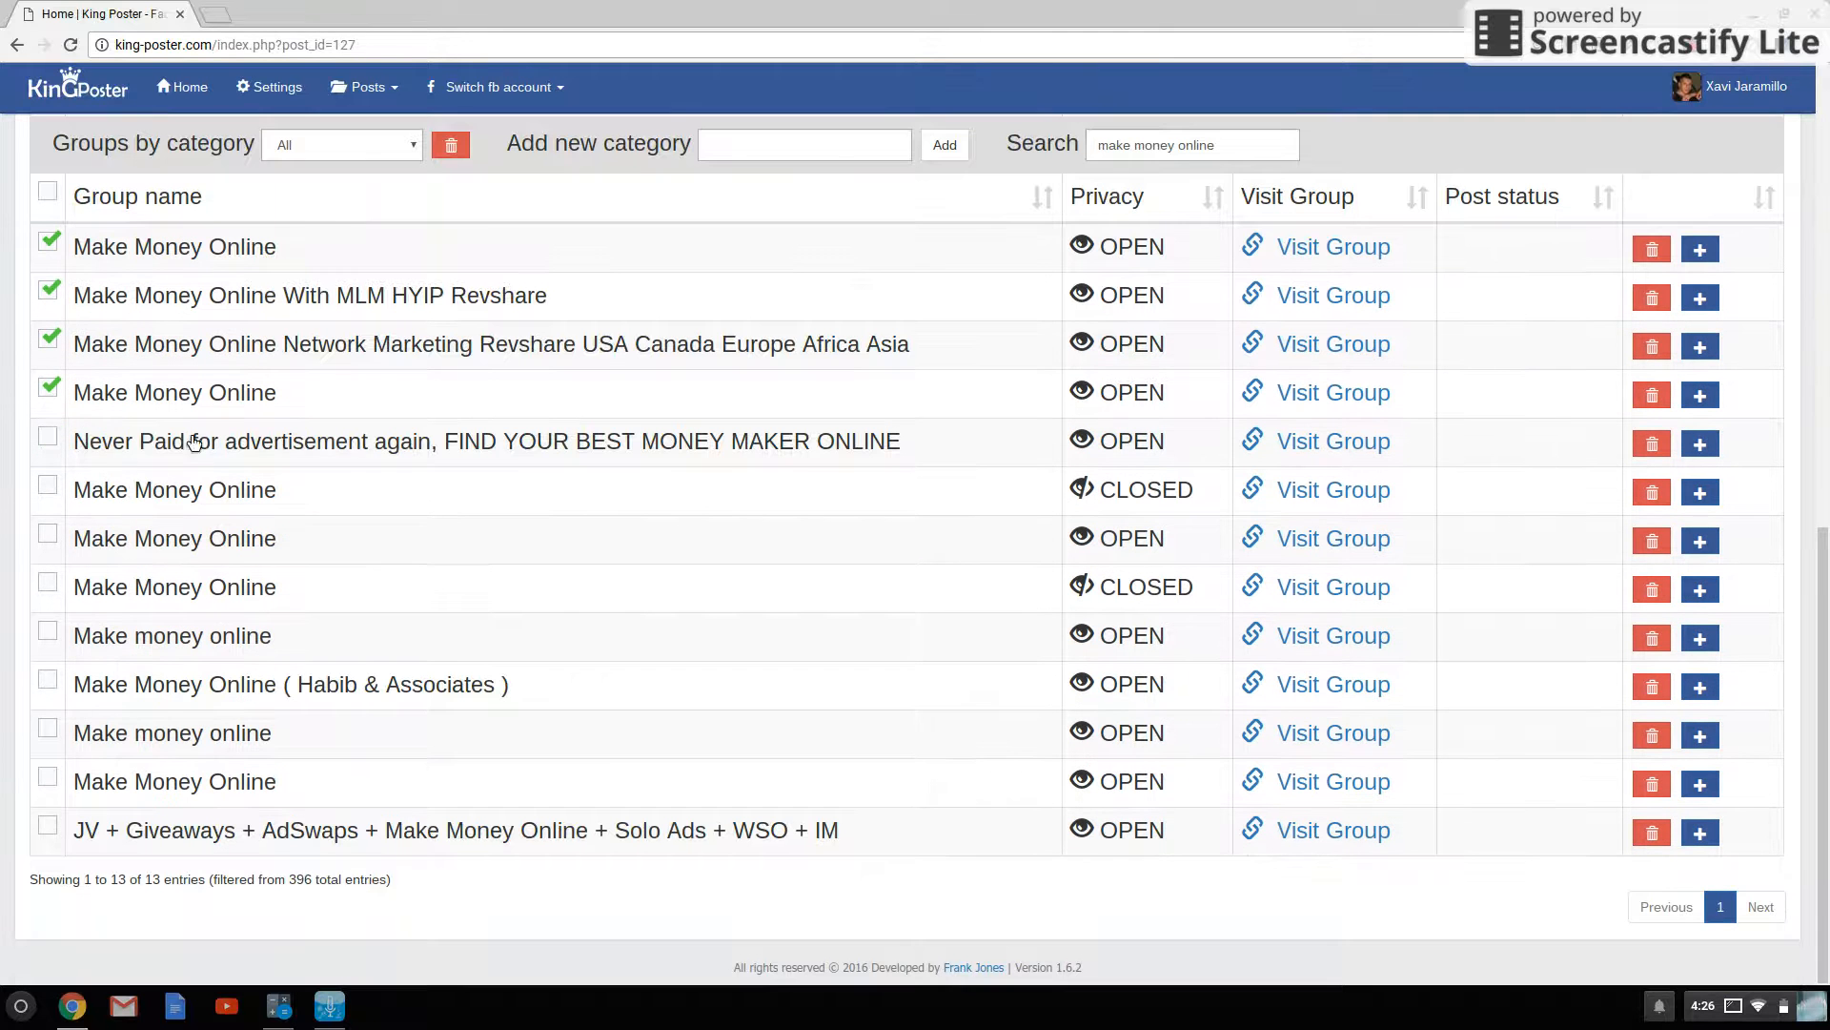
pyautogui.click(48, 441)
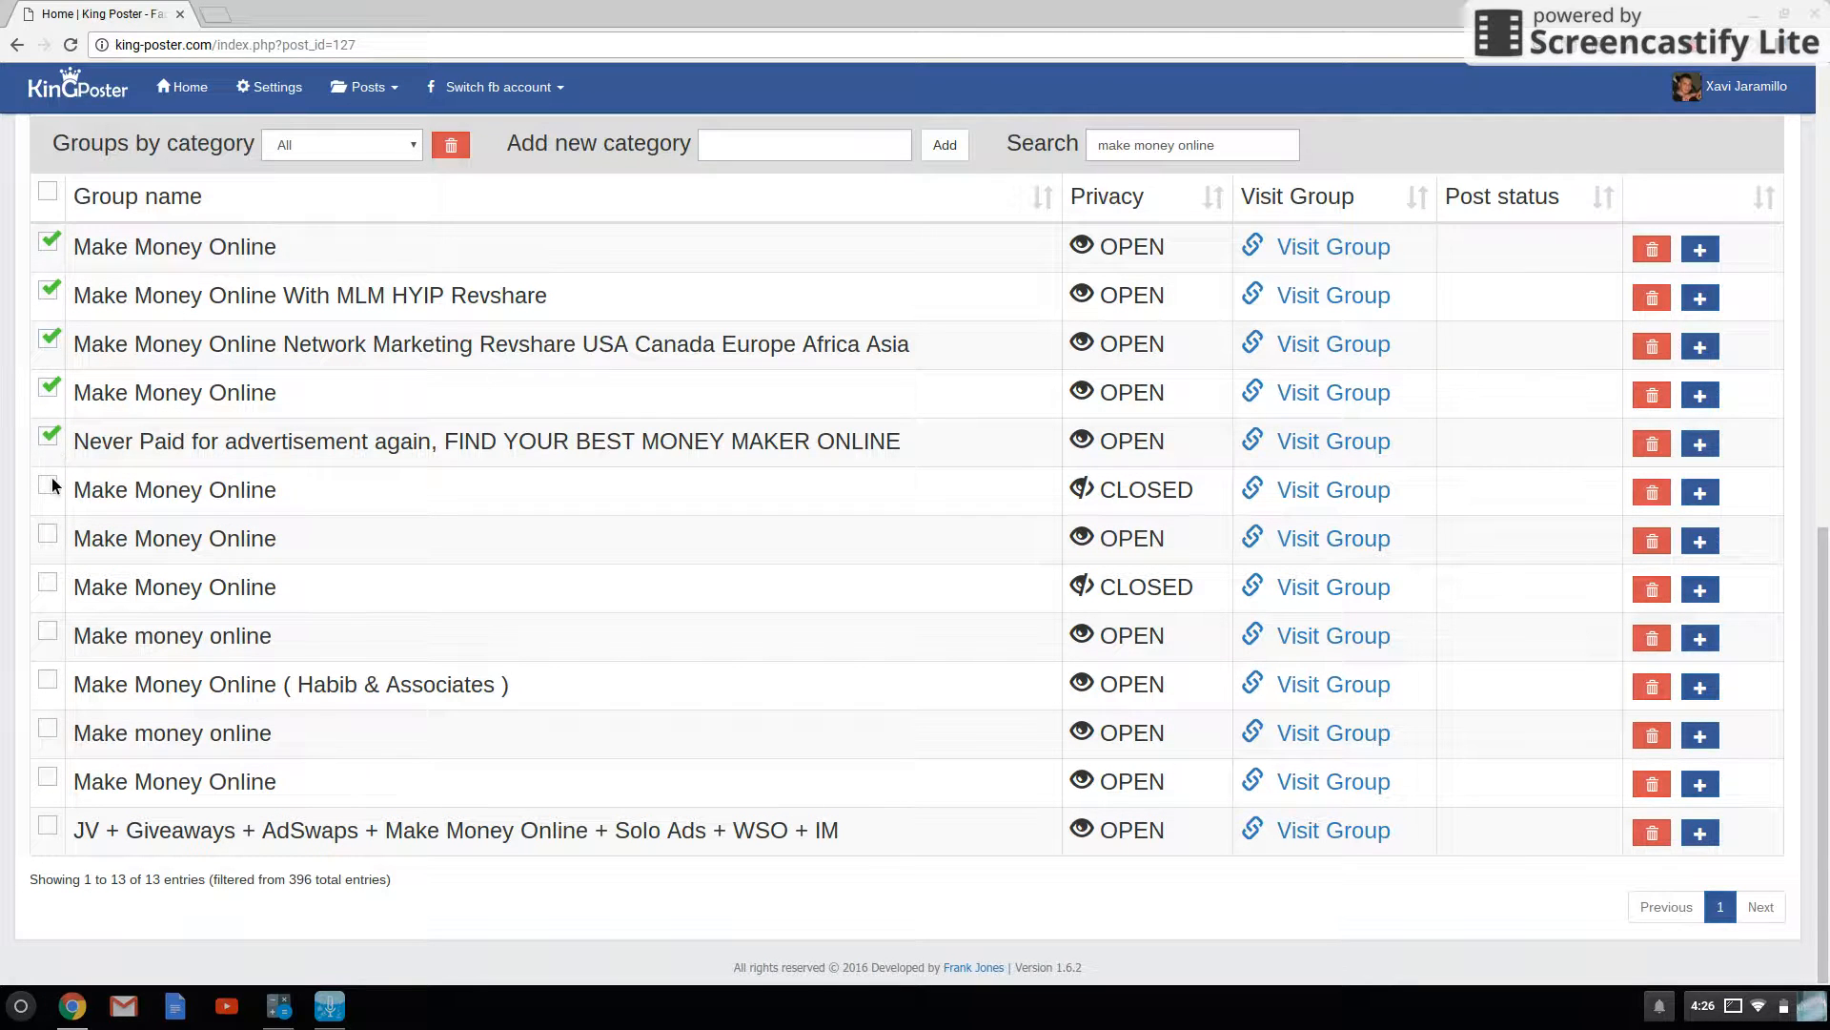
pyautogui.click(47, 489)
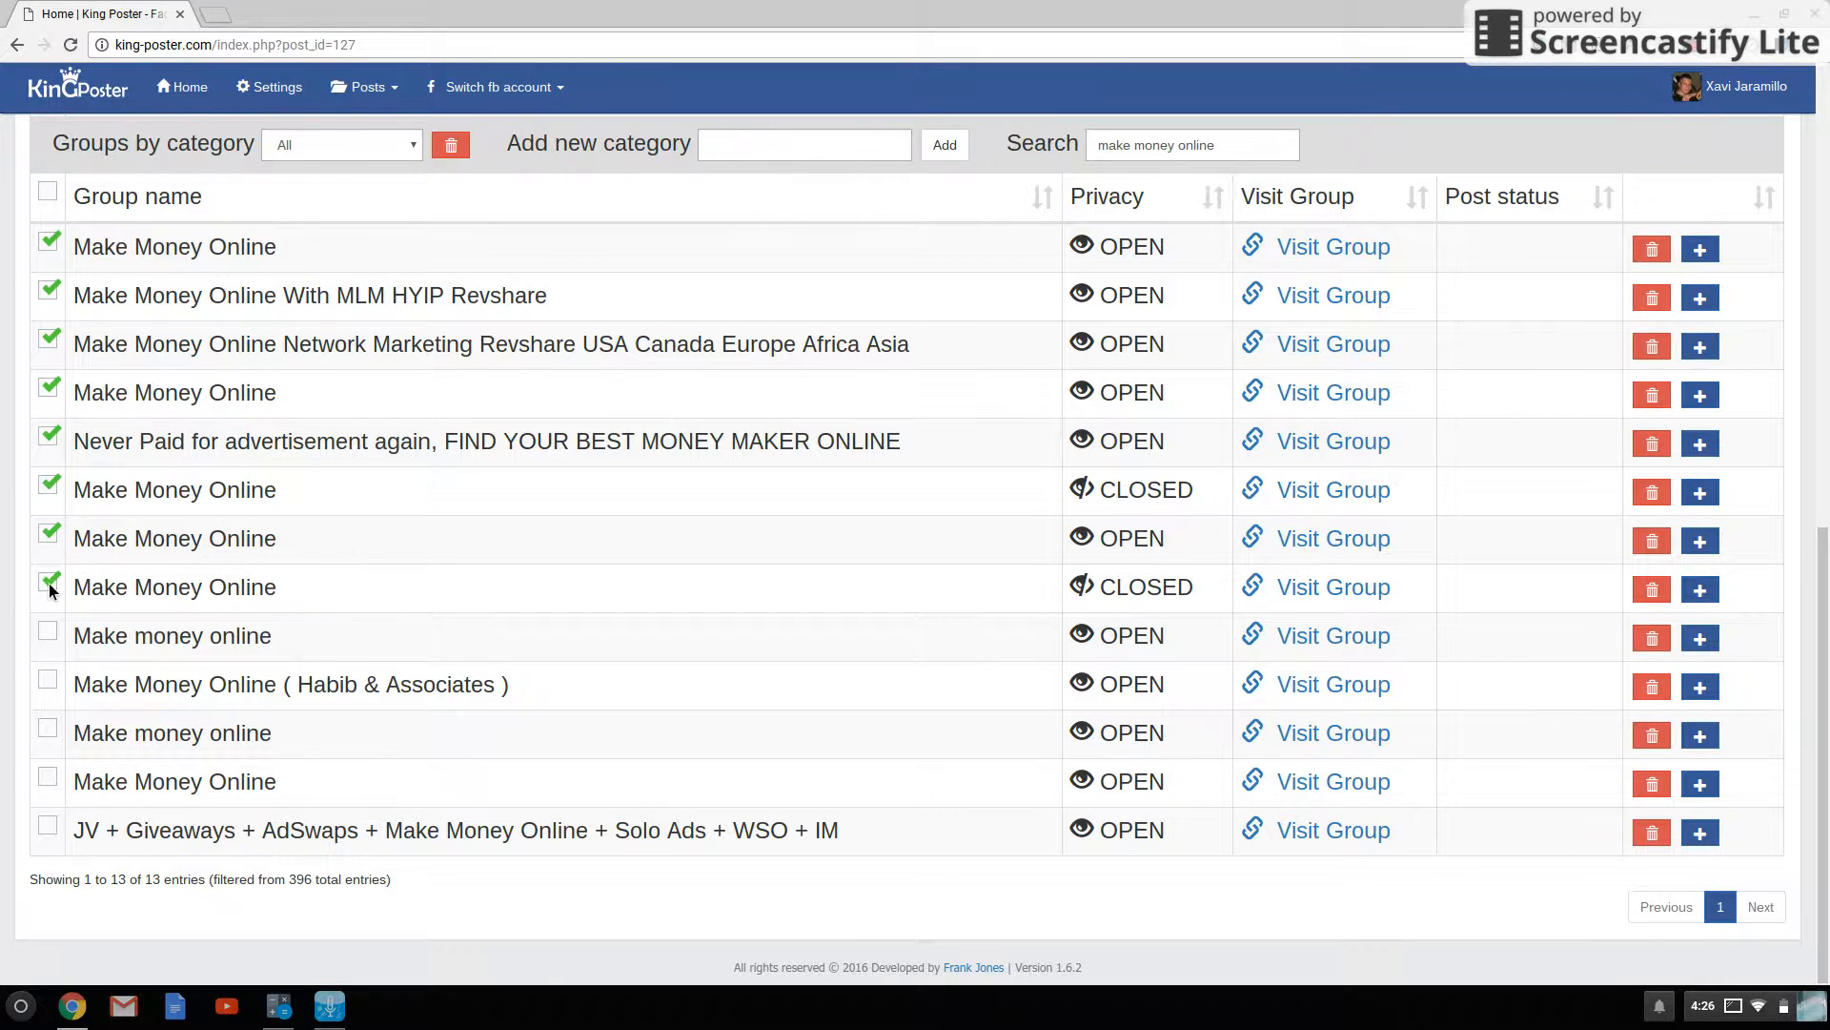
pyautogui.click(48, 631)
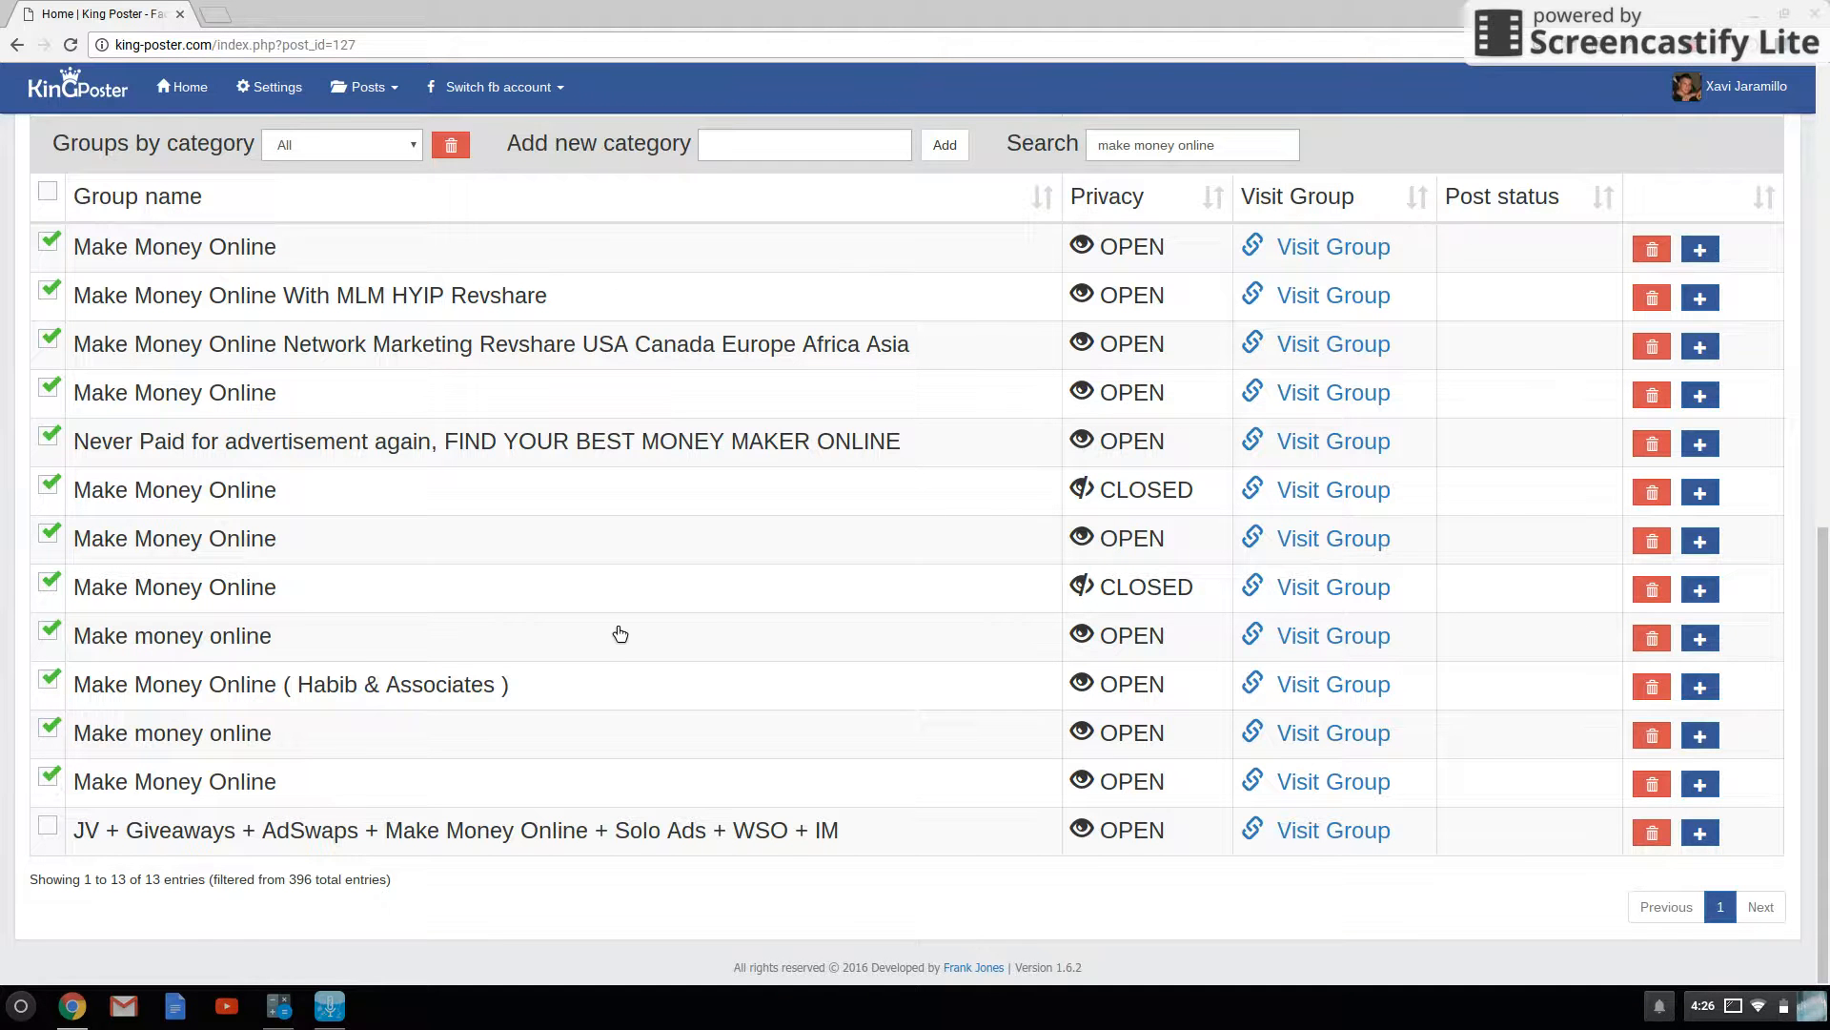
pyautogui.moveTo(708, 633)
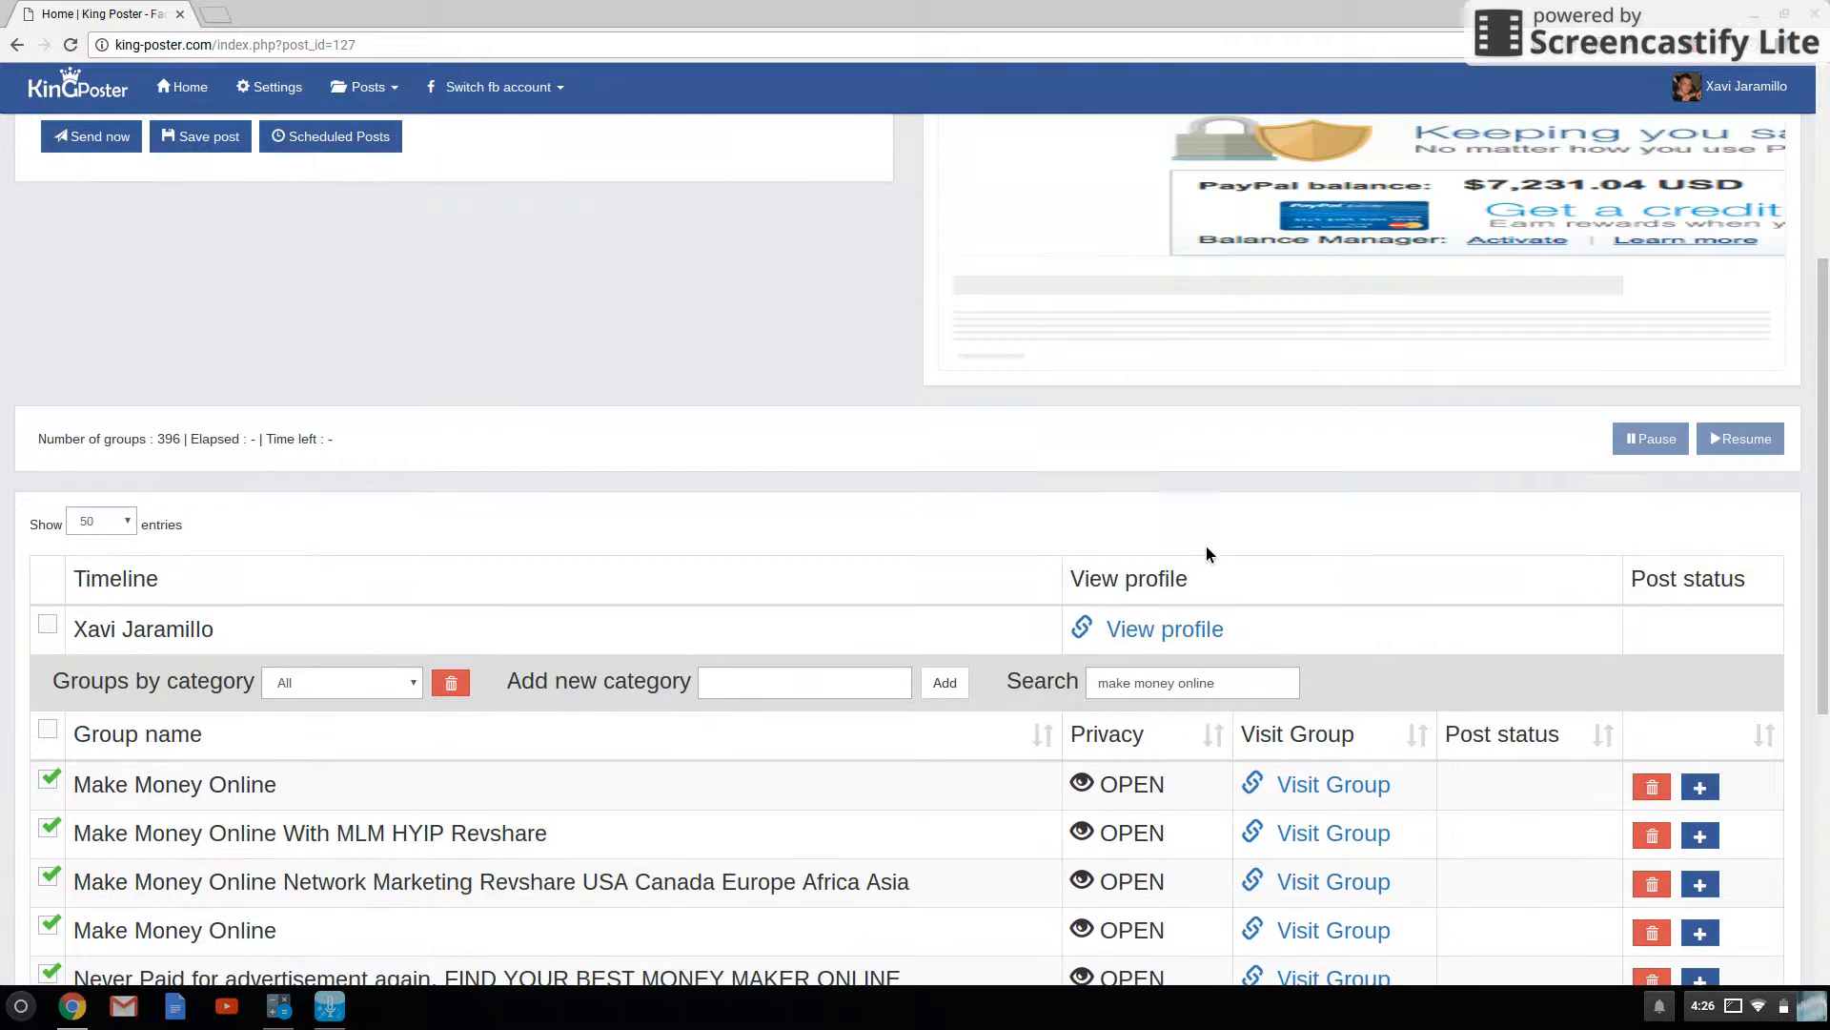
# - Clear the search and filter the group list by "mom"
pyautogui.scroll(-3)
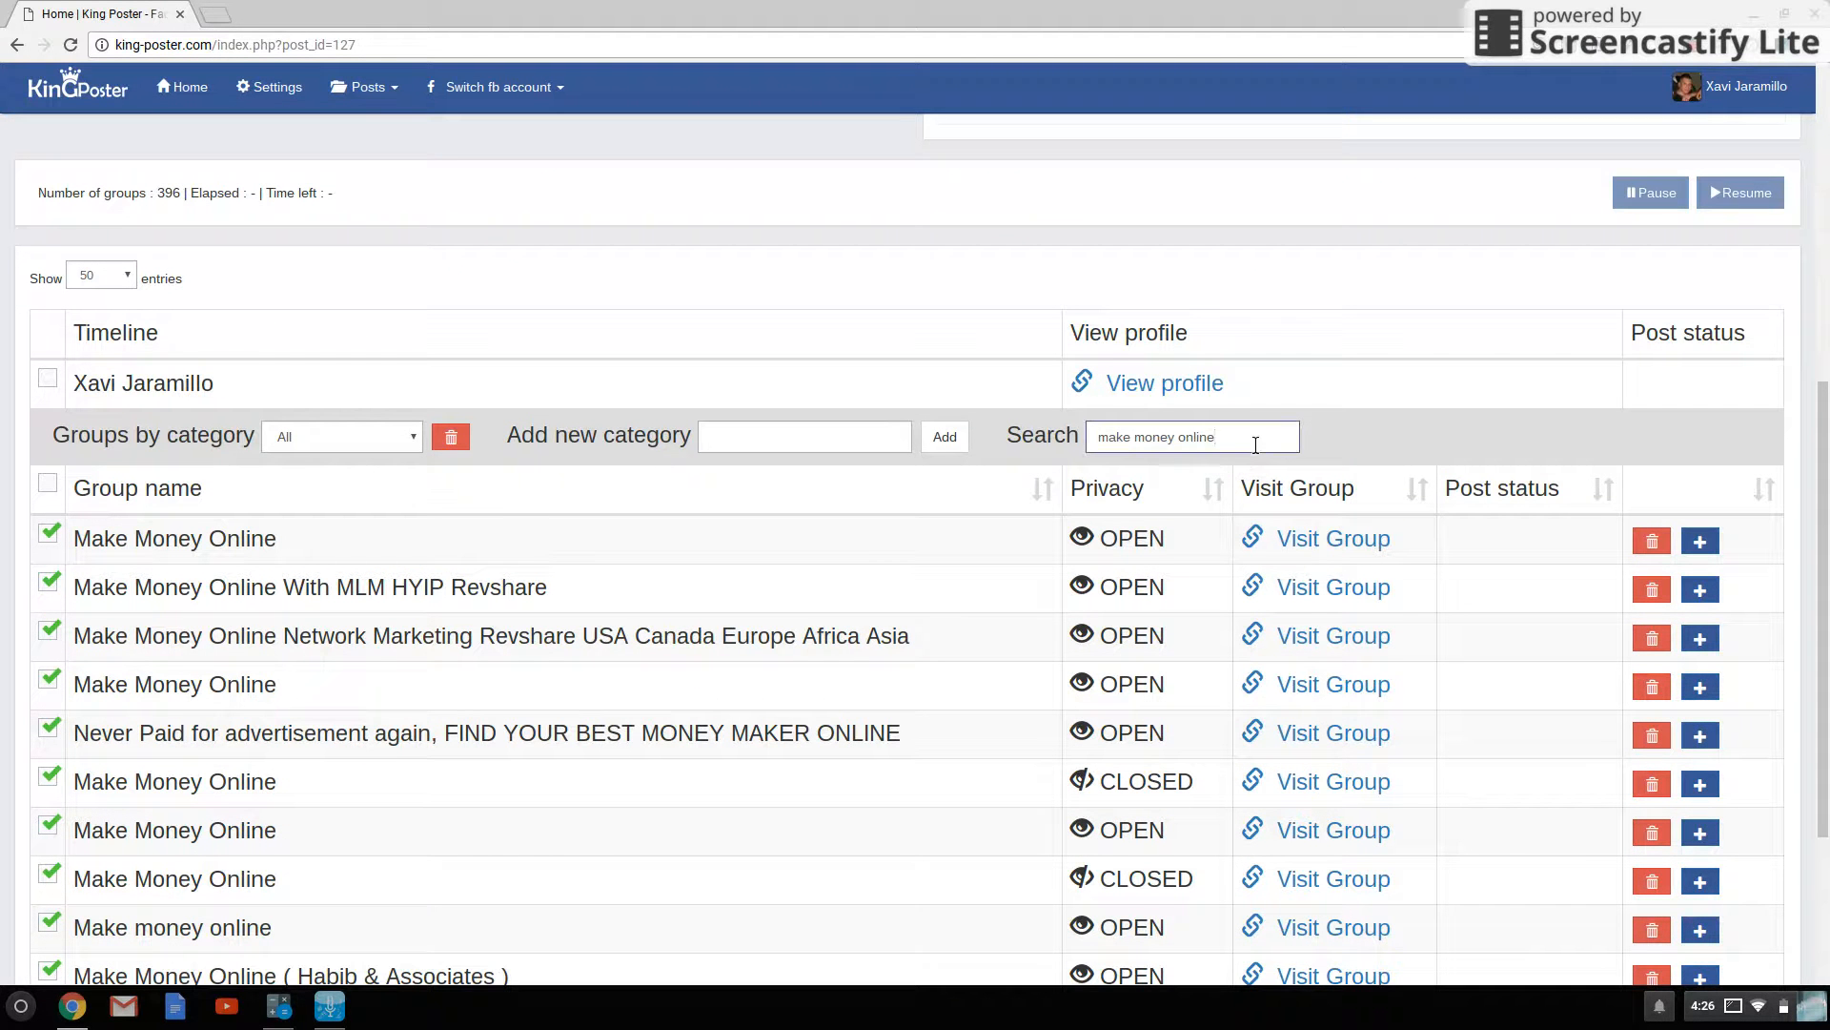
pyautogui.click(1190, 436)
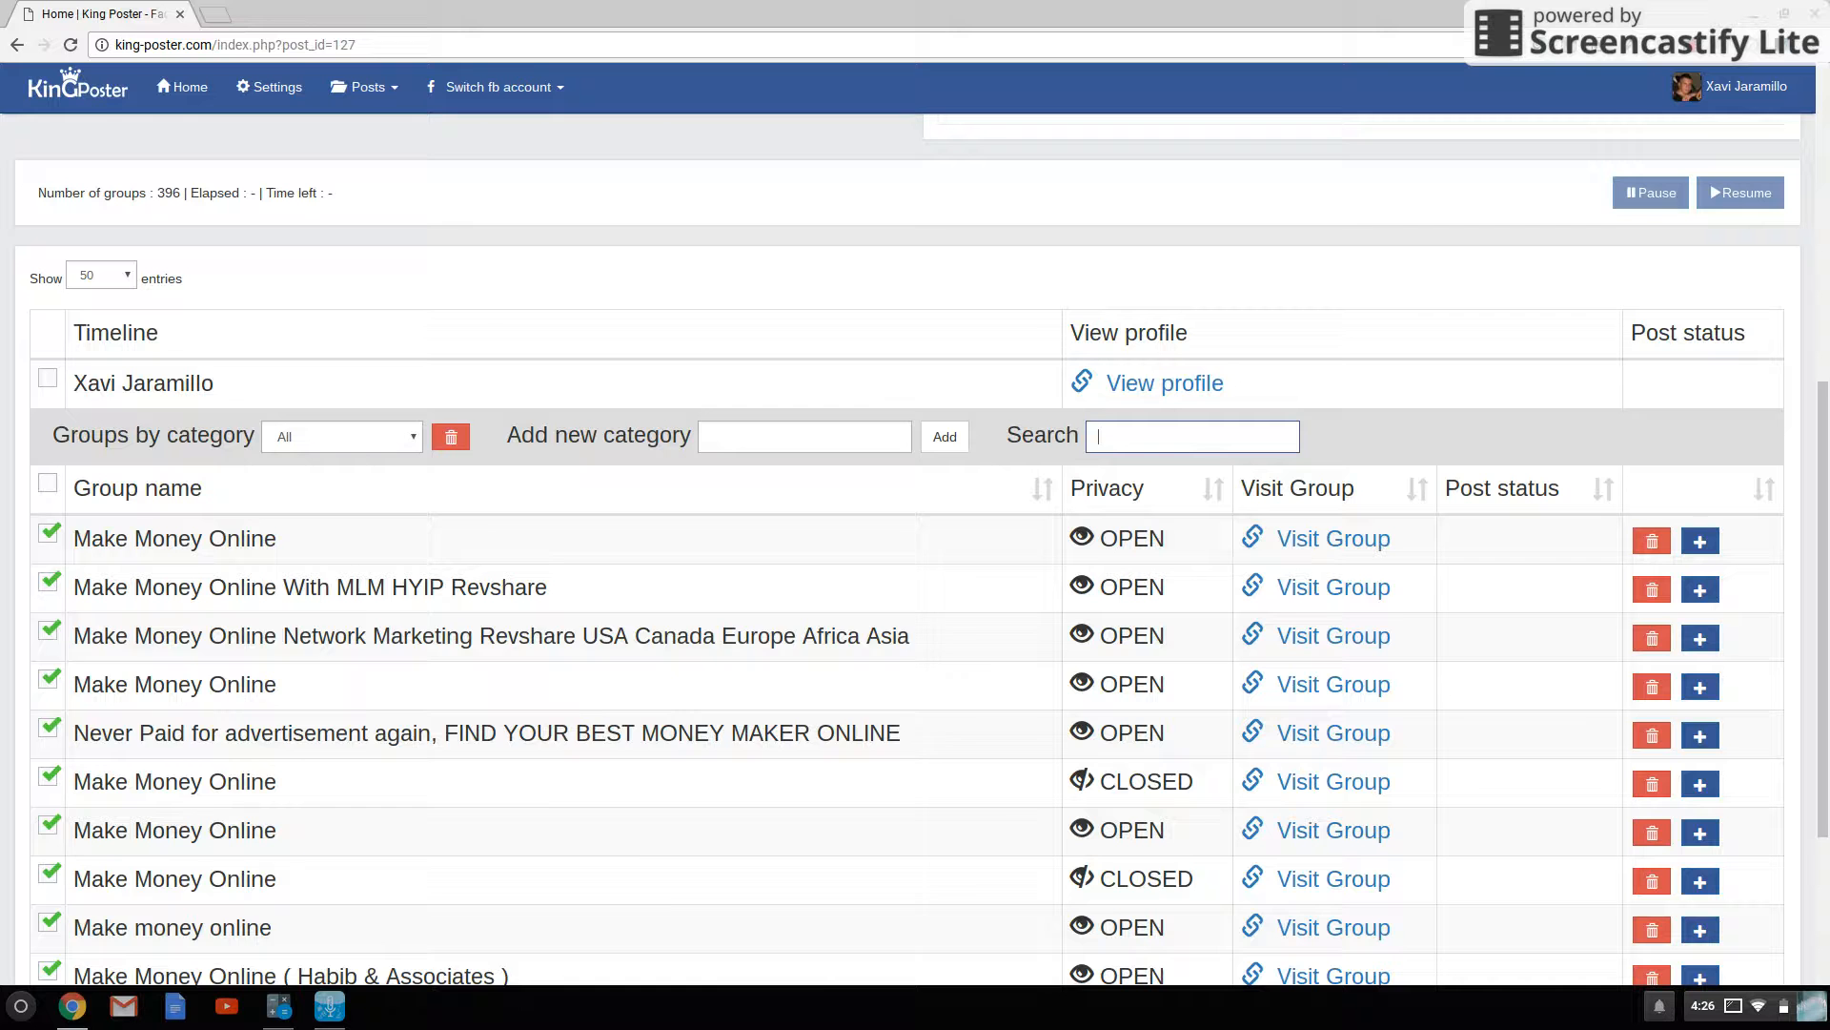
pyautogui.write('moms')
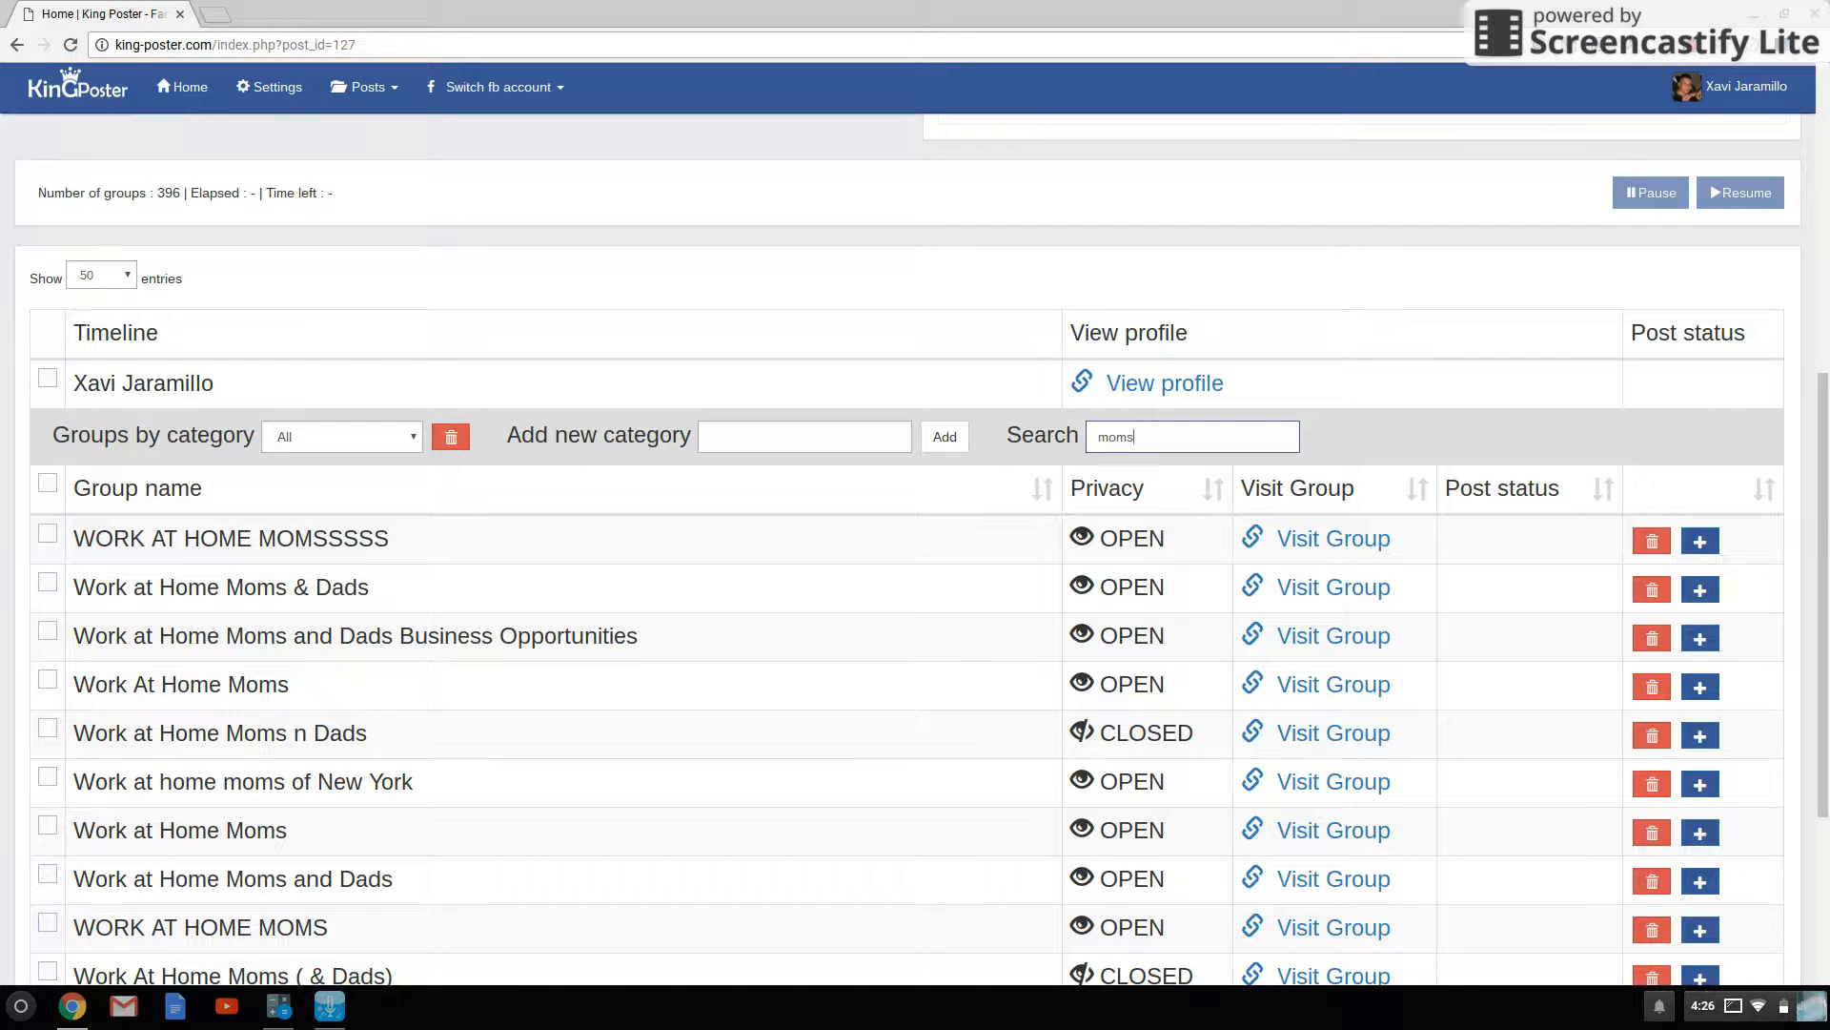
pyautogui.moveTo(972, 652)
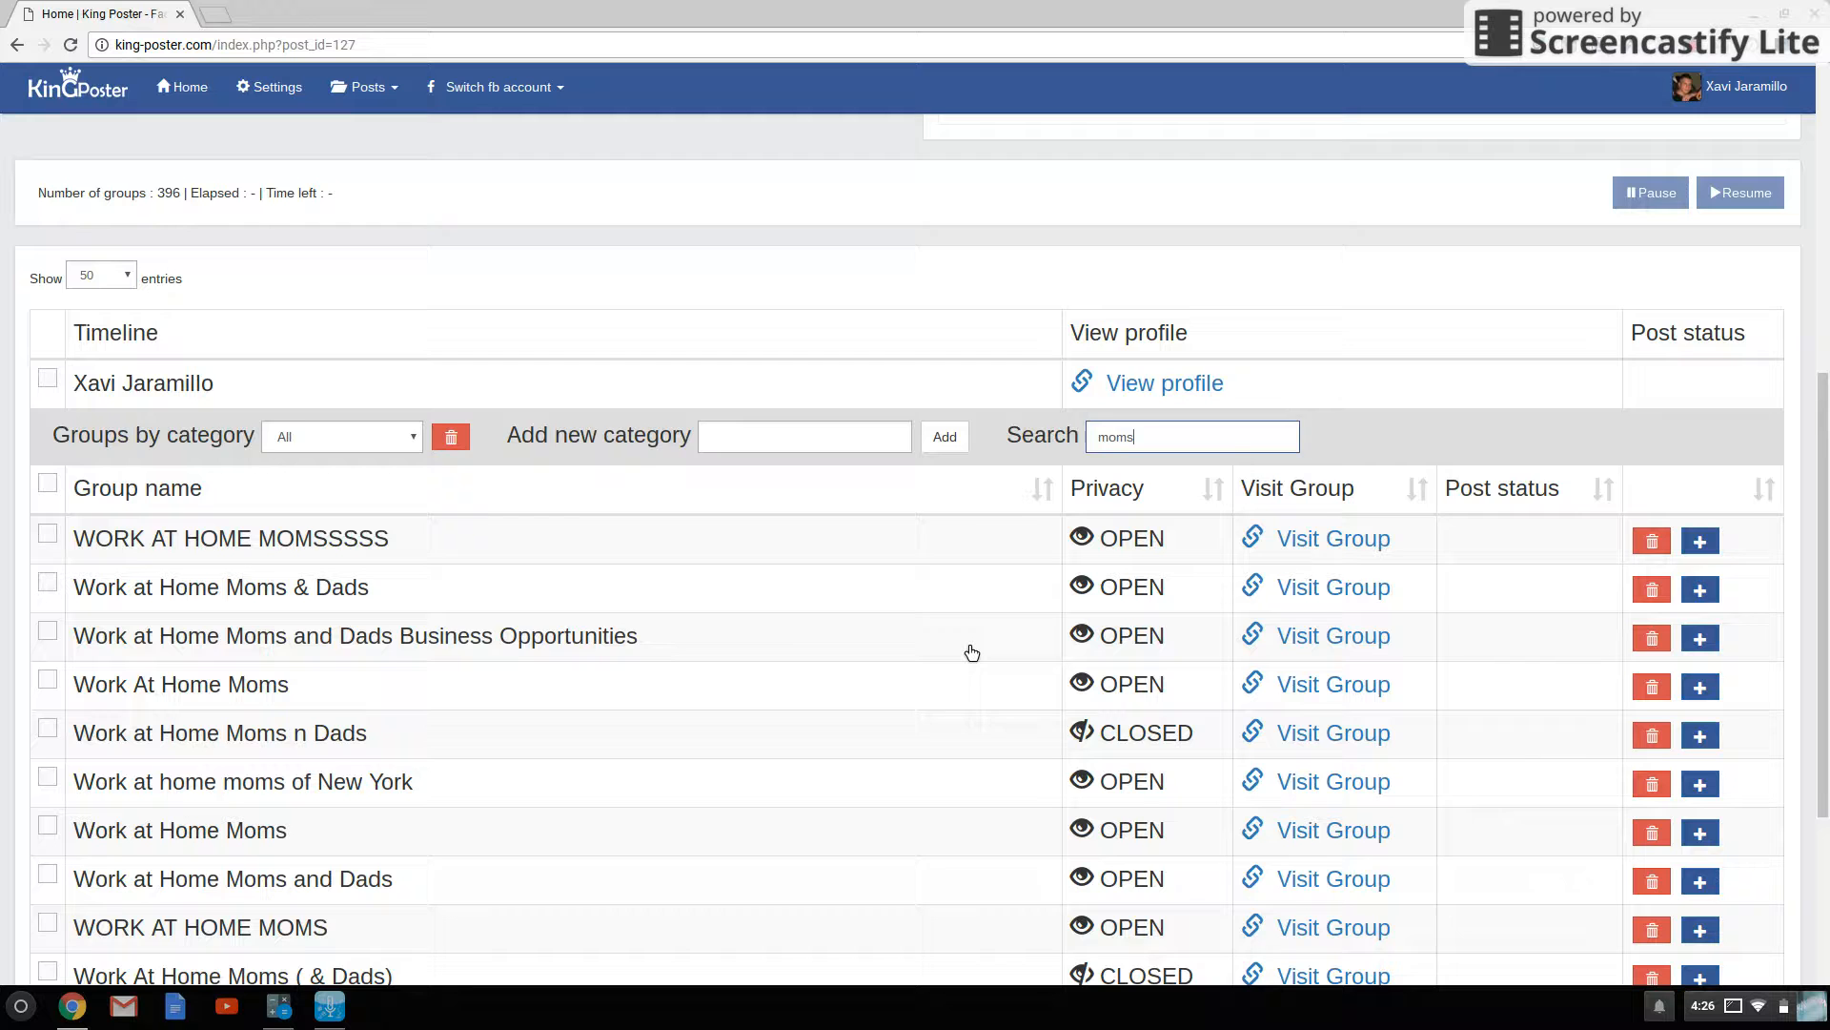
pyautogui.scroll(-3)
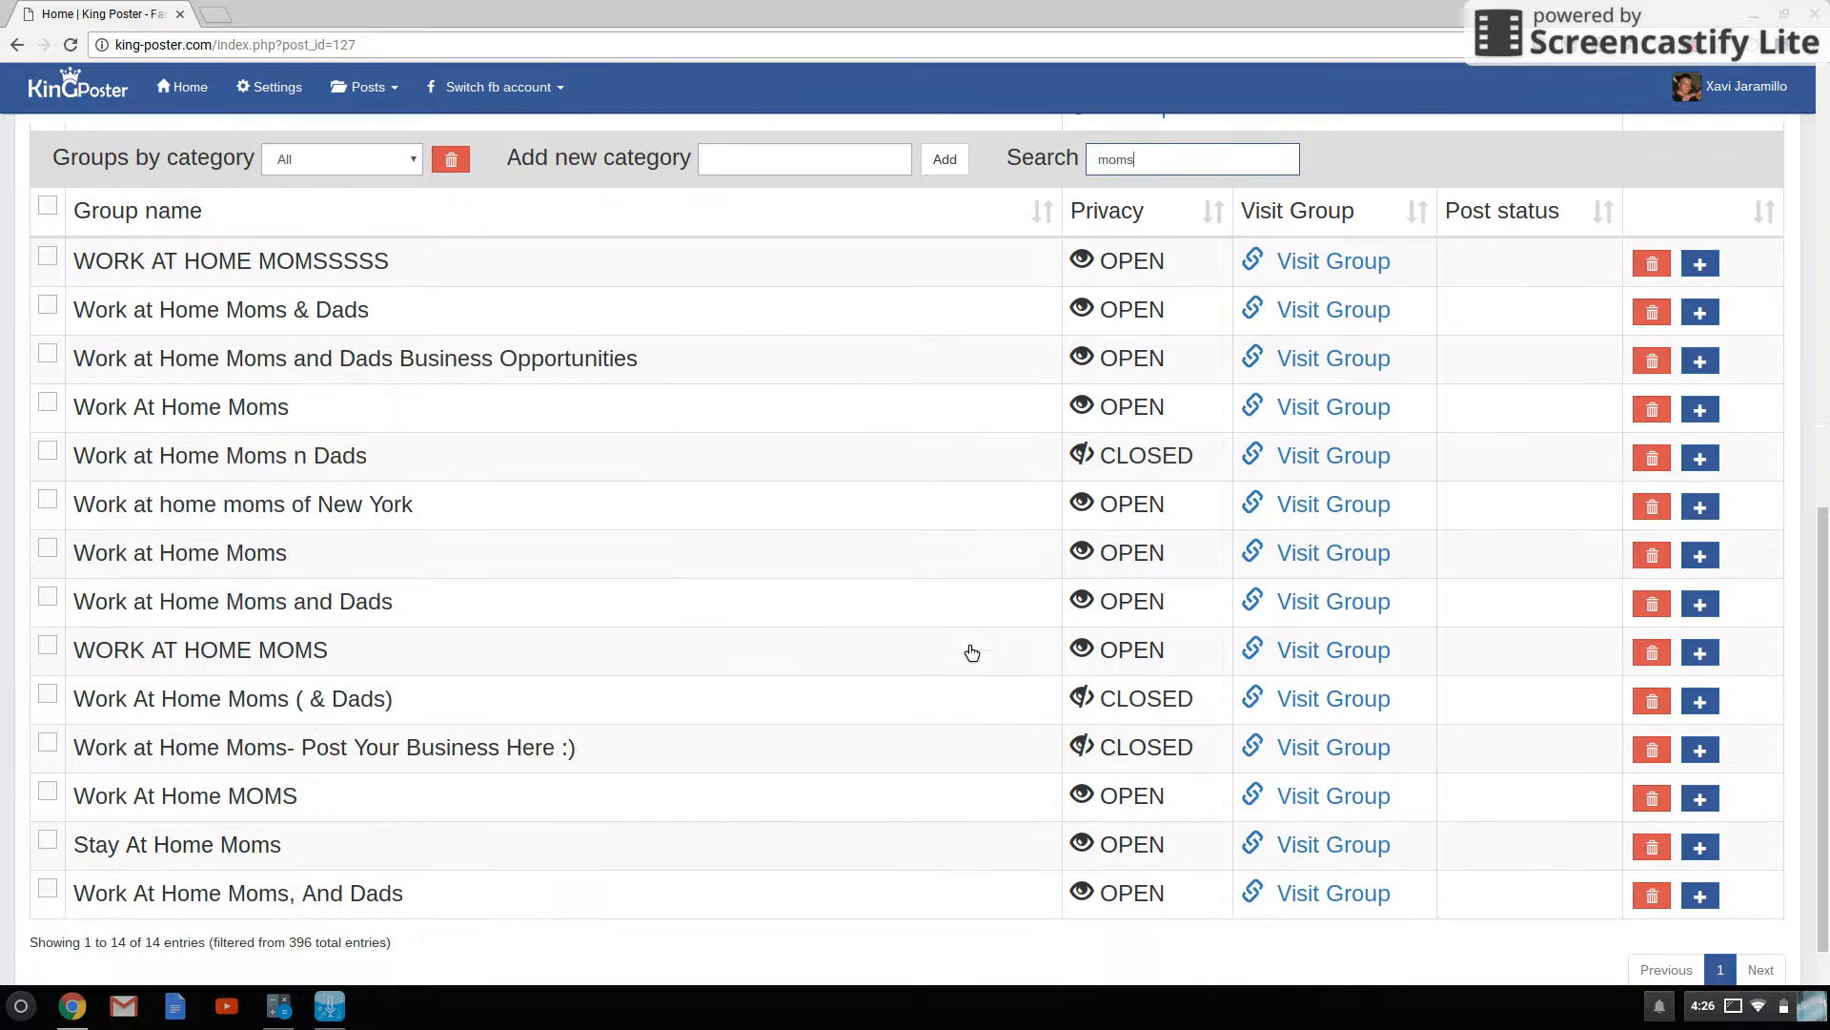
# - Tick five work-at-home moms groups, including Moms & Dads and moms of New York
pyautogui.click(47, 255)
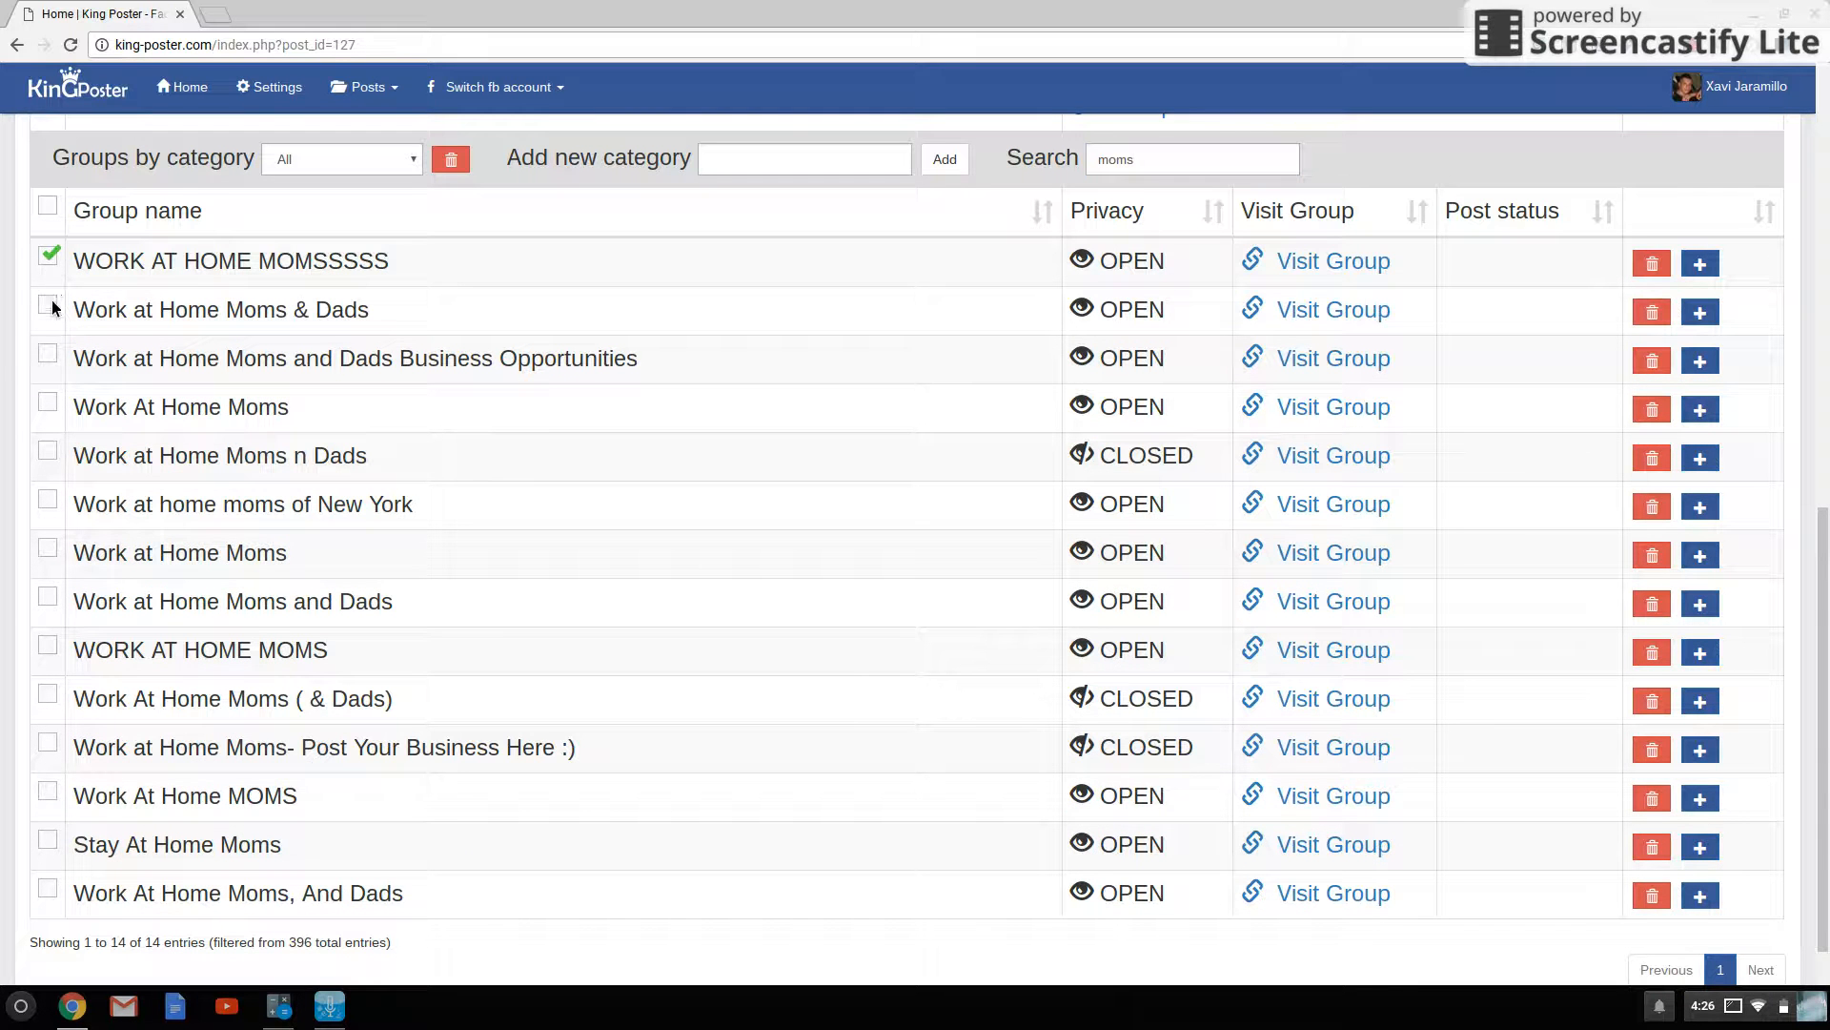
pyautogui.click(48, 358)
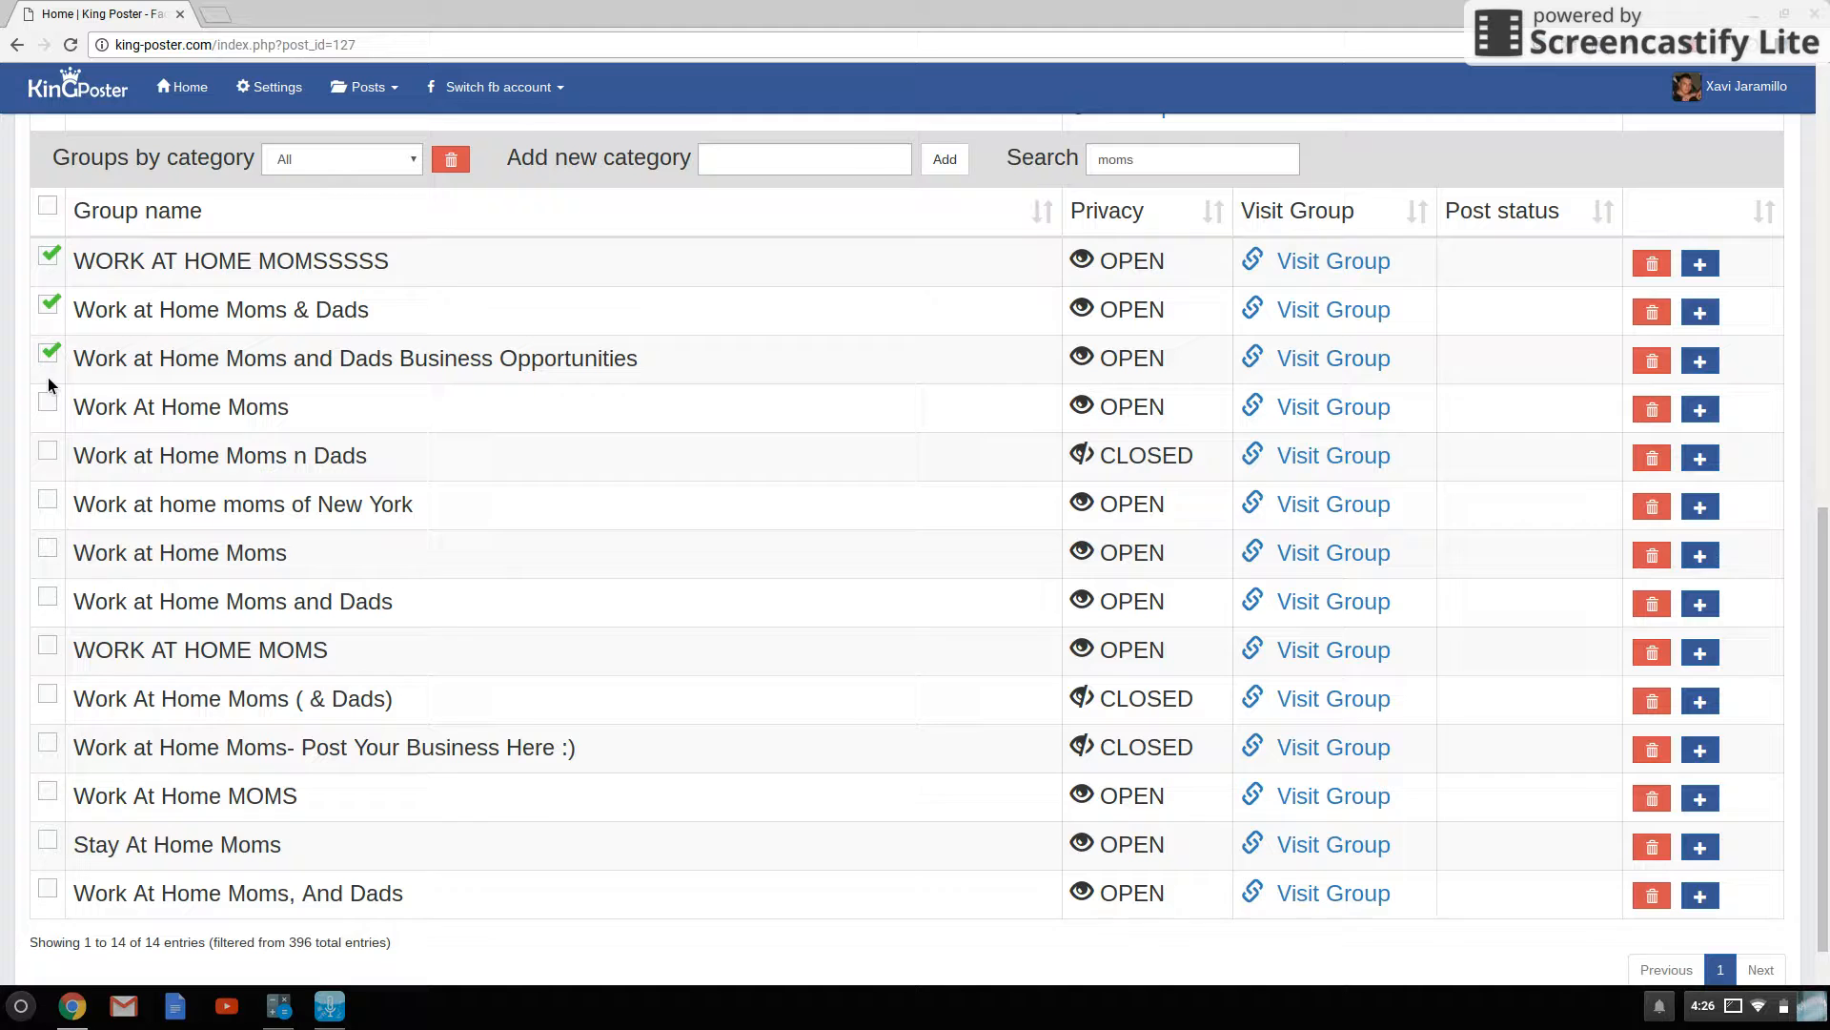
pyautogui.click(47, 456)
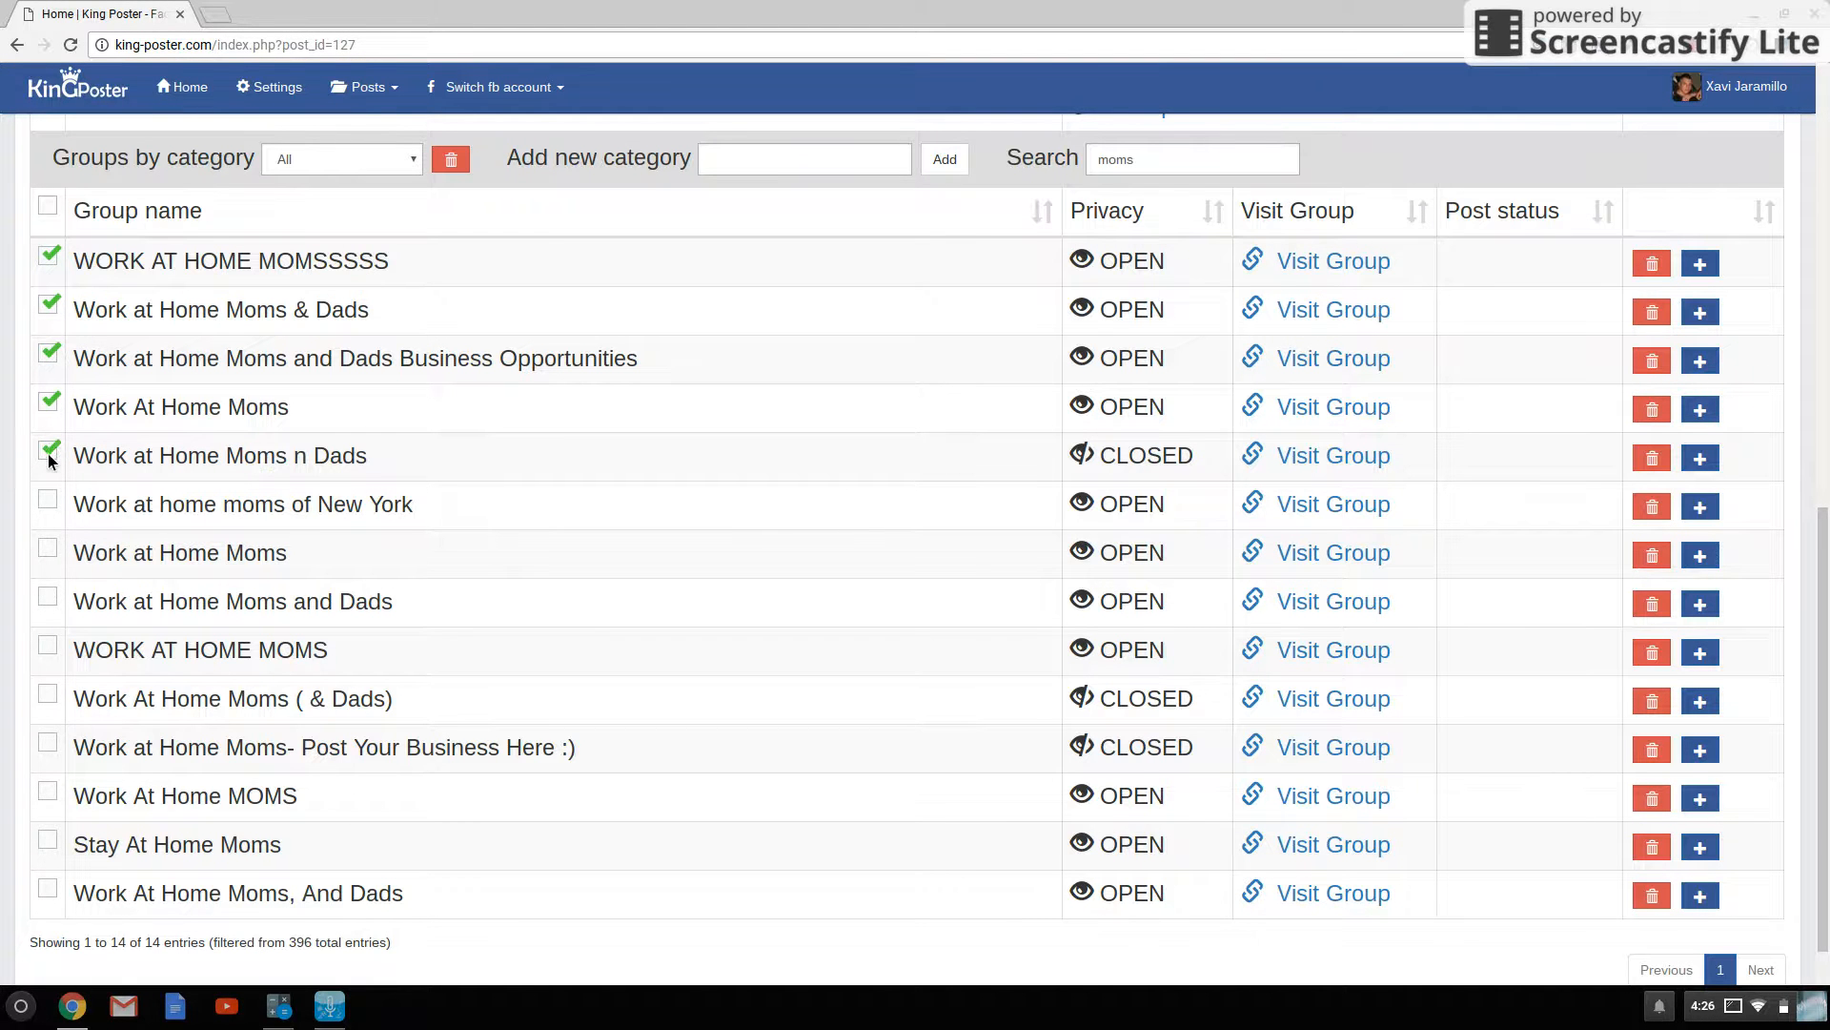
pyautogui.click(47, 504)
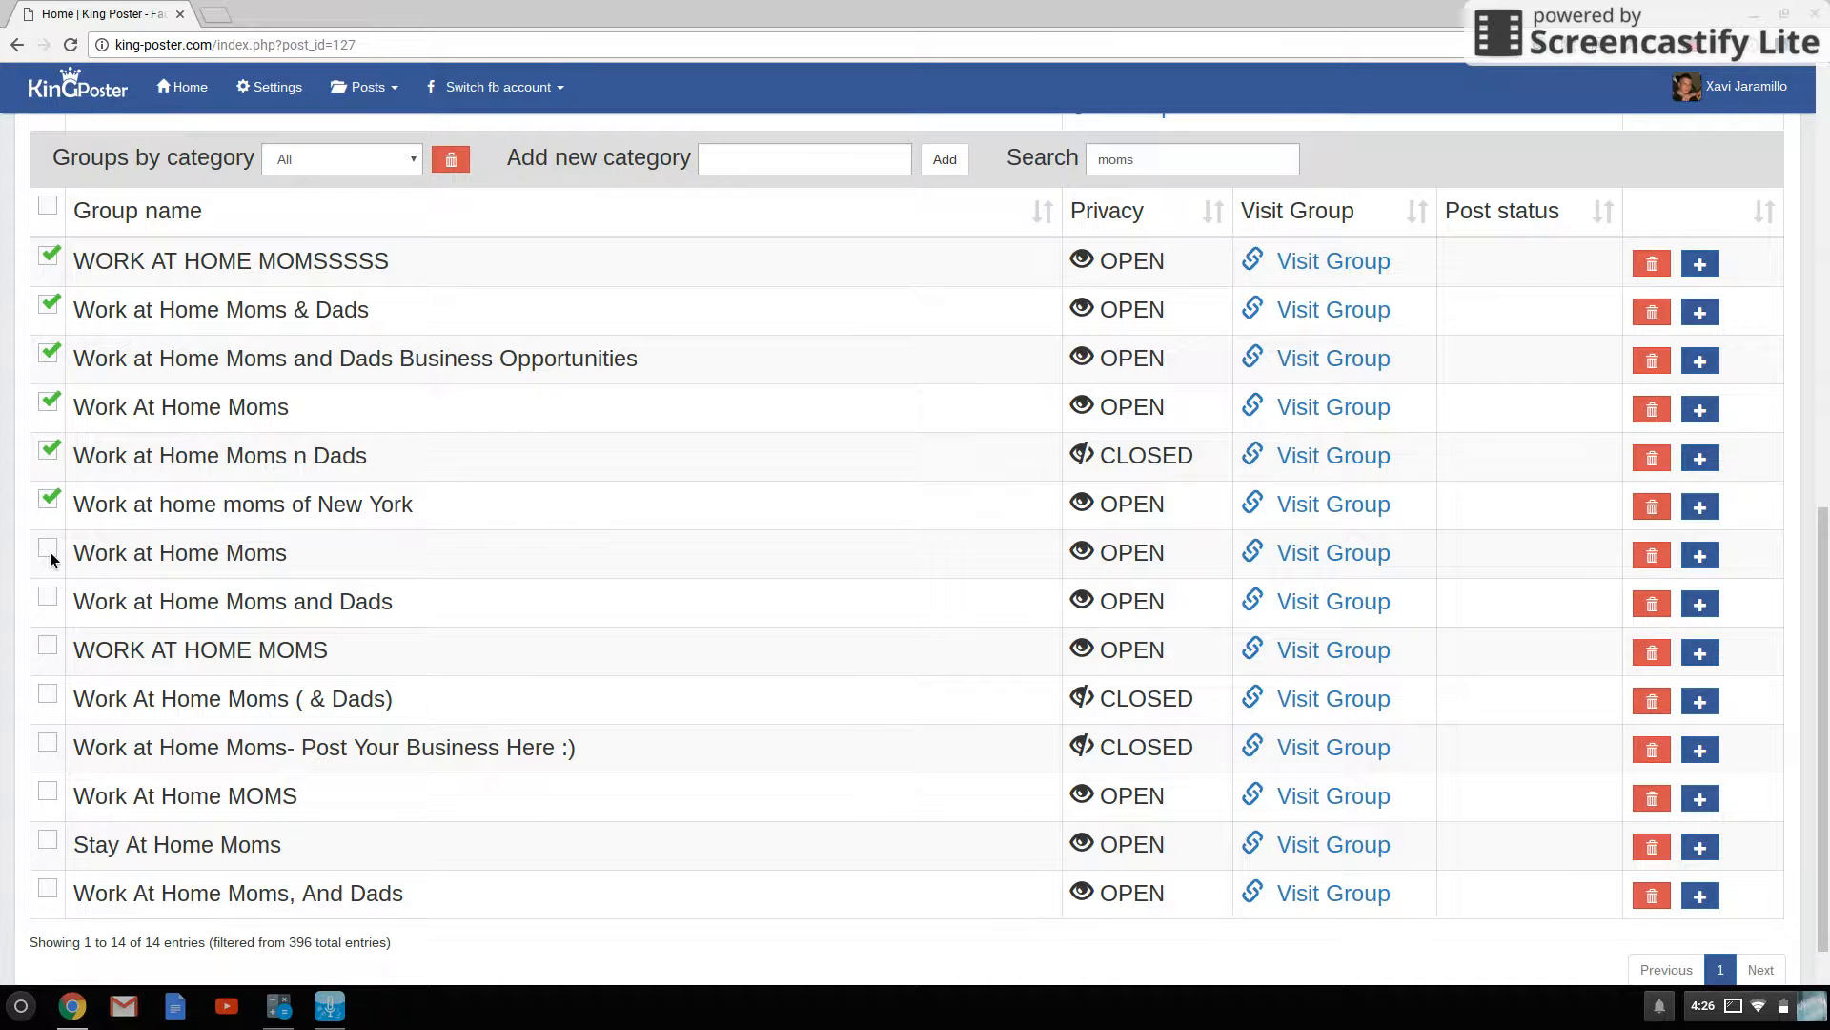
pyautogui.click(46, 552)
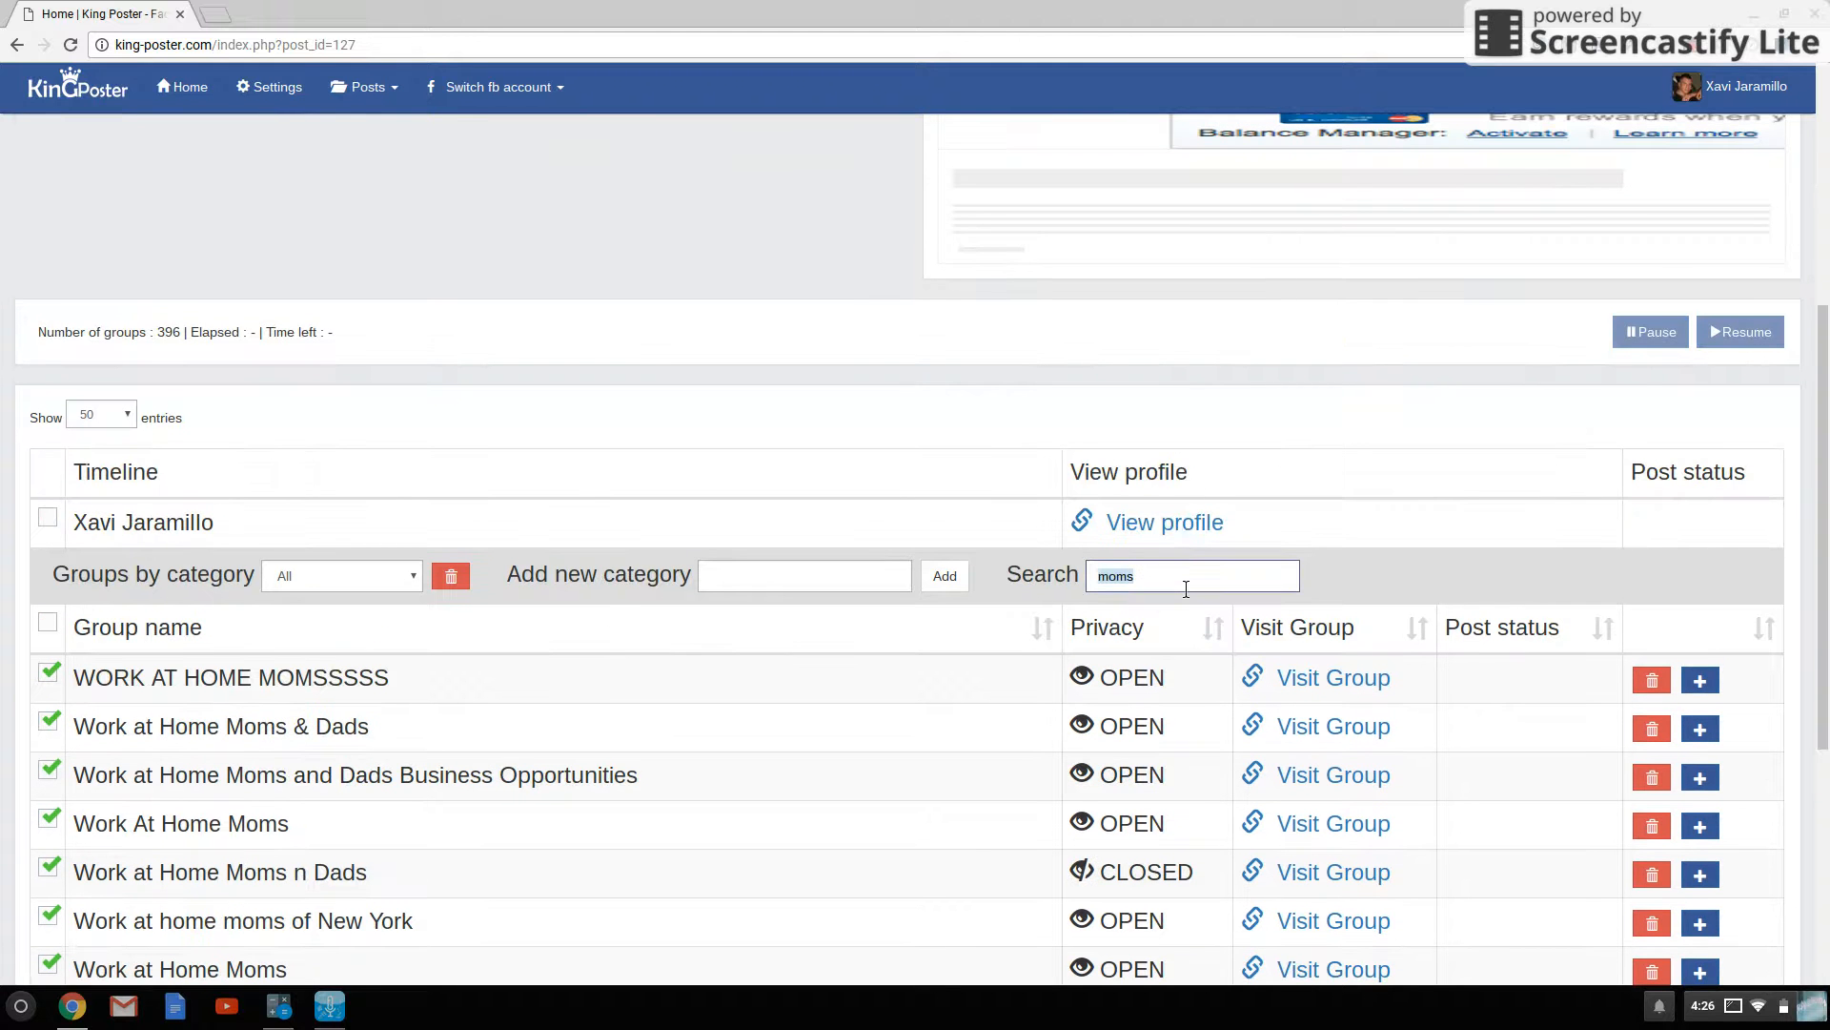
# - Filter by "class", tick all five classified-ads groups, then clear the search
pyautogui.write('c')
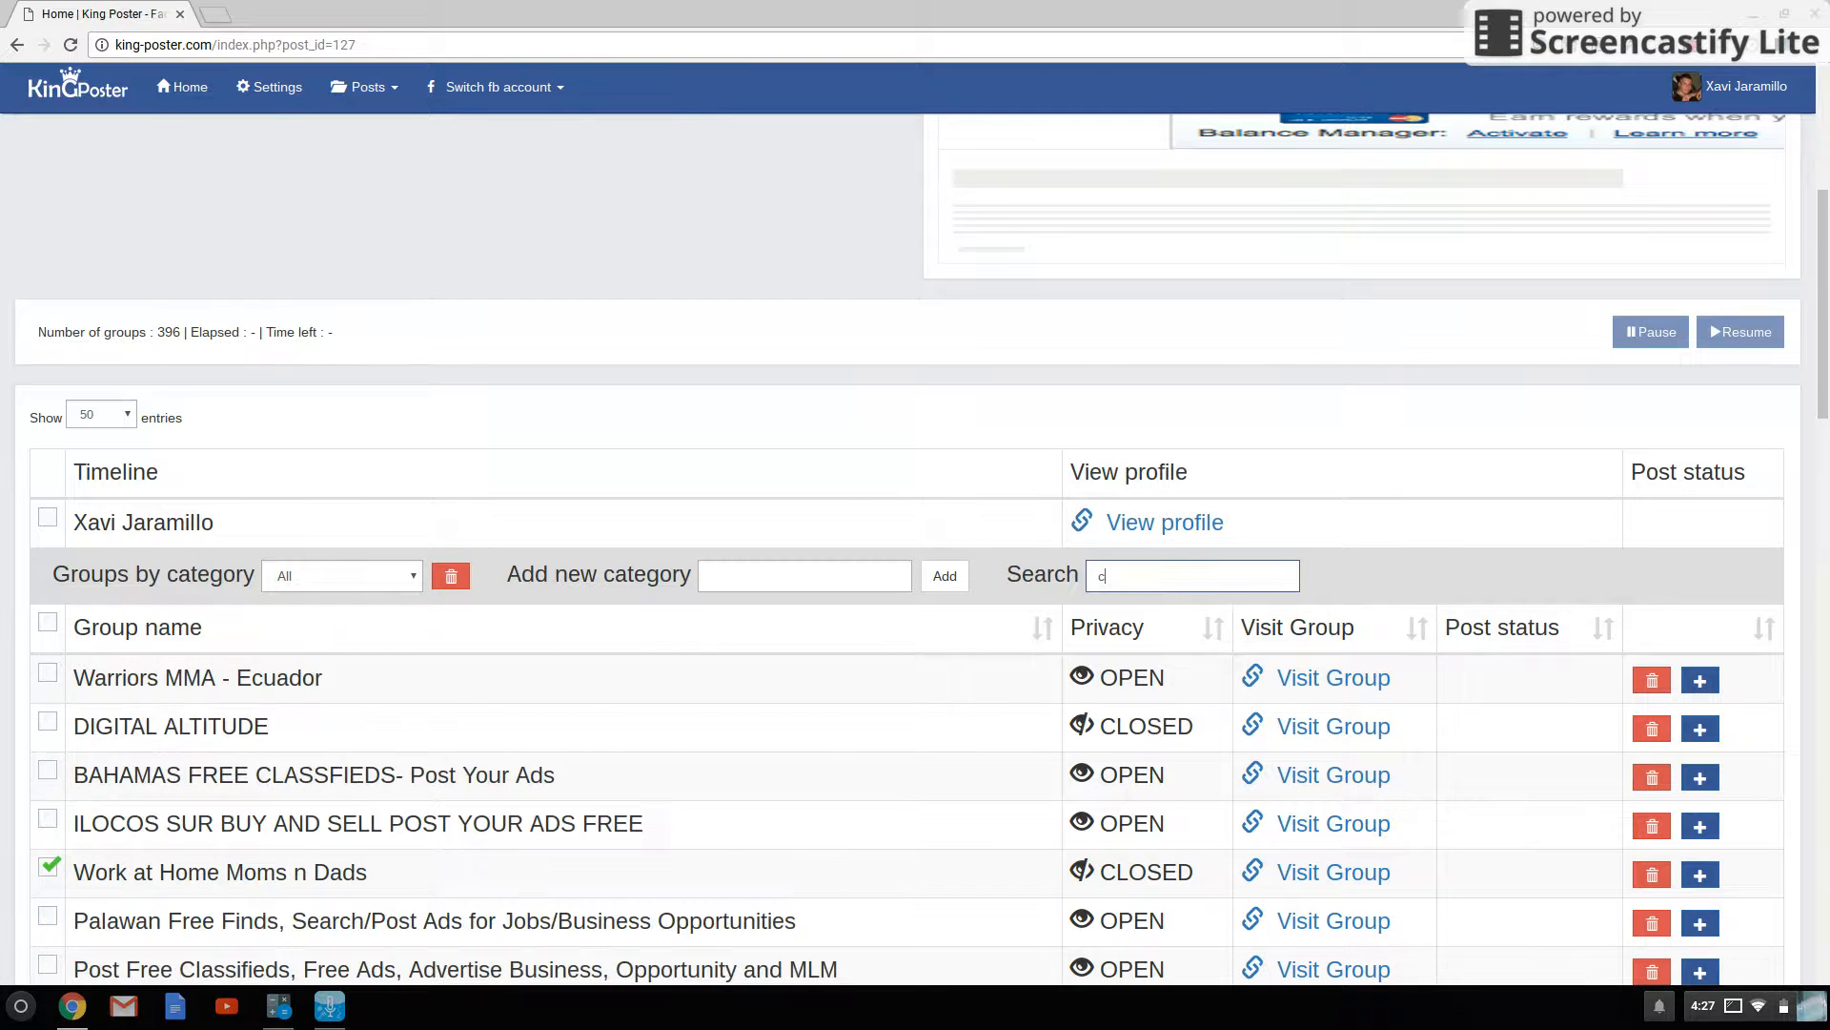
pyautogui.write('lass')
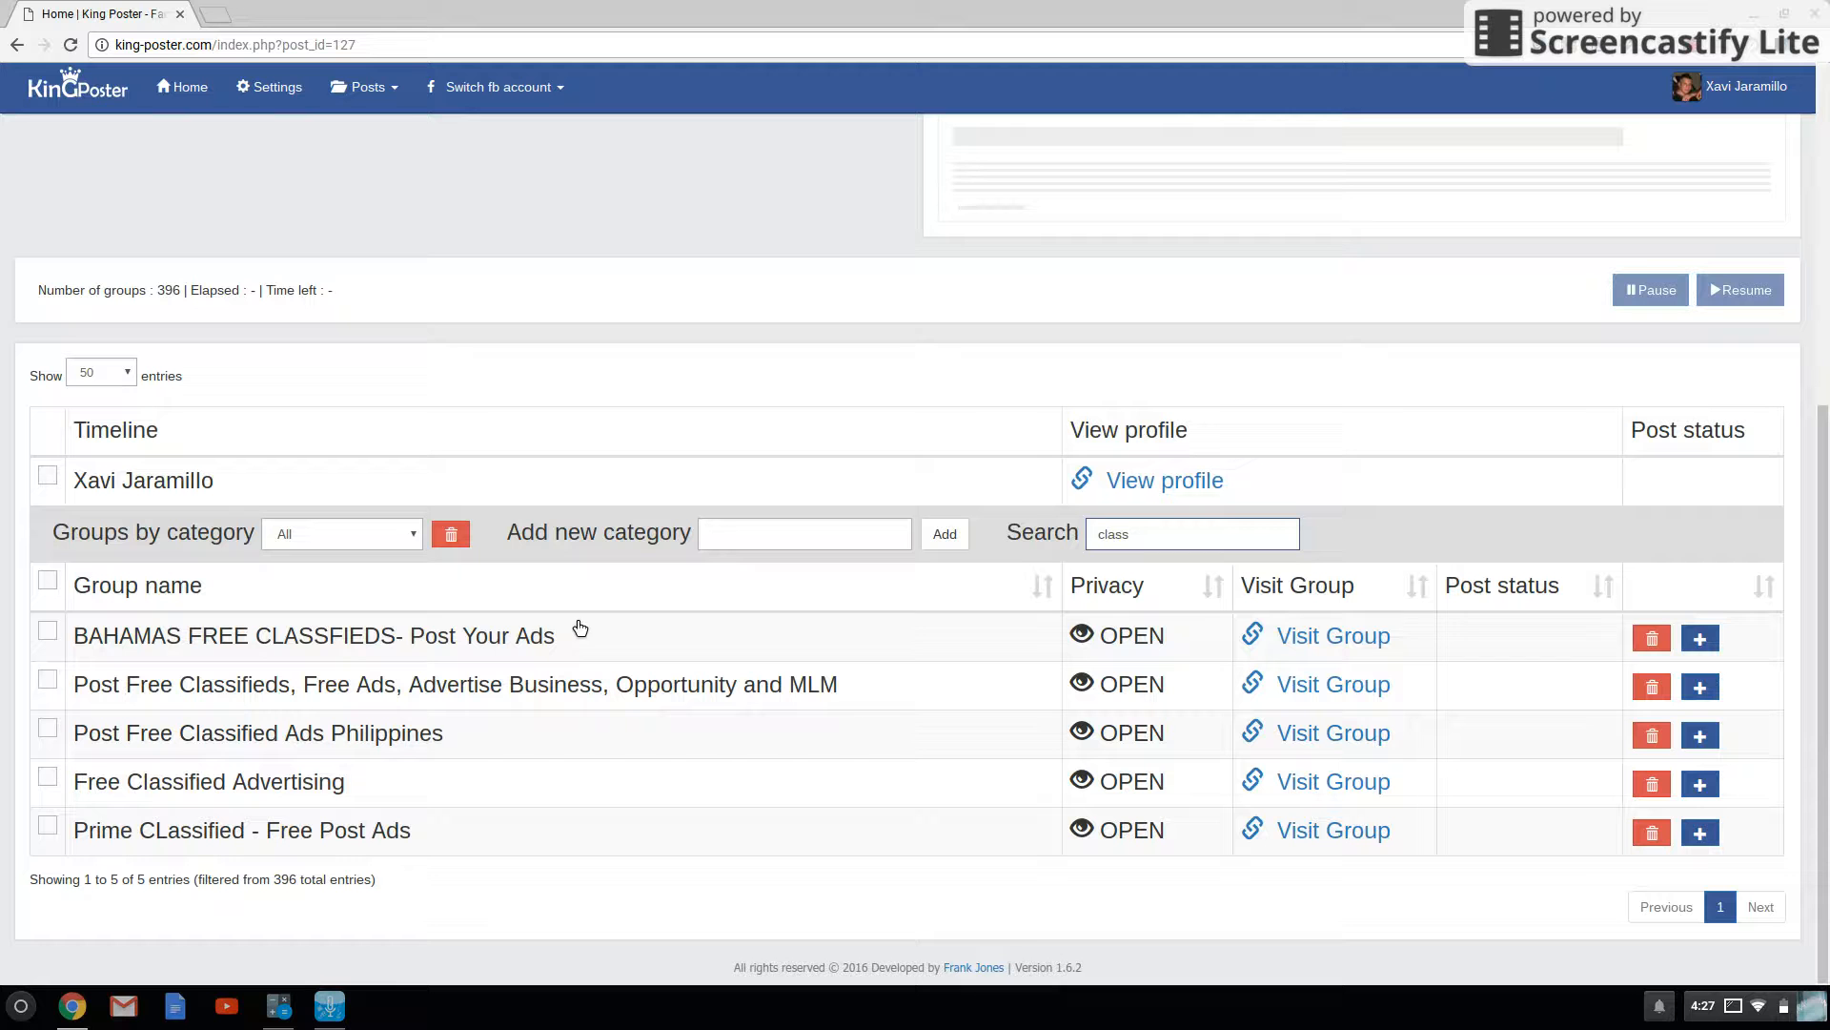
pyautogui.click(47, 630)
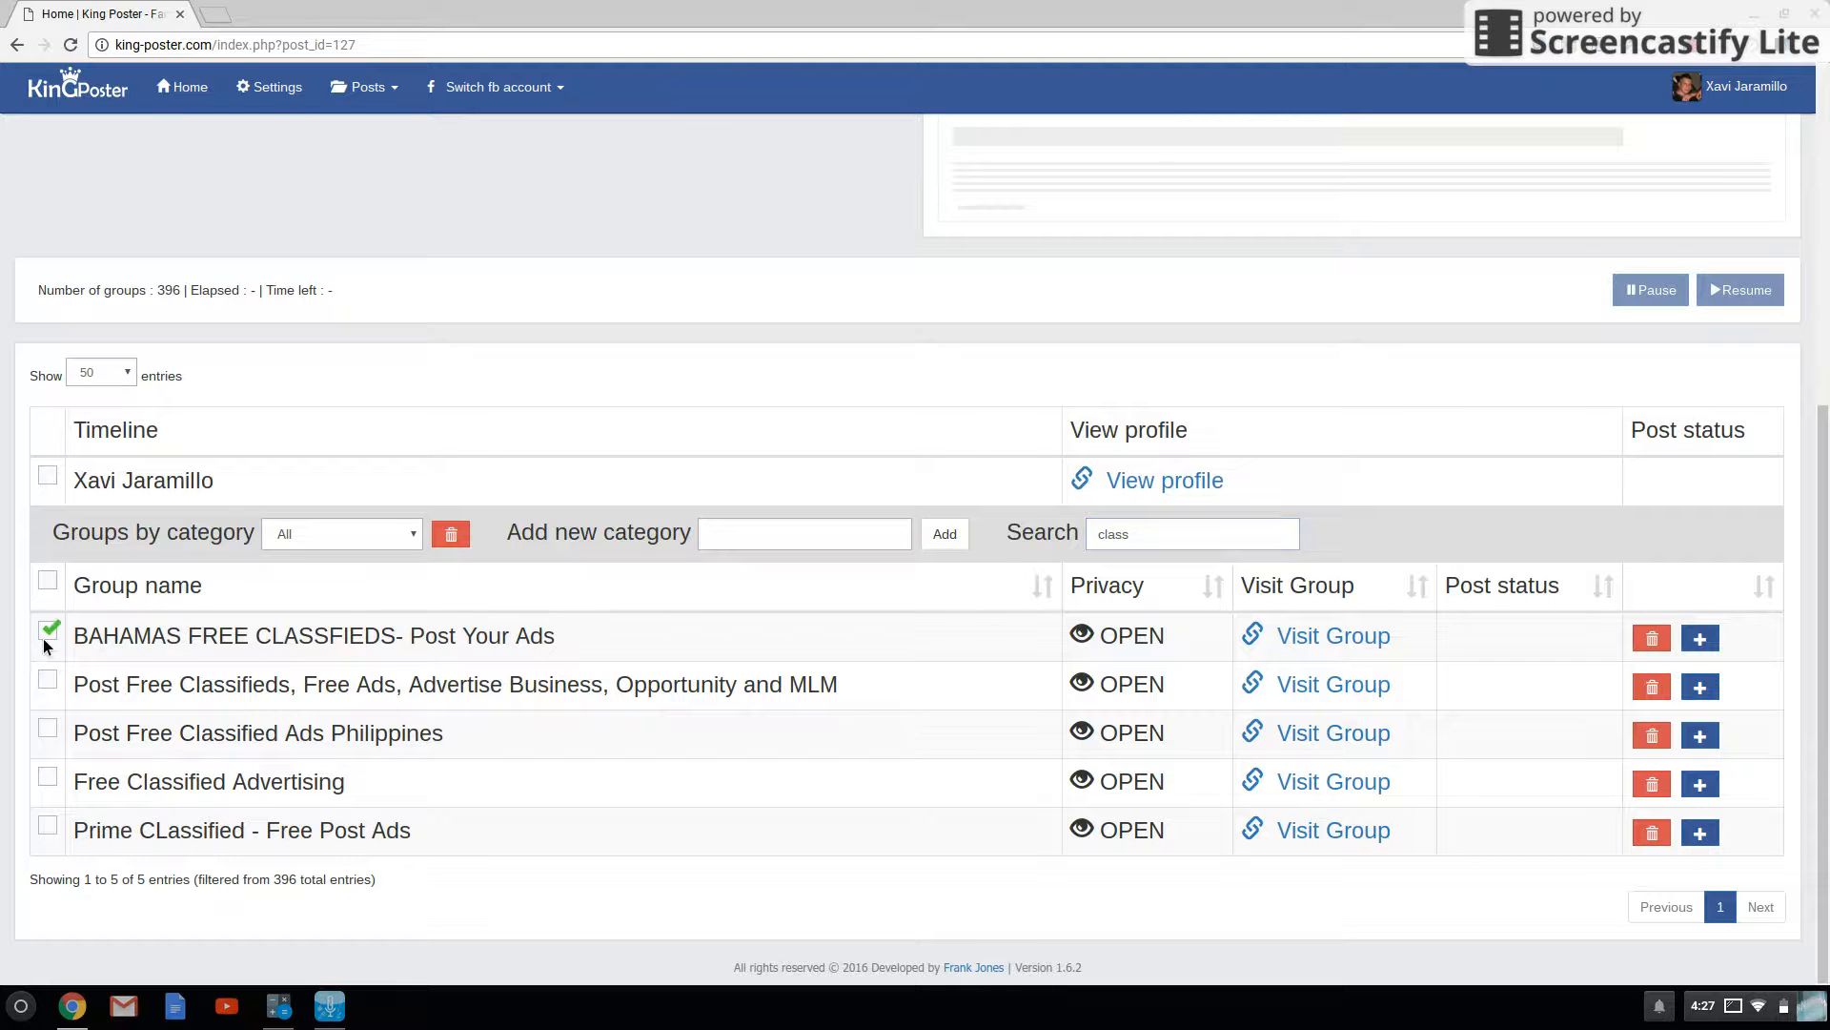
pyautogui.click(47, 685)
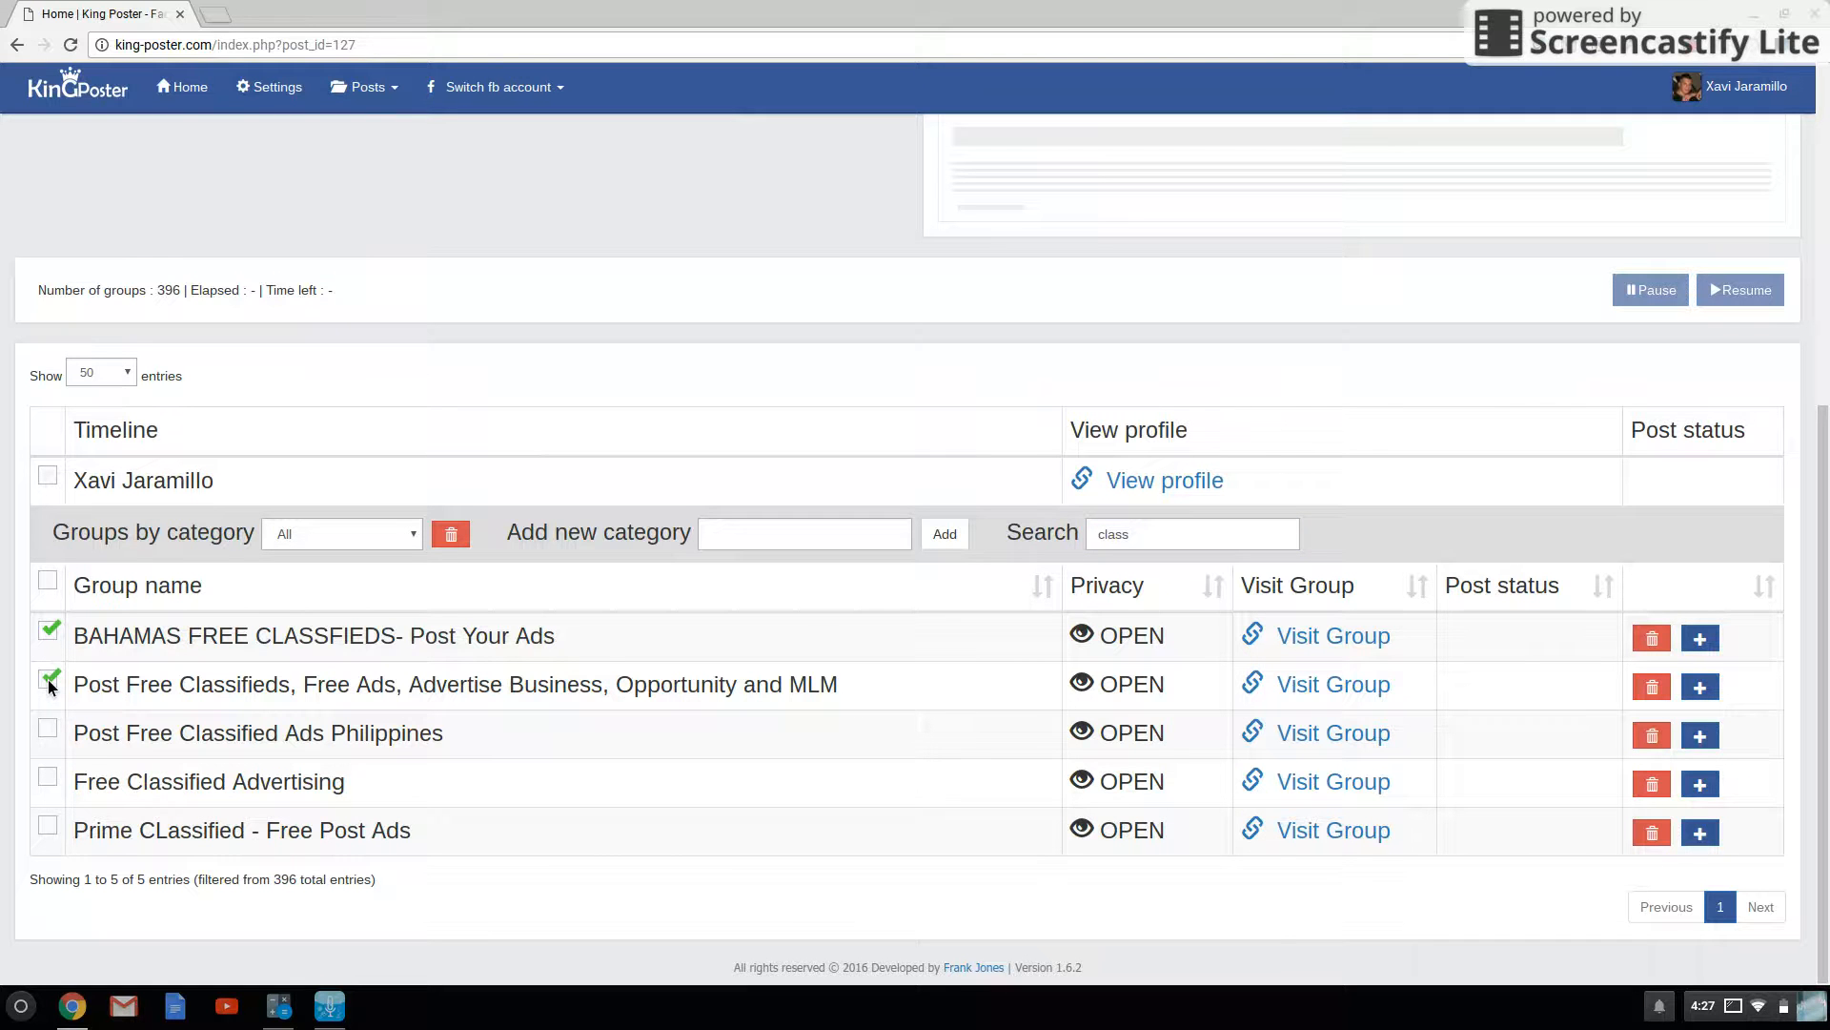
pyautogui.click(48, 732)
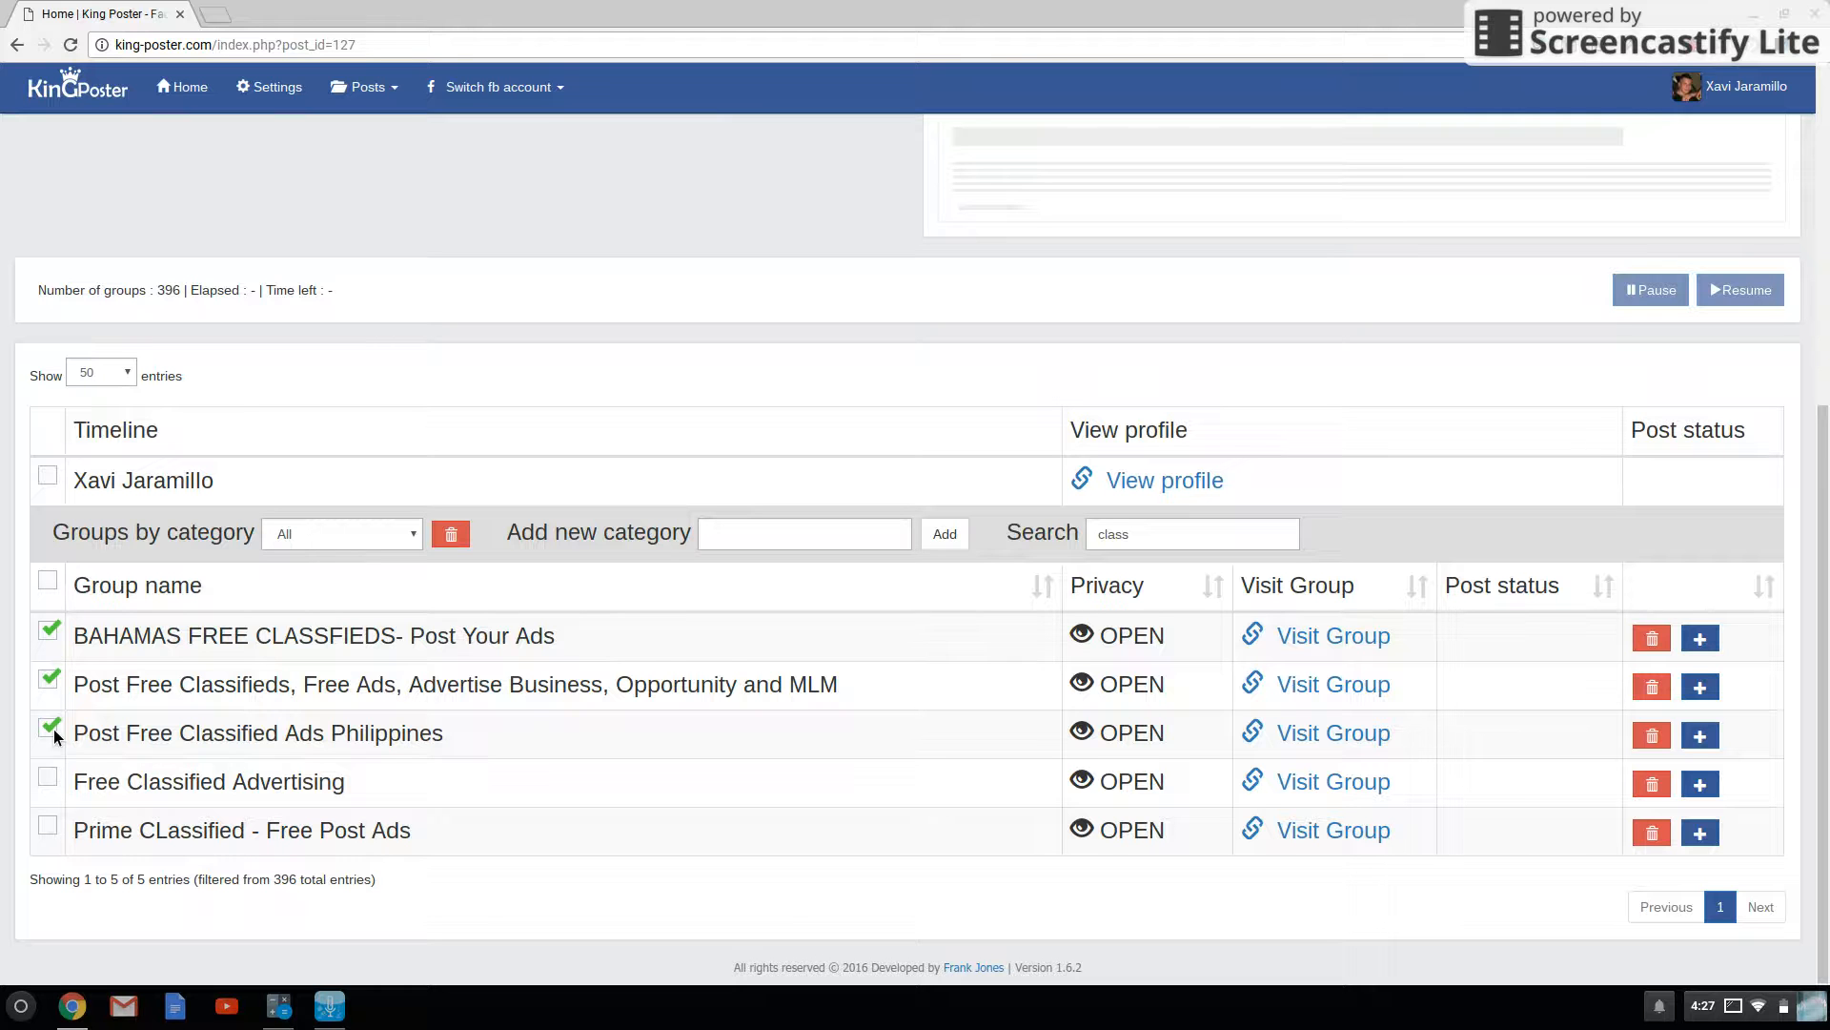
pyautogui.click(48, 776)
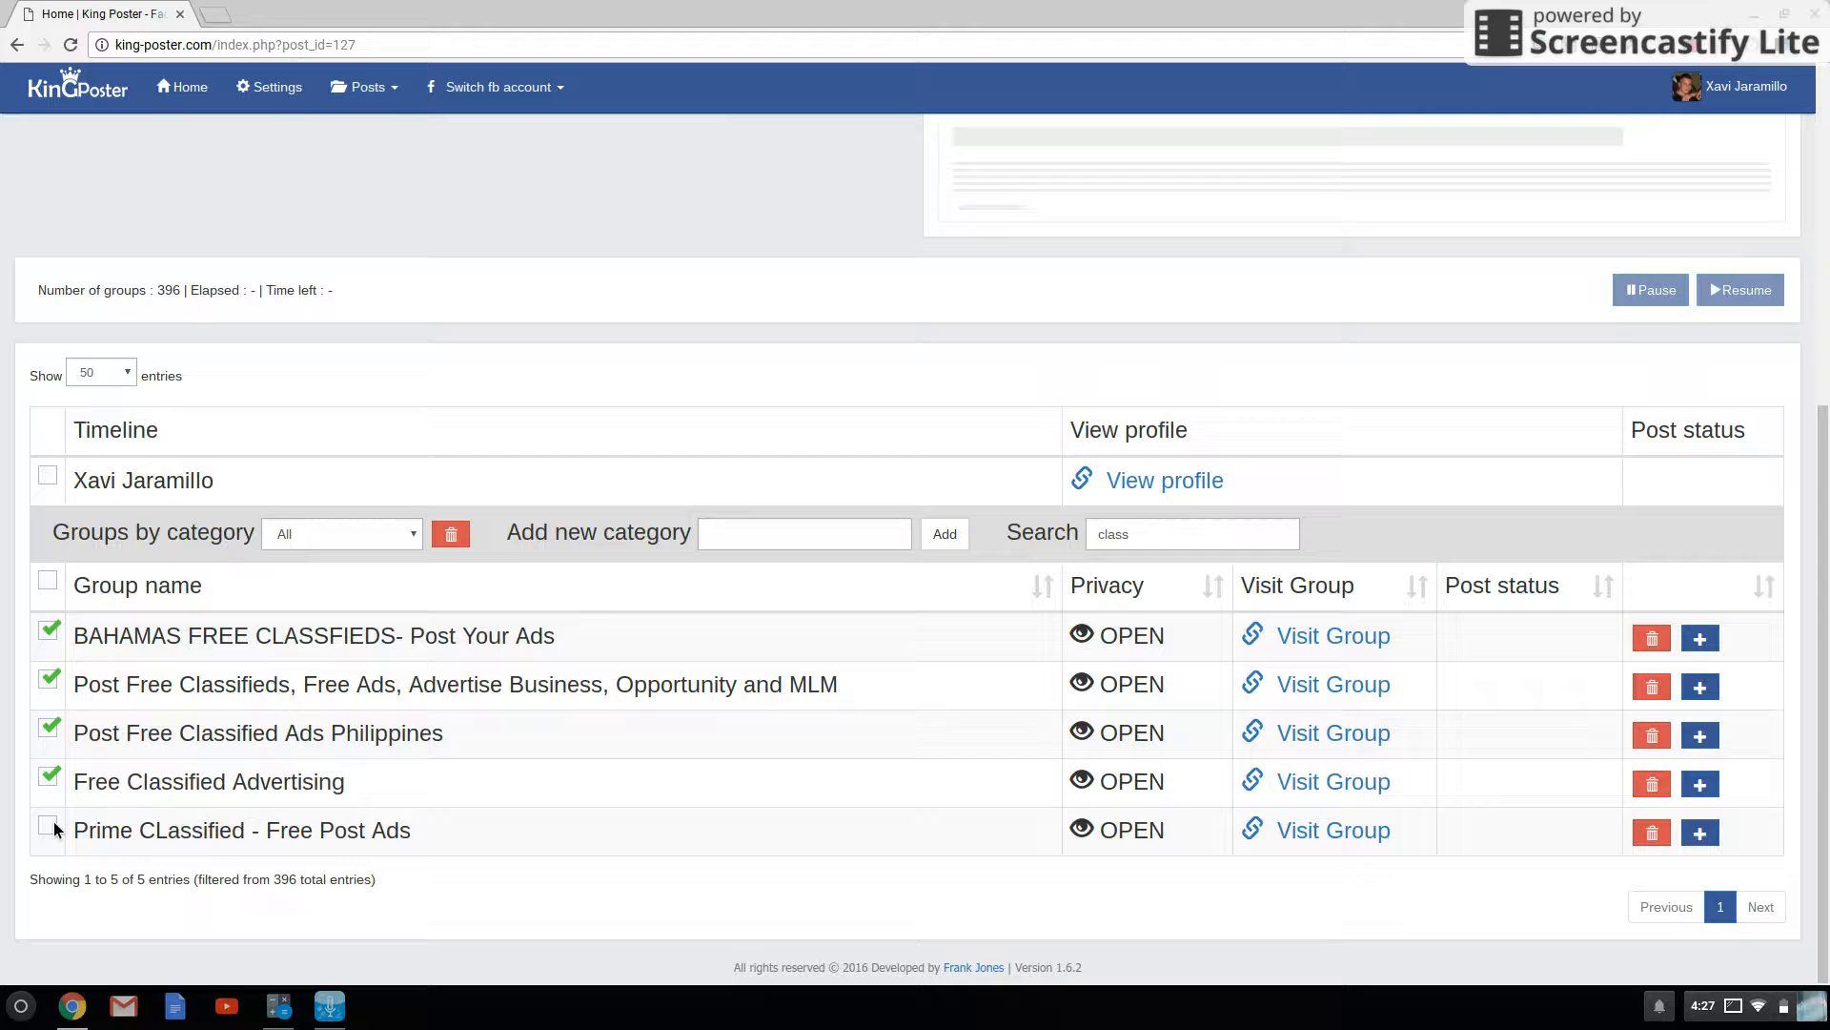
pyautogui.click(48, 825)
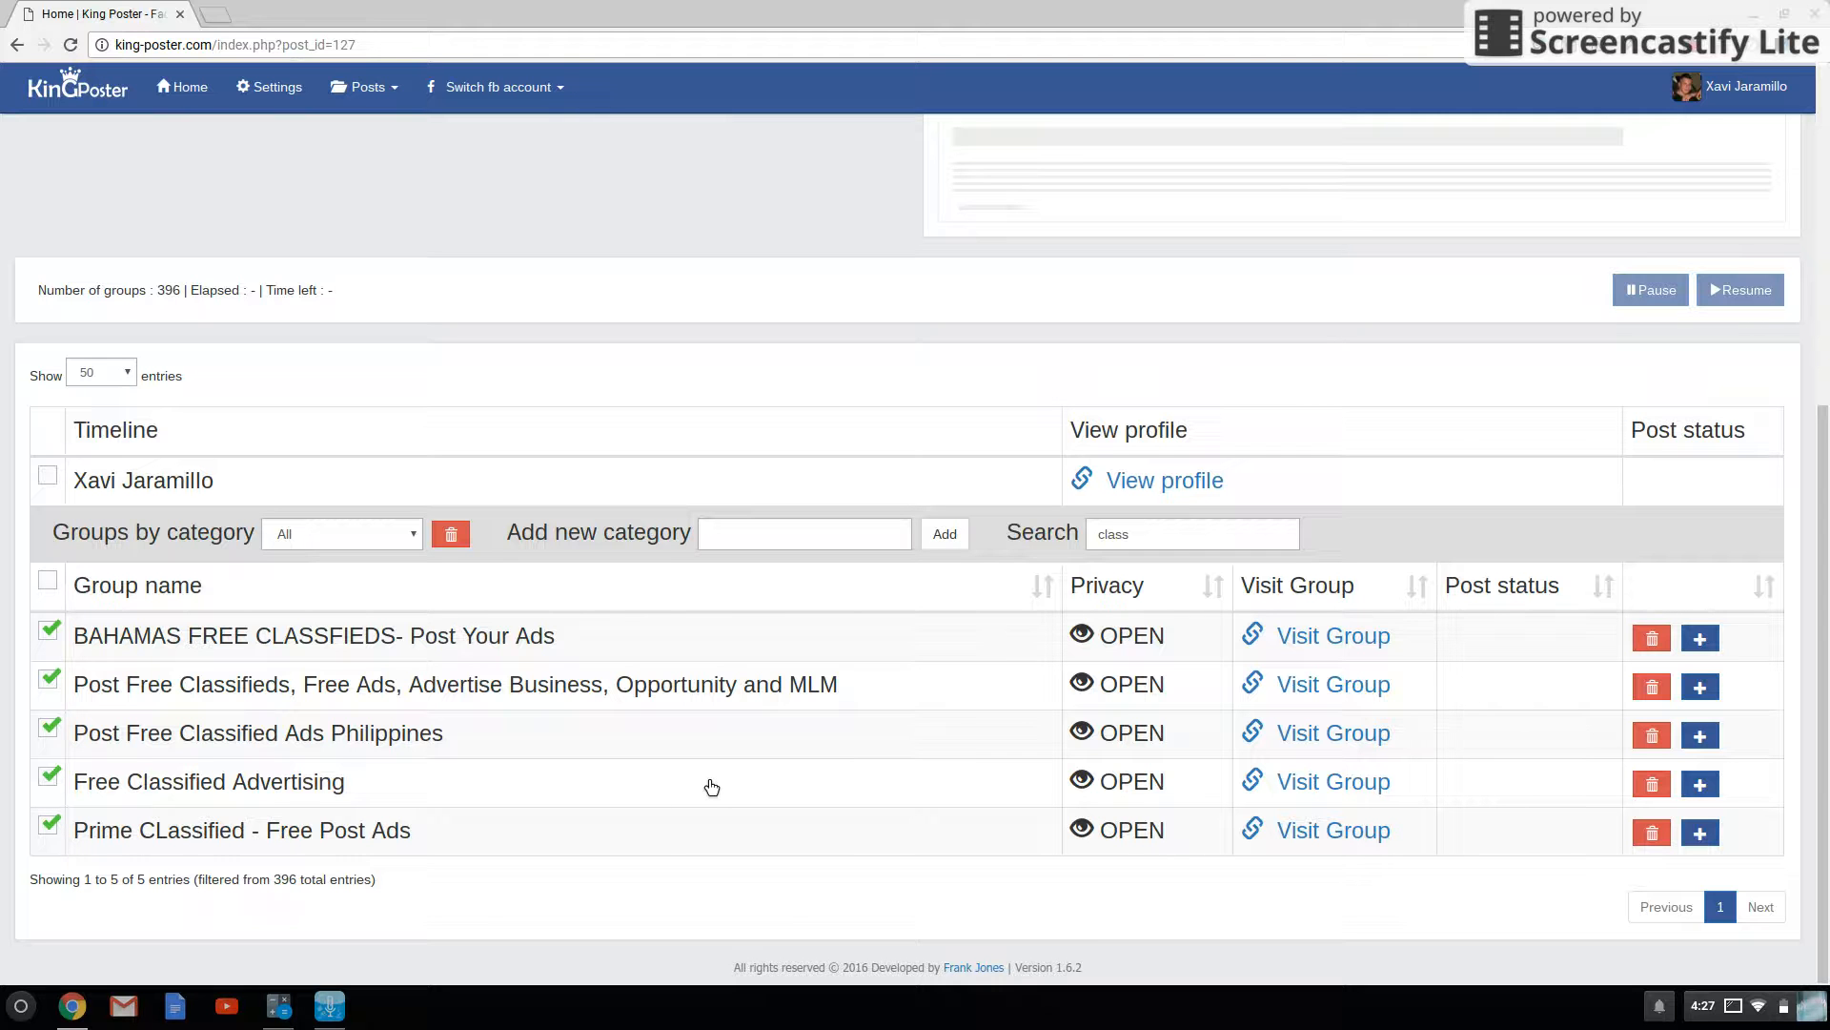
pyautogui.click(1190, 533)
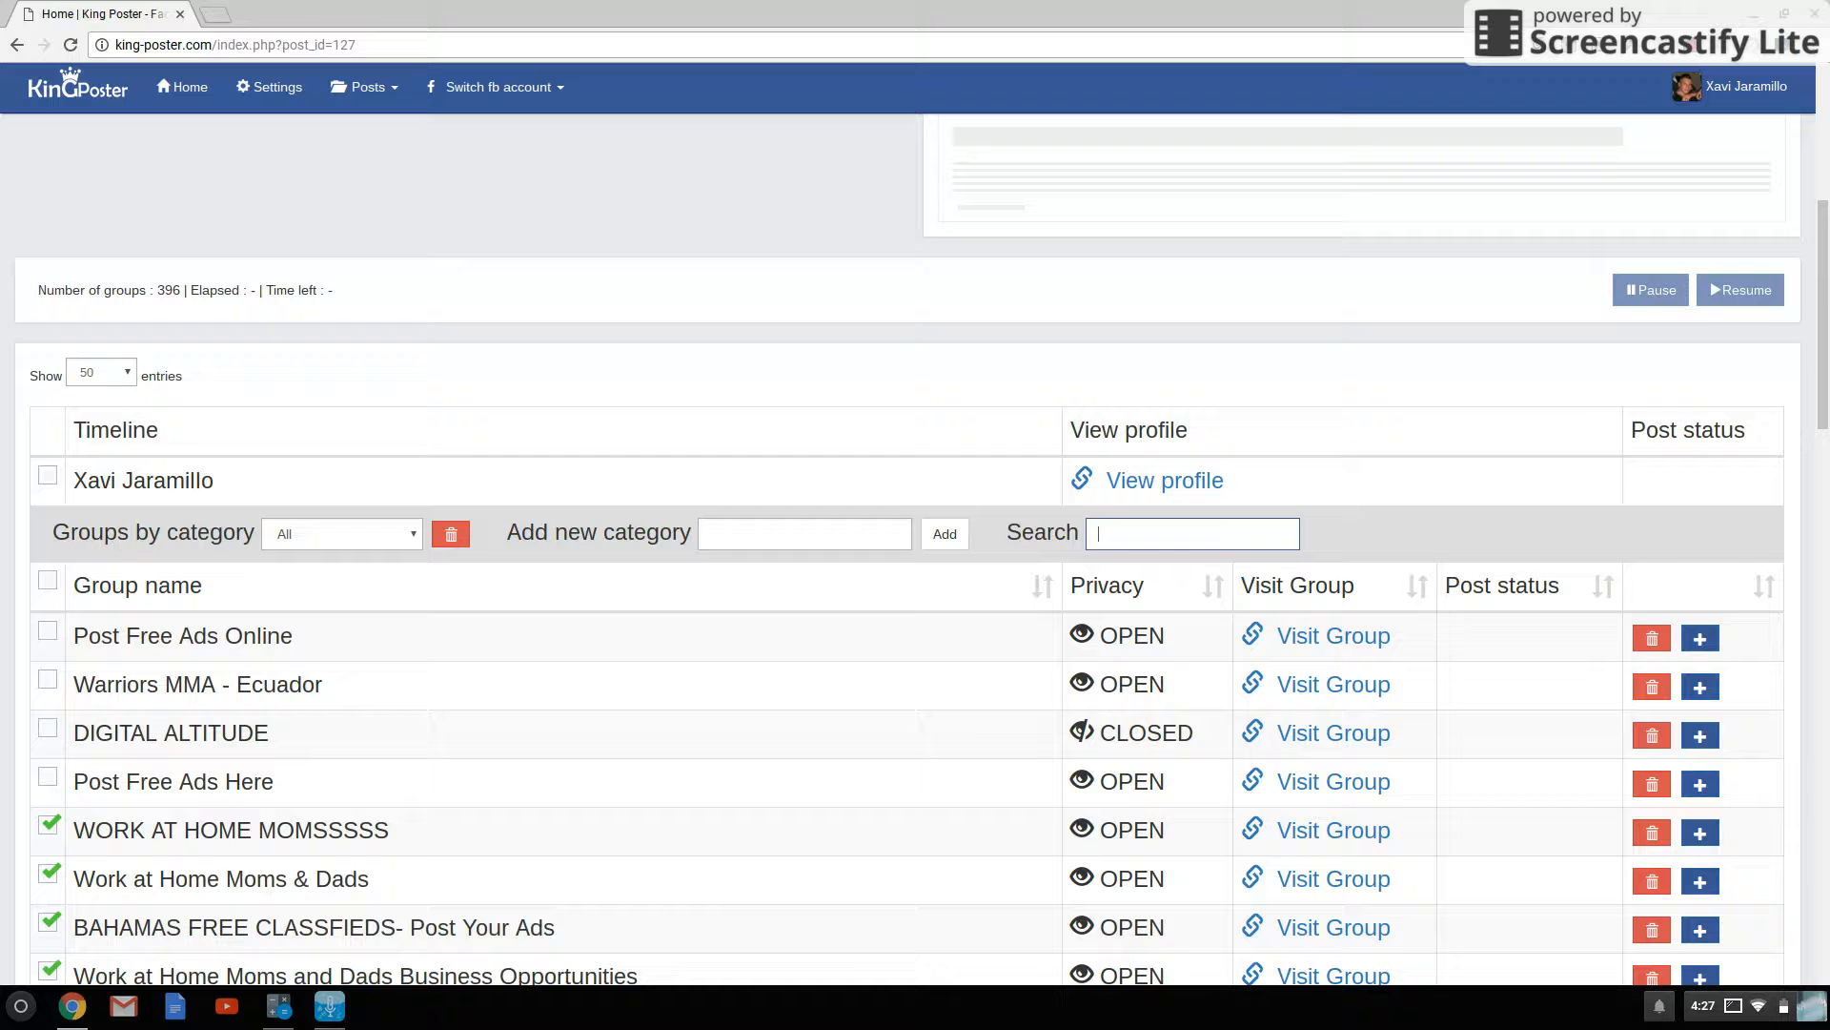
# - Filter by "advert" and tick Free Advertising, Advertise for FREE-Residual income and WealthPrice Advertising
pyautogui.write('a')
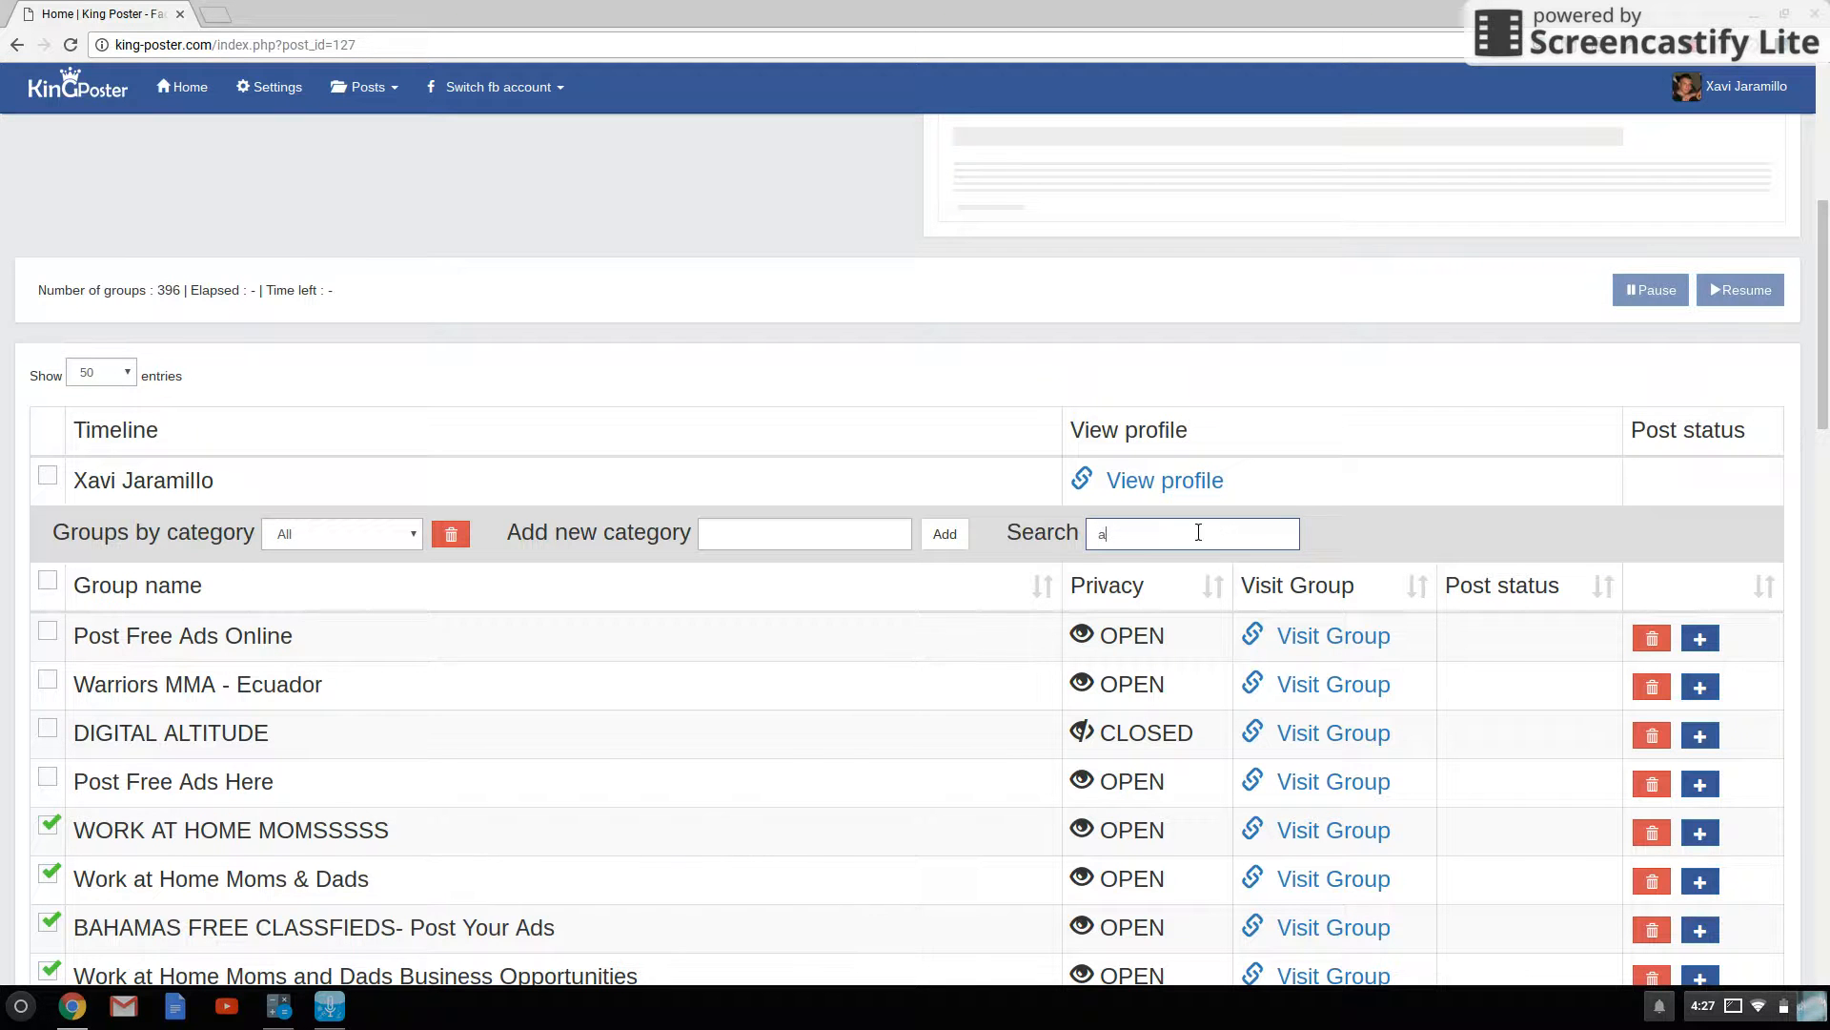
pyautogui.write('dvert')
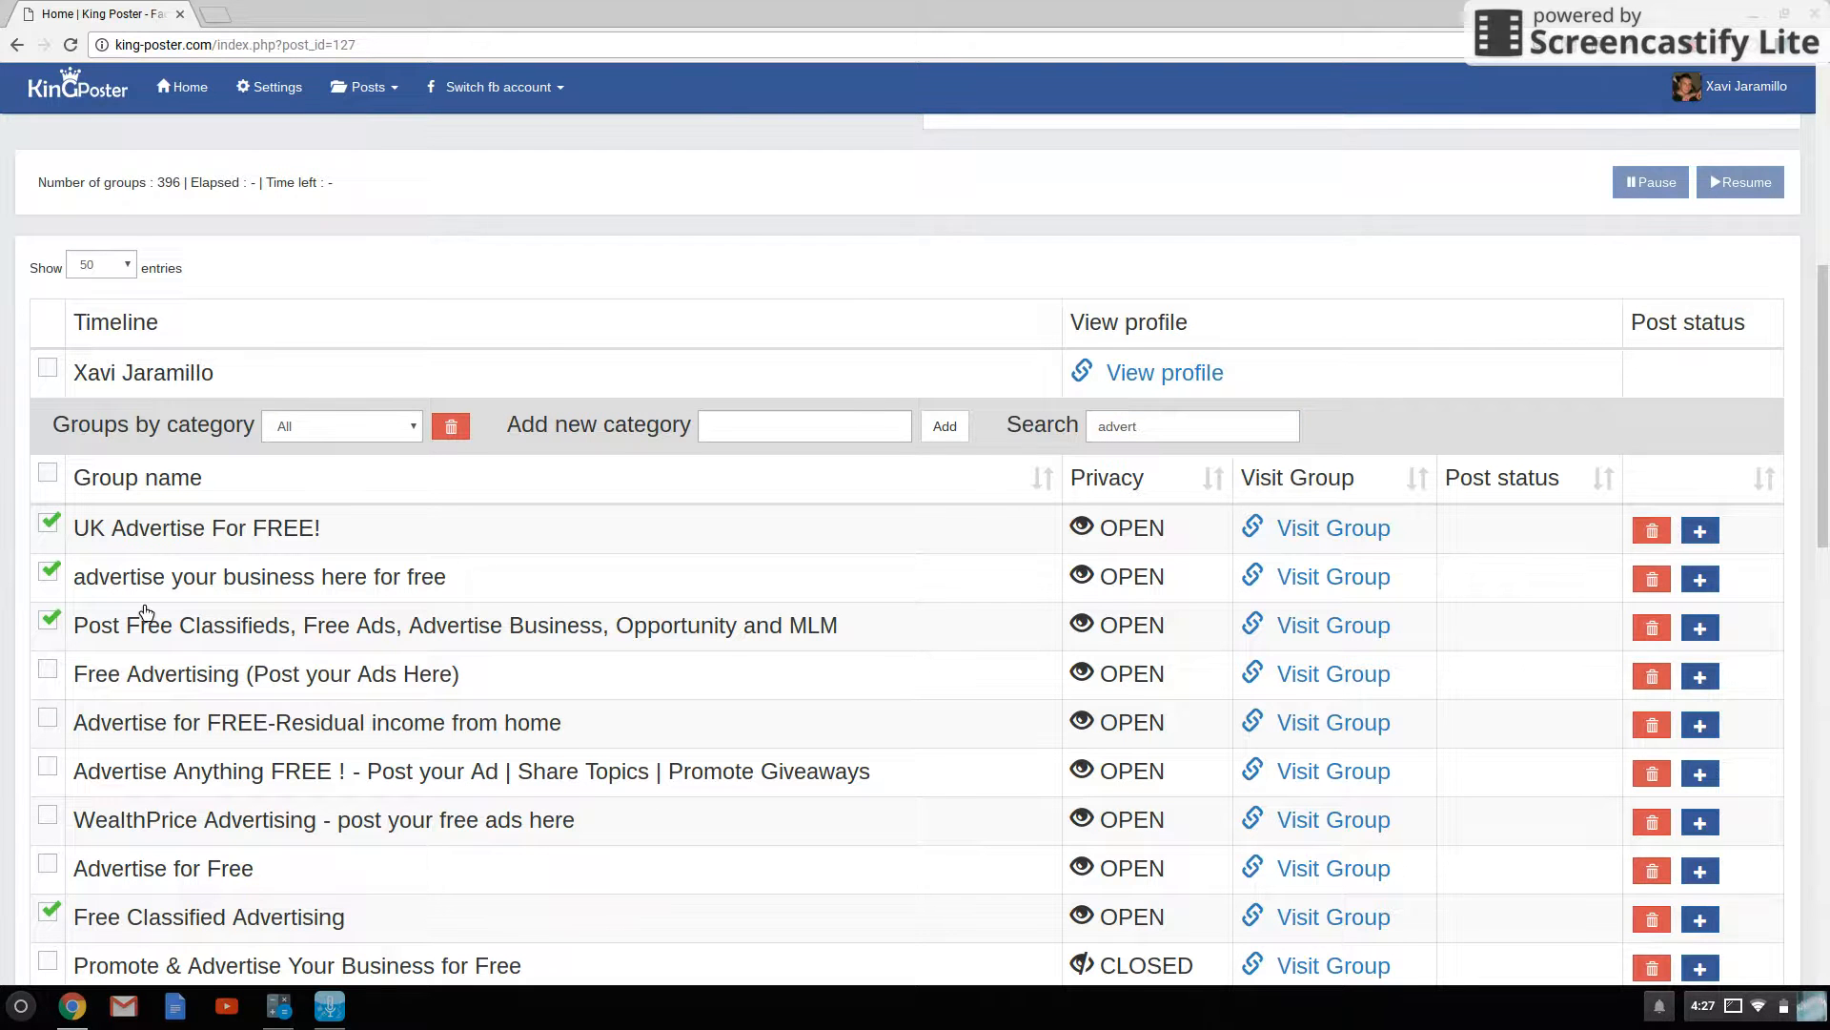
pyautogui.scroll(-3)
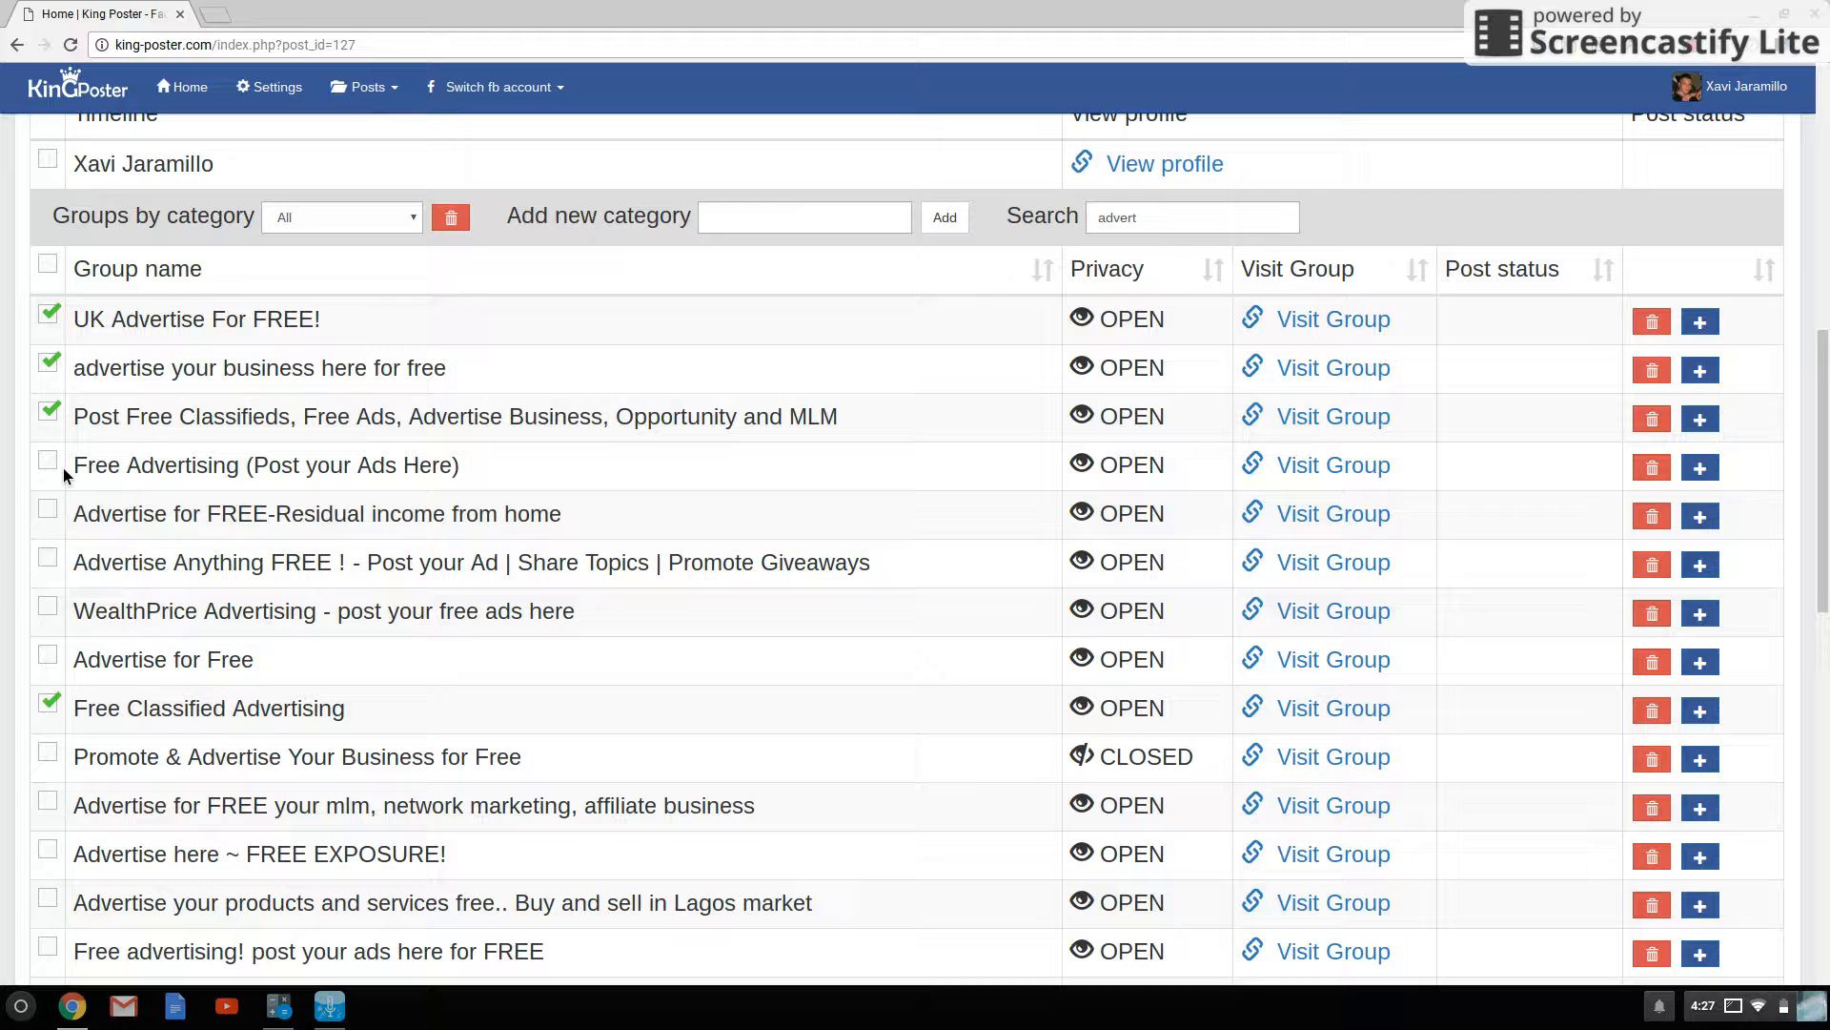
pyautogui.click(48, 458)
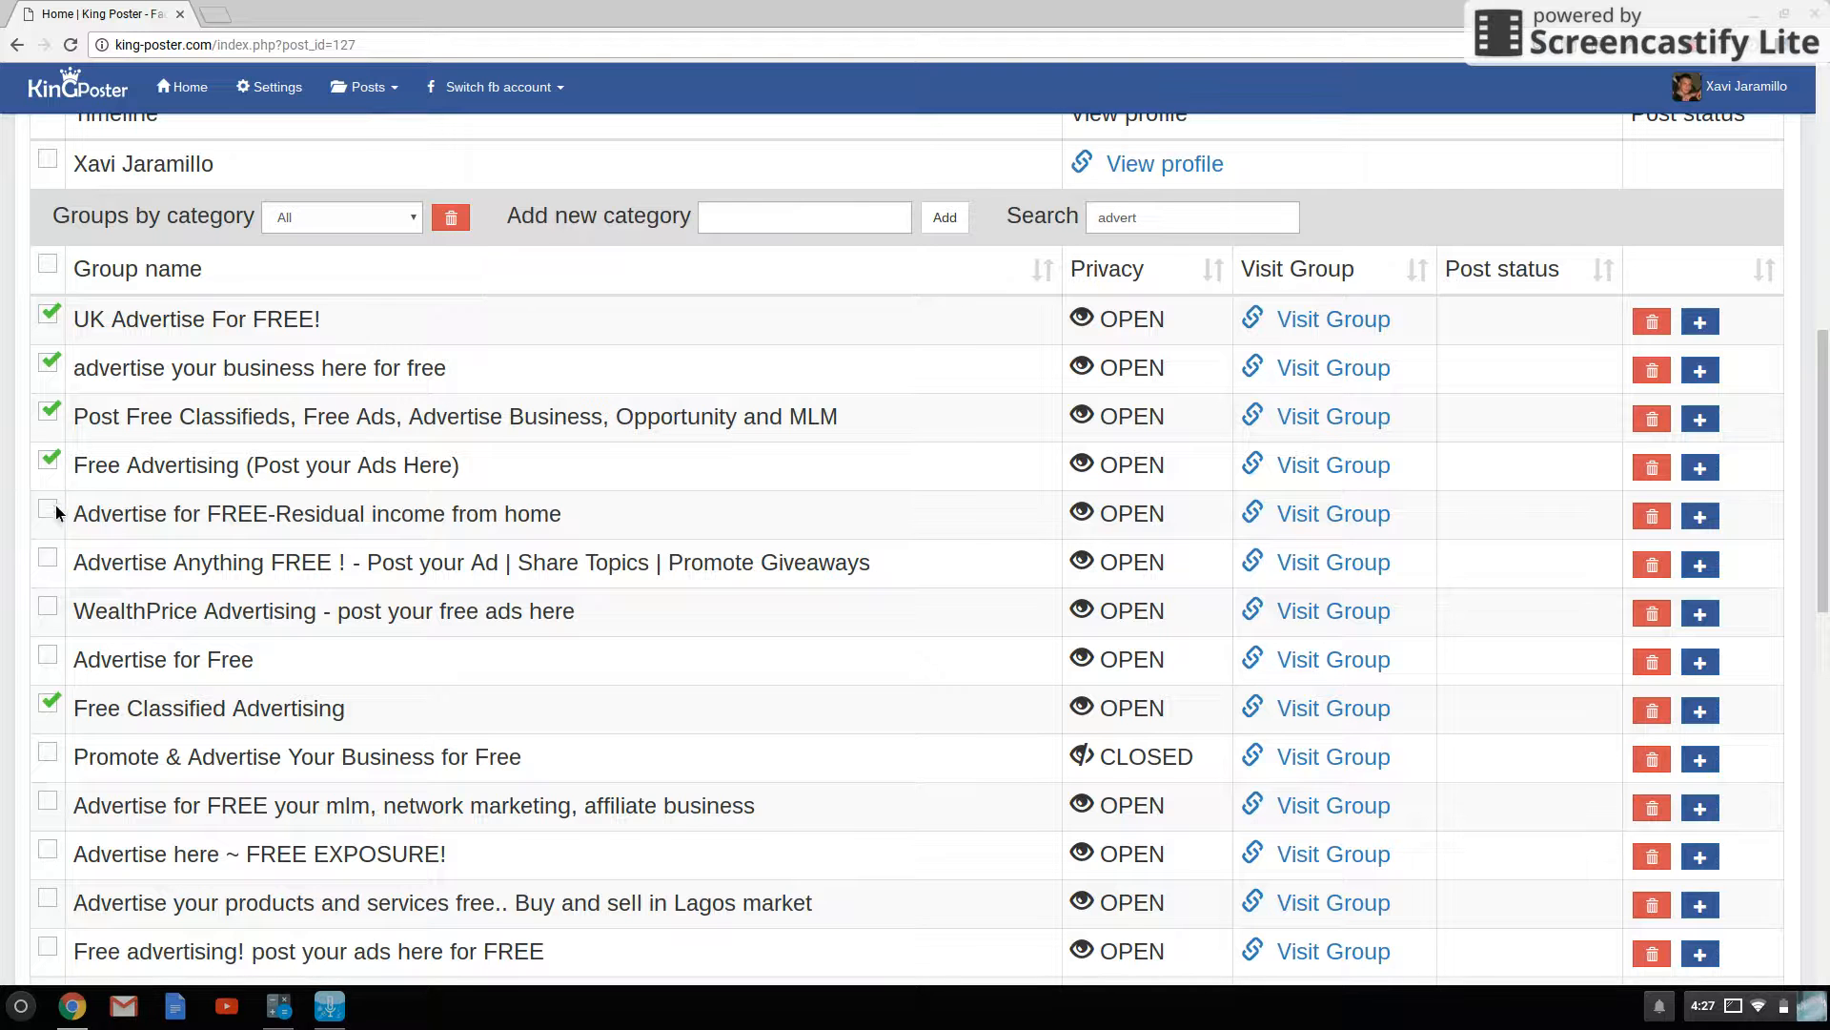
pyautogui.click(48, 561)
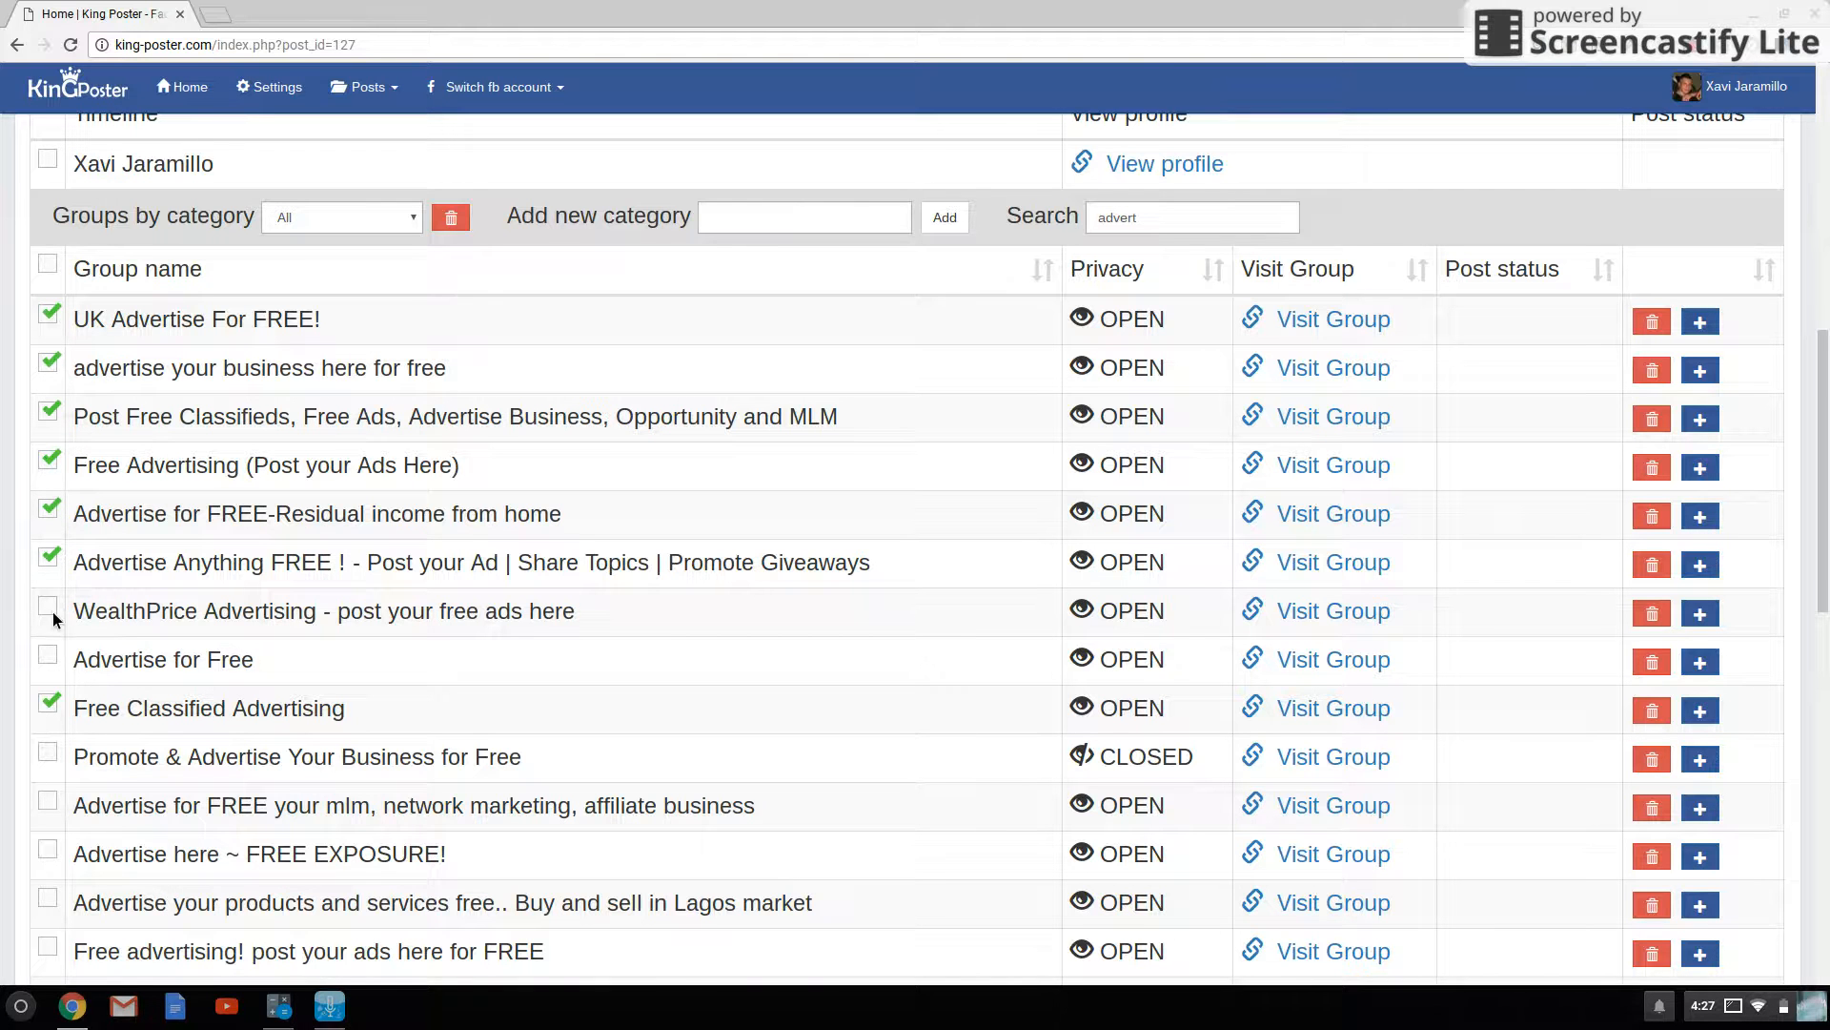
pyautogui.click(47, 651)
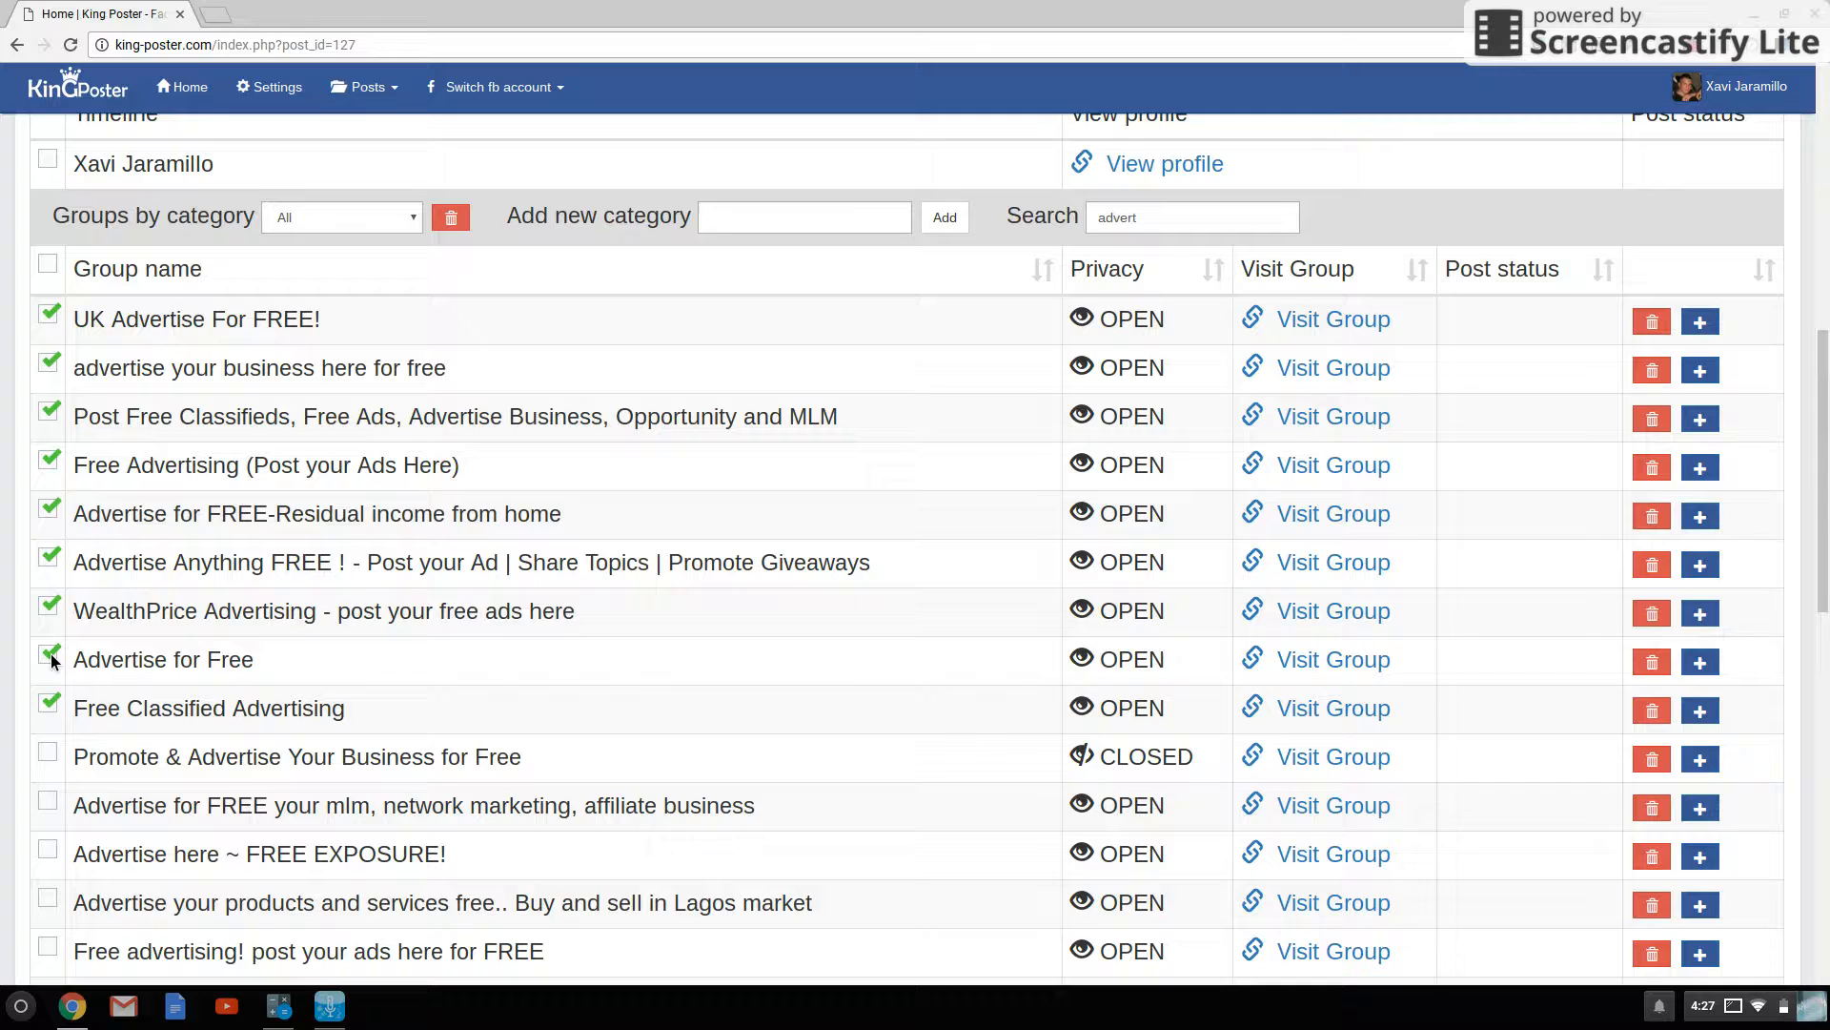
# - Tick further advertising groups such as Advertise Your Site for FREE and MLM advertising
pyautogui.scroll(-3)
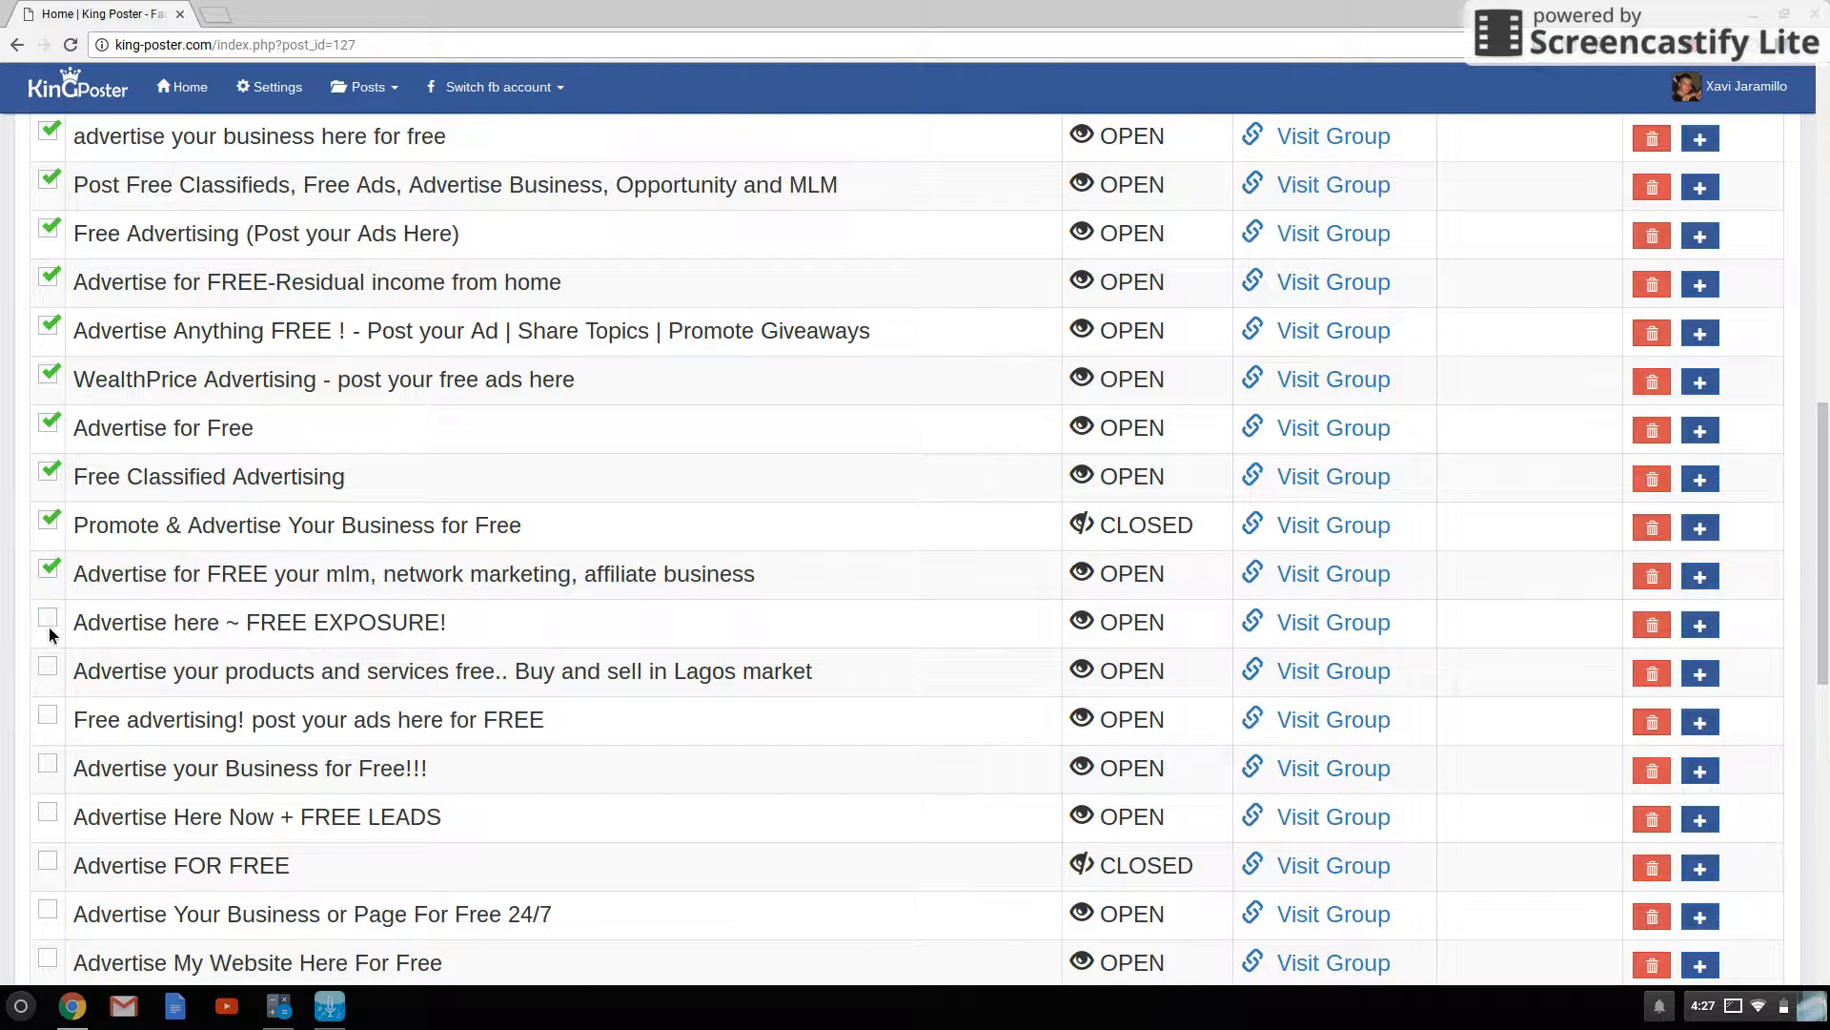
pyautogui.scroll(-3)
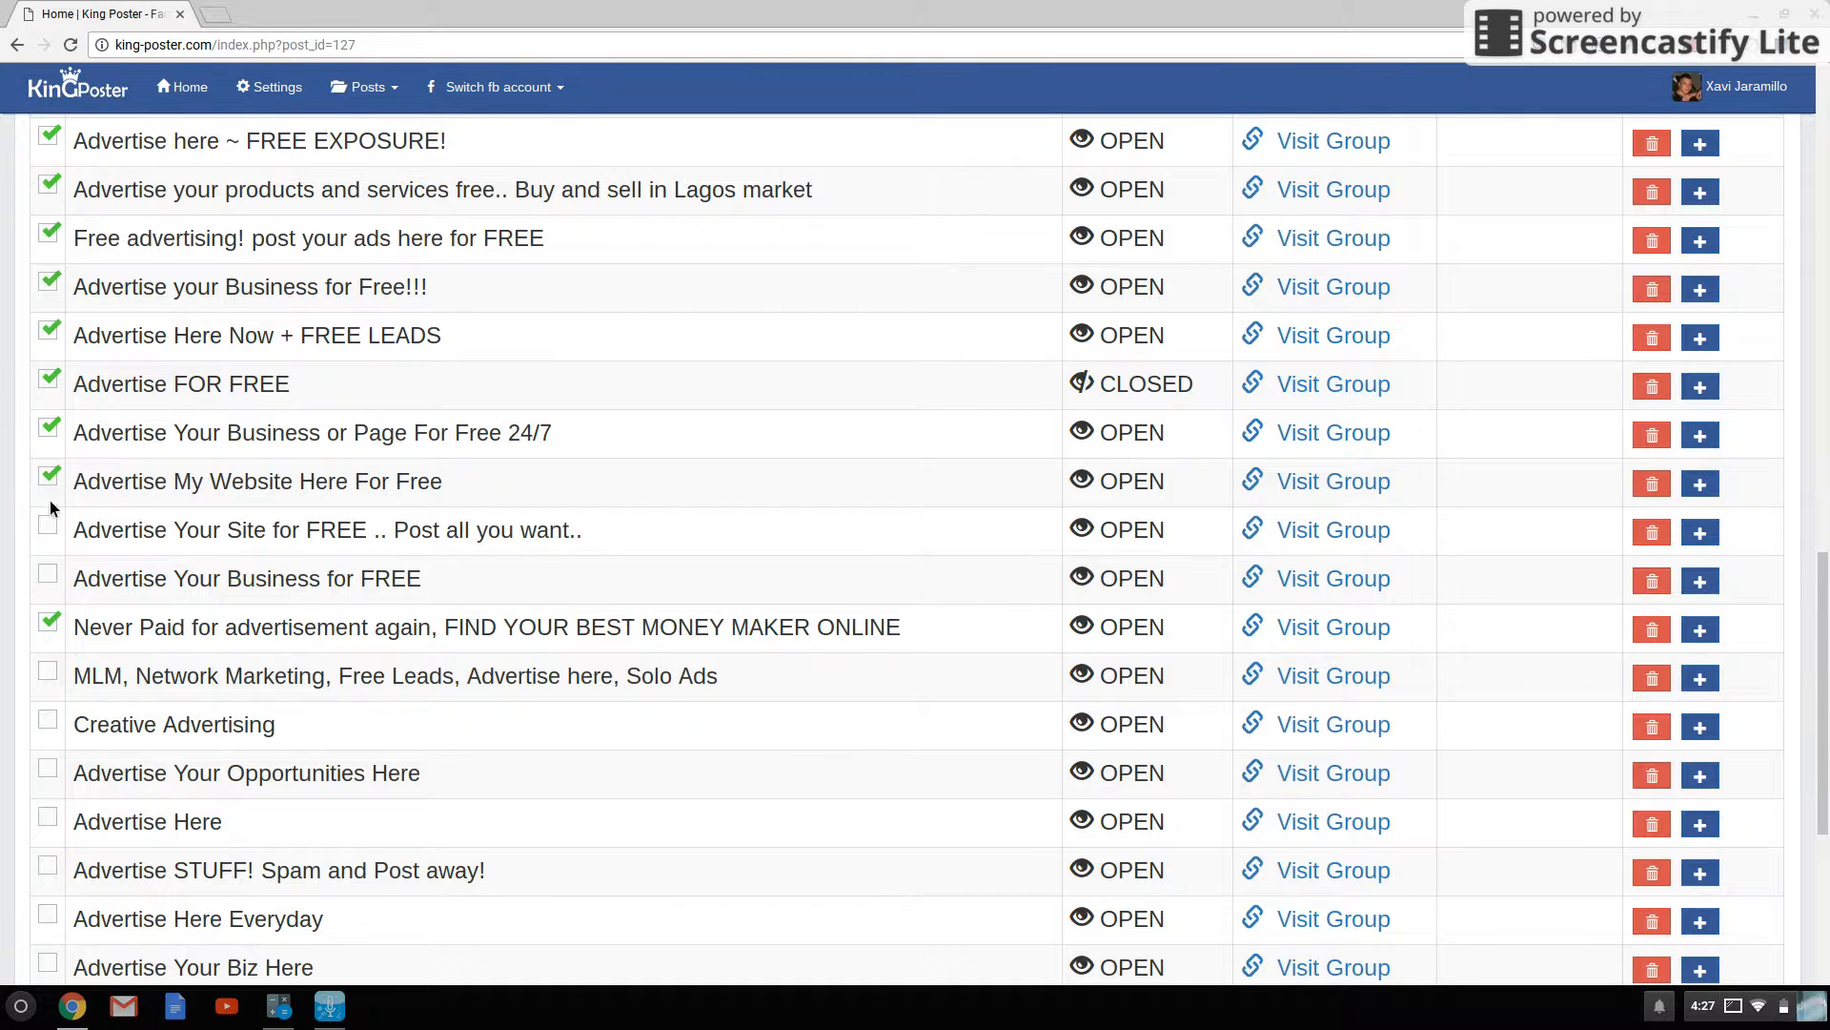
pyautogui.click(47, 577)
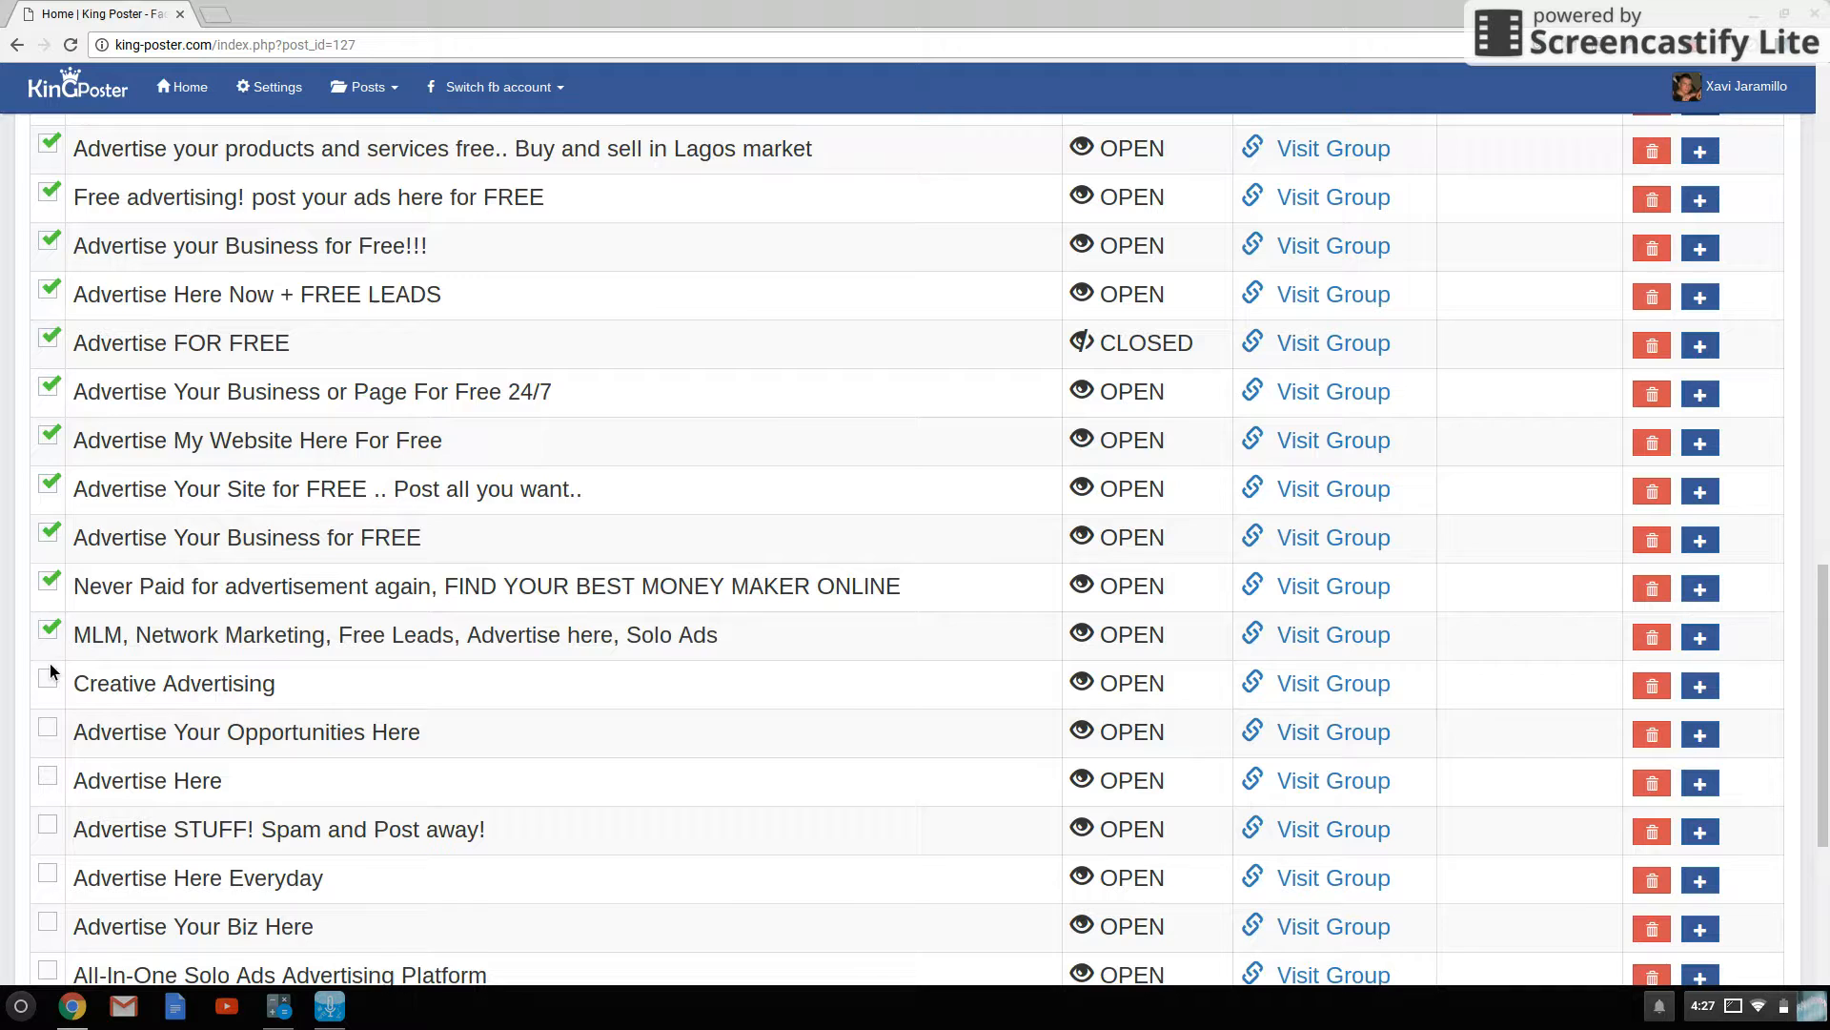
pyautogui.scroll(-3)
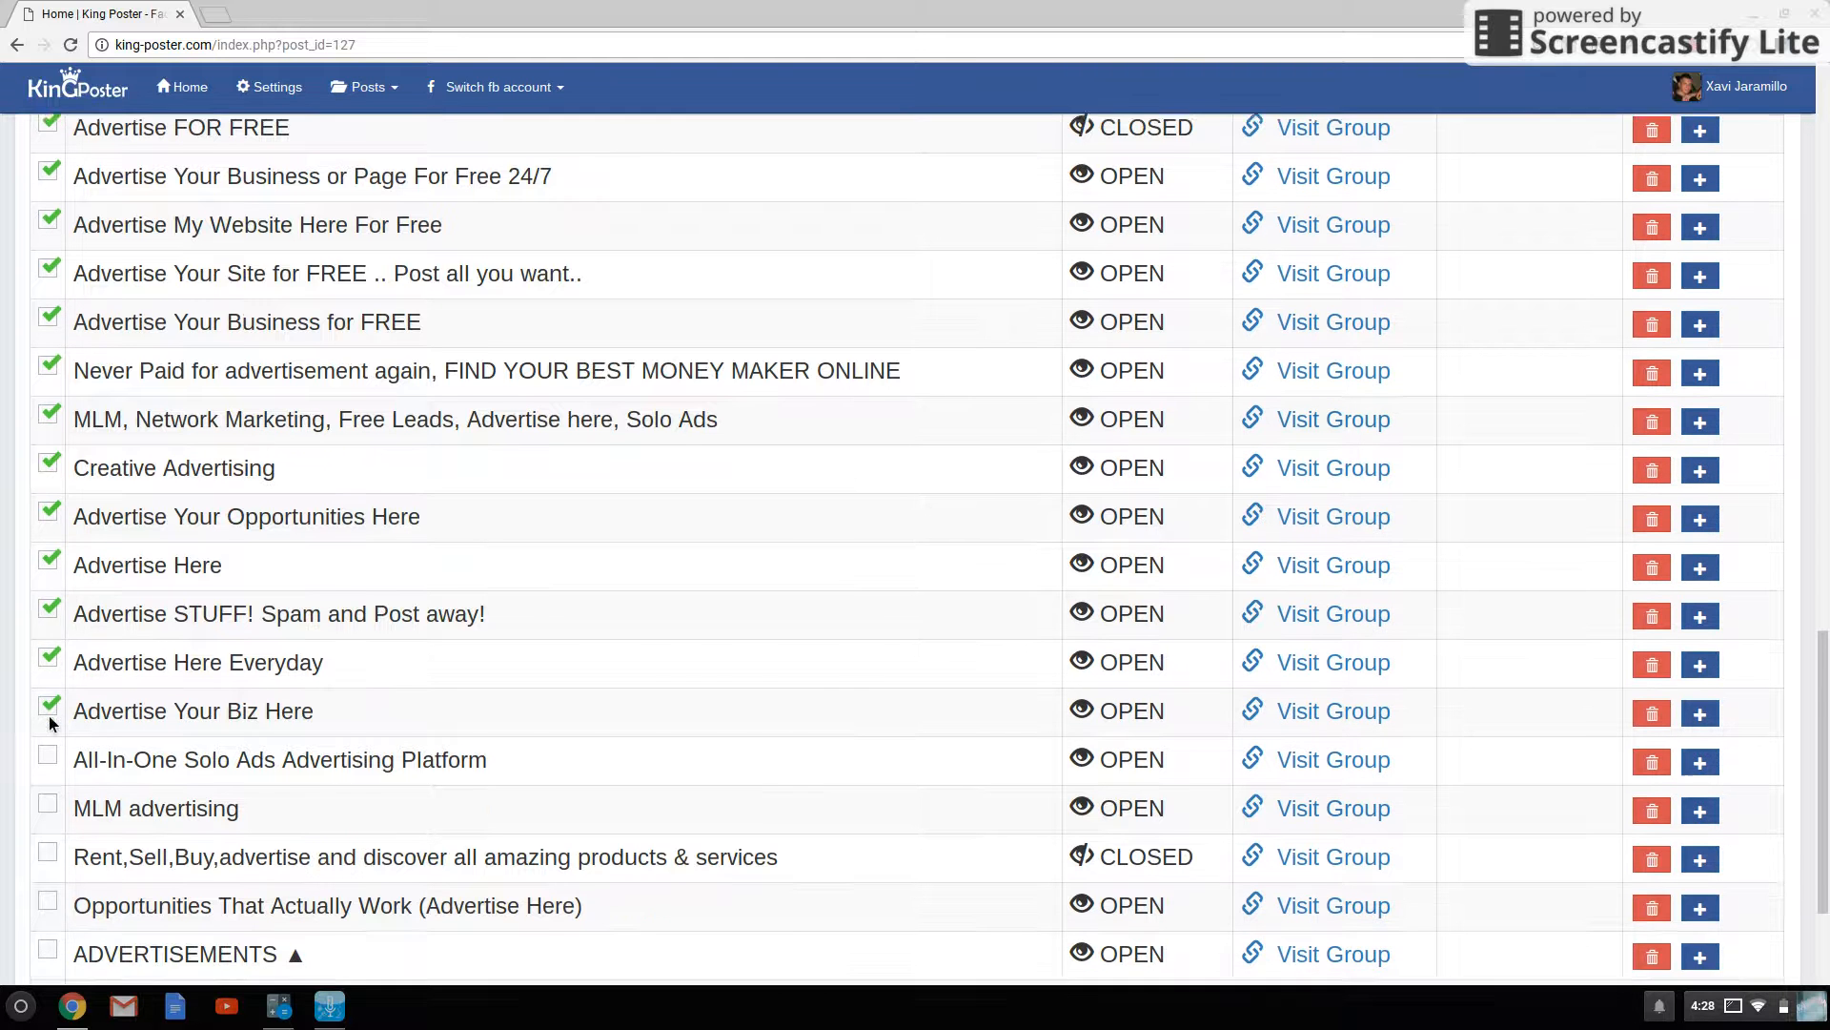
pyautogui.scroll(-3)
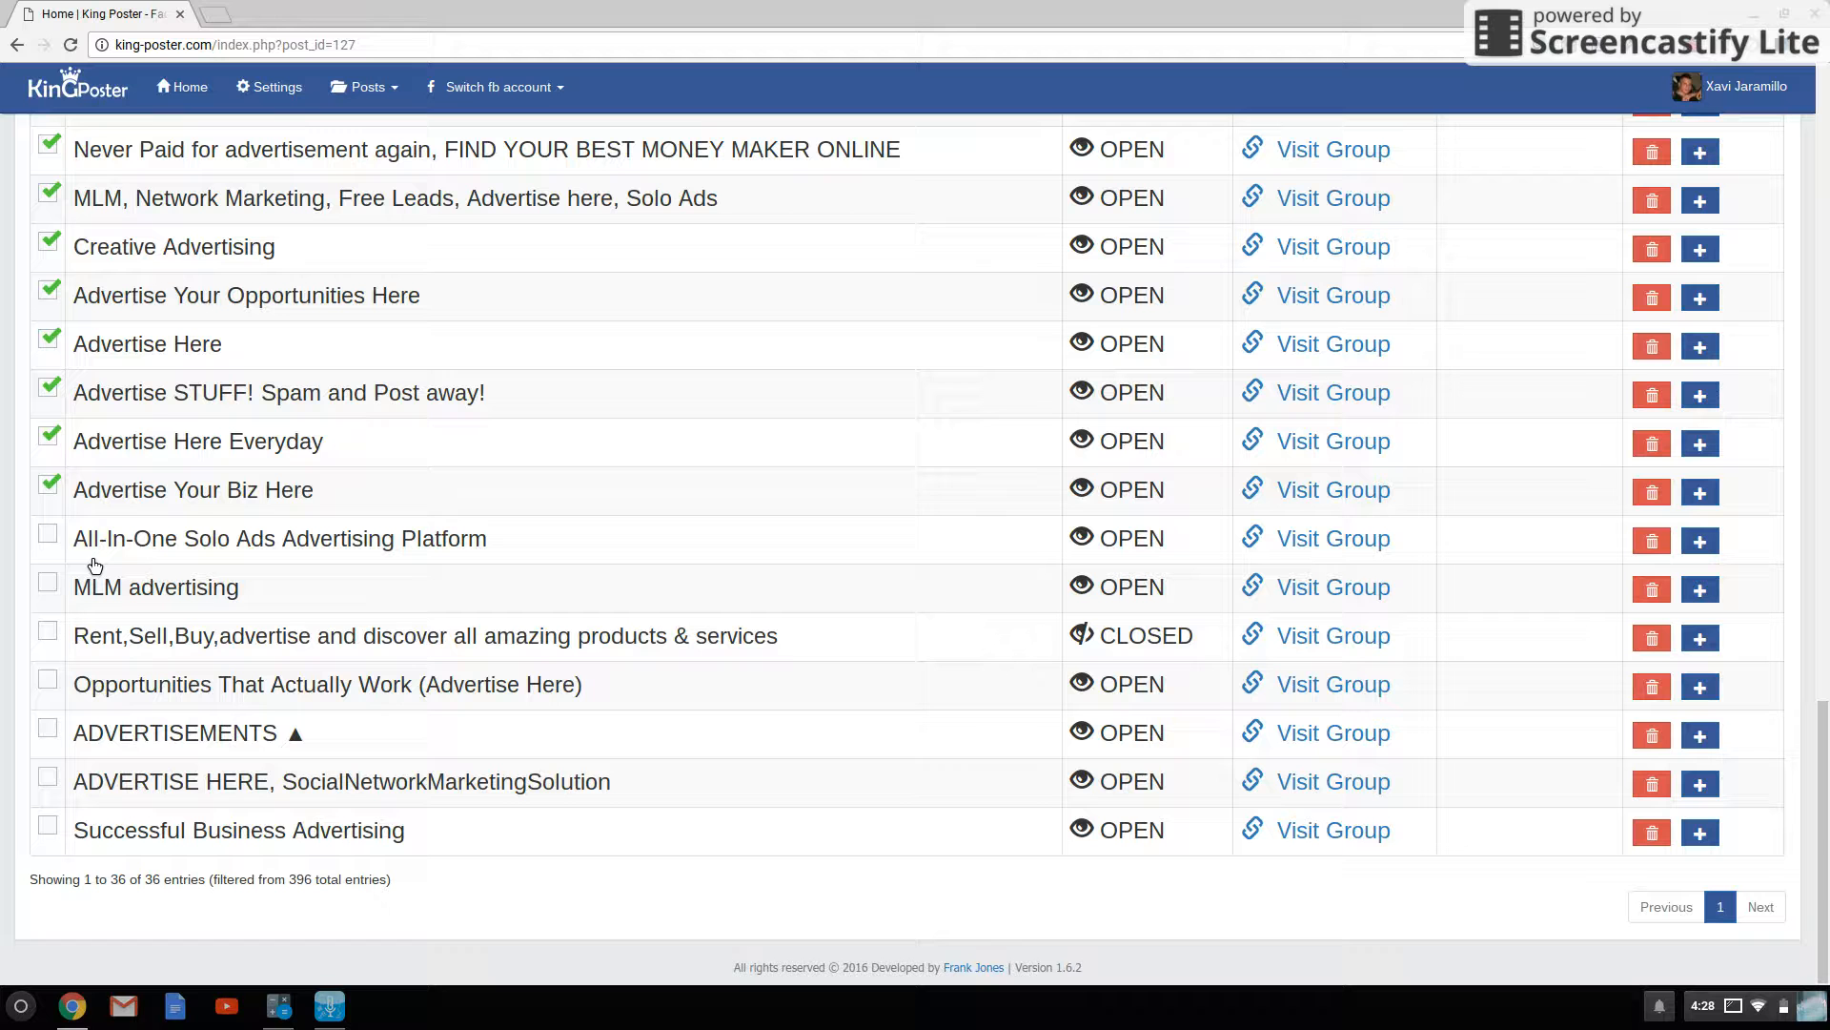
pyautogui.click(47, 583)
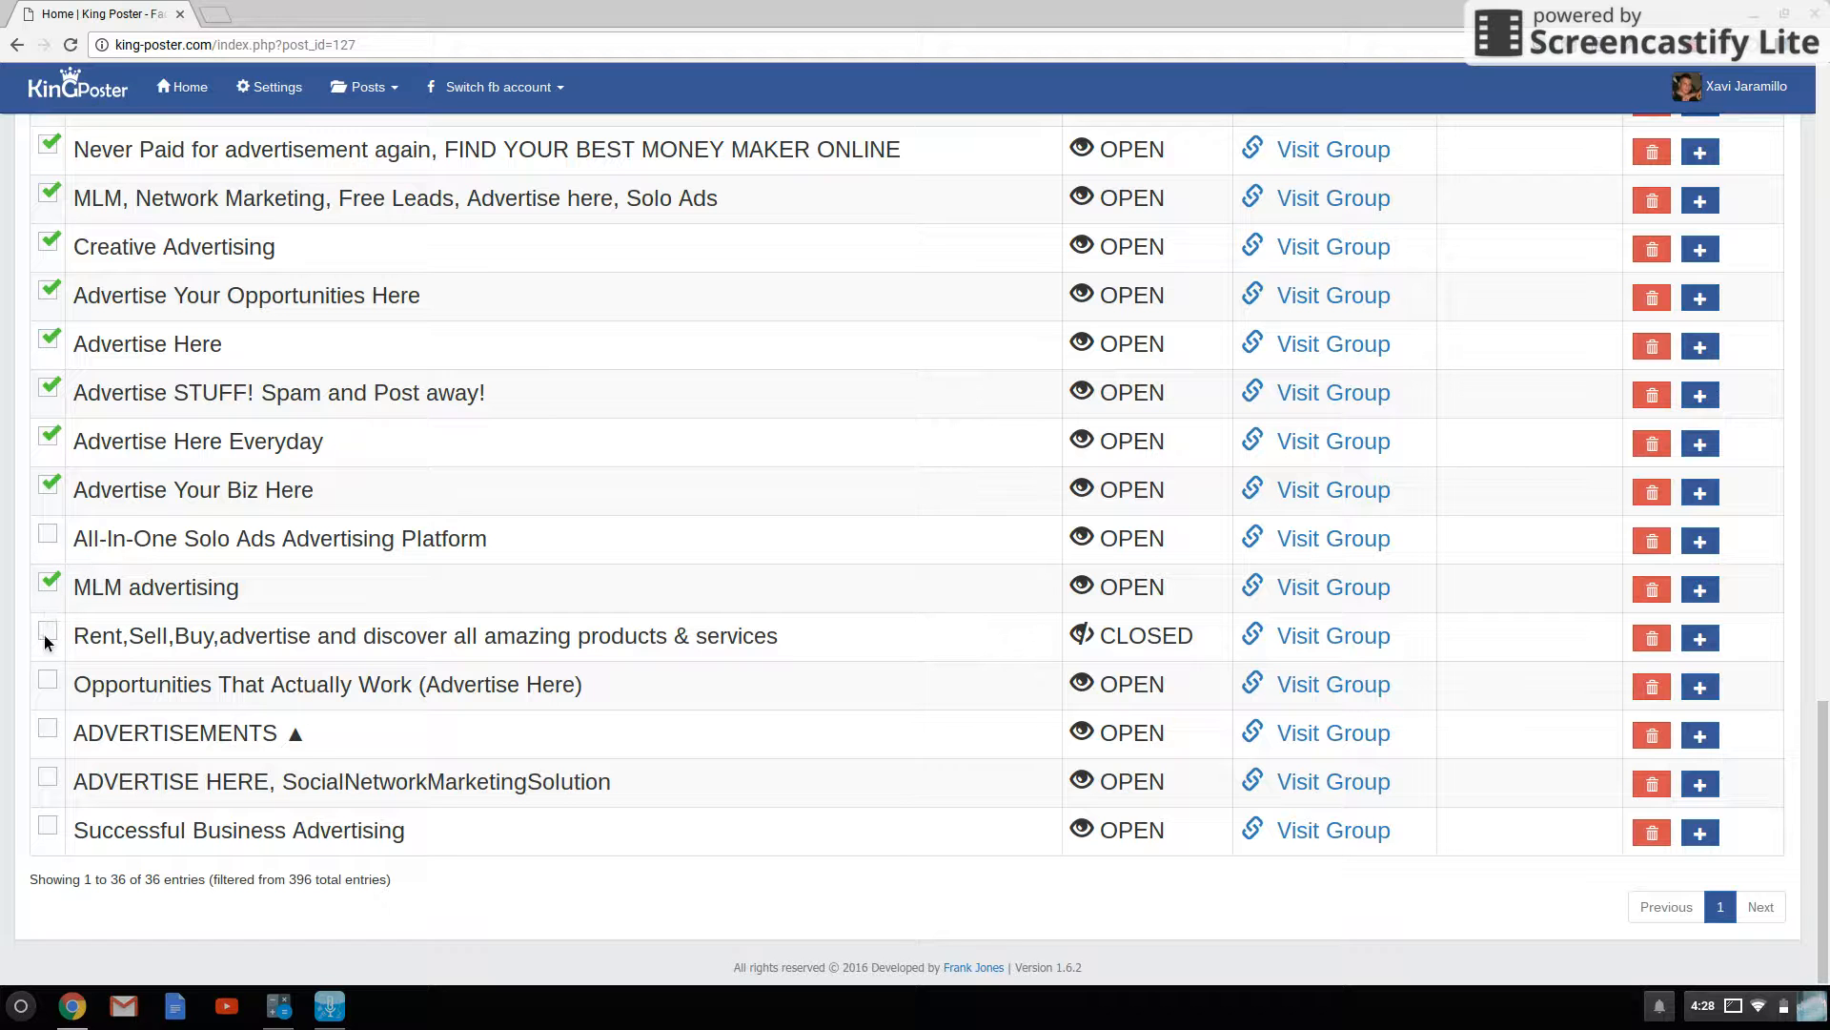
pyautogui.click(47, 635)
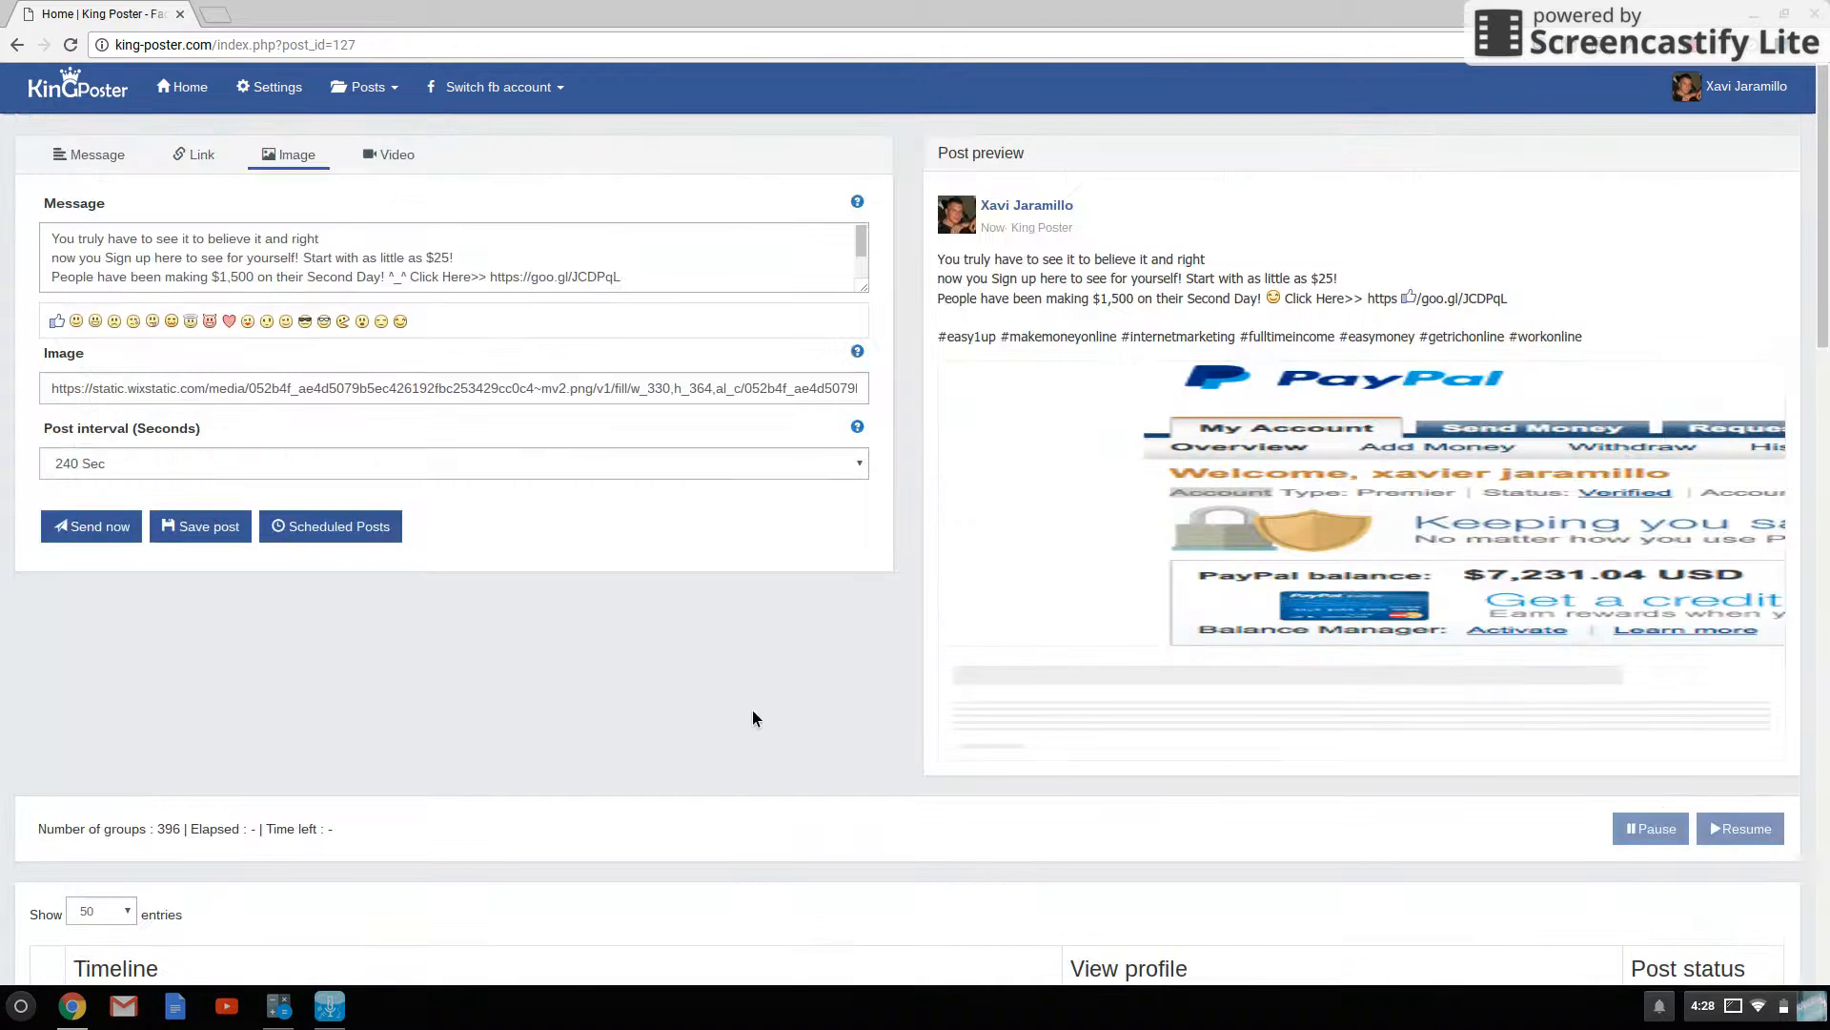
pyautogui.write('advert')
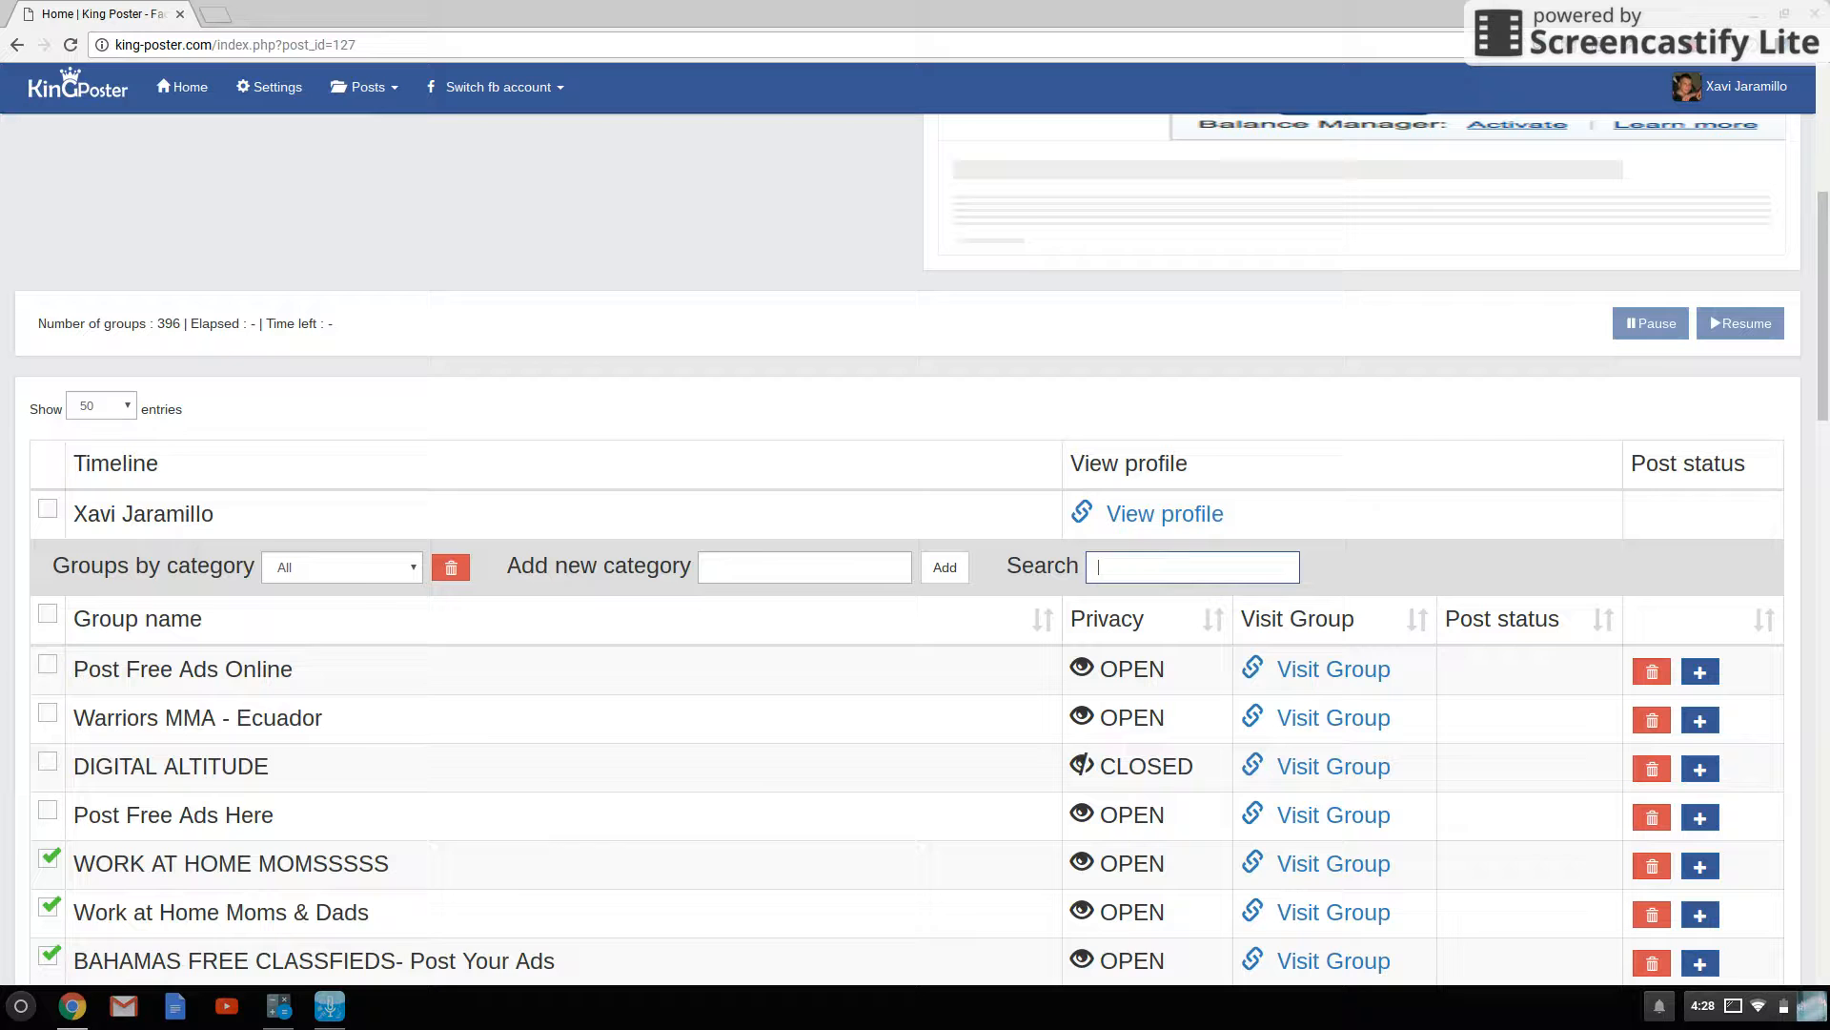
# - Filter by "mark" and tick Online marketing area, Network marketing 101 and Affiliate Marketing groups
pyautogui.write('market')
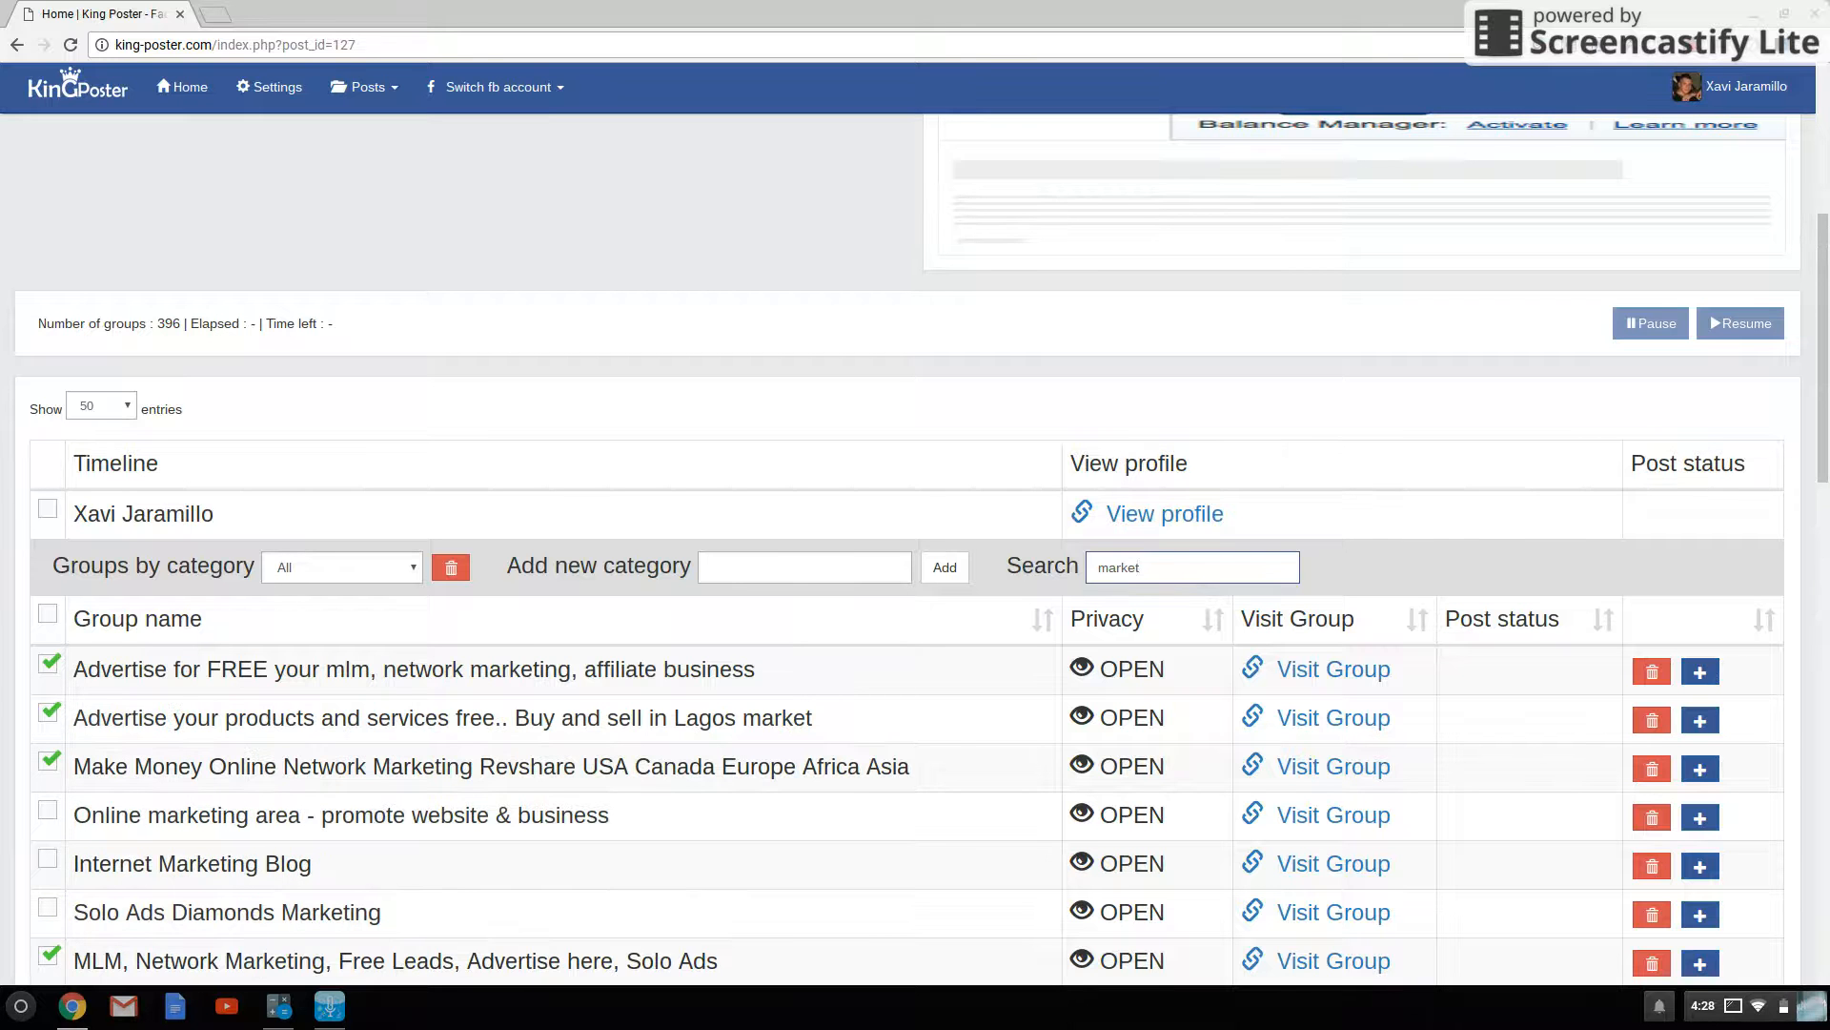
pyautogui.scroll(-3)
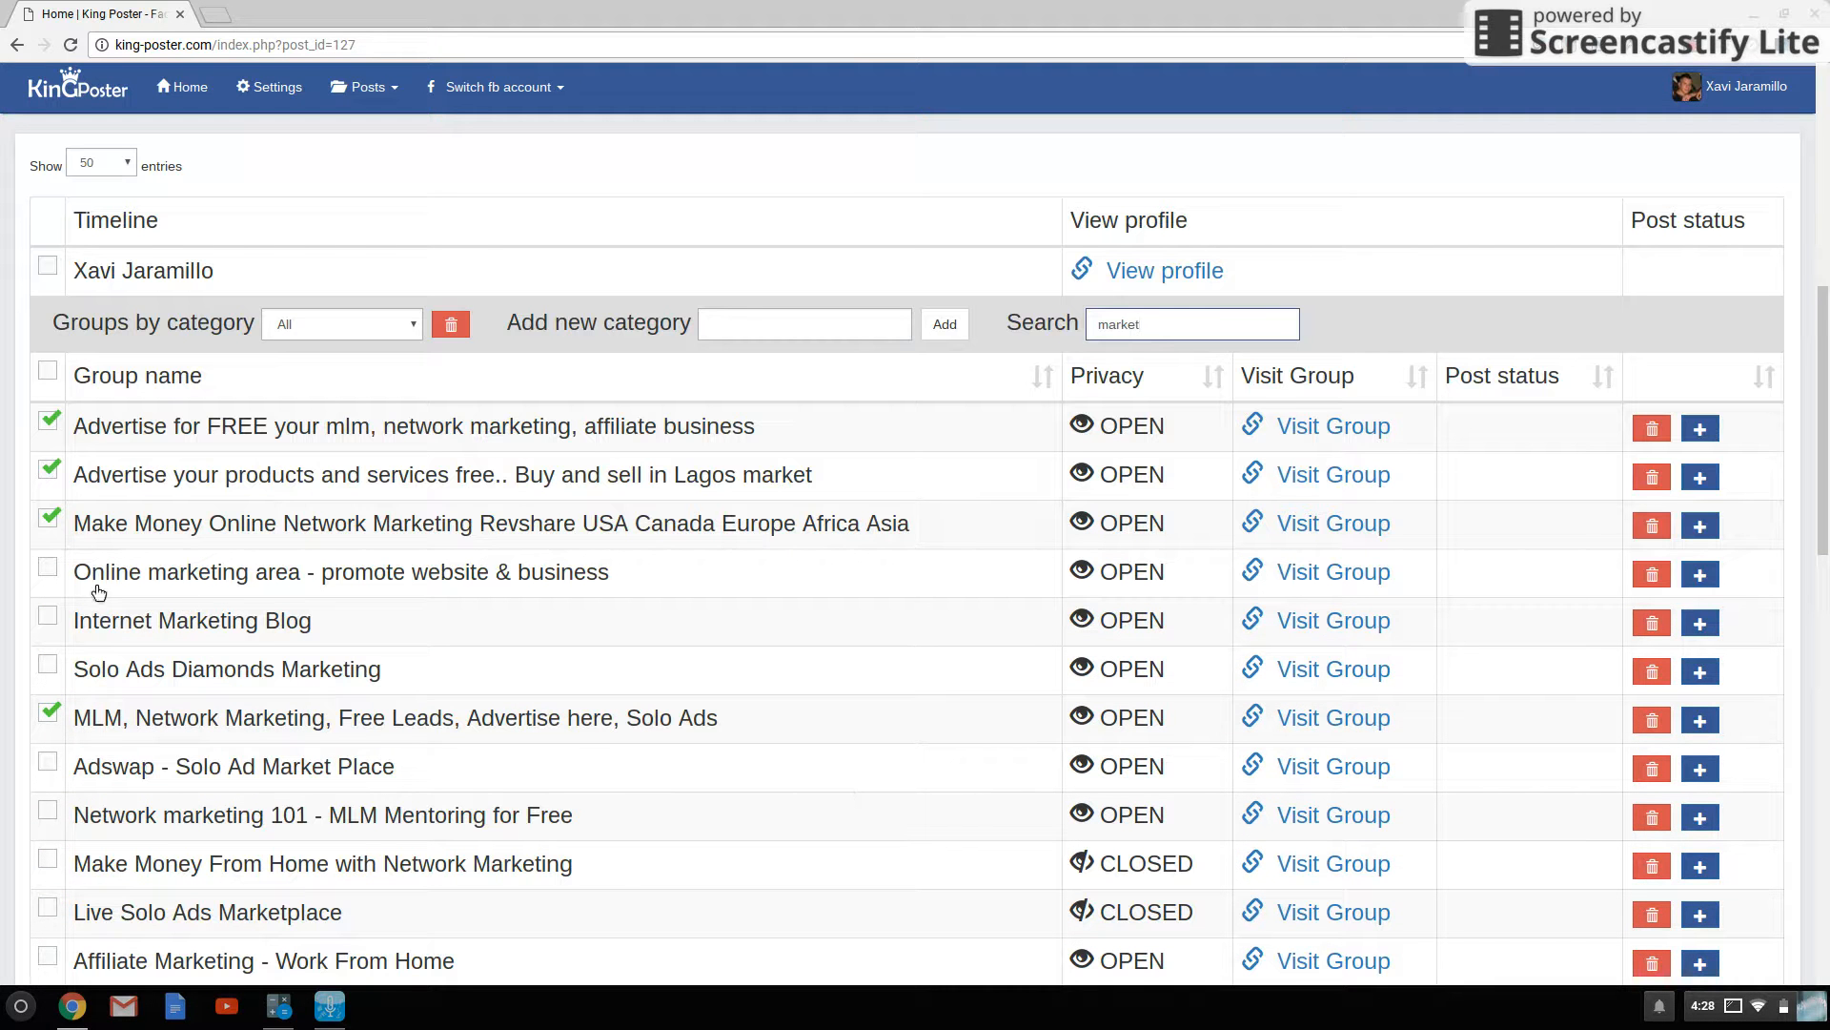
pyautogui.click(46, 620)
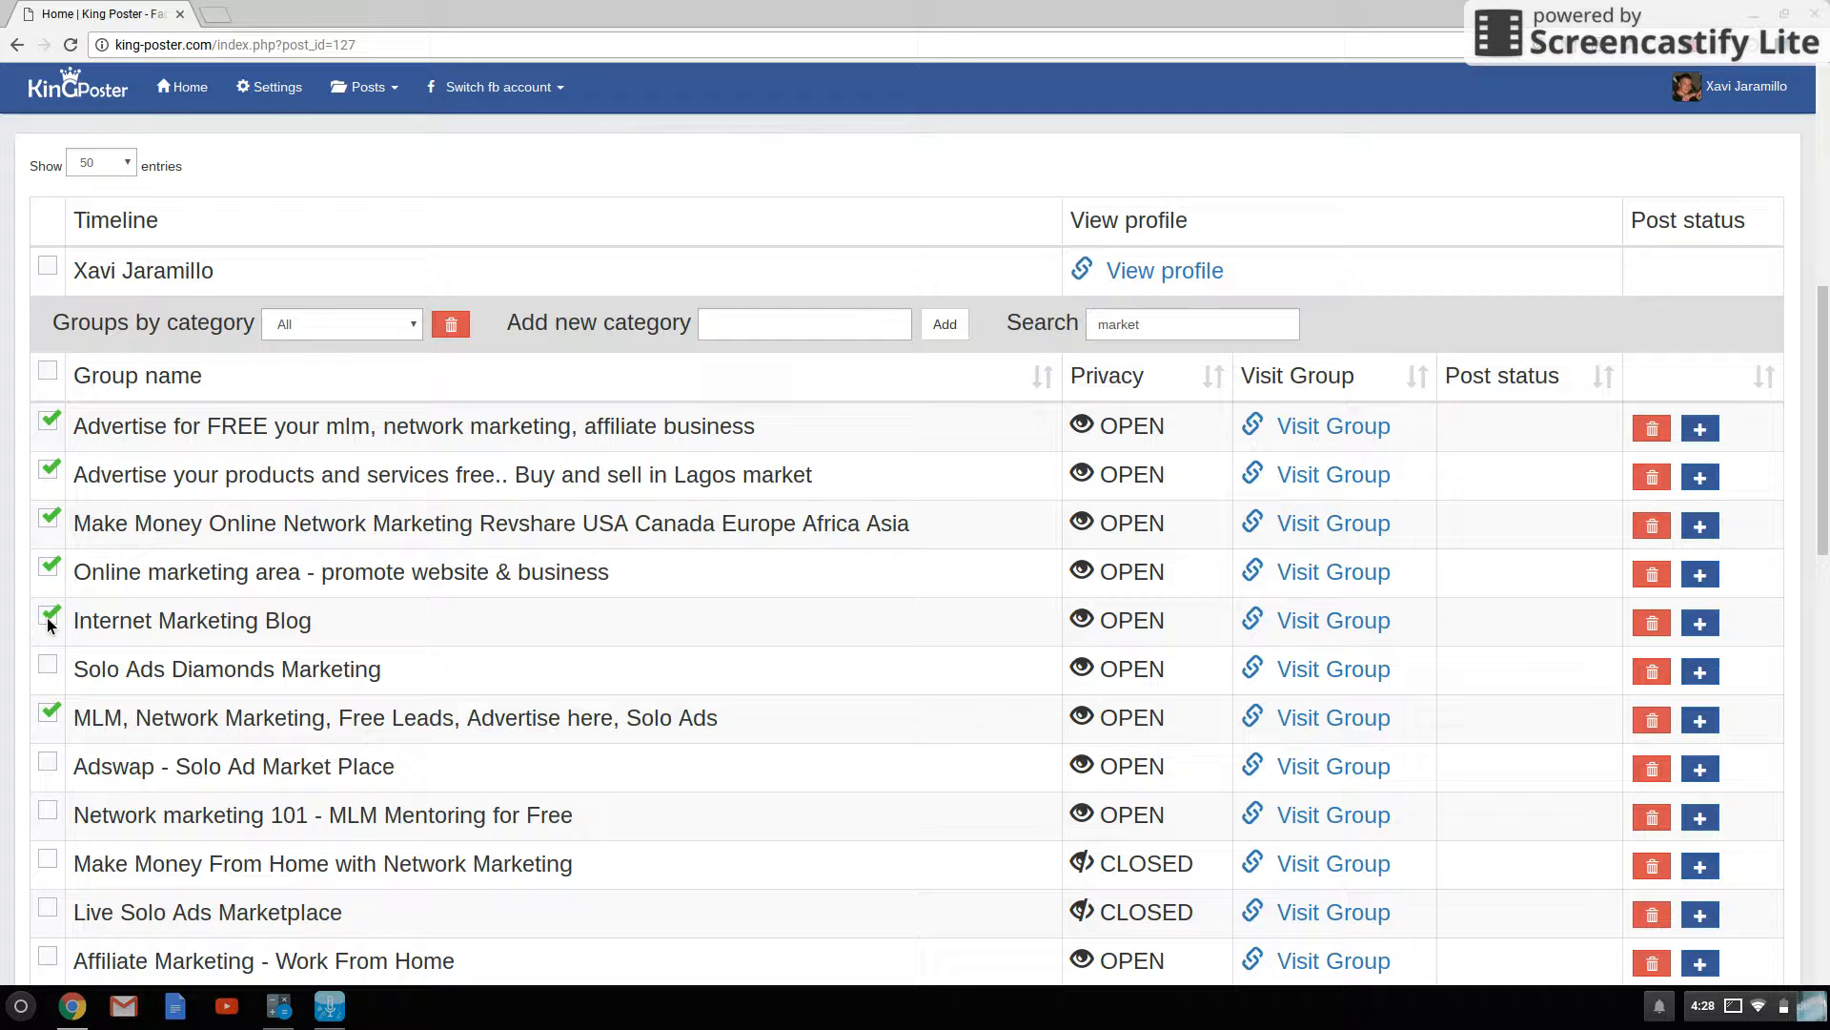
pyautogui.scroll(-3)
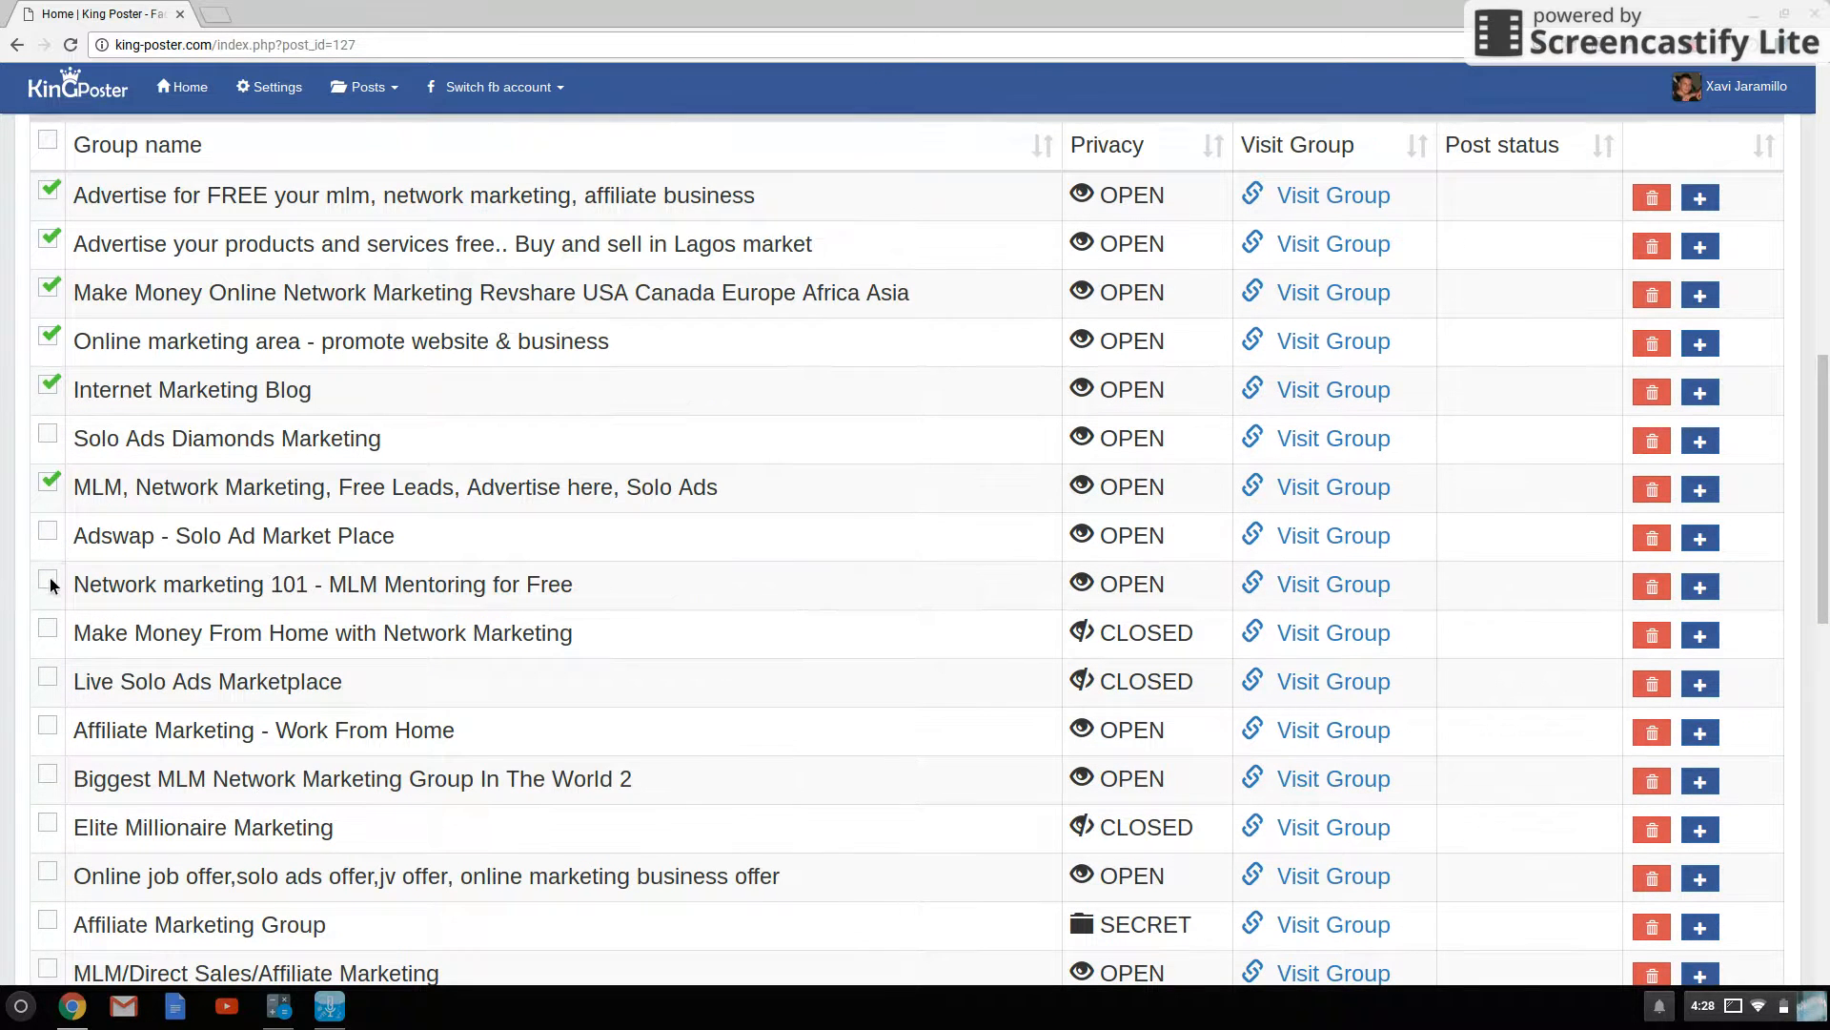
pyautogui.scroll(-3)
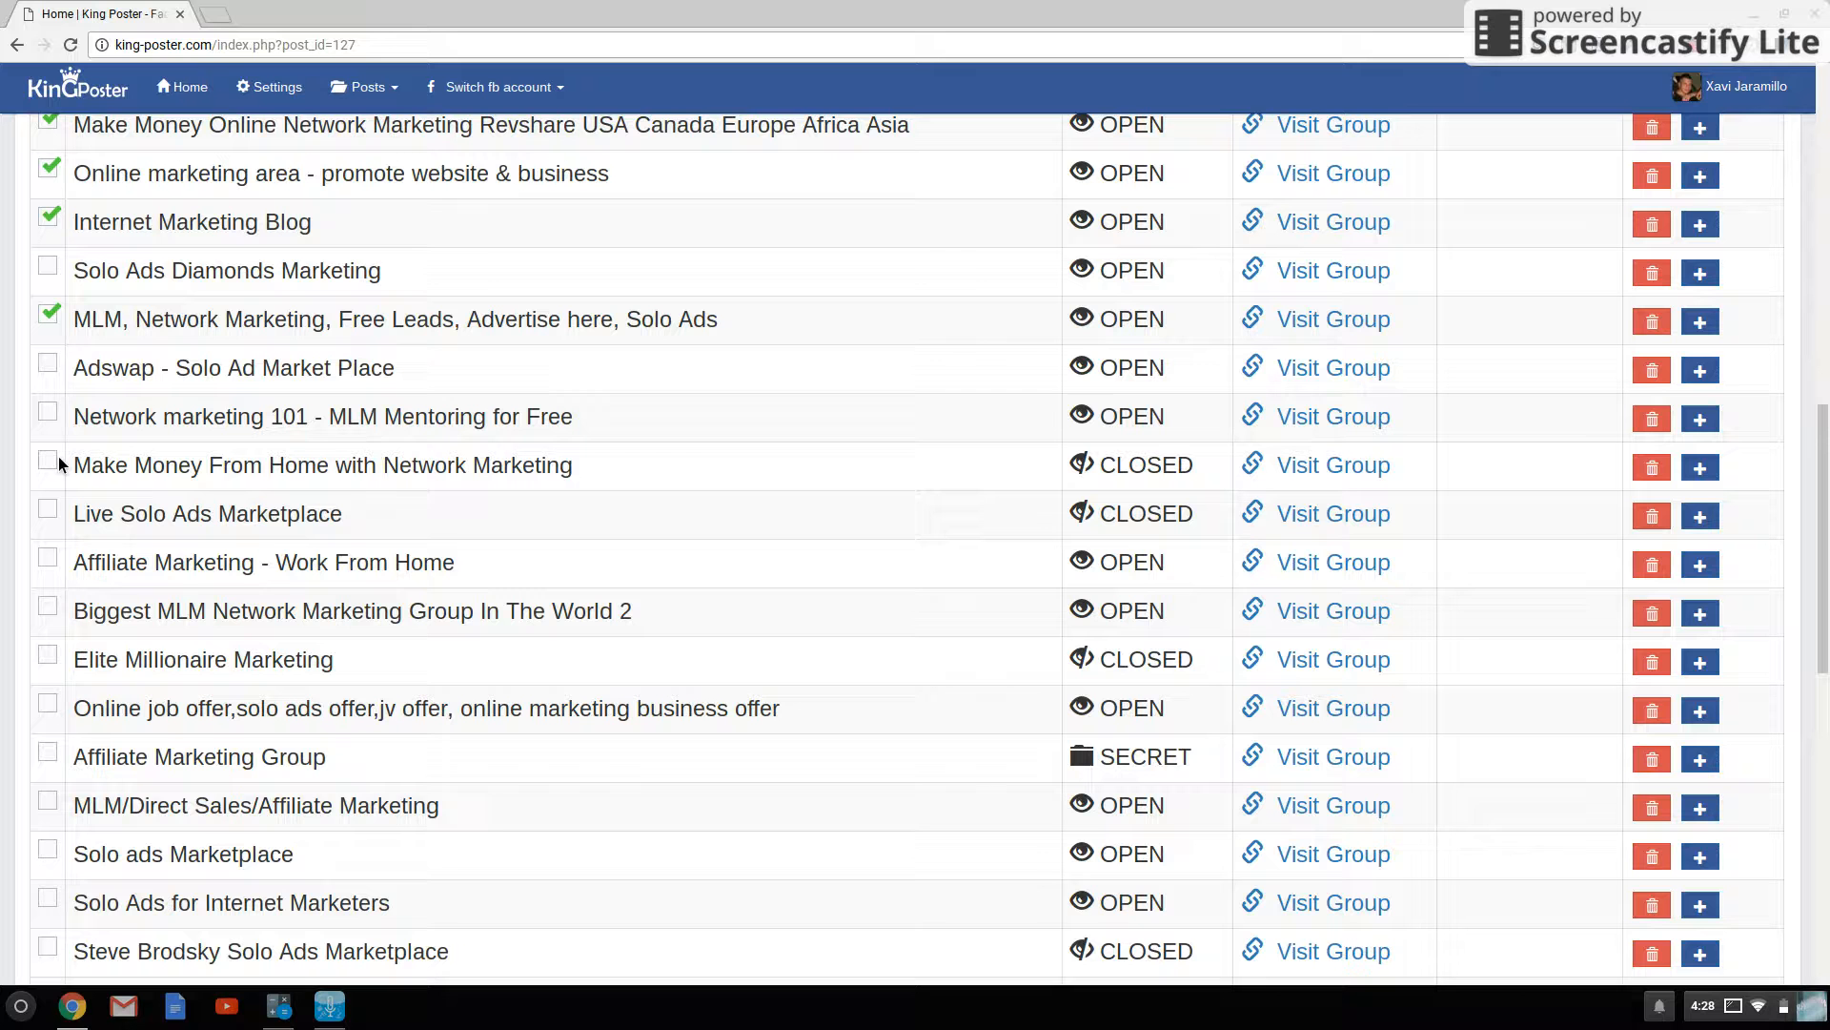
pyautogui.click(47, 464)
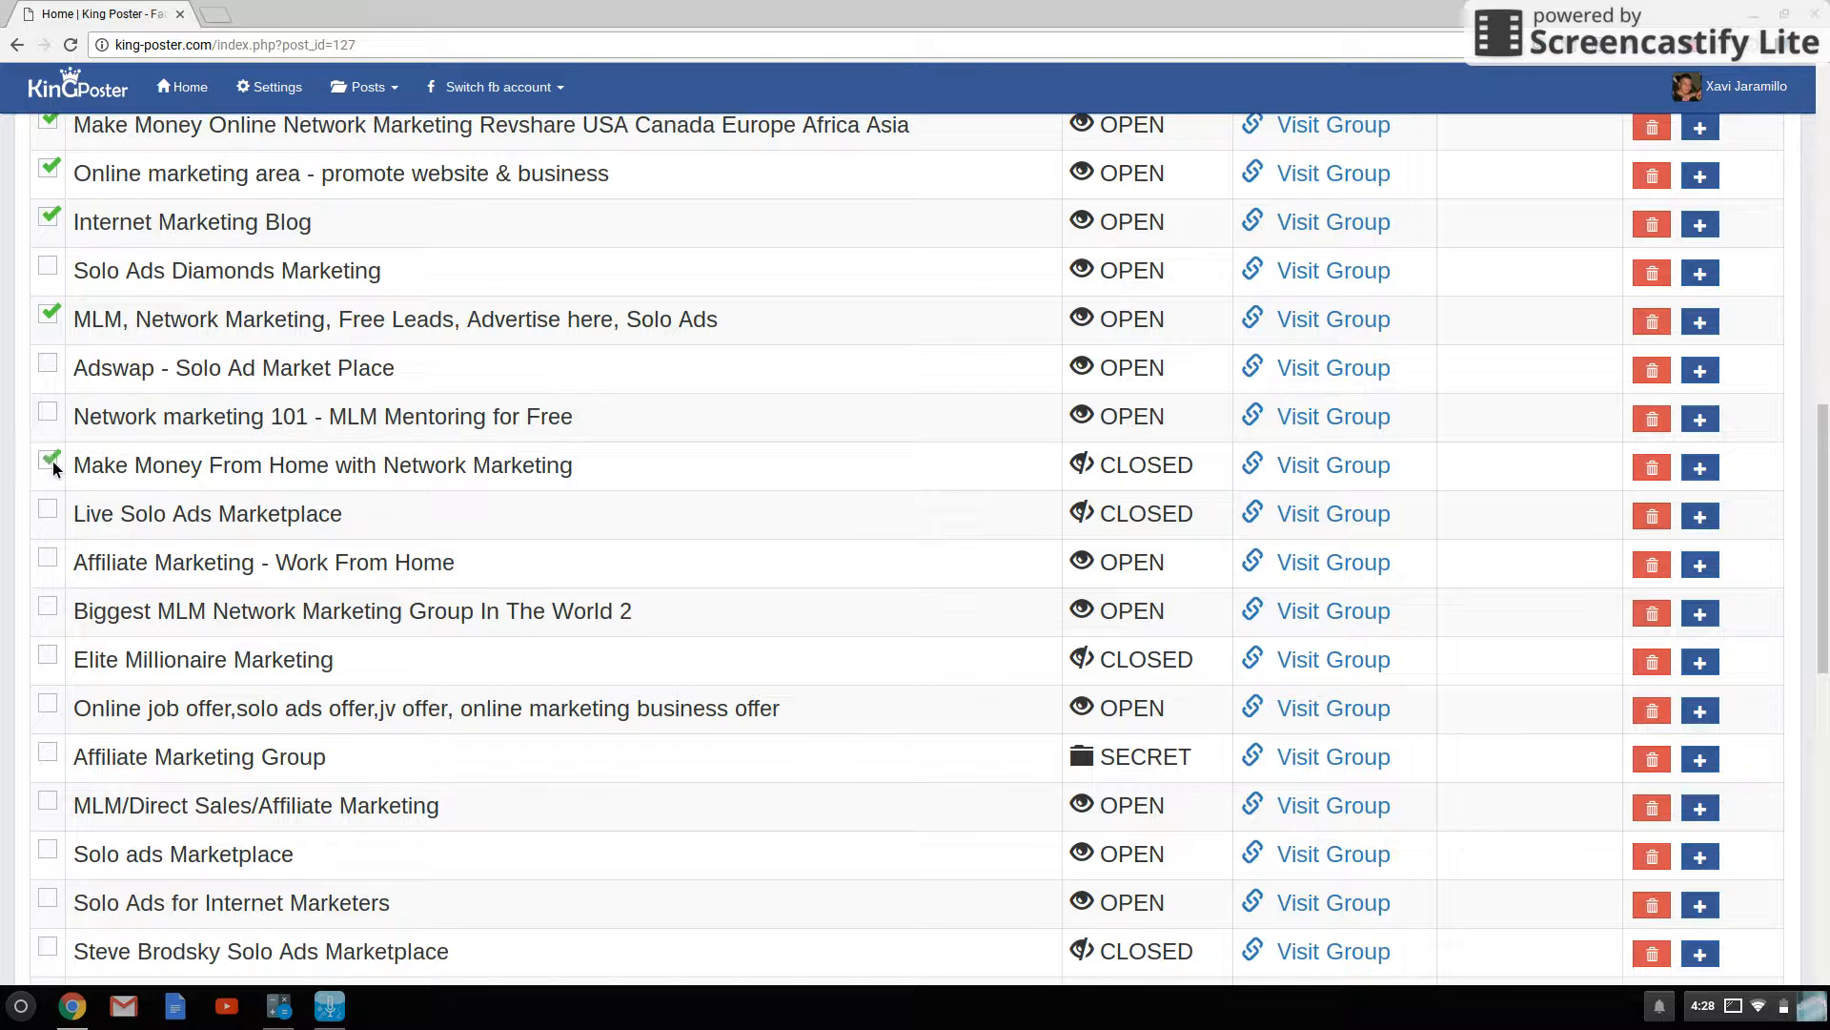
pyautogui.click(47, 417)
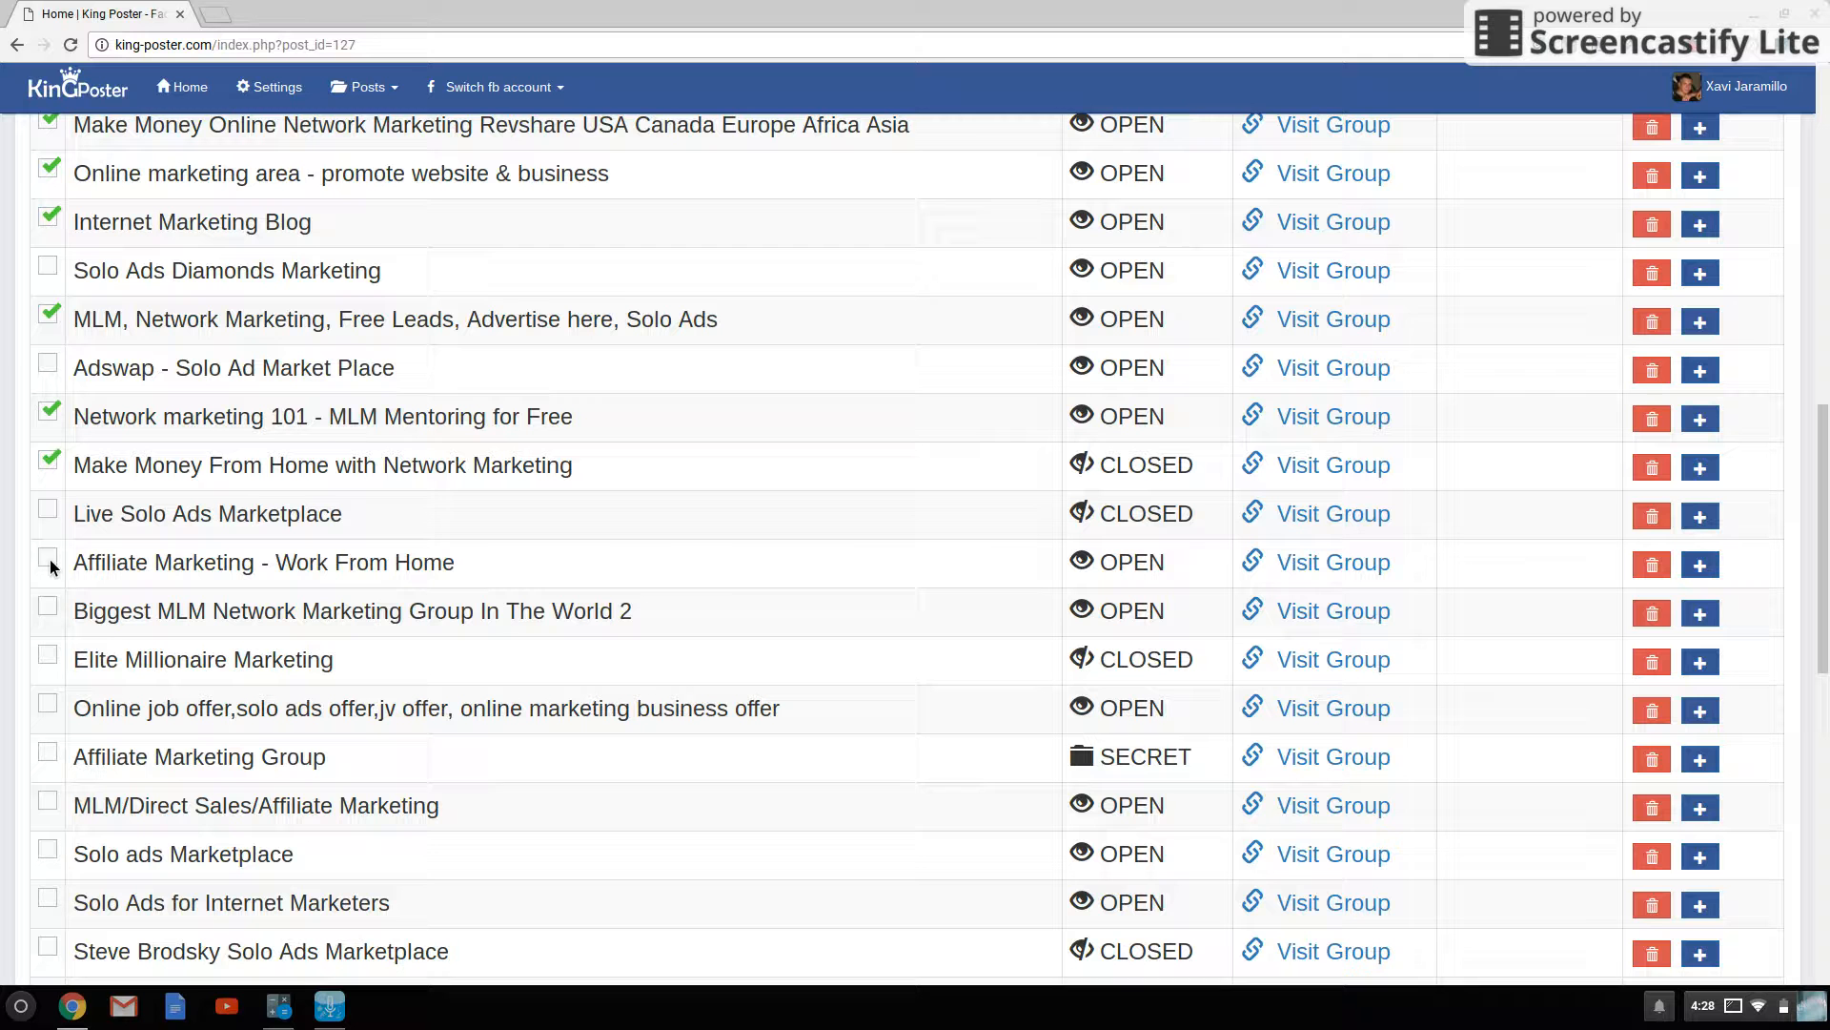
pyautogui.click(47, 562)
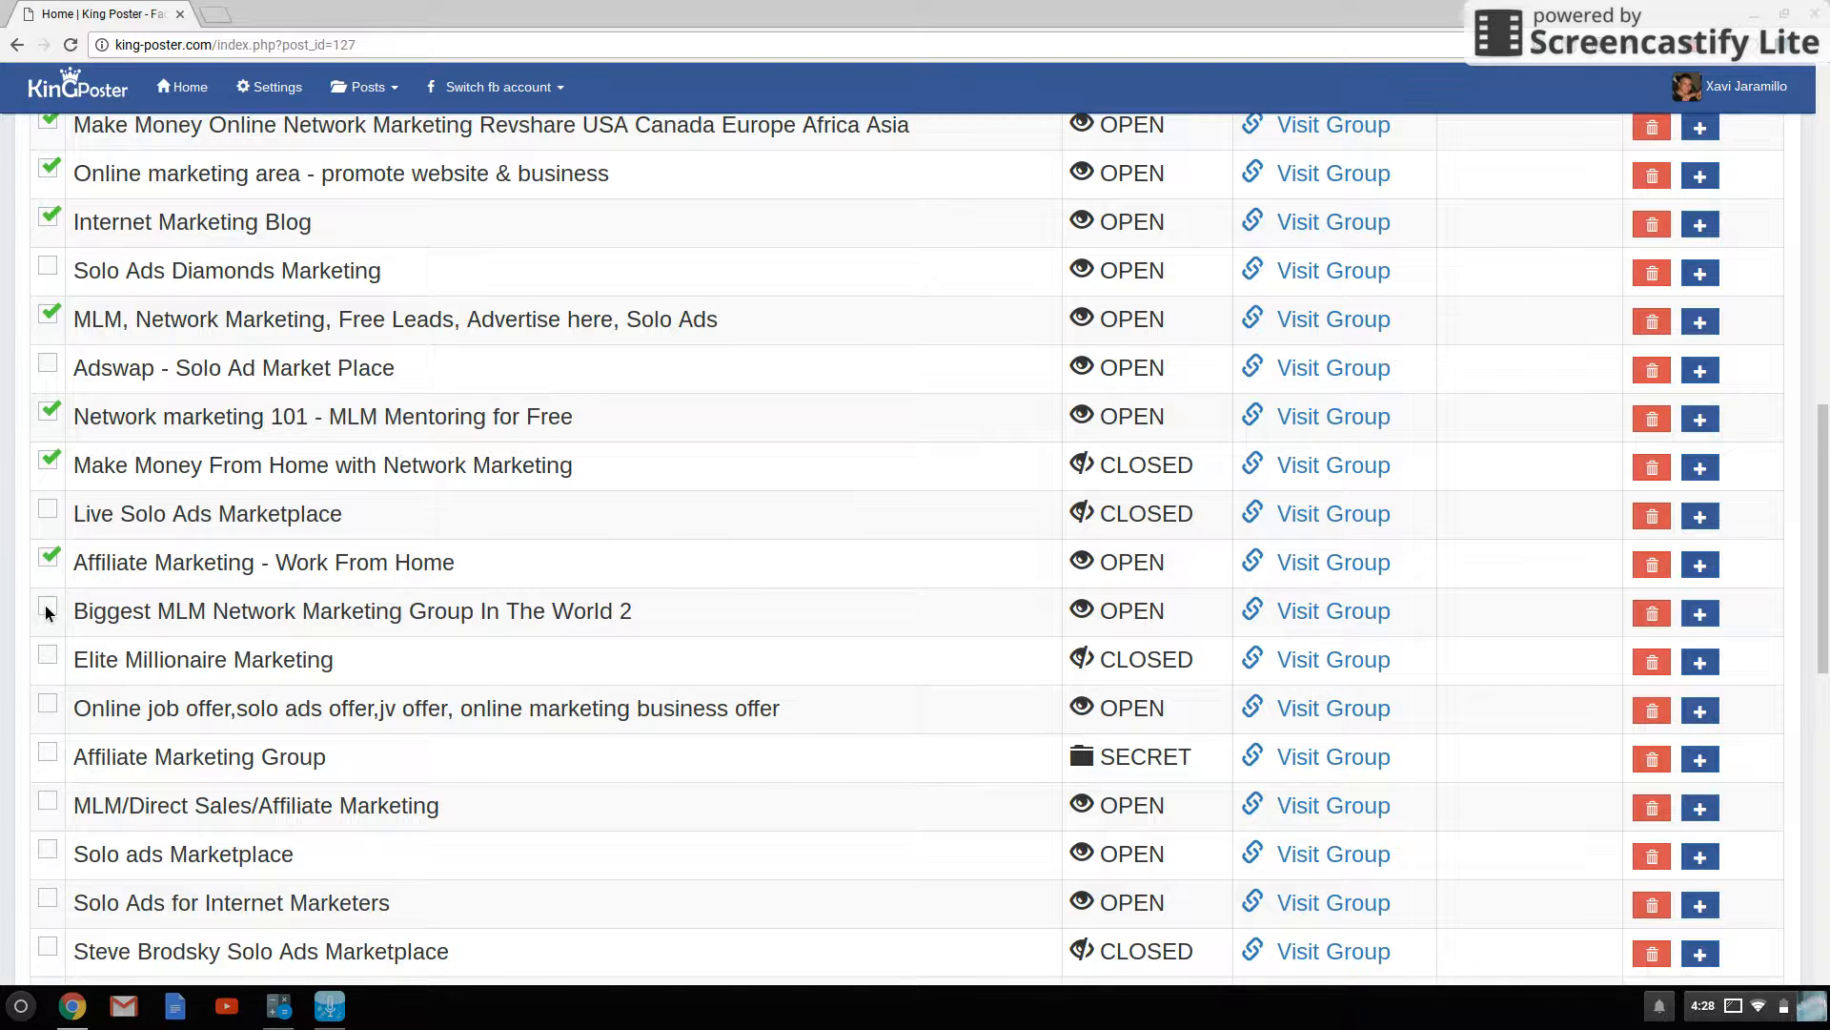
# - Tick more marketing groups, including Marketing Multinivel Hispano - Profesional
pyautogui.scroll(-3)
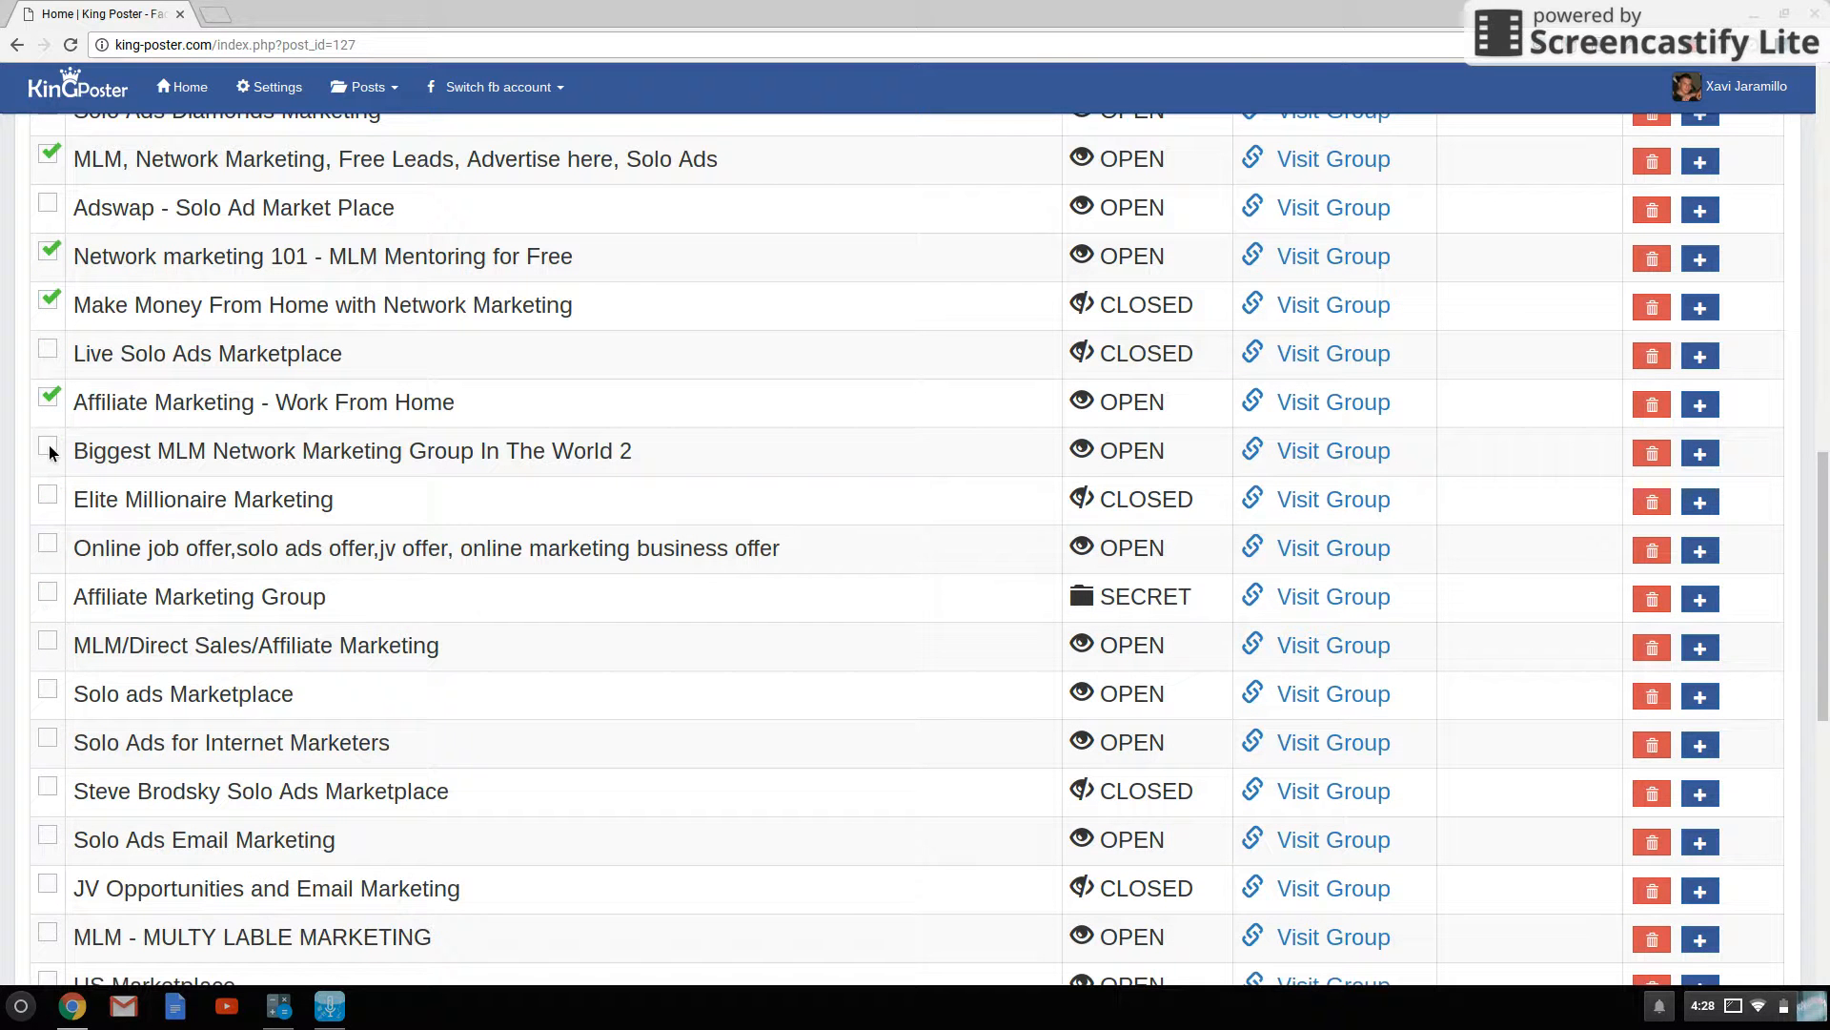
pyautogui.click(47, 451)
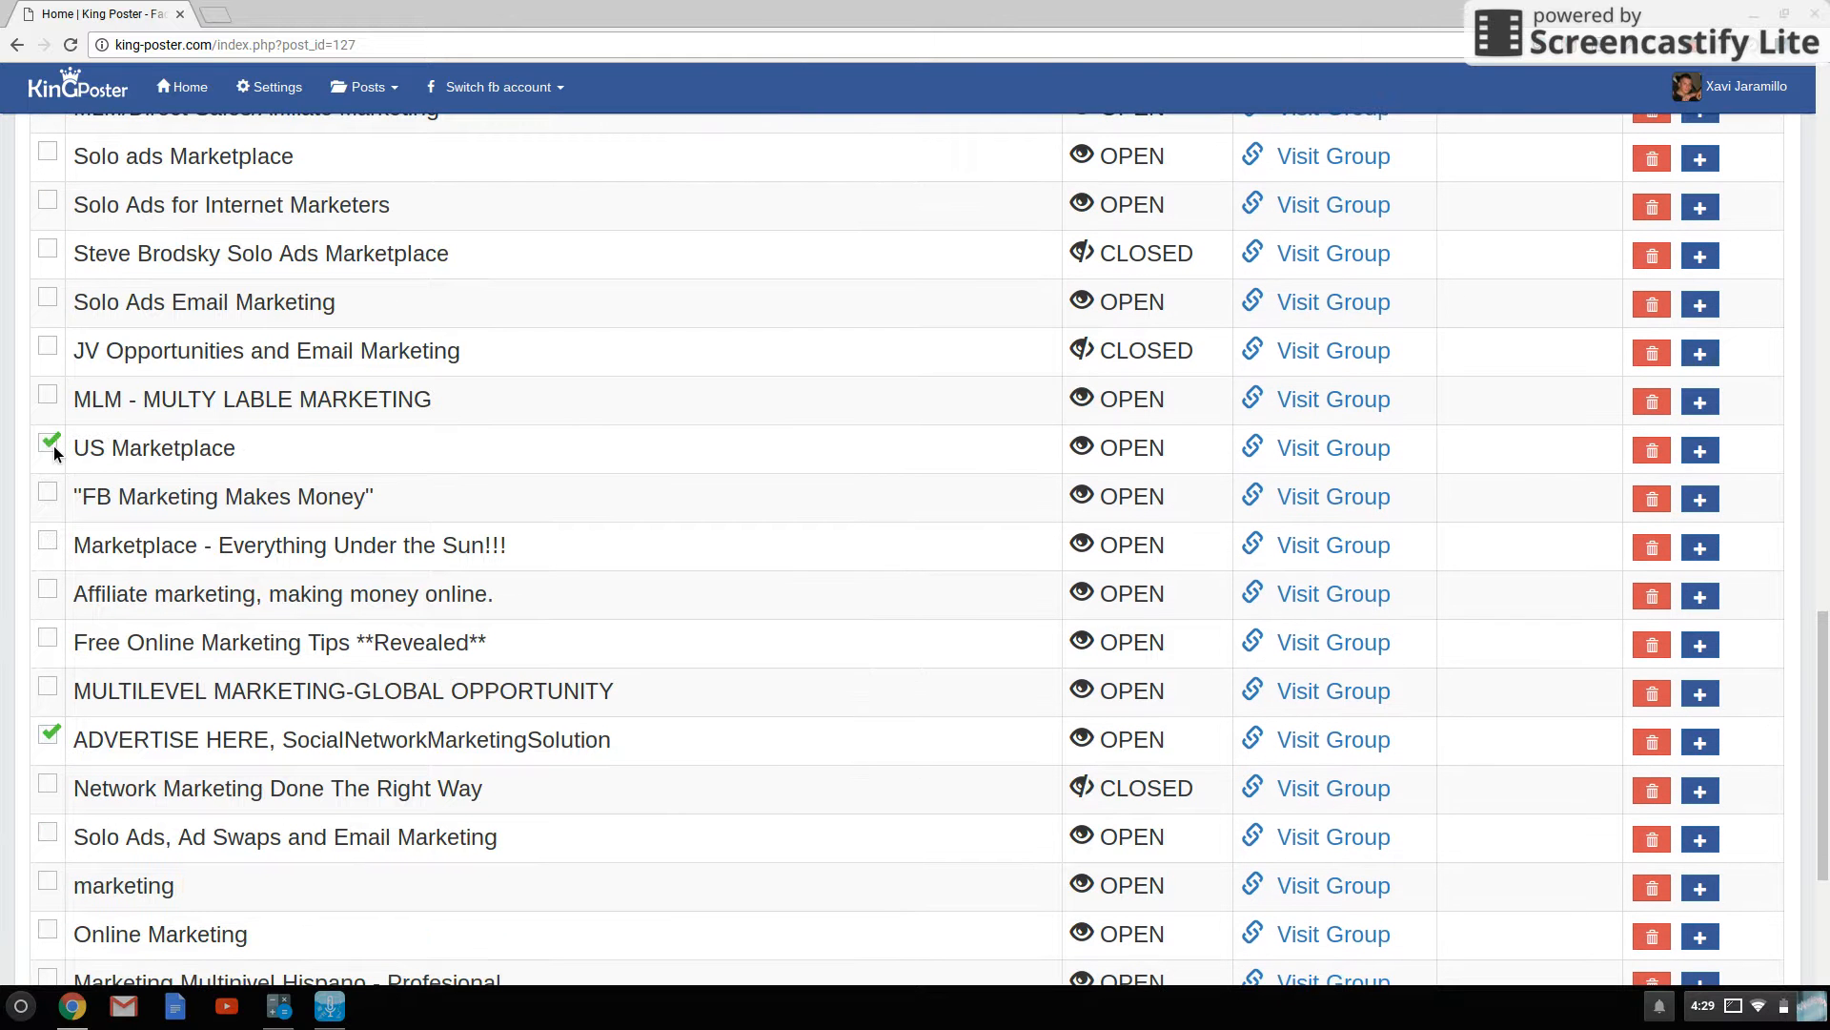
pyautogui.scroll(-3)
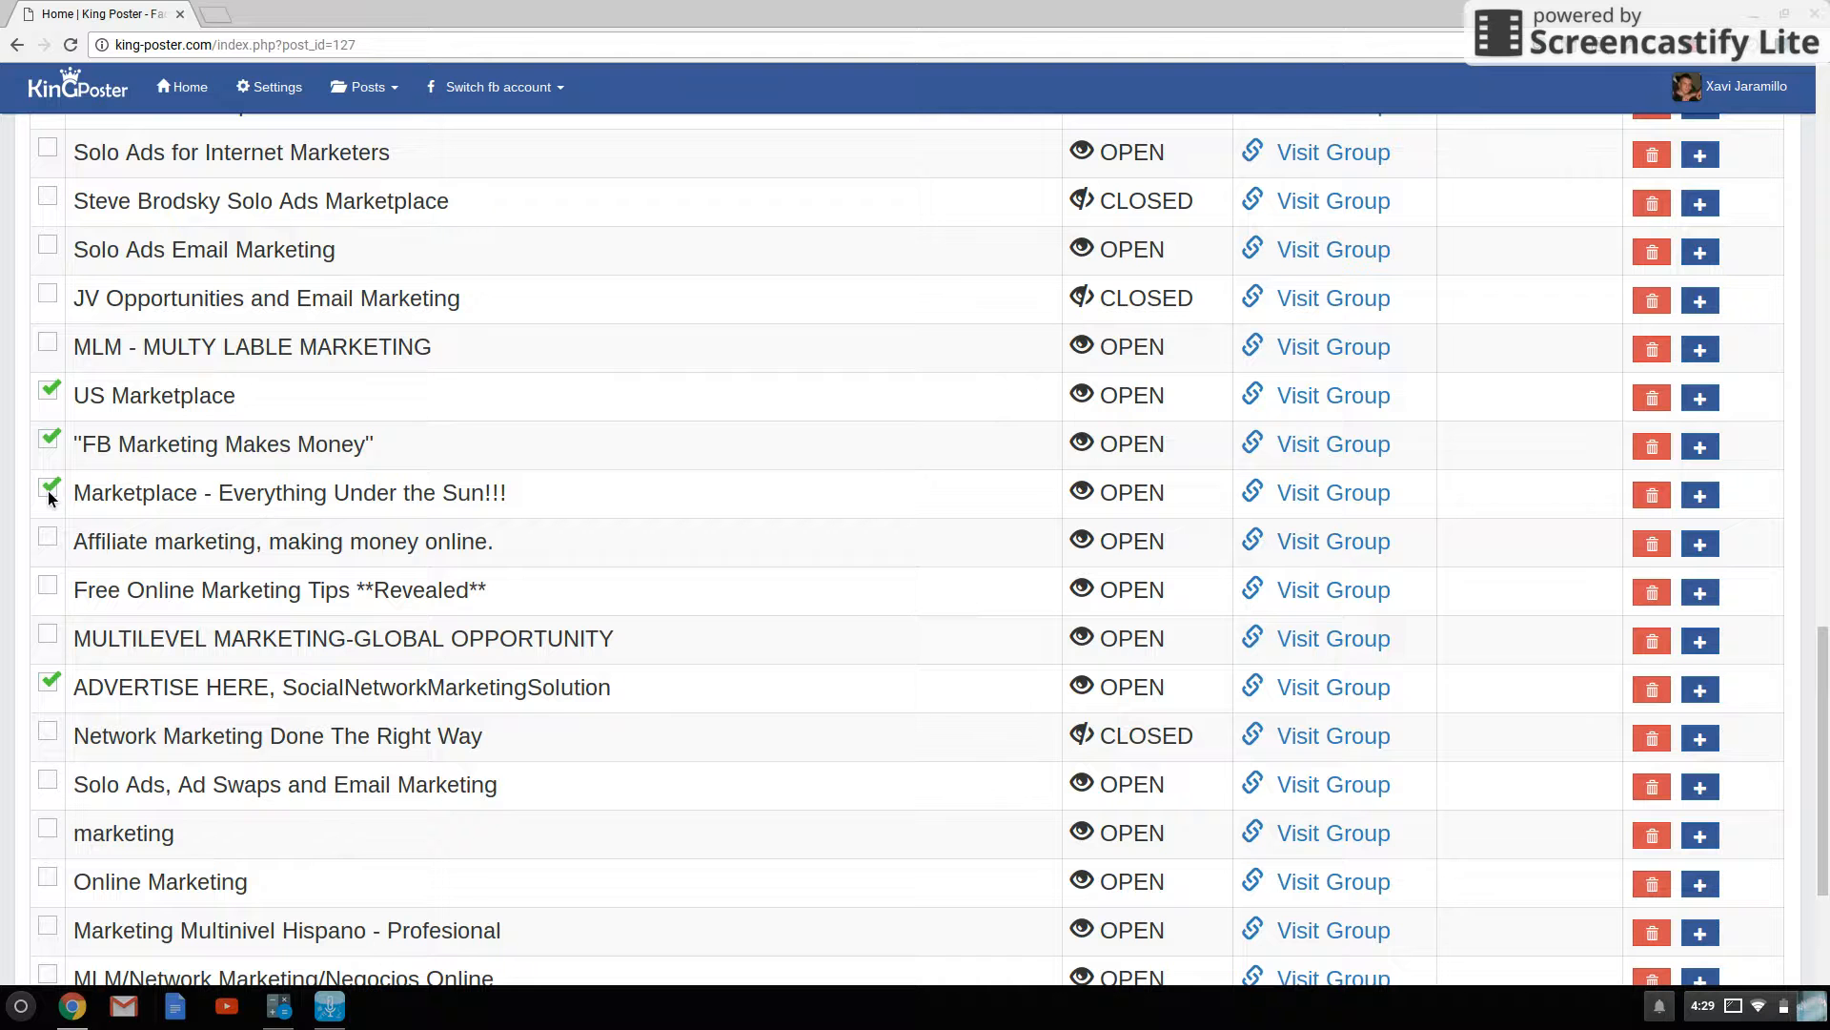
pyautogui.click(47, 540)
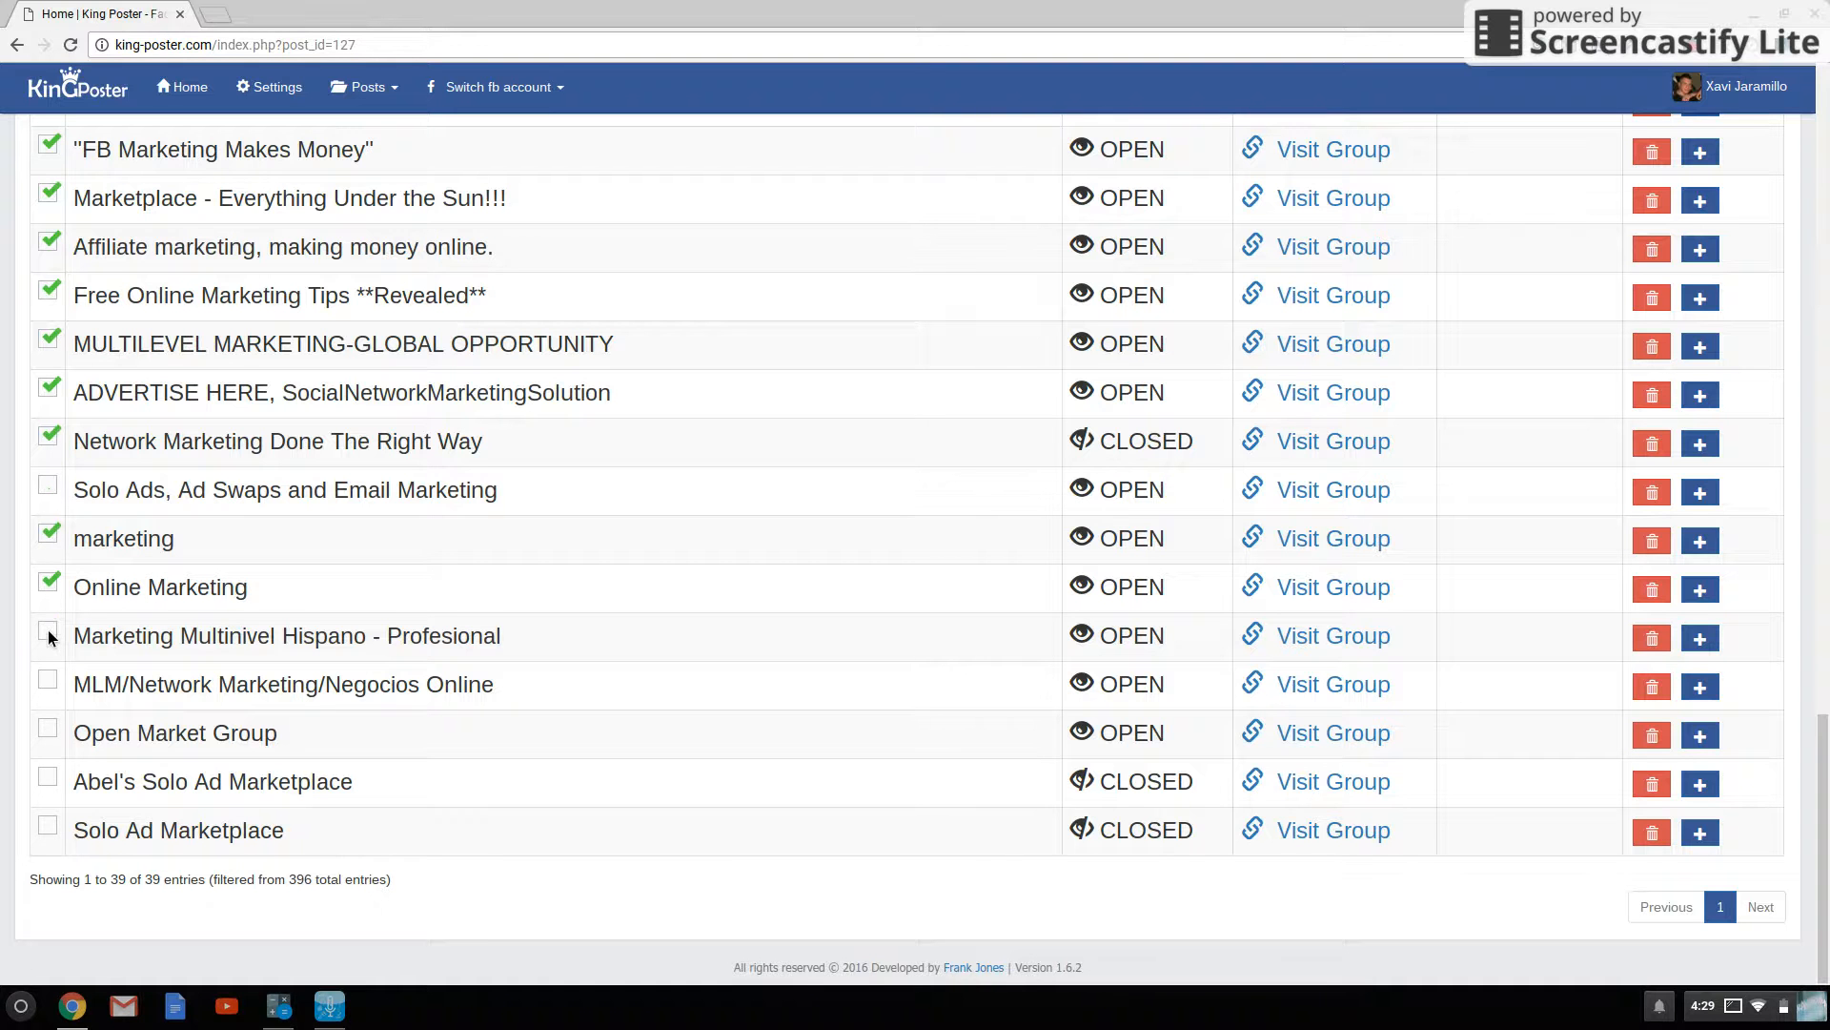
pyautogui.click(47, 729)
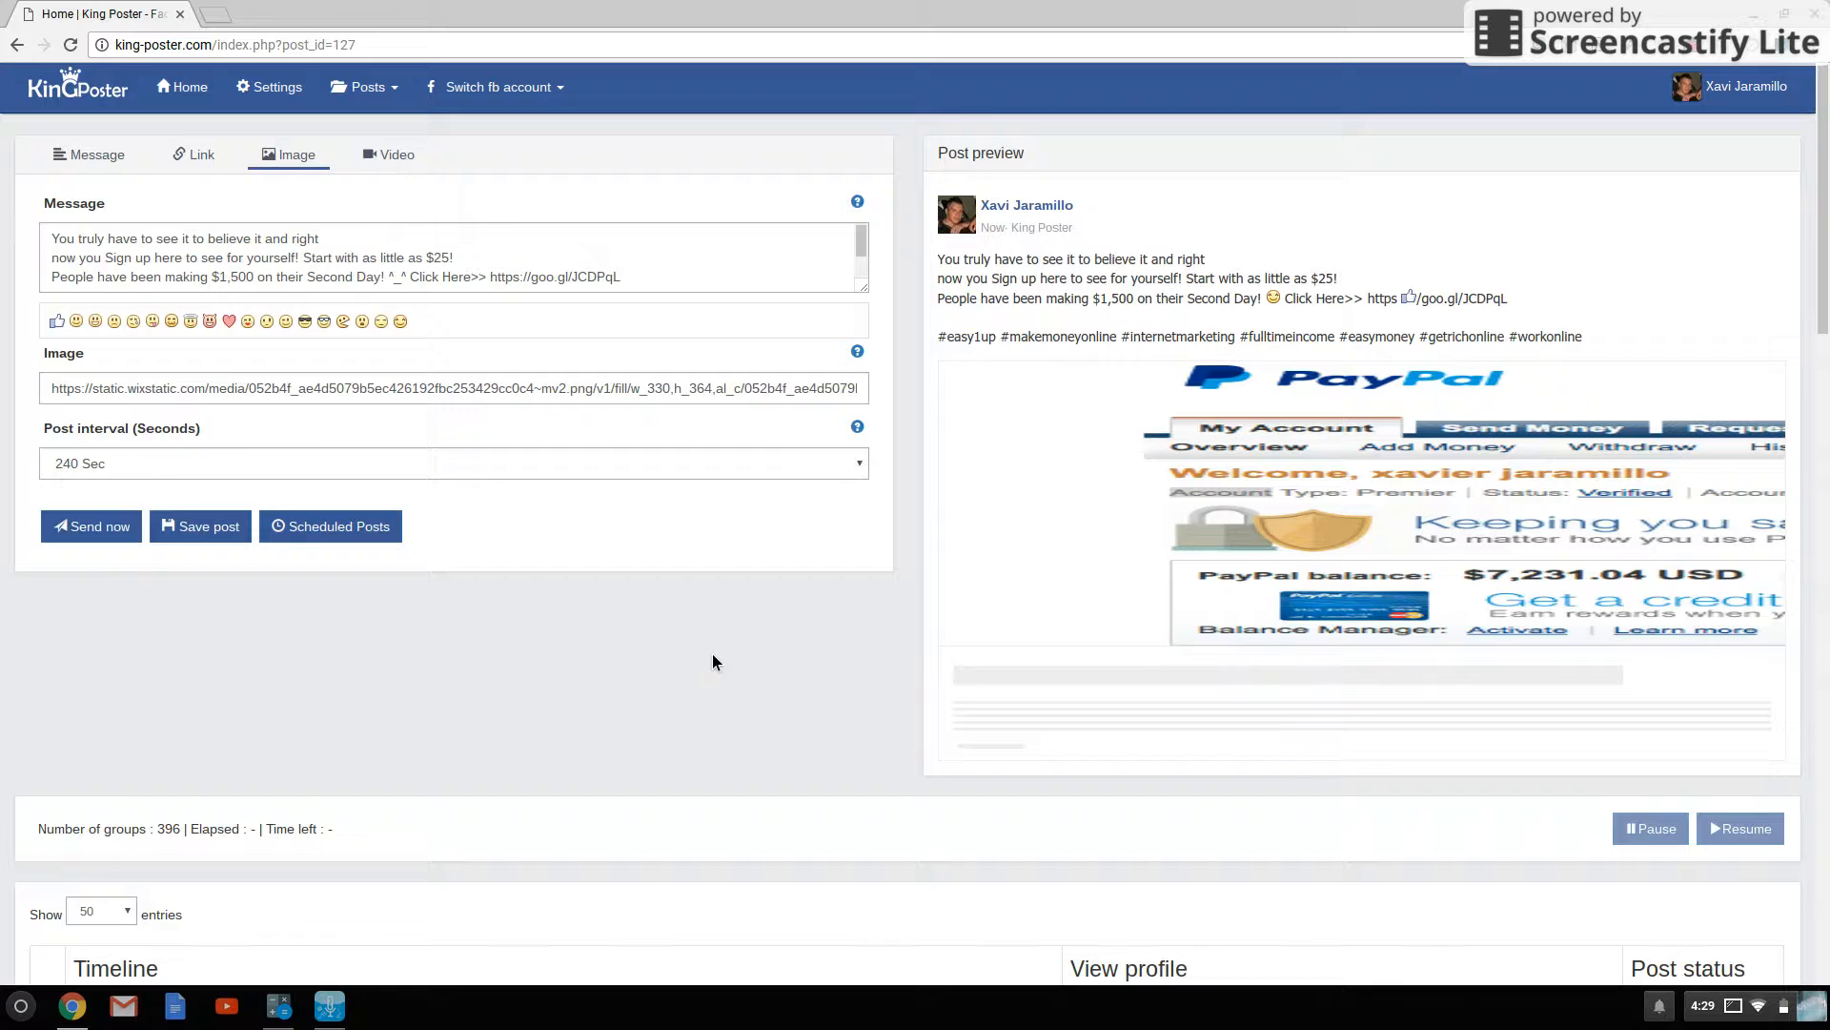
pyautogui.write('market')
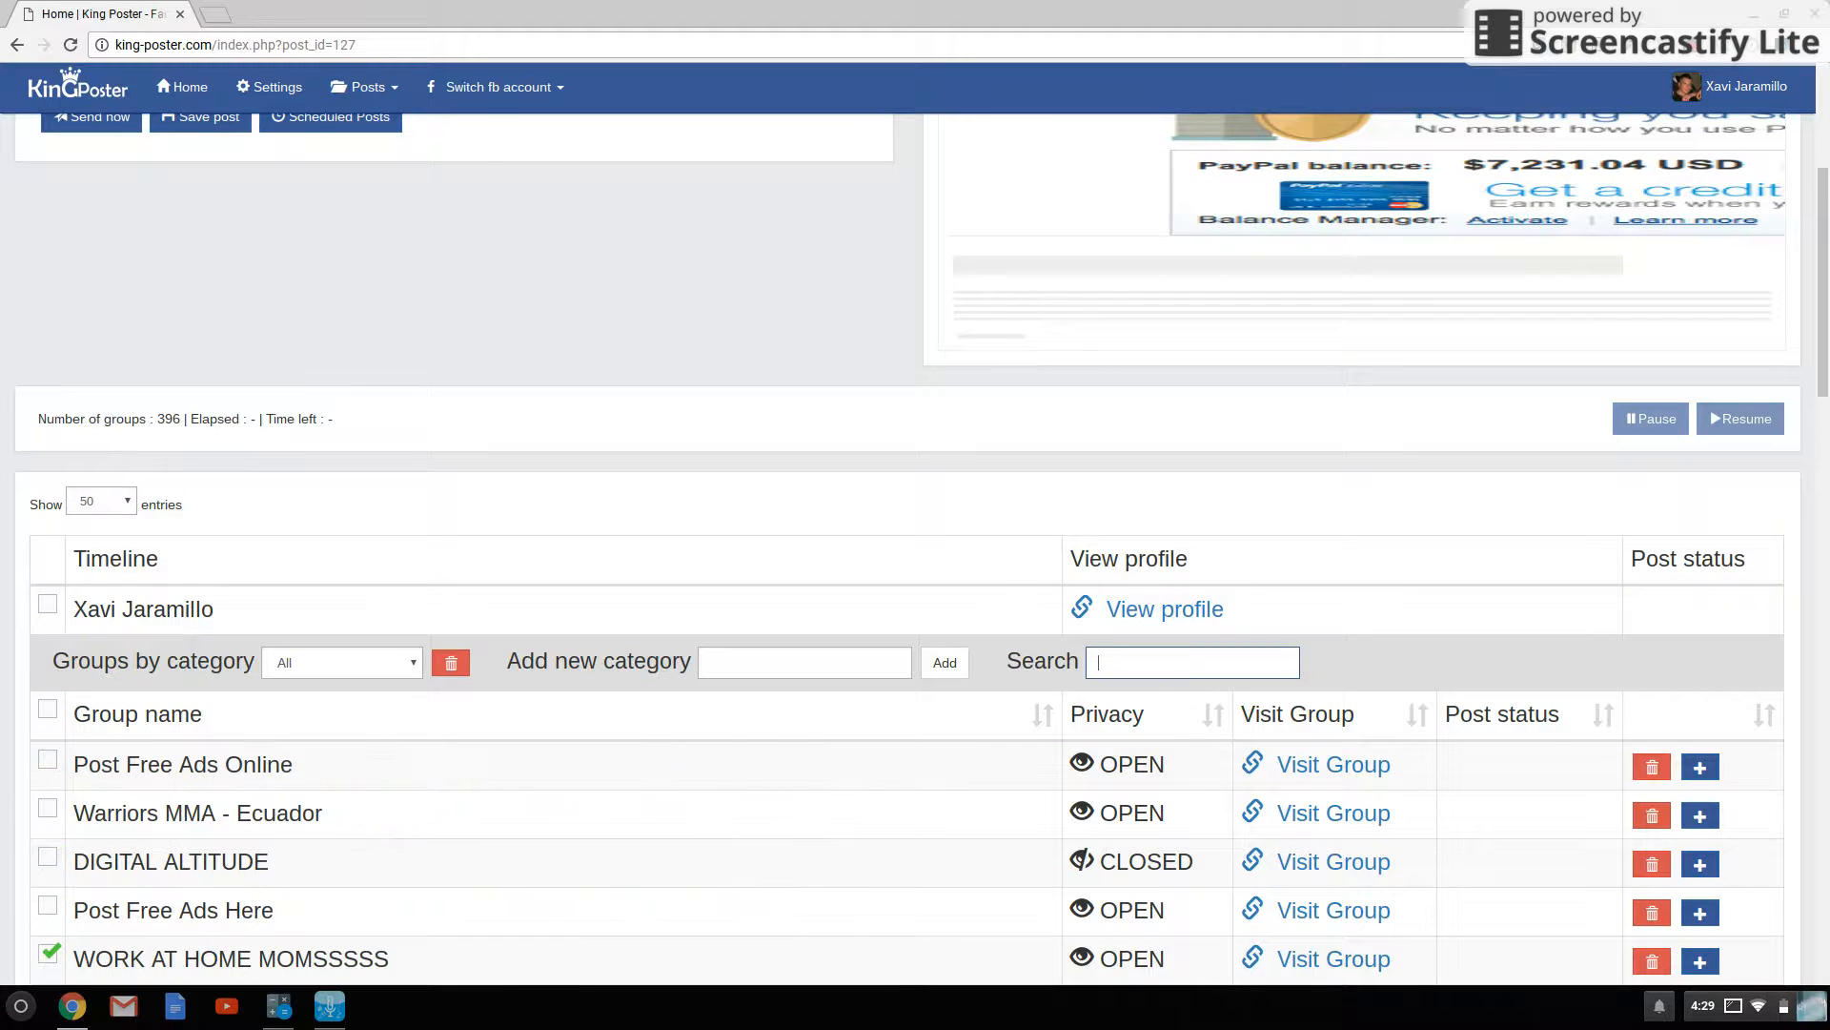
# - In the full group list tick Post your Ads and Requirements Free, TOP FREE ADS POST and Smart Earning
pyautogui.scroll(-3)
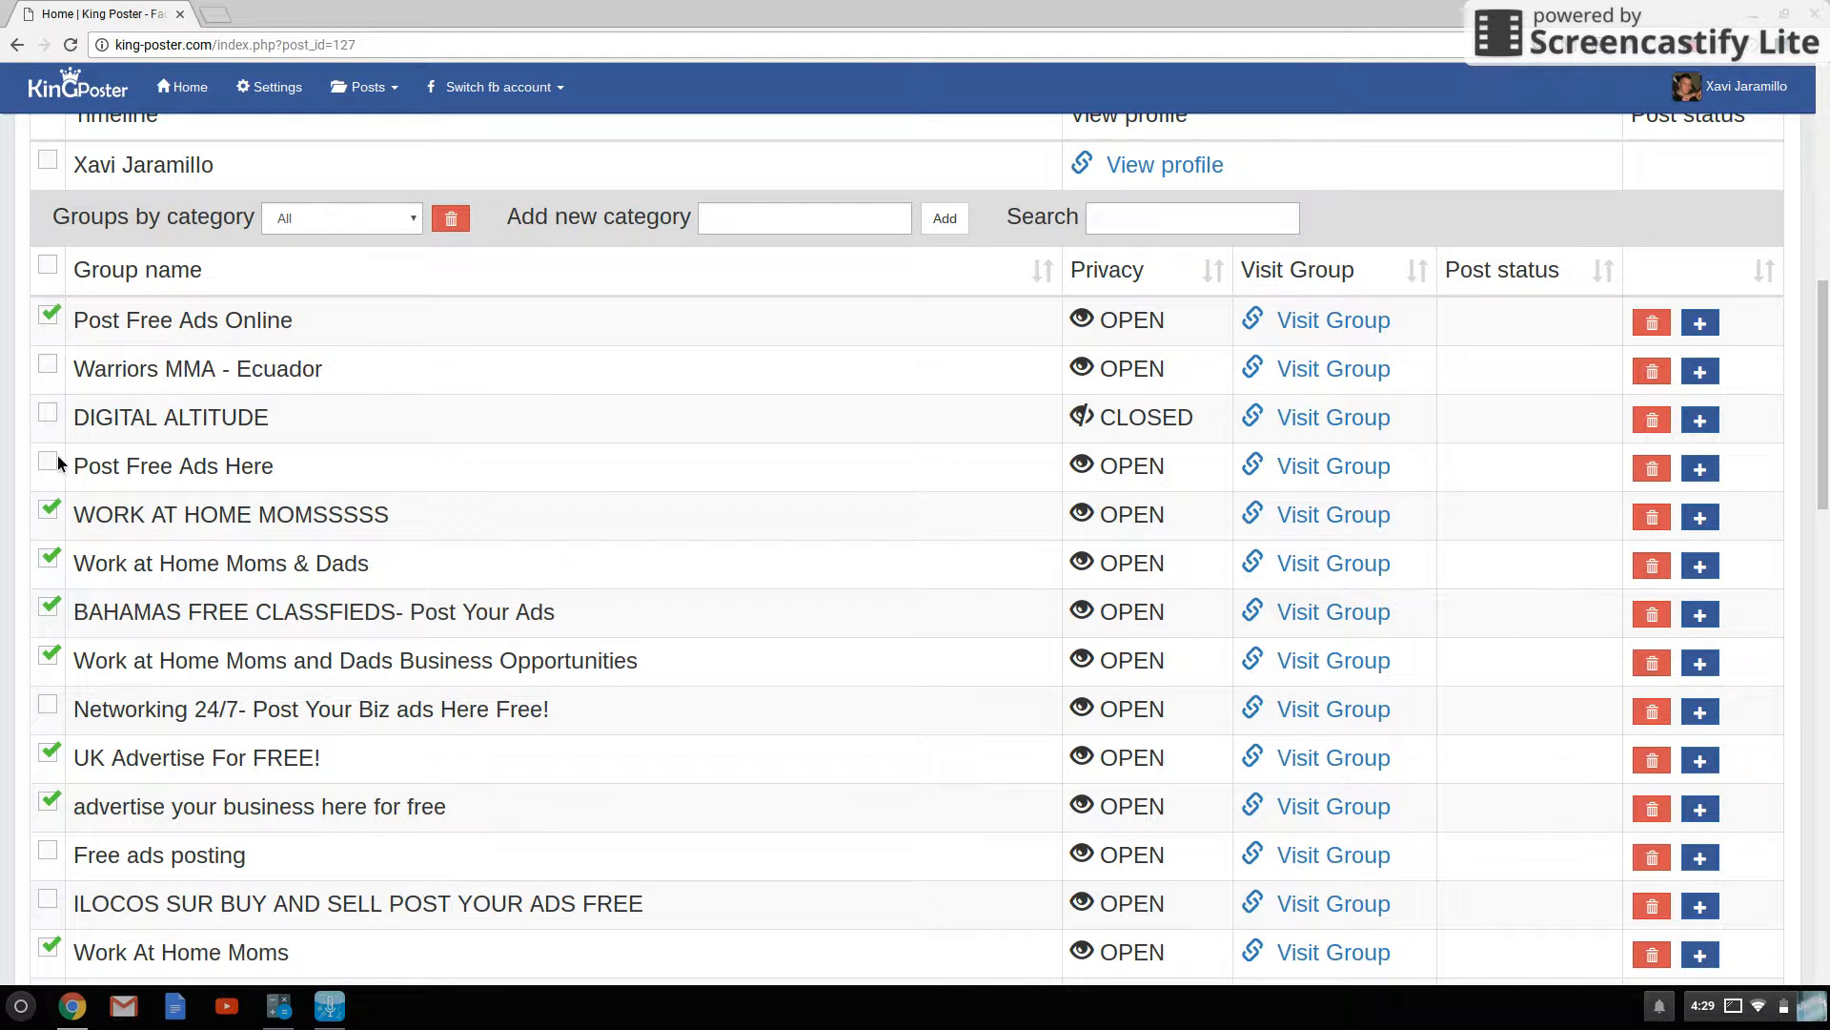
pyautogui.scroll(-3)
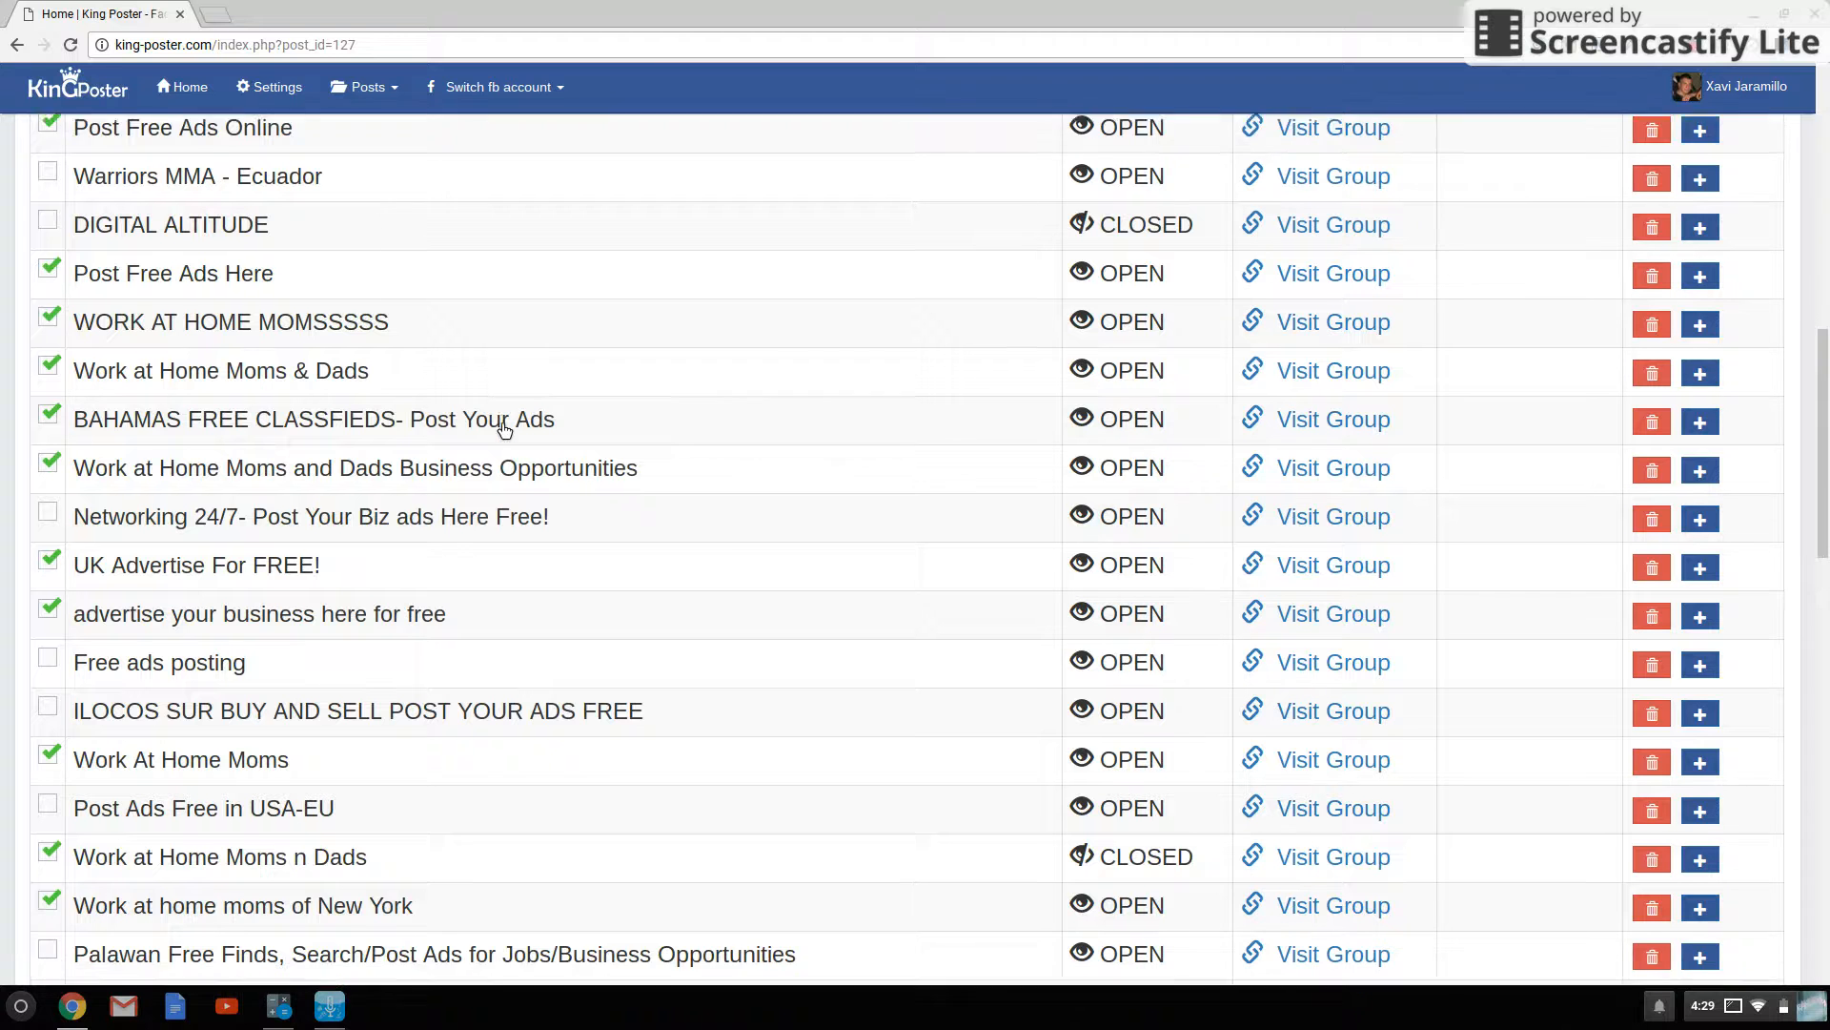
pyautogui.scroll(-3)
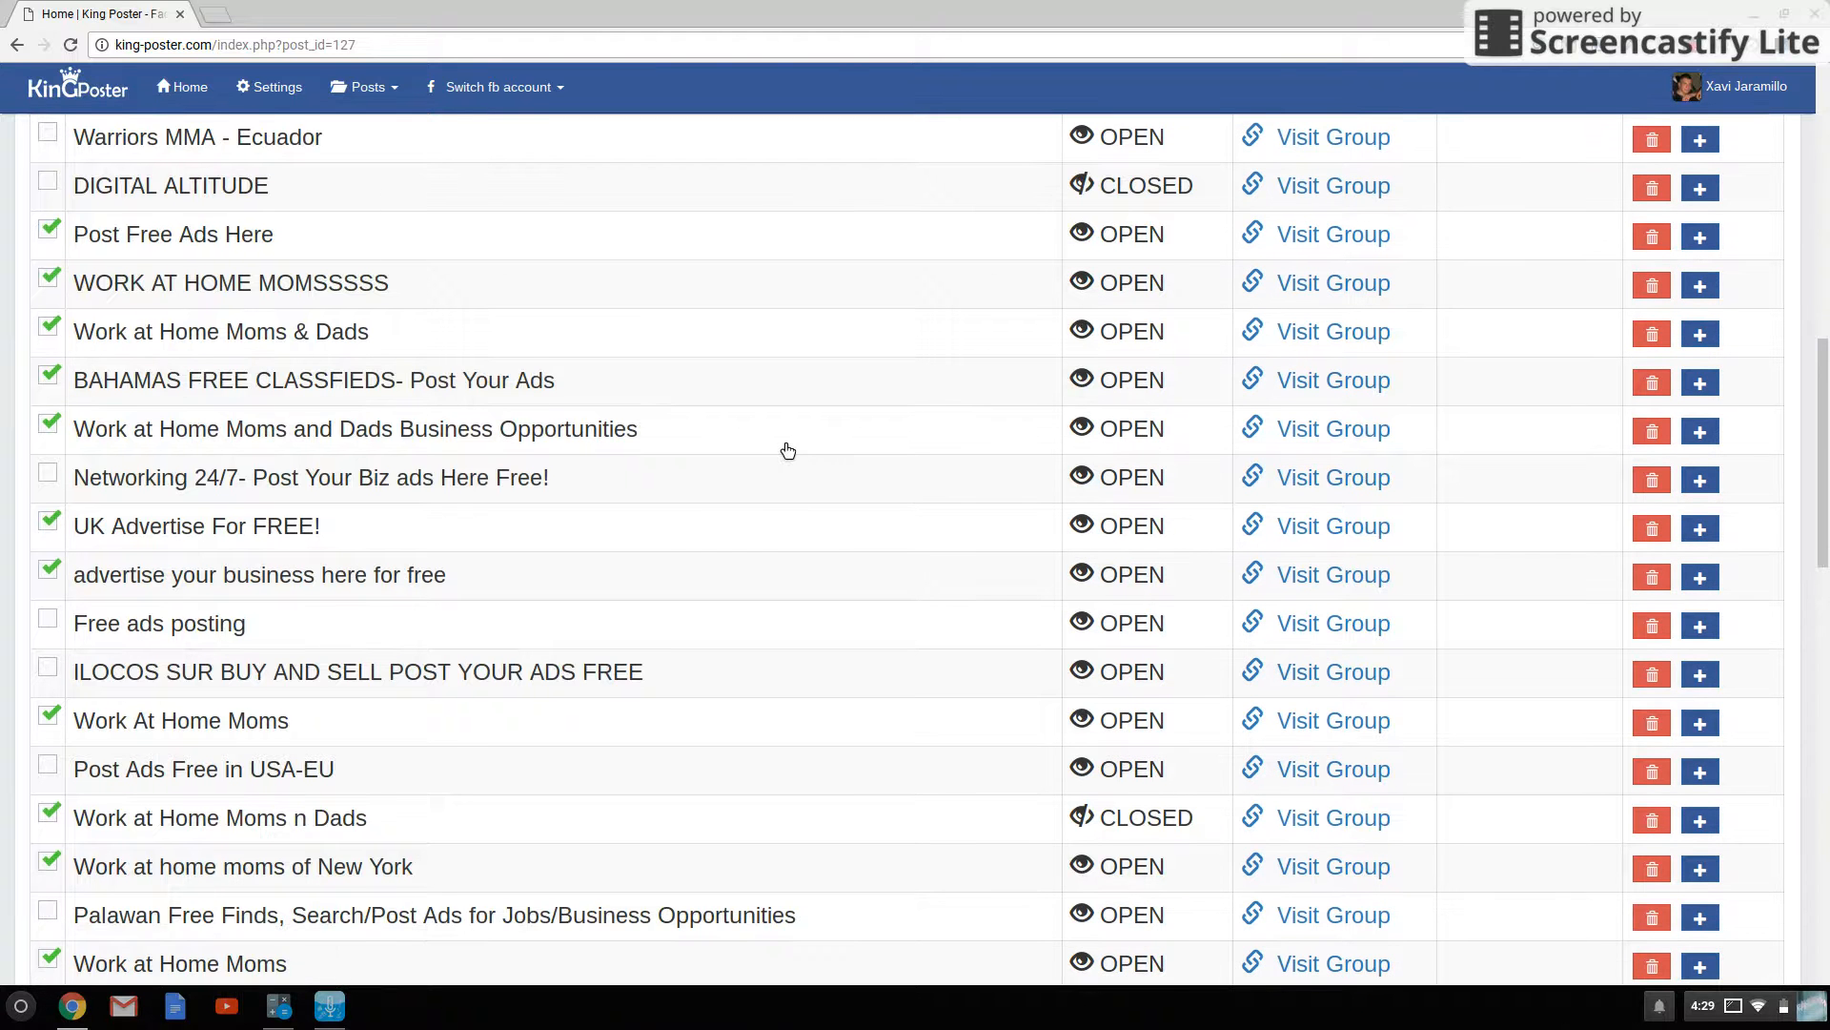
pyautogui.scroll(-3)
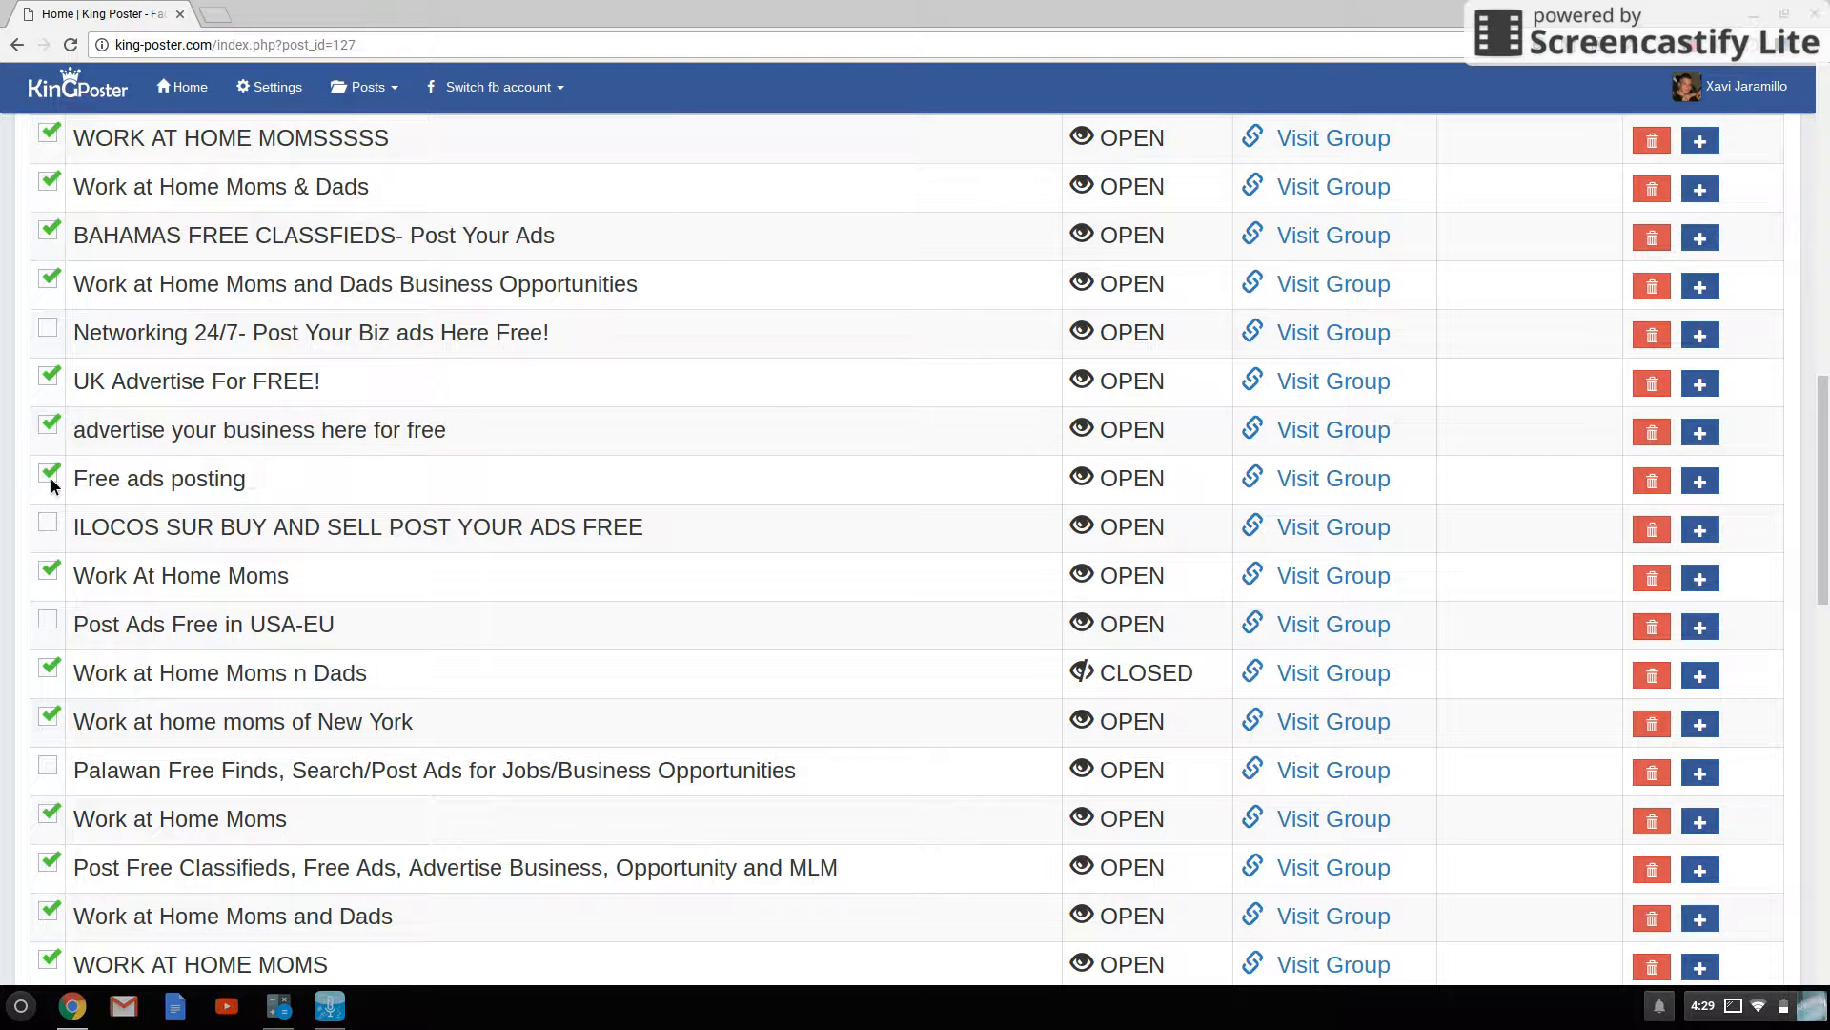
pyautogui.scroll(-3)
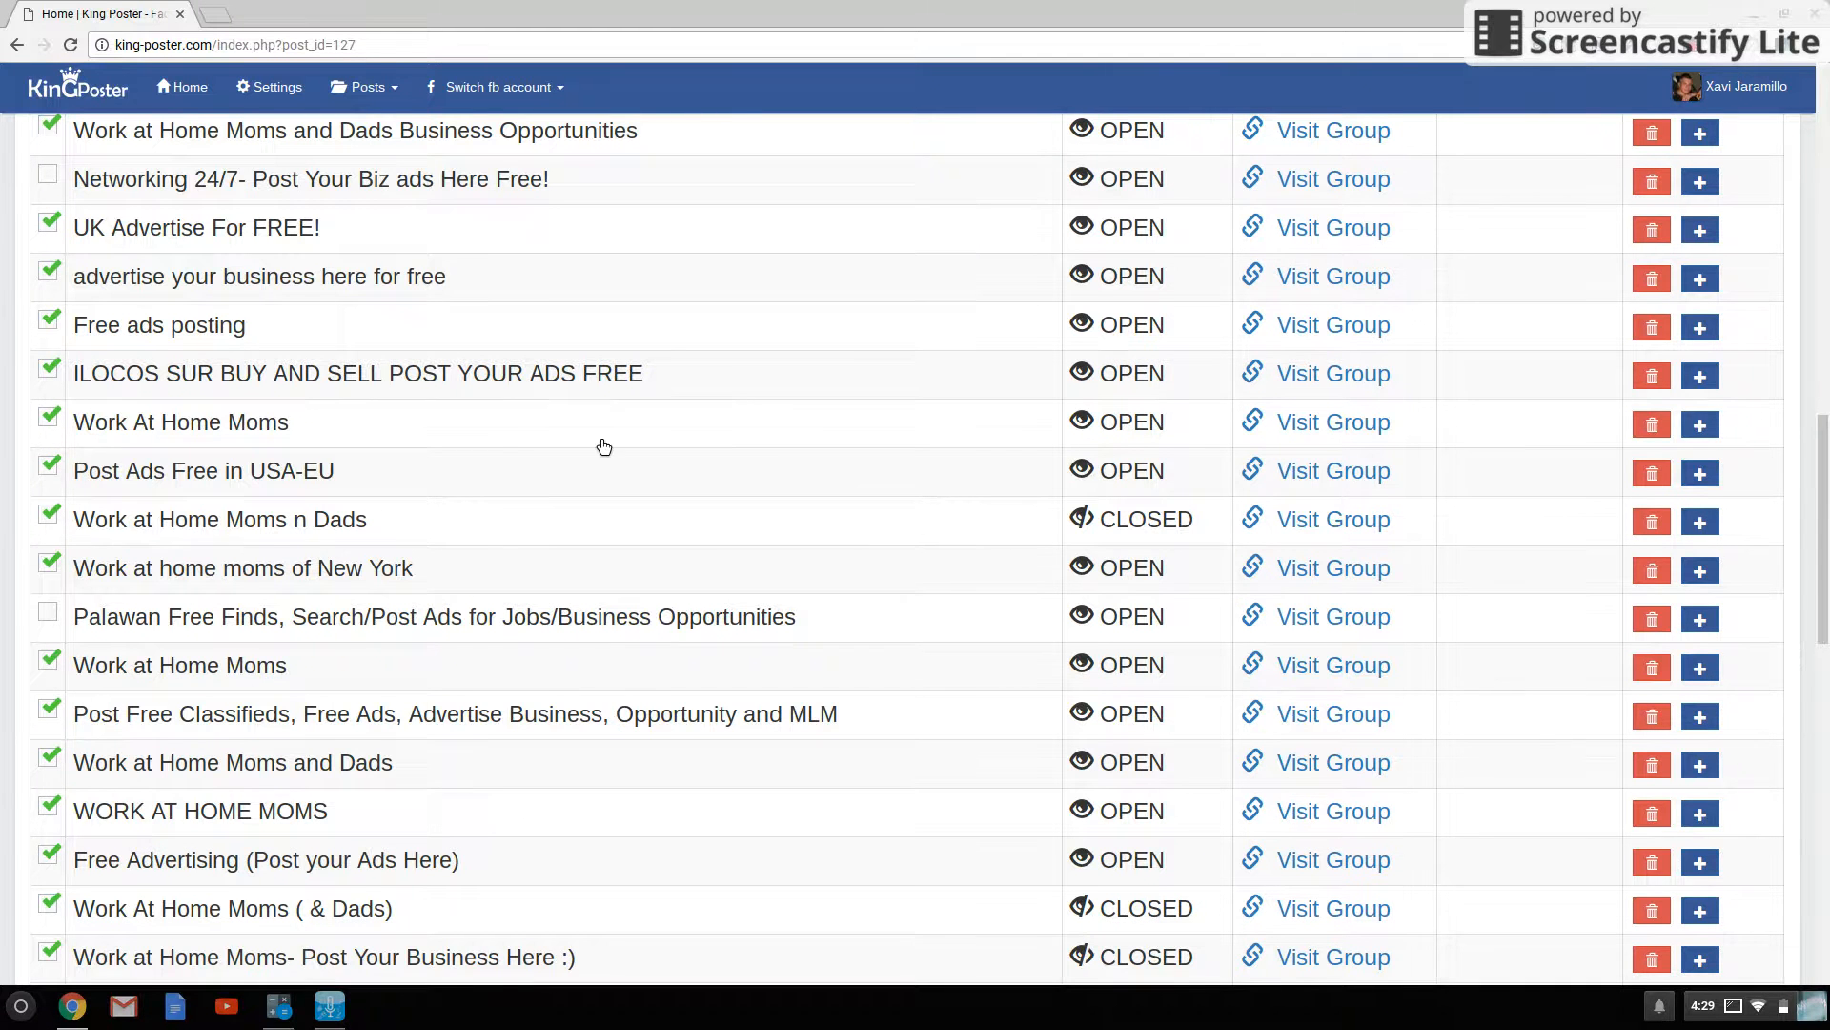
pyautogui.scroll(-3)
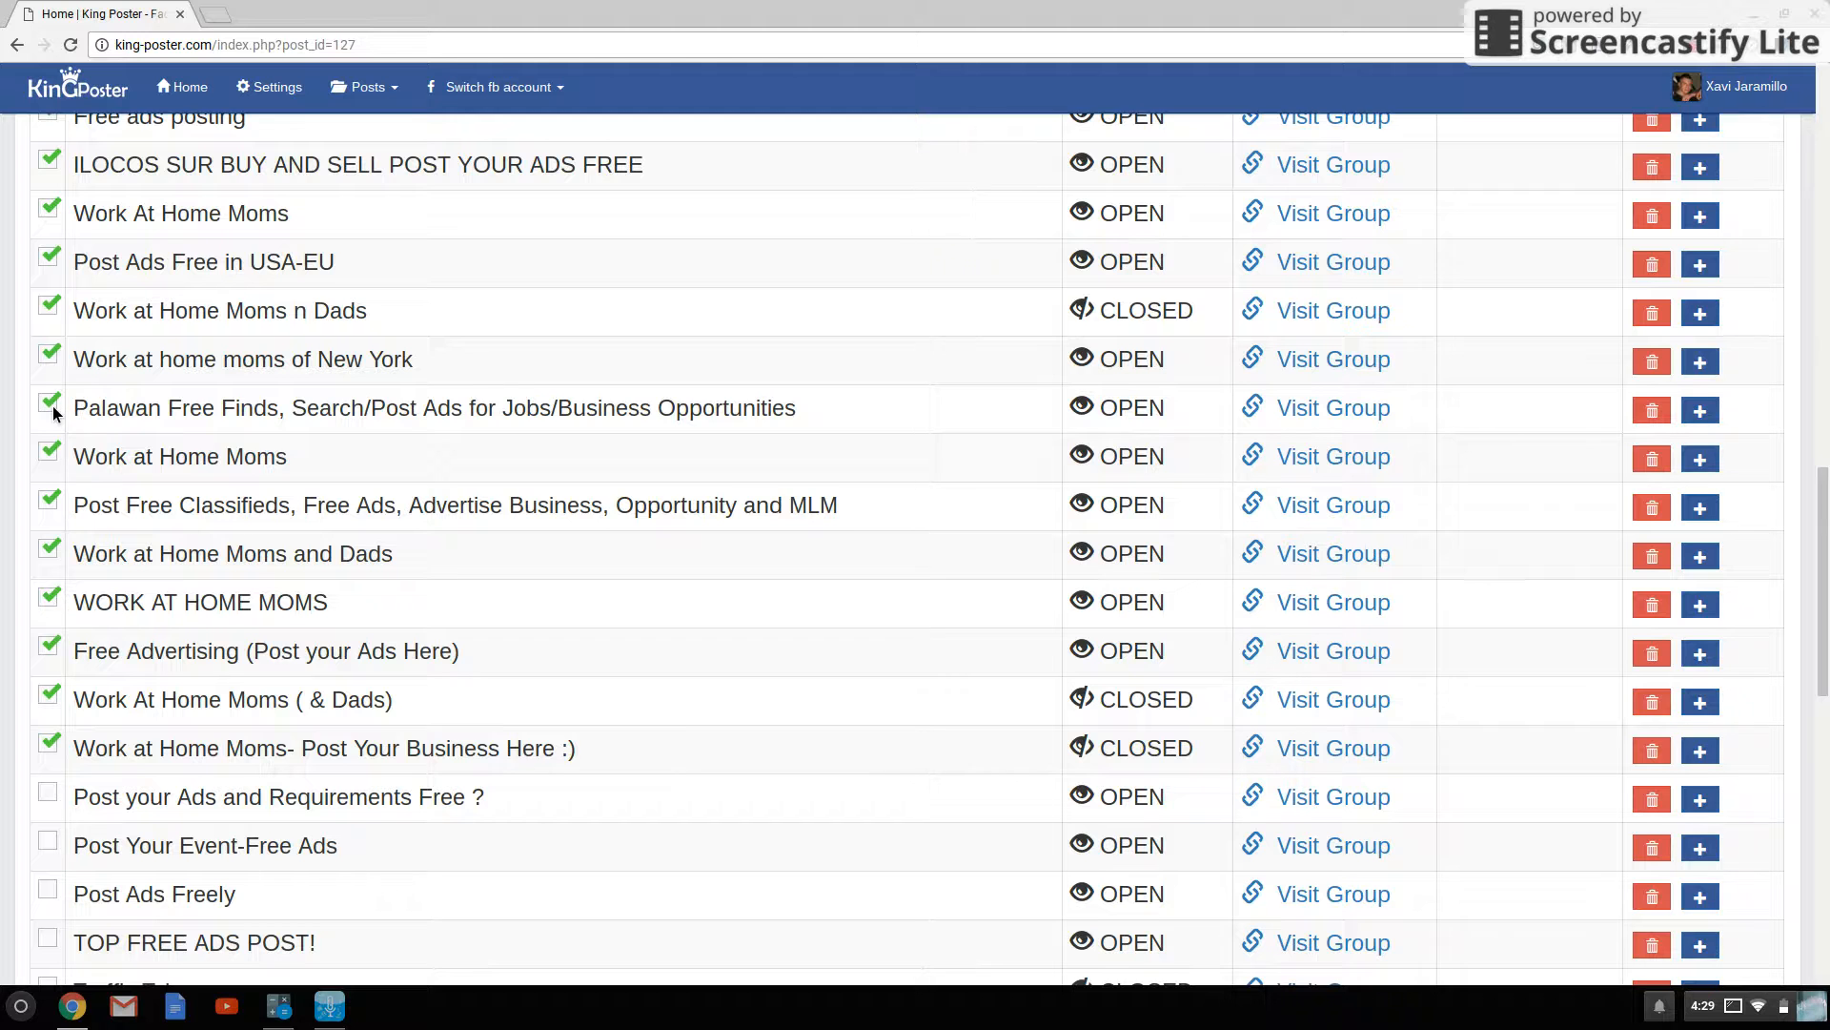
pyautogui.scroll(-3)
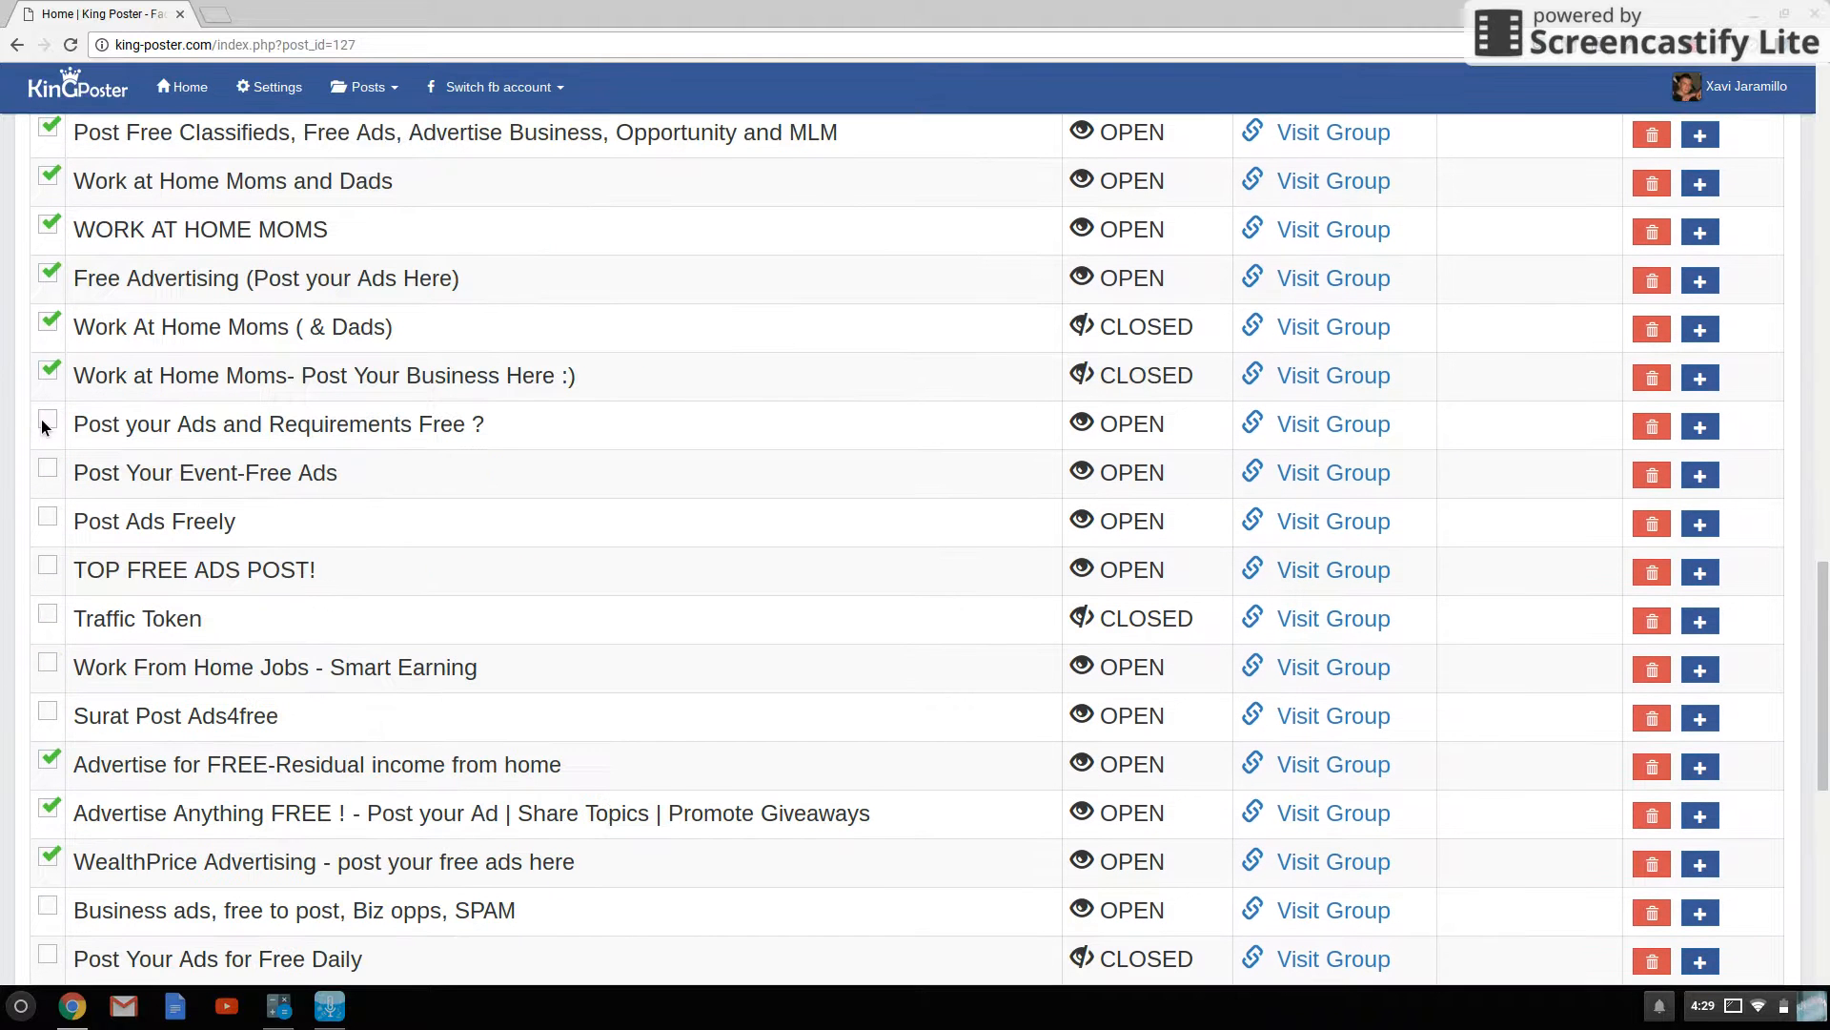
pyautogui.click(48, 472)
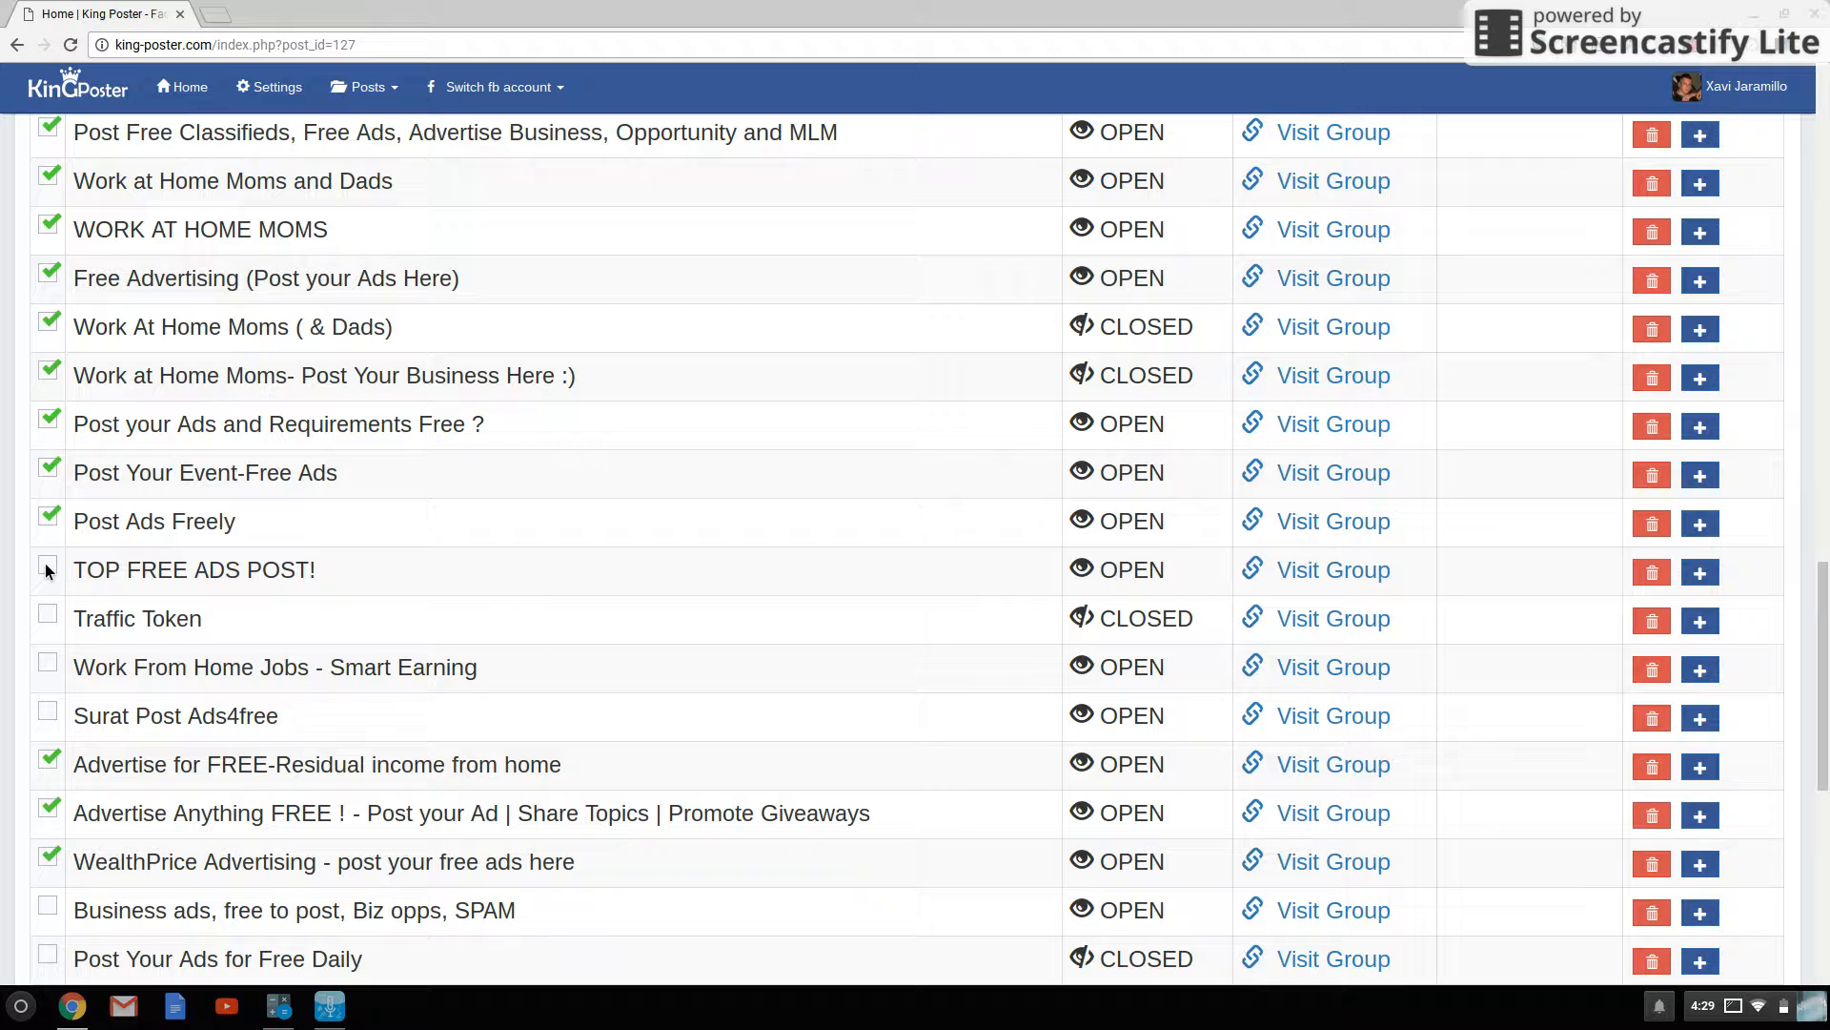
pyautogui.click(48, 570)
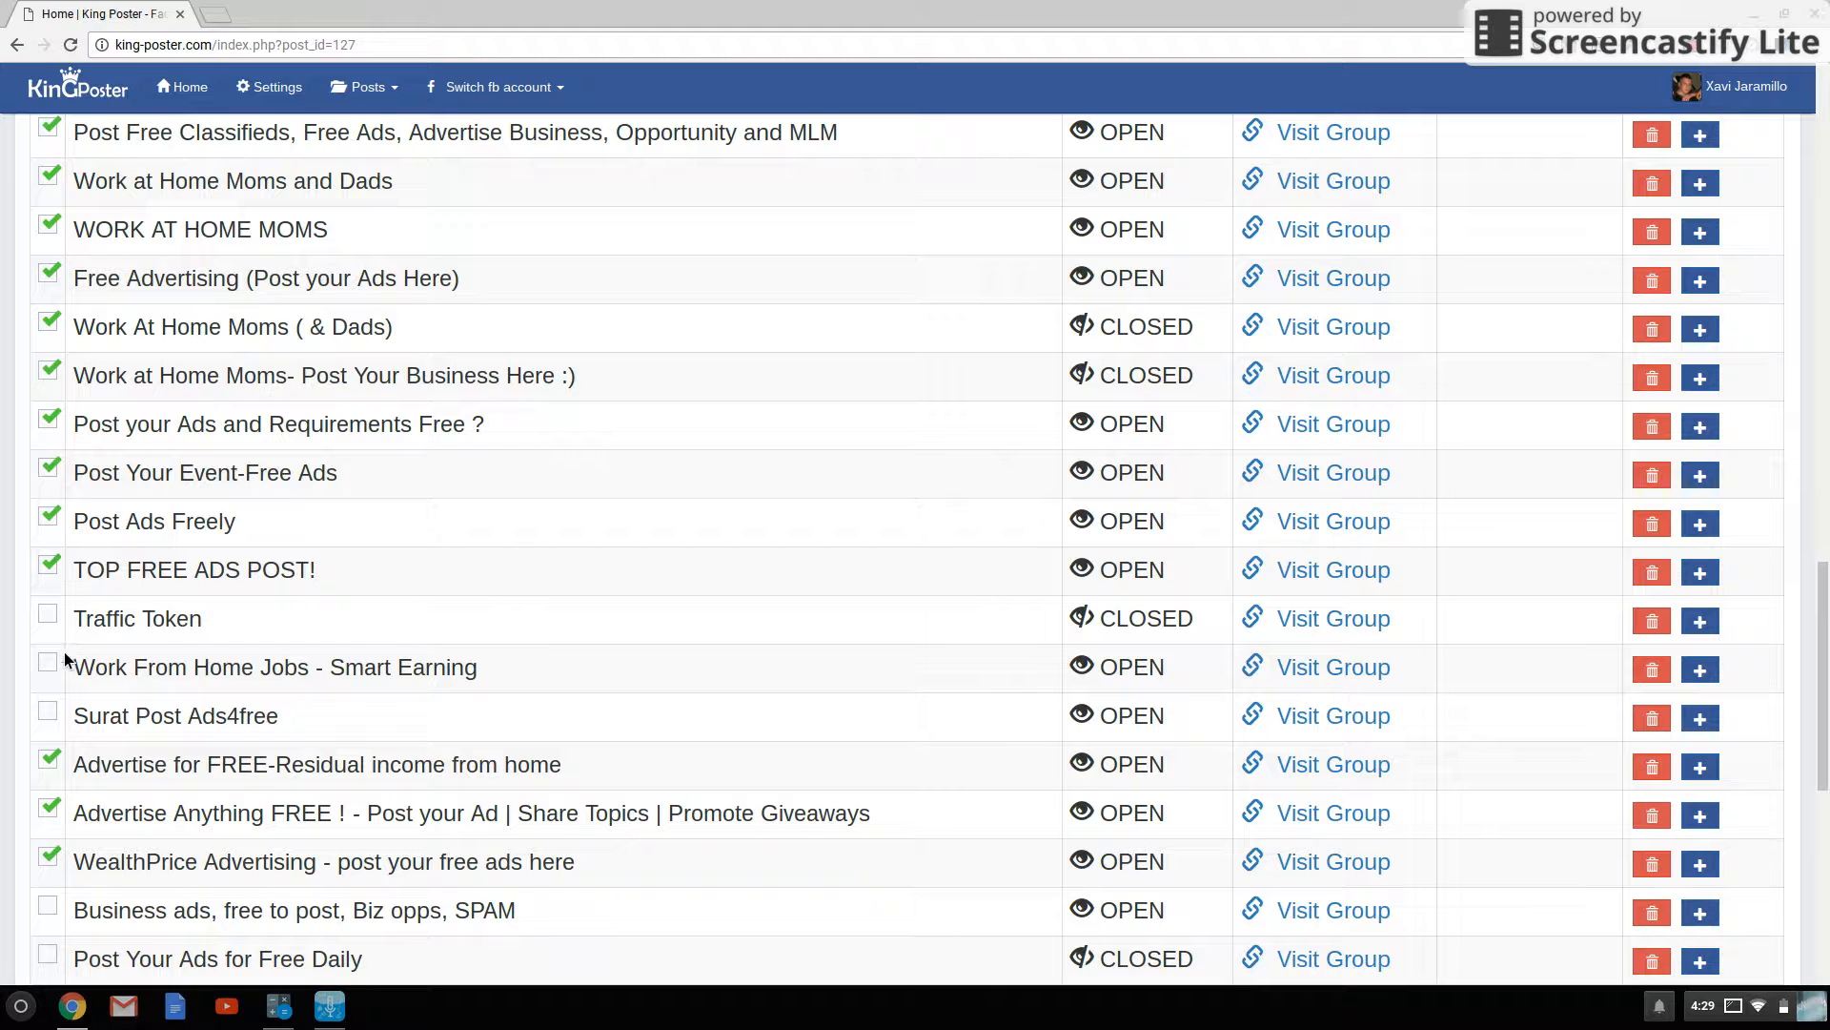
pyautogui.click(46, 663)
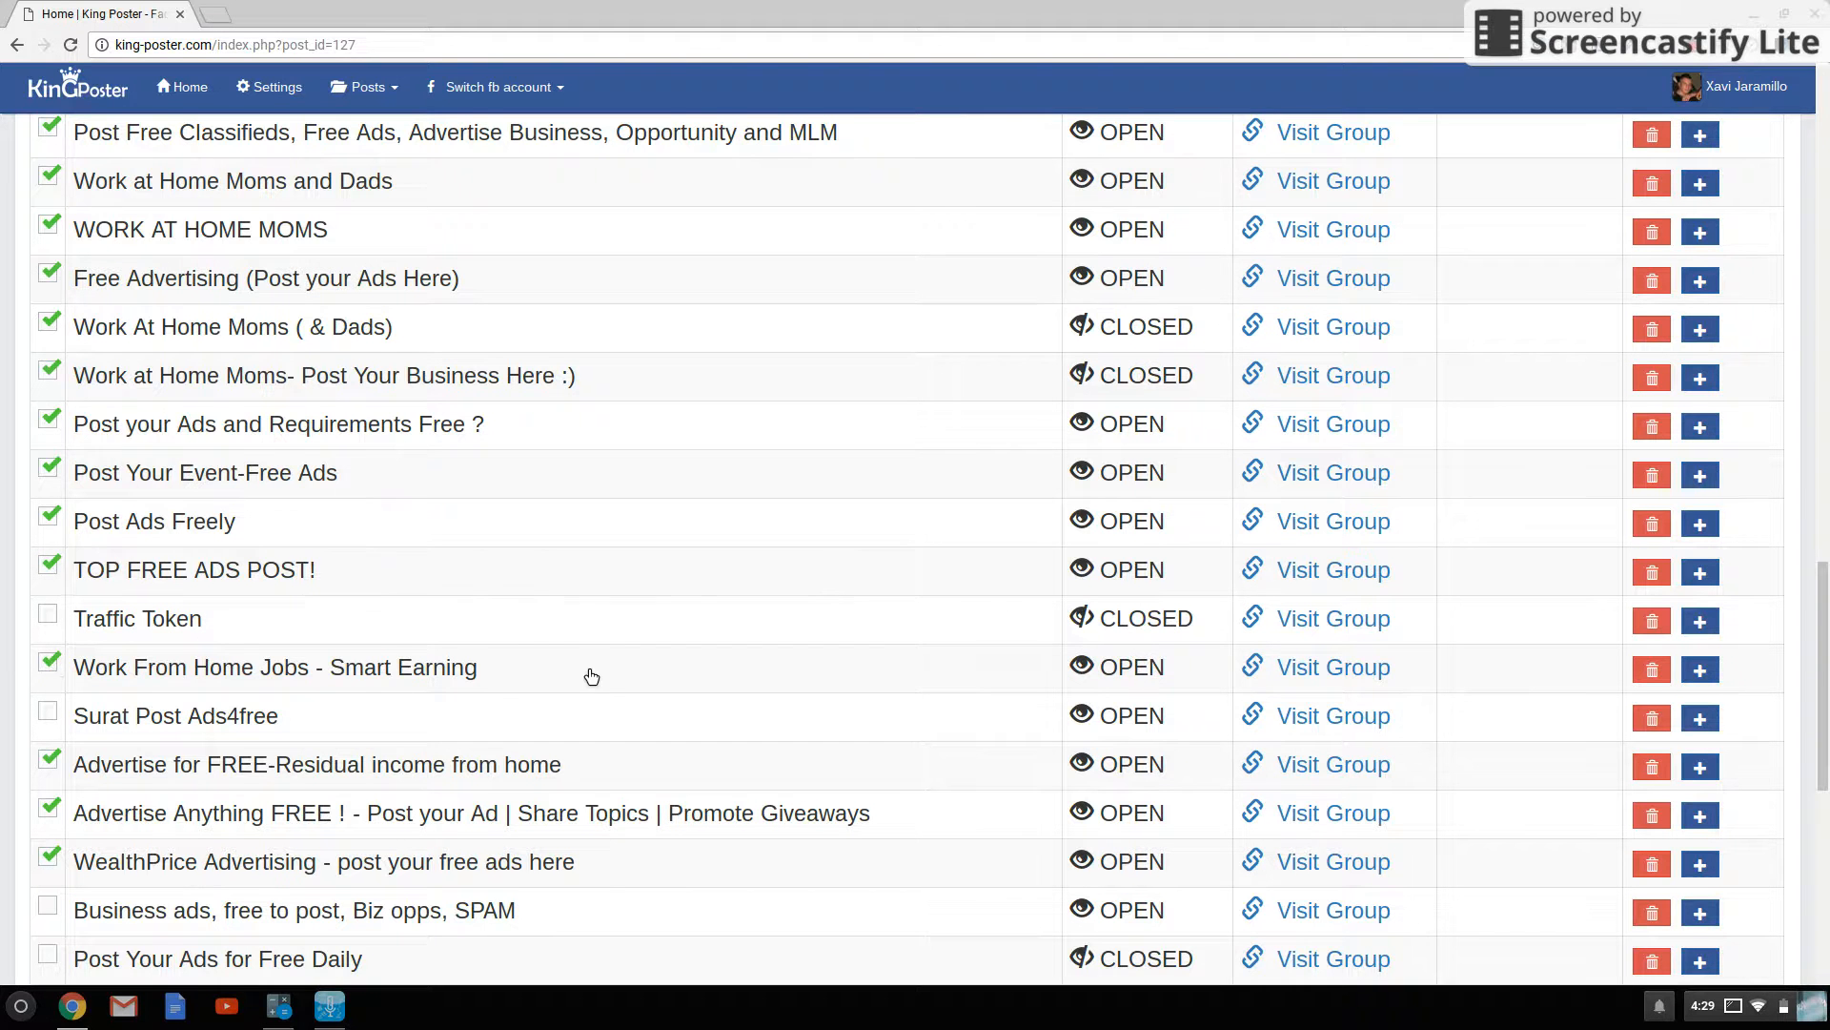
# - Tick more free-ads groups, including Post FREE Ads HERE and POST YOUR ADS HERE FOR FREE (Proud Pinoy)
pyautogui.scroll(-3)
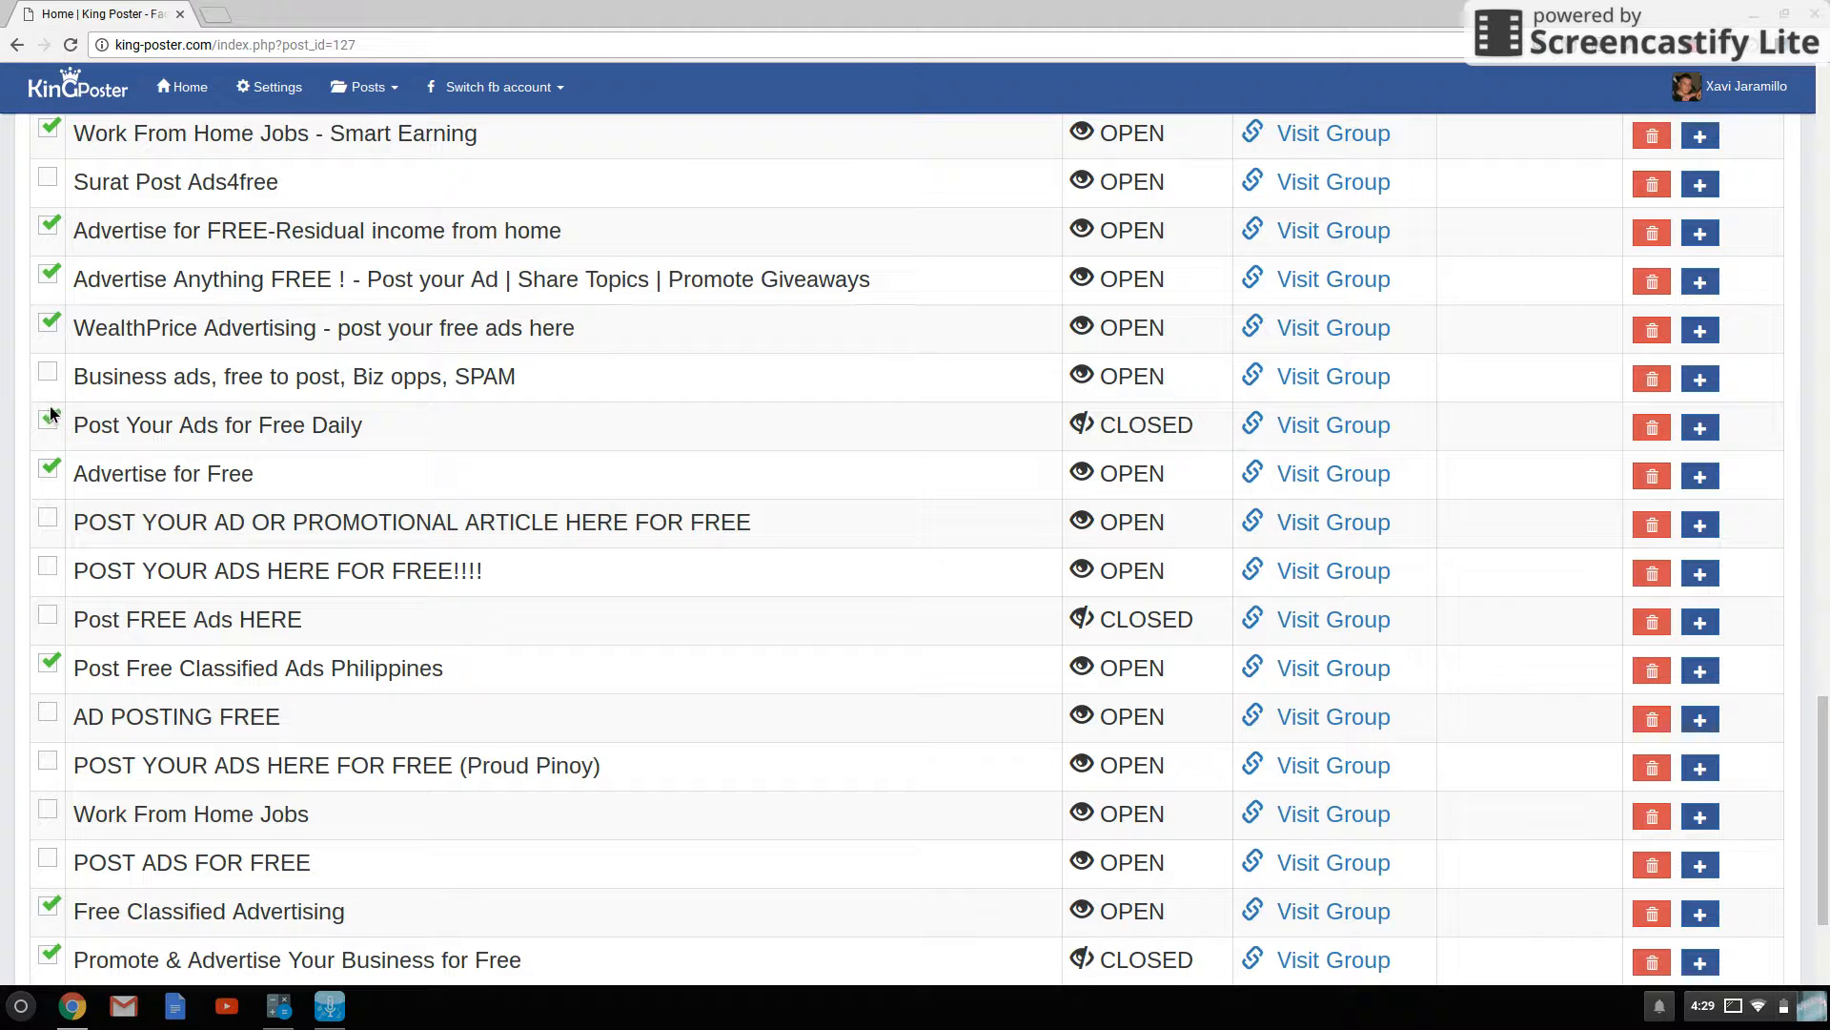
pyautogui.click(47, 376)
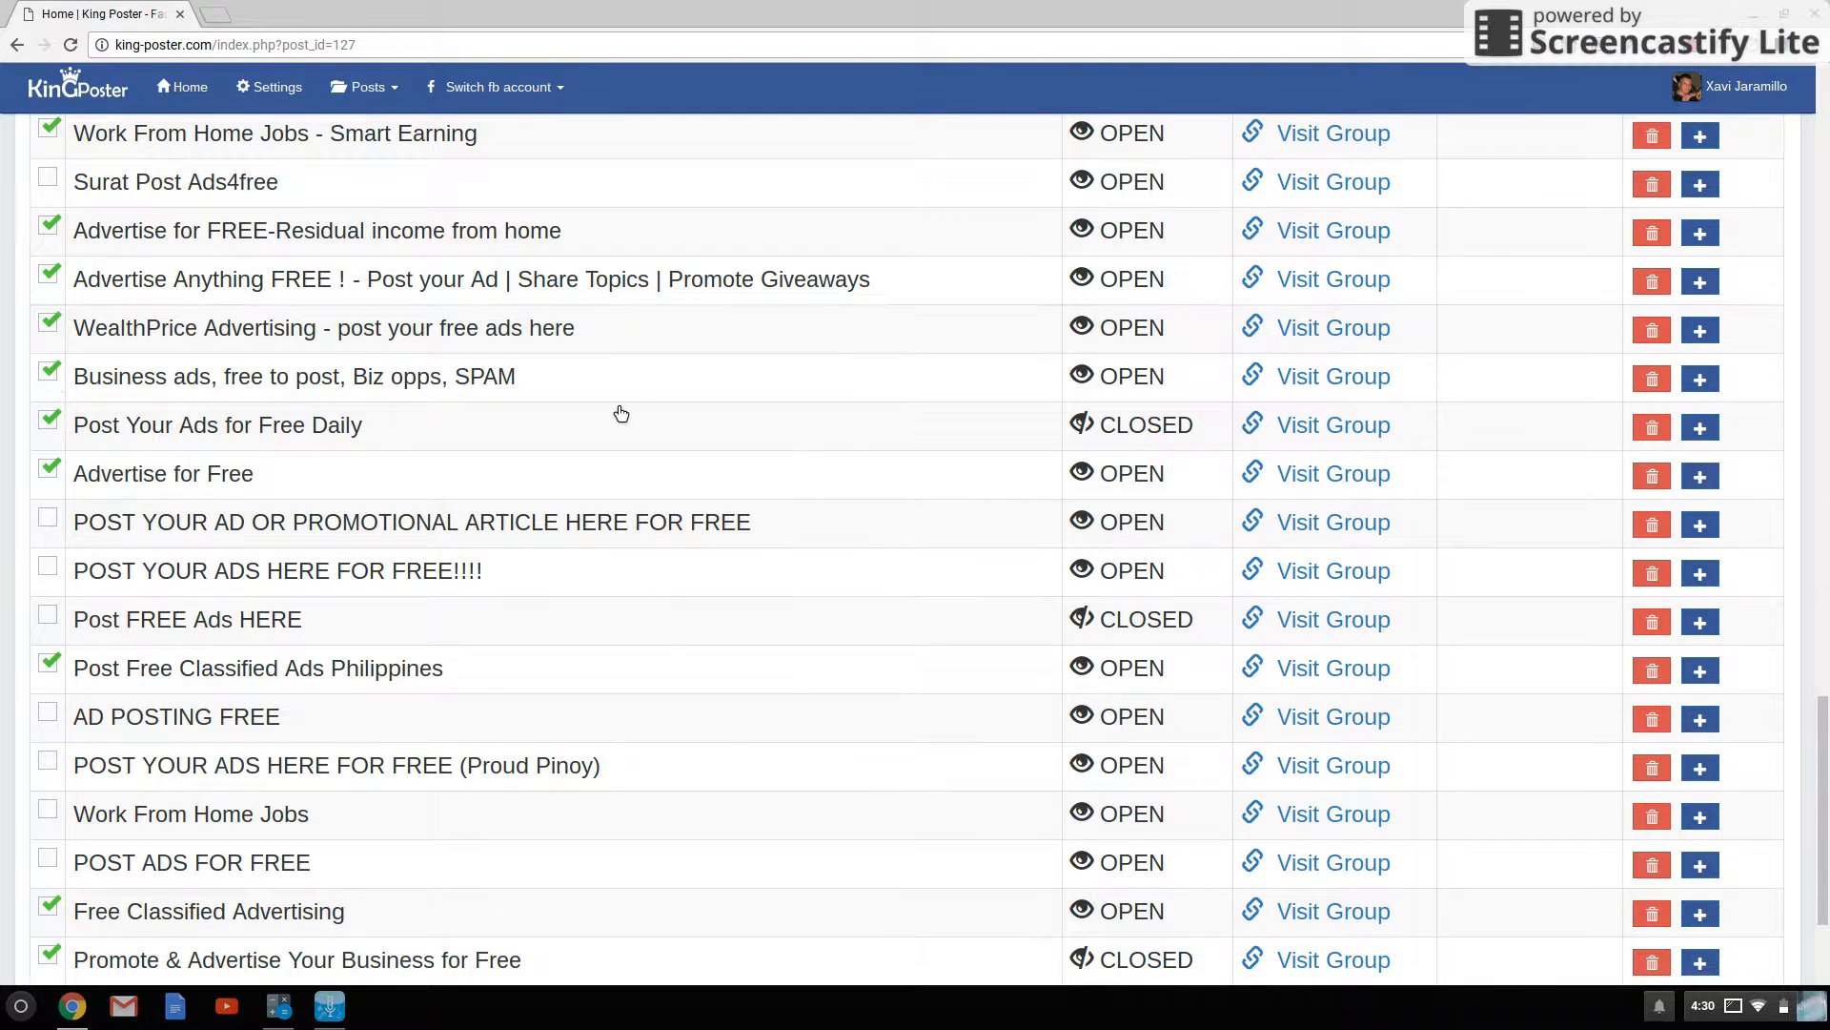
pyautogui.scroll(-3)
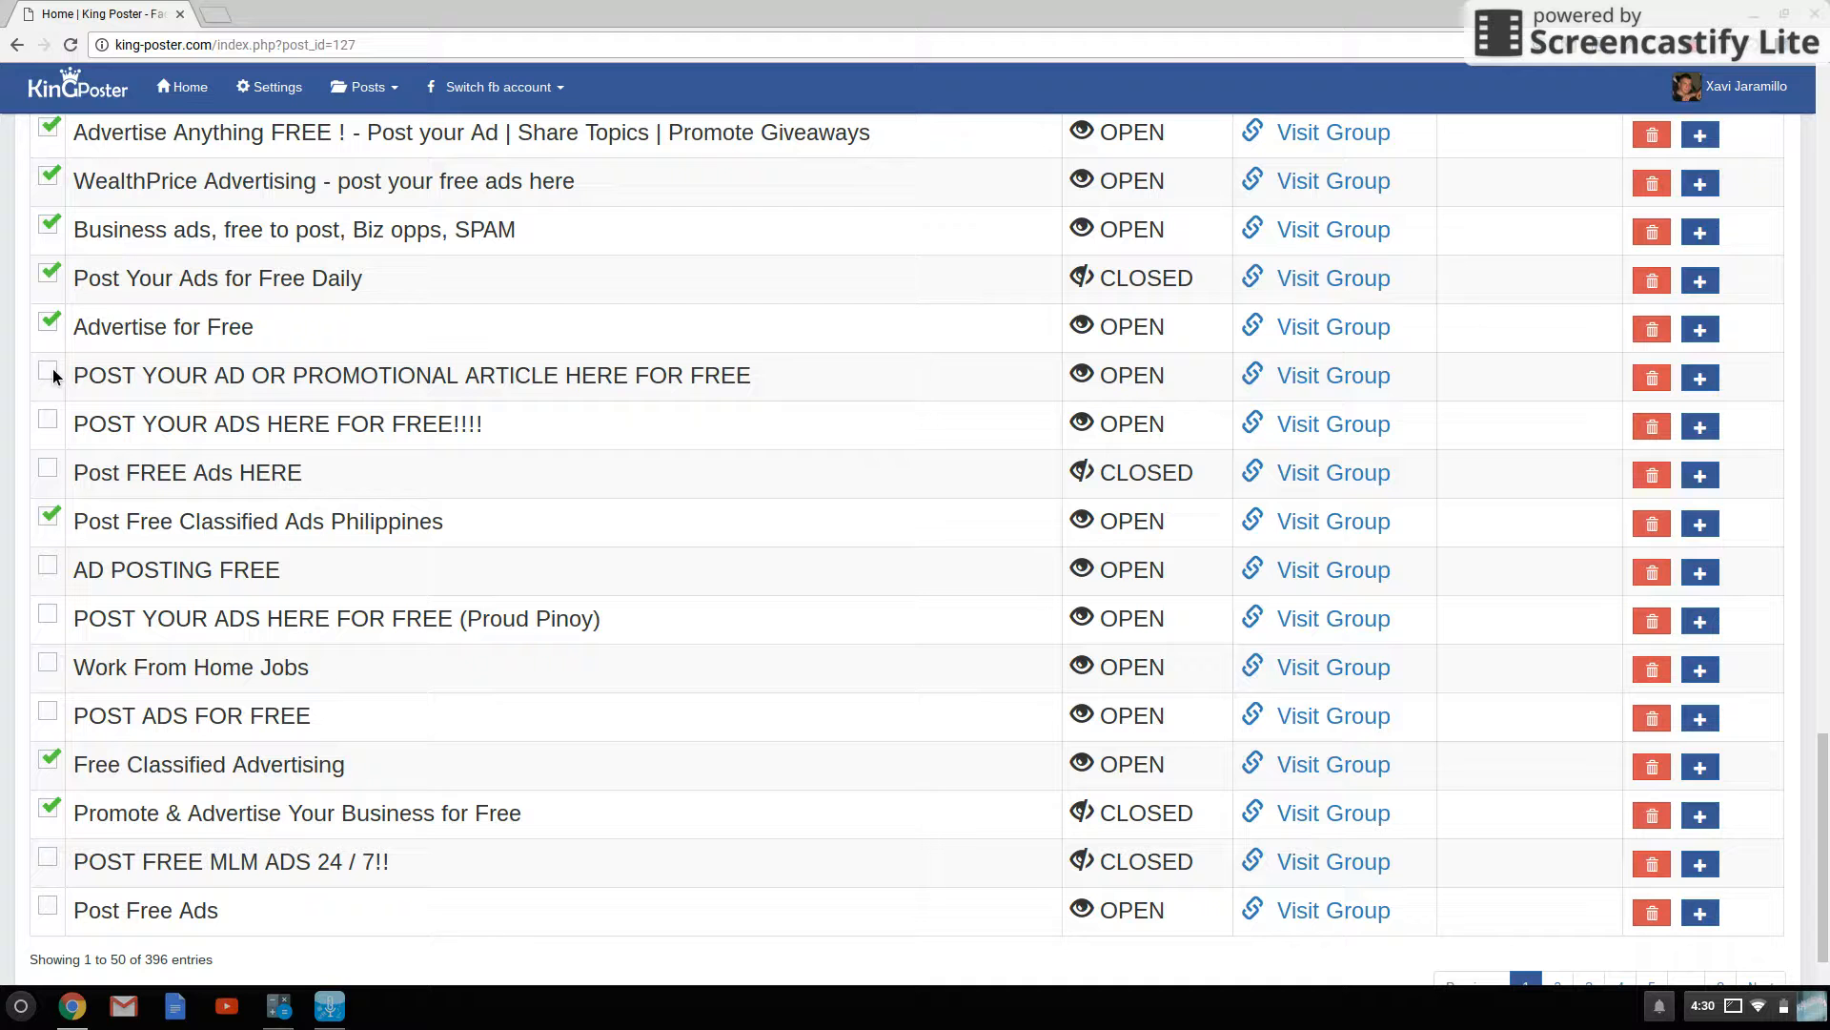
pyautogui.click(47, 422)
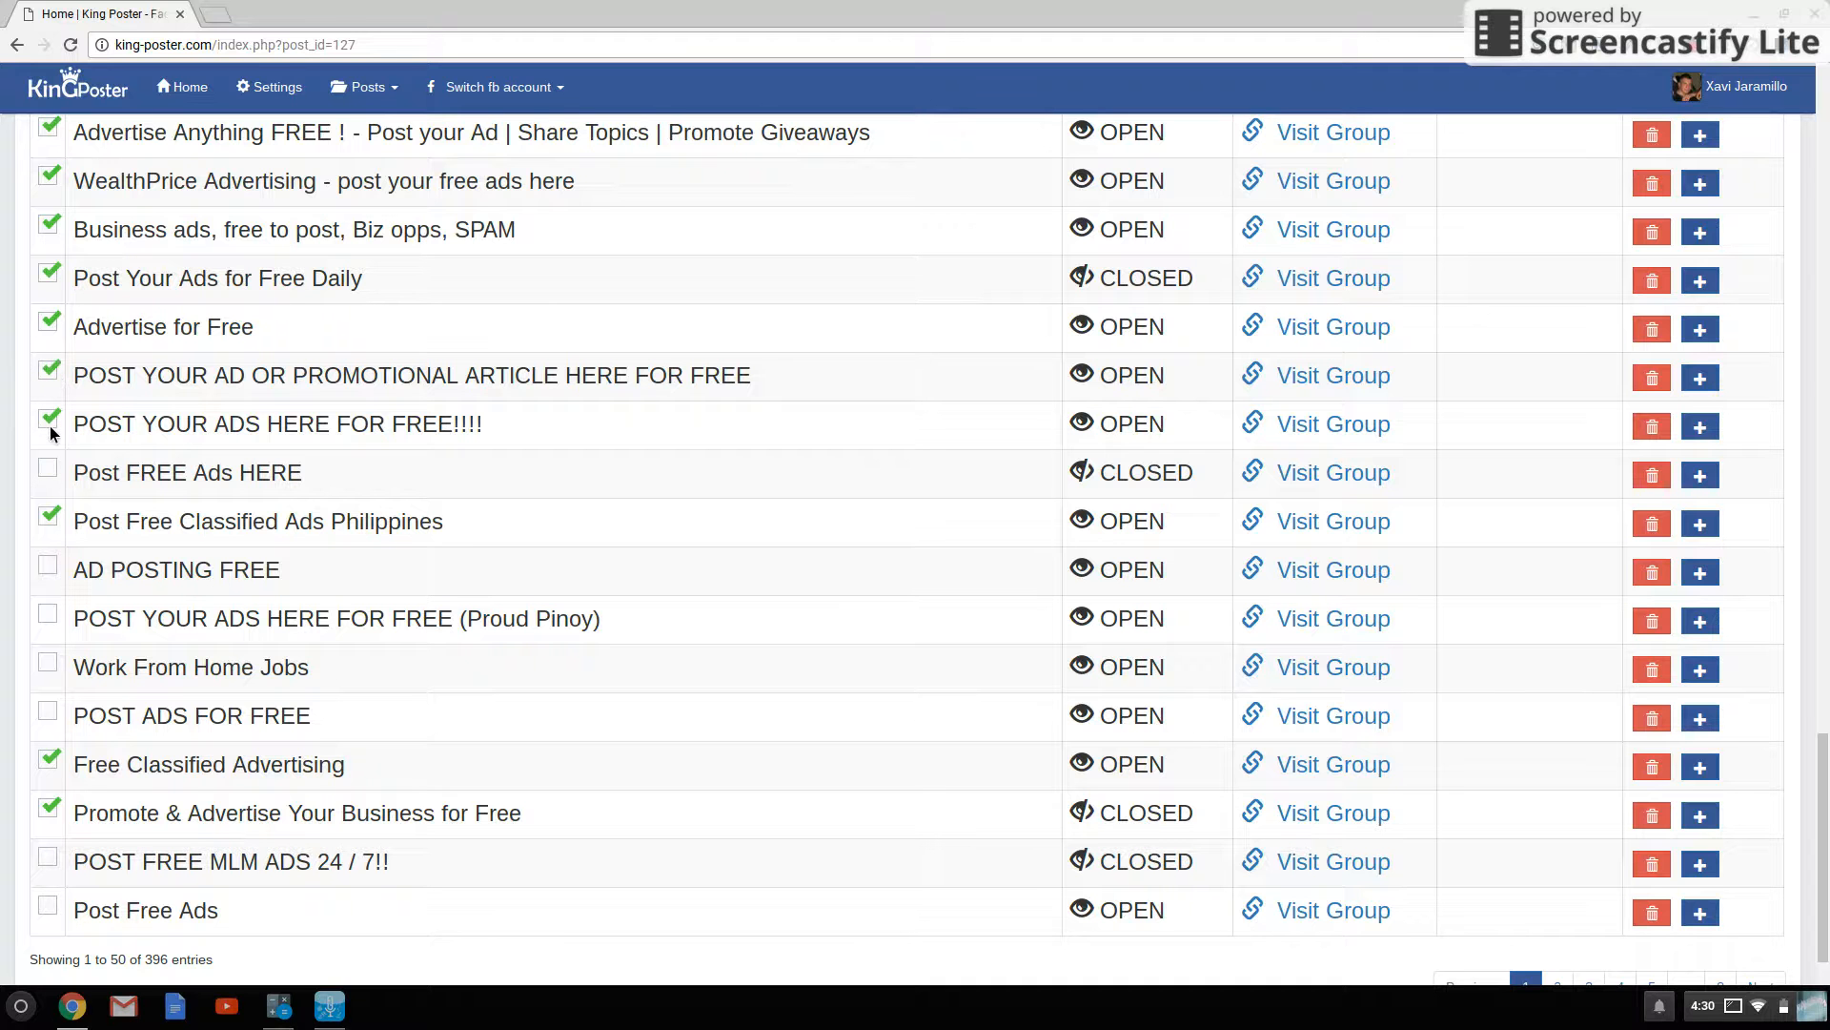
pyautogui.click(47, 472)
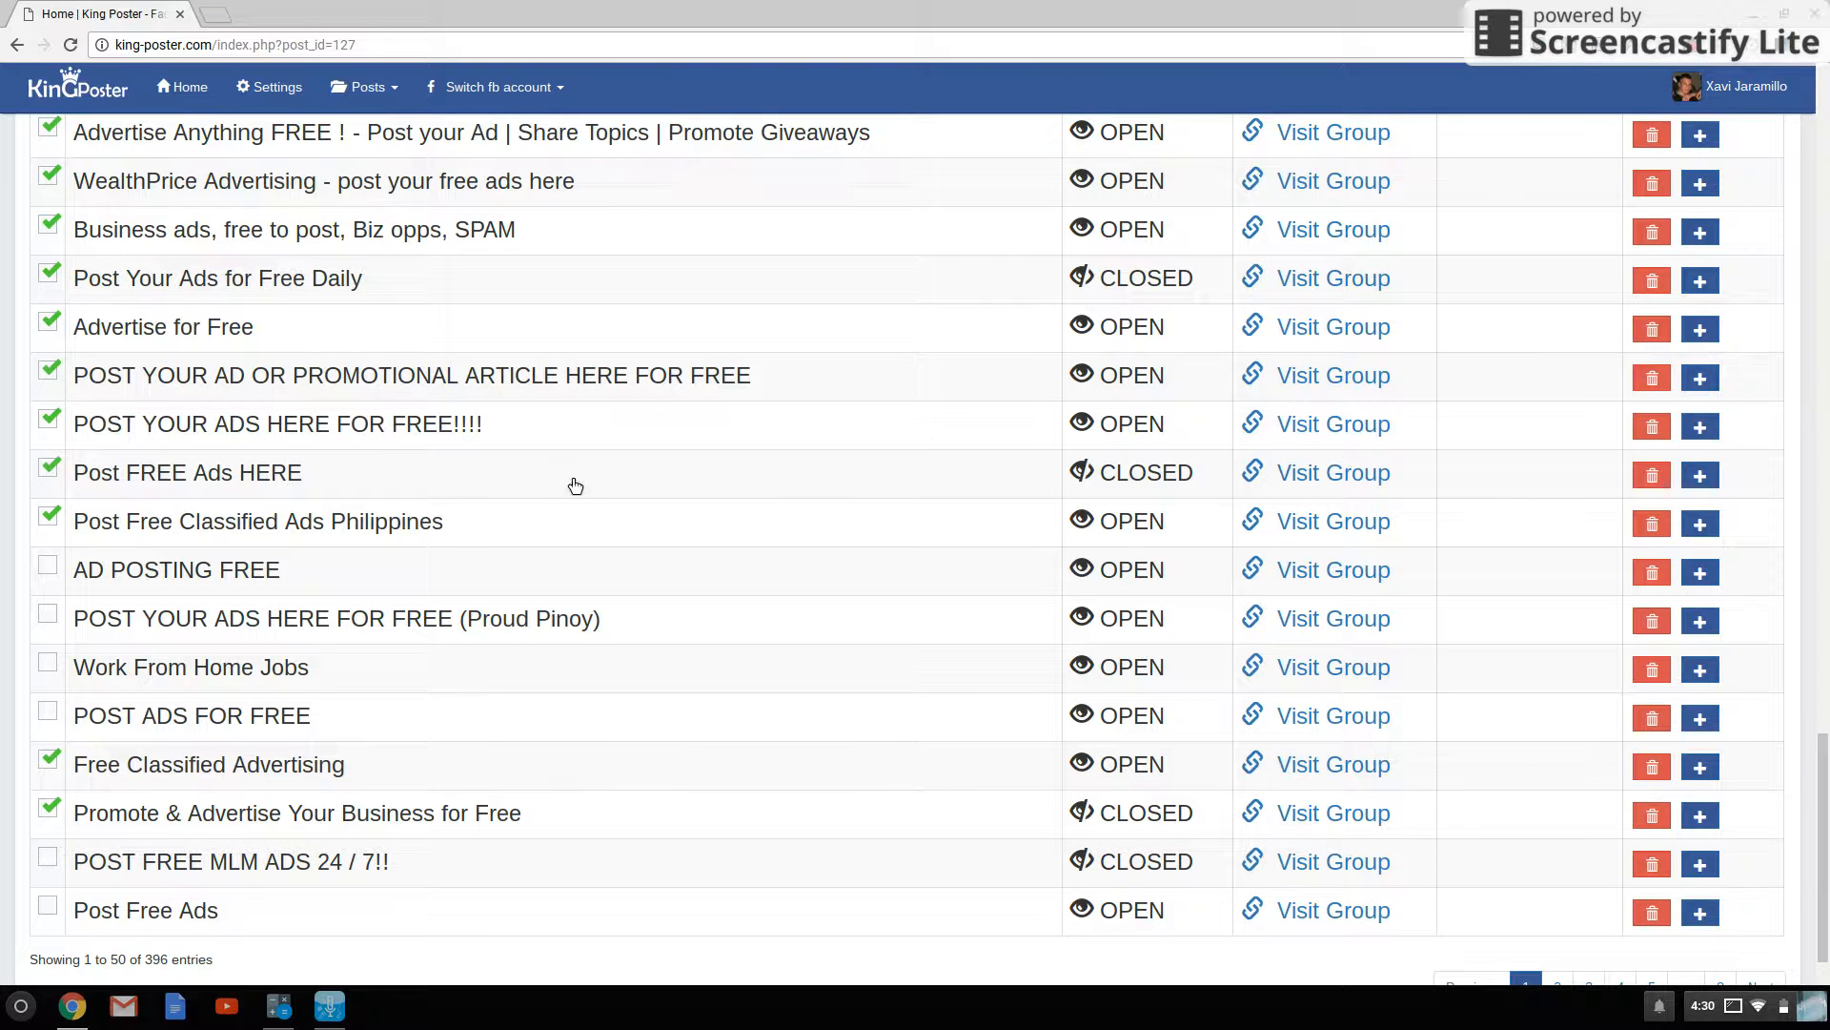
pyautogui.scroll(-3)
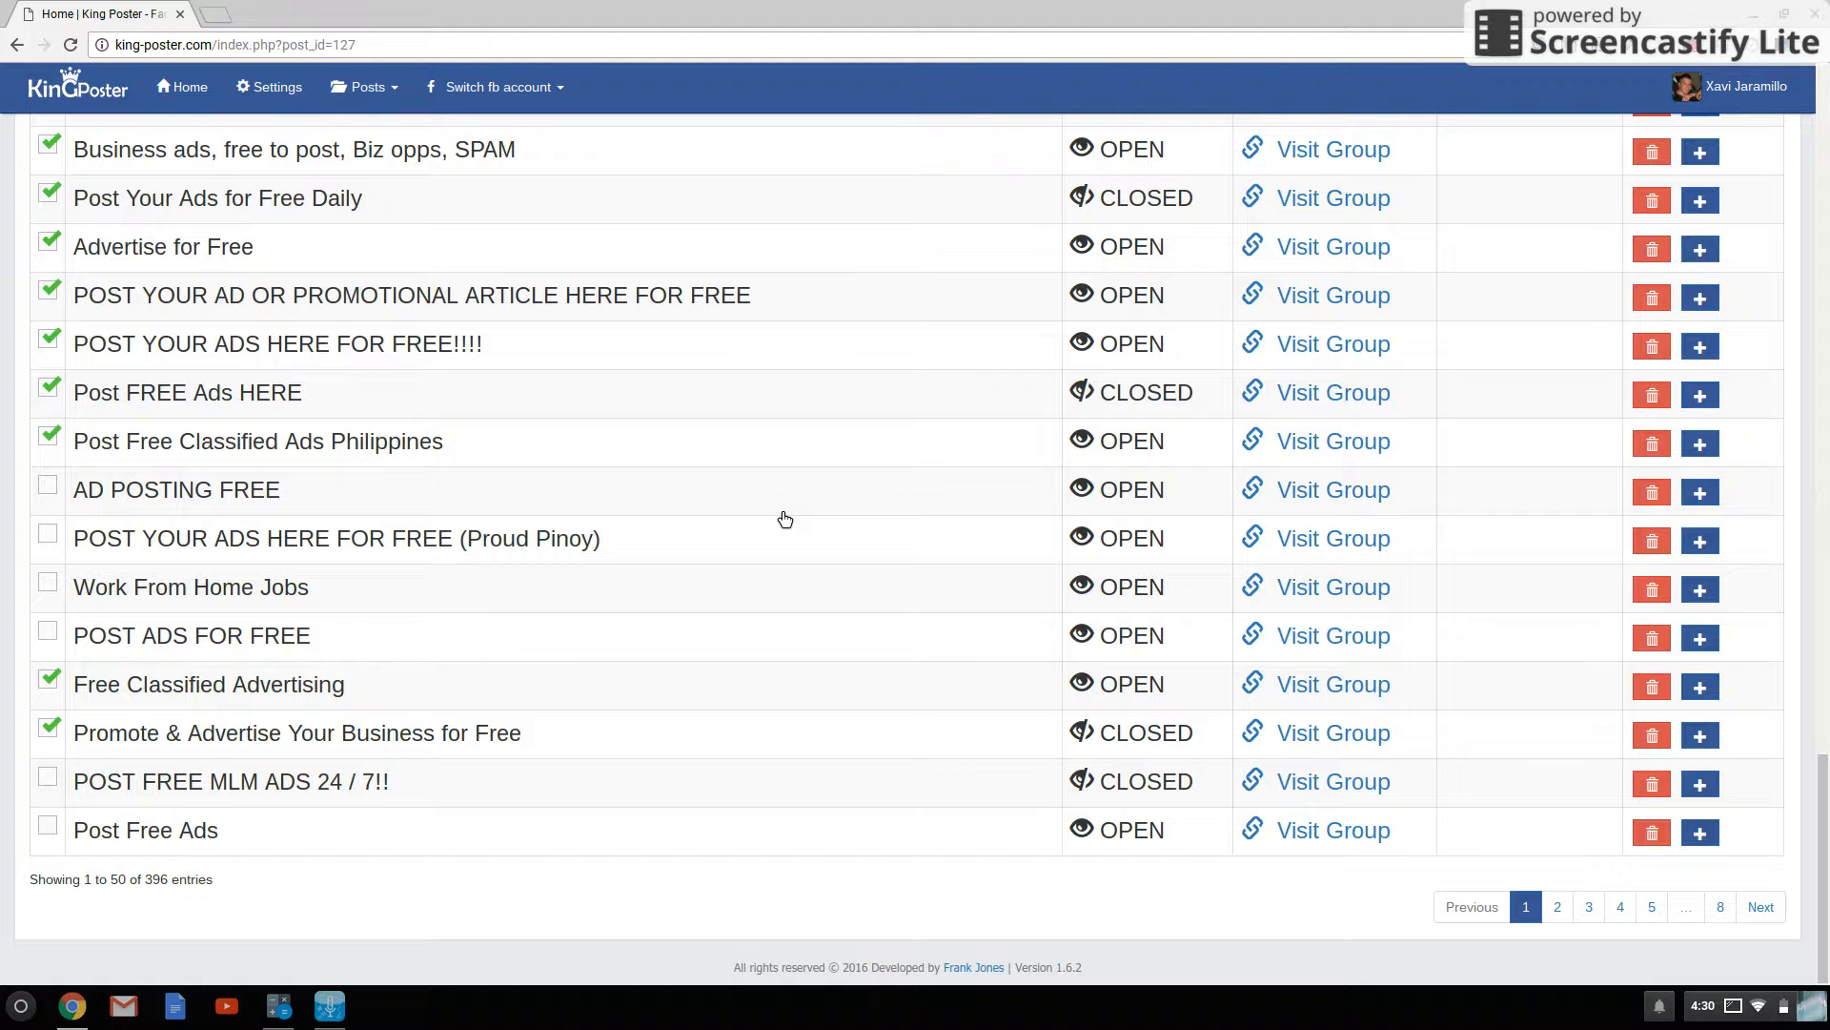
pyautogui.click(48, 635)
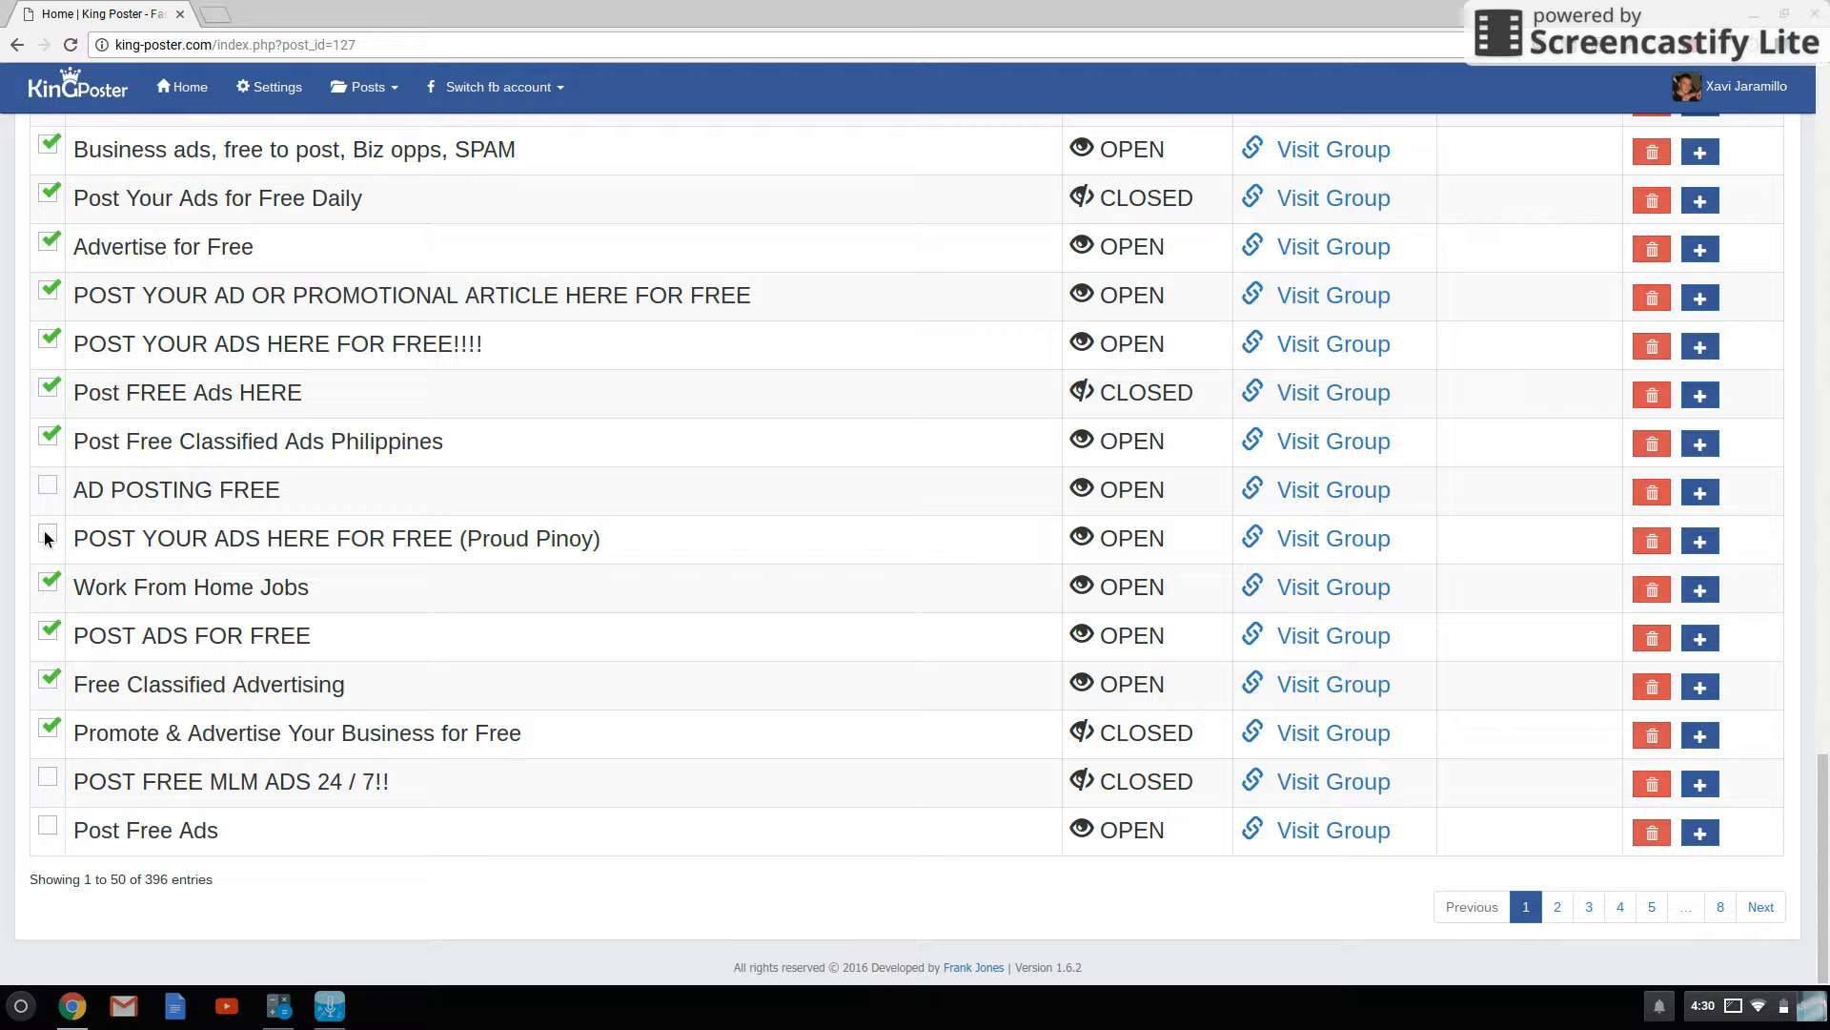
pyautogui.click(48, 485)
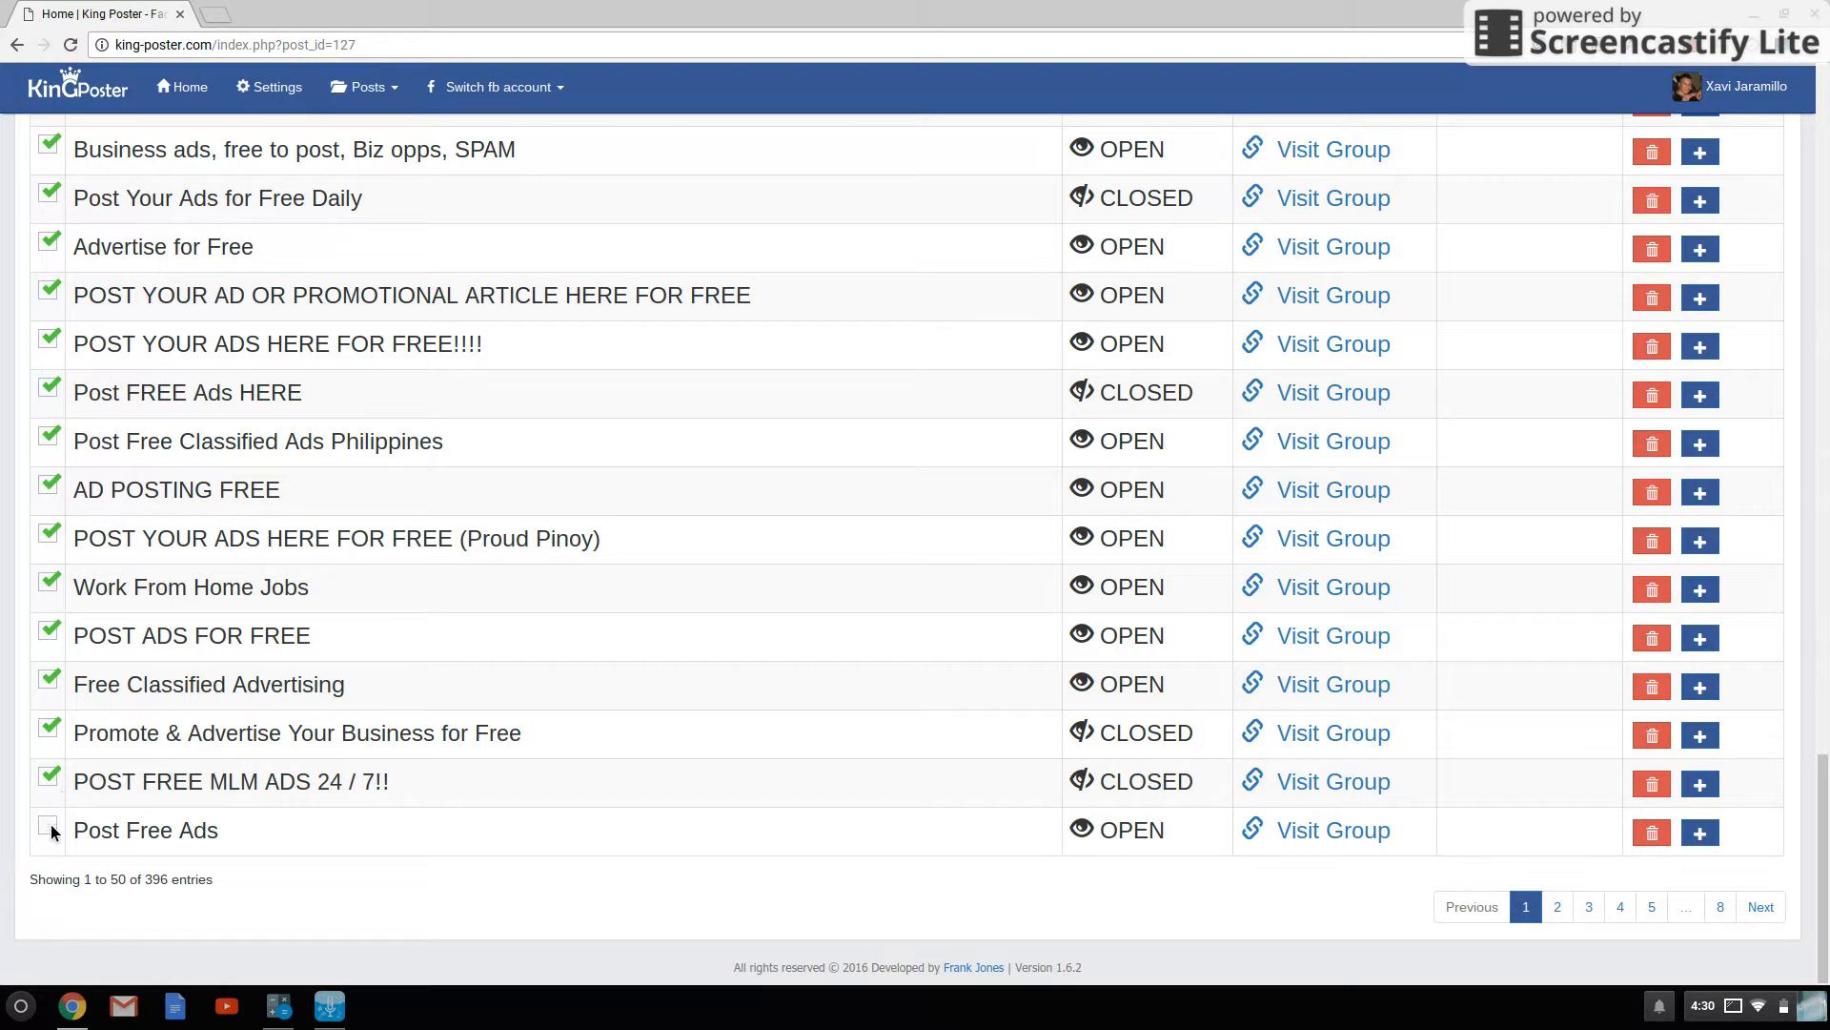
pyautogui.scroll(-3)
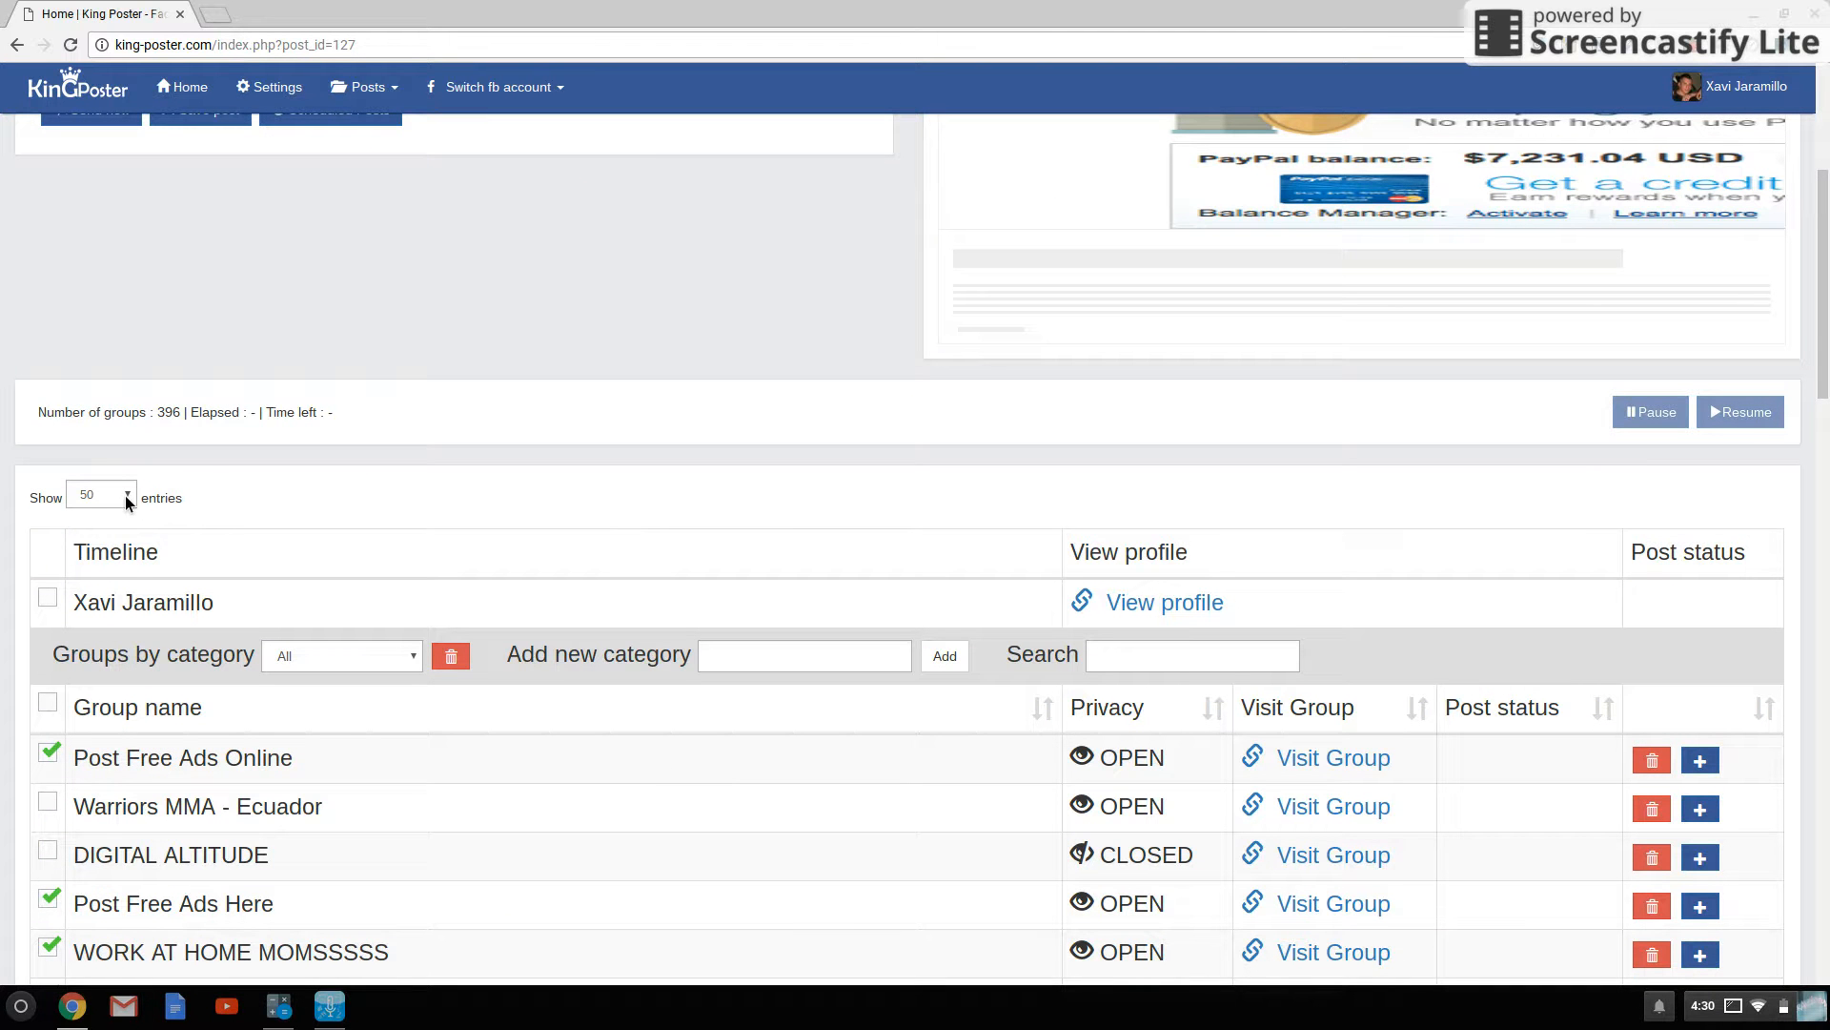
# - Show all 396 groups on one page and tick the Networking 24/7 group for posting
pyautogui.click(100, 494)
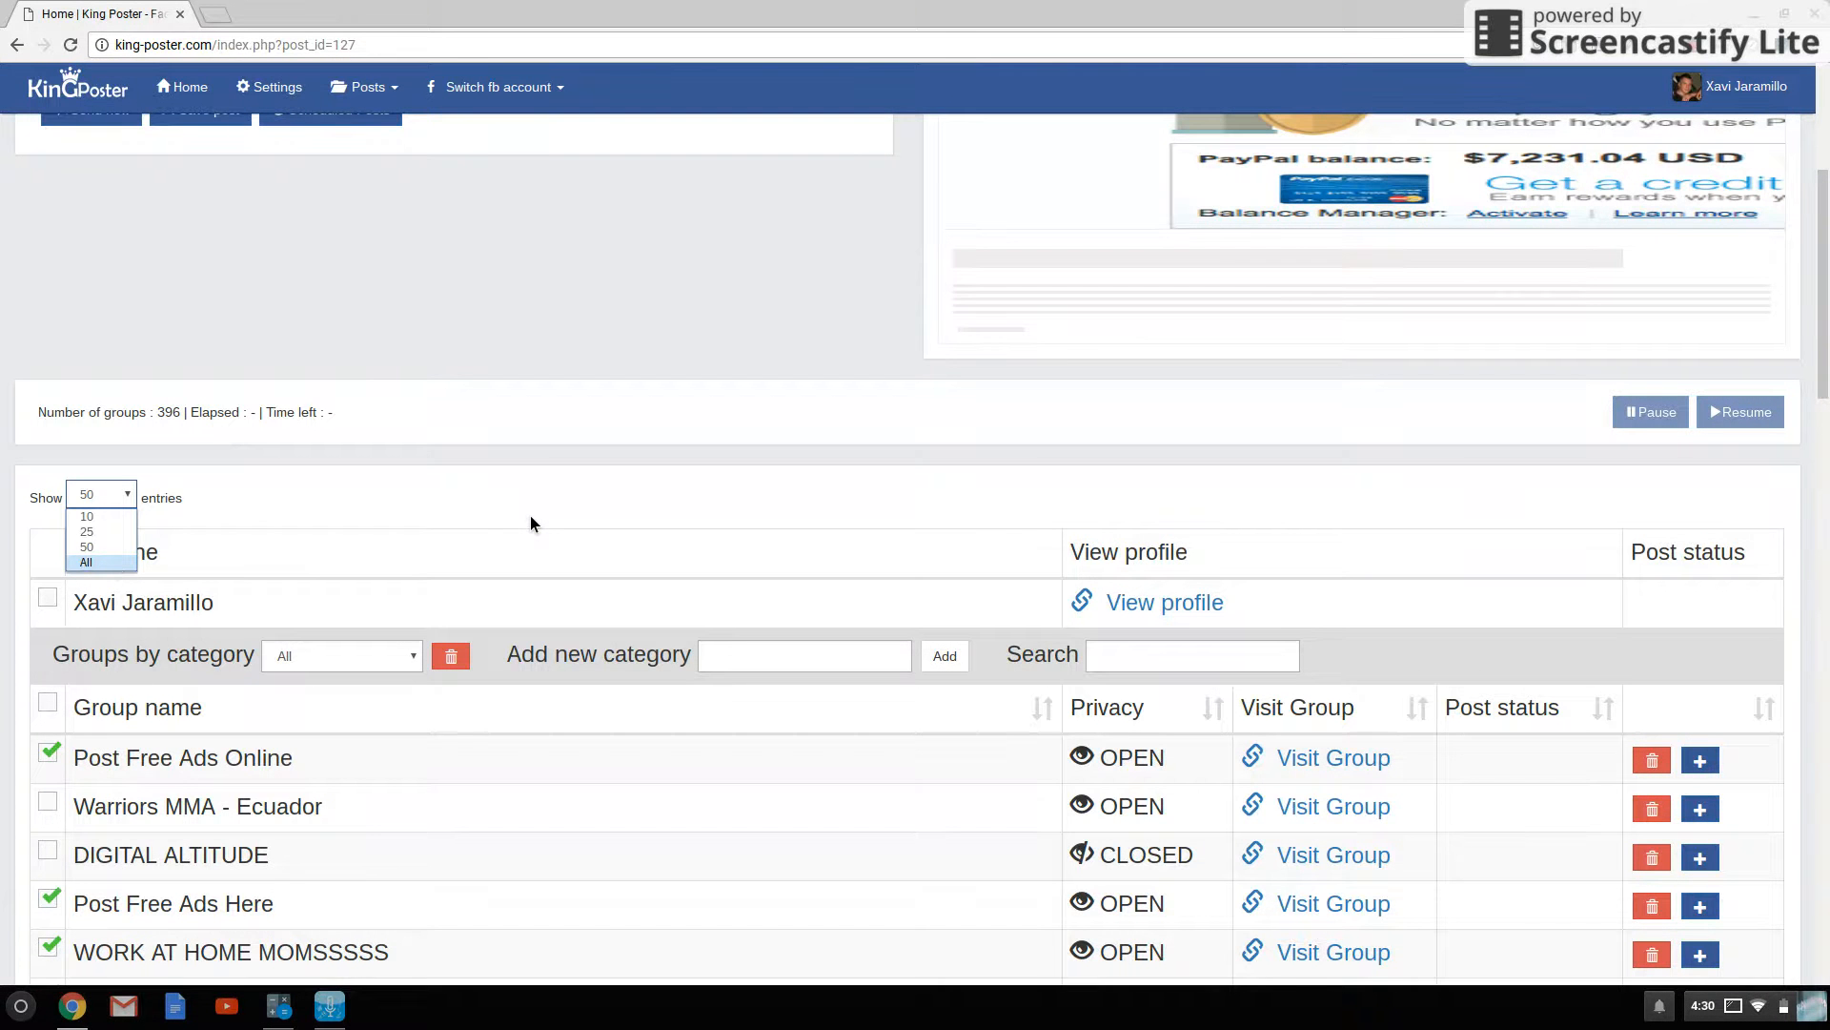
pyautogui.moveTo(378, 551)
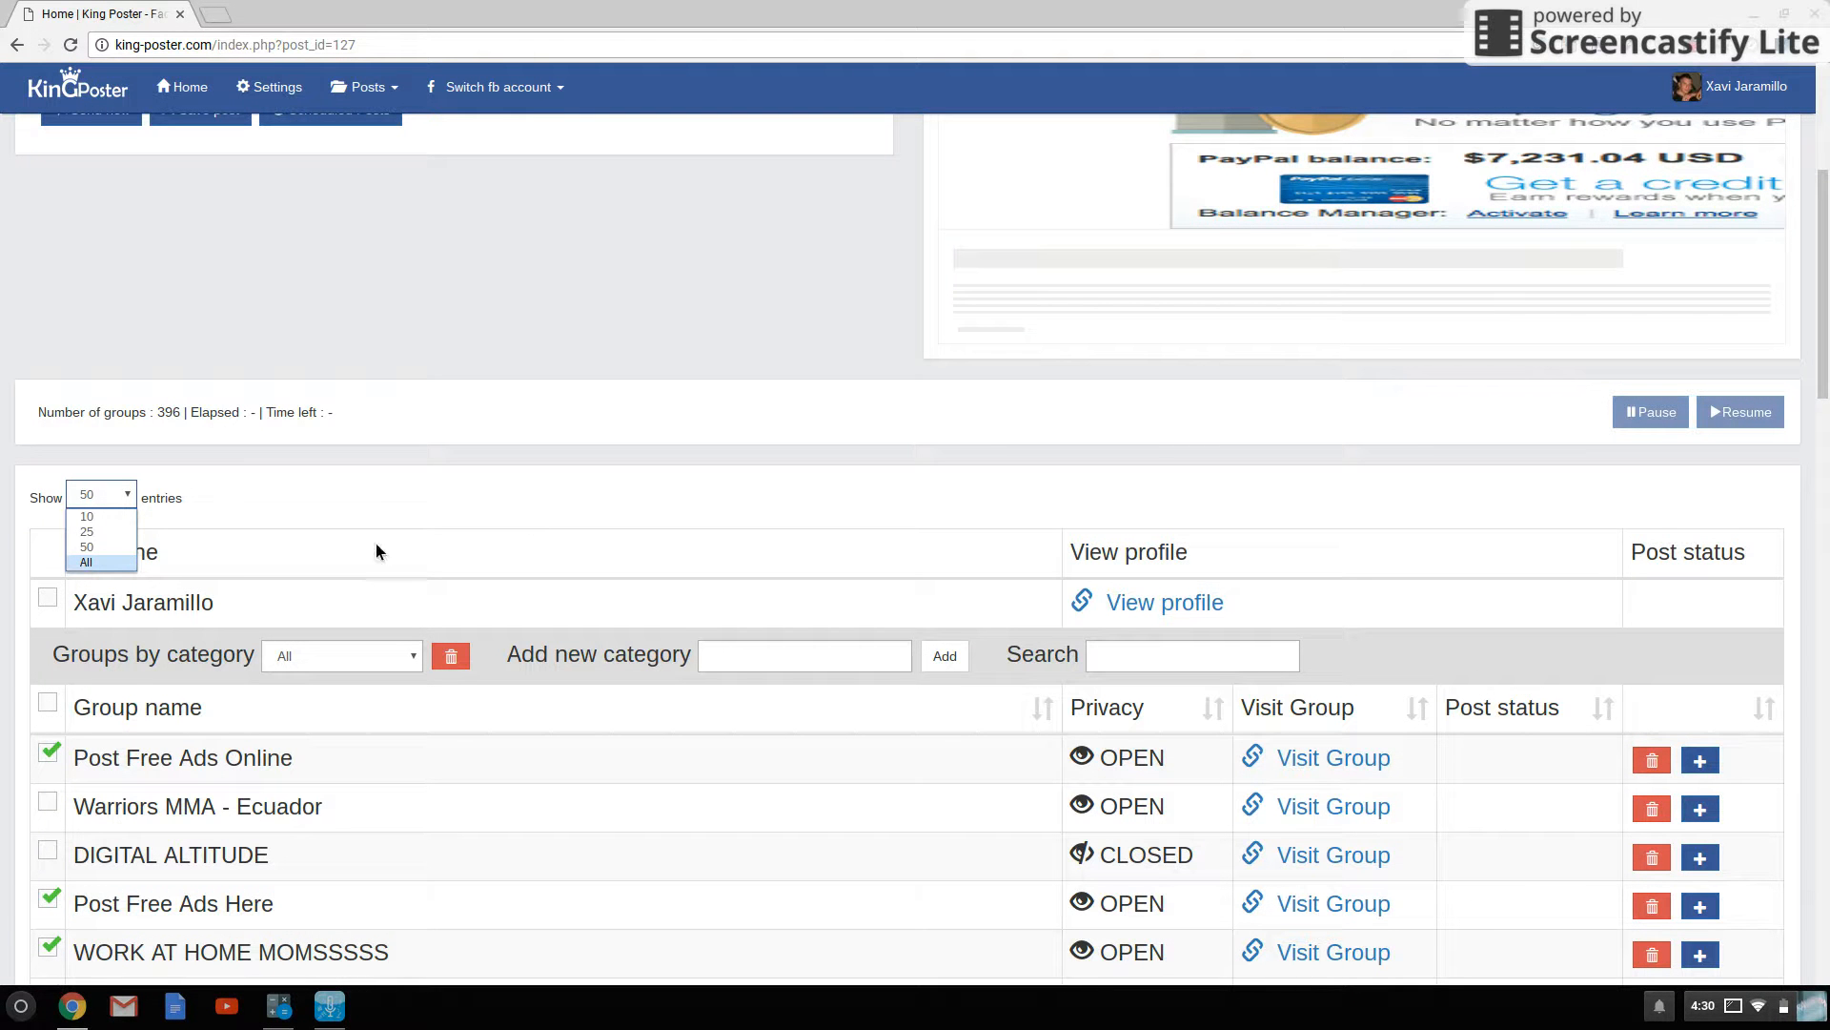
pyautogui.click(85, 561)
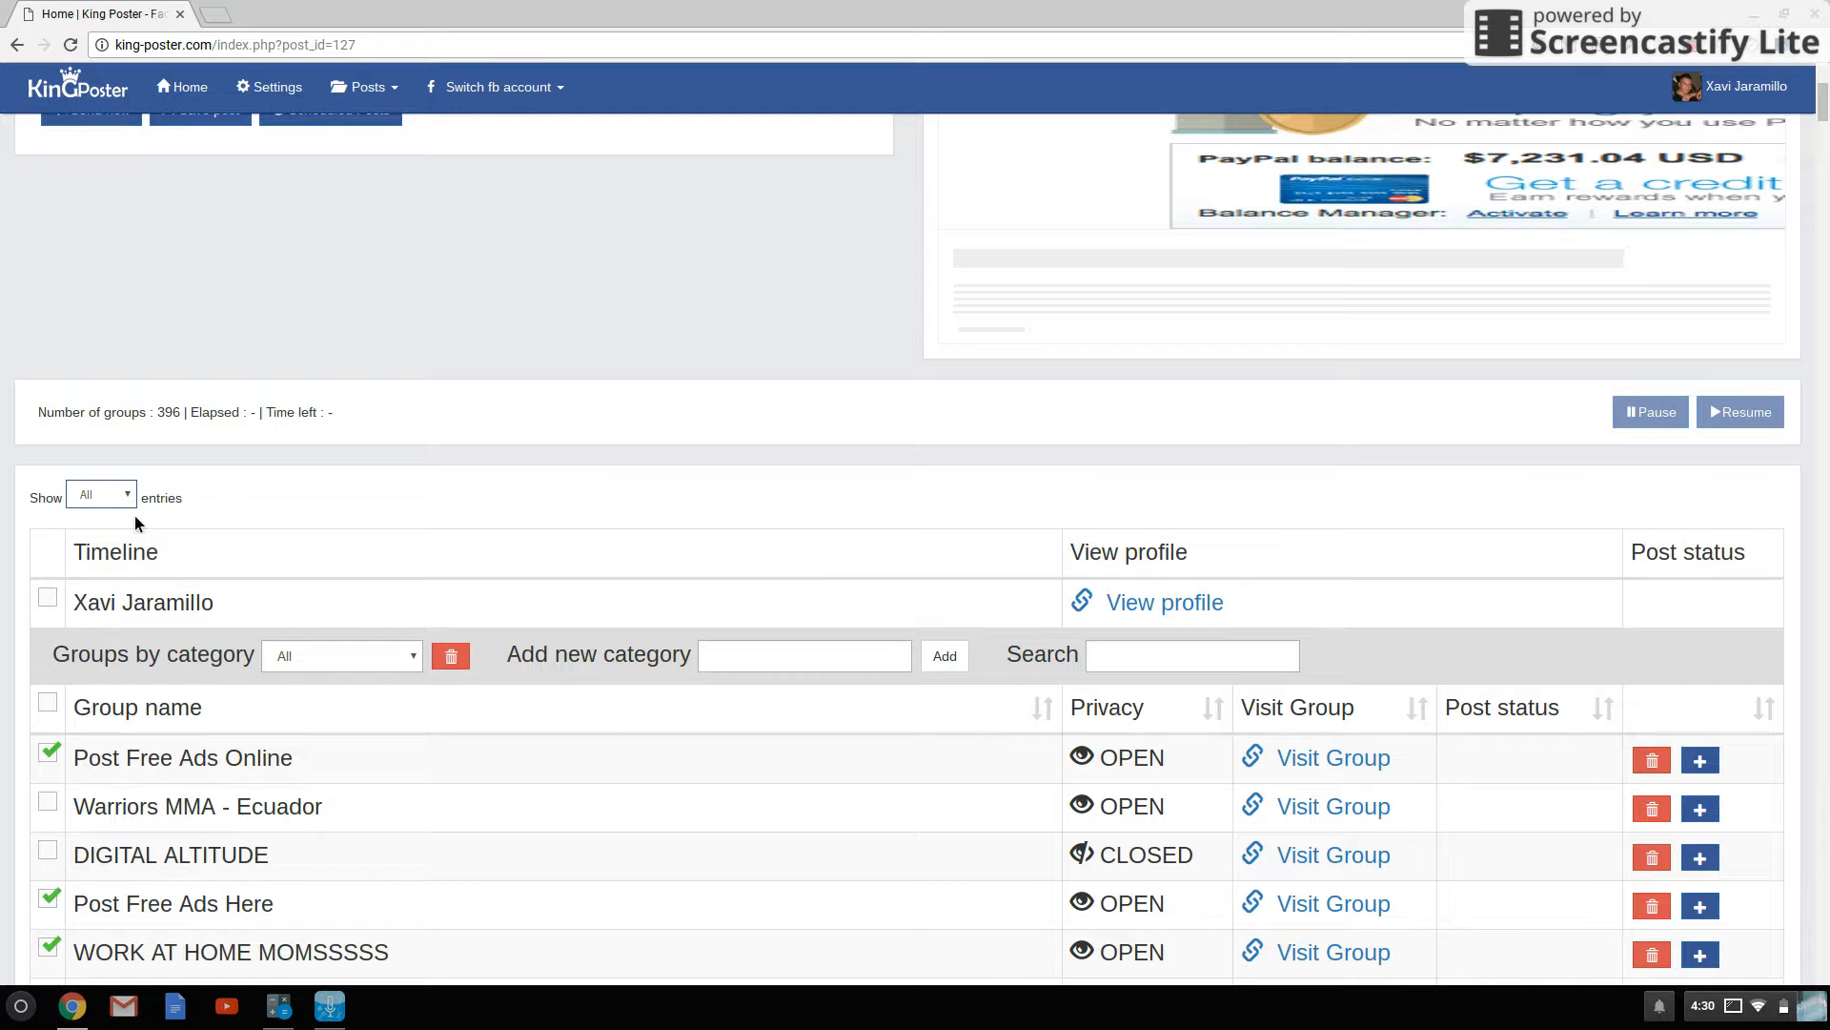
pyautogui.scroll(-3)
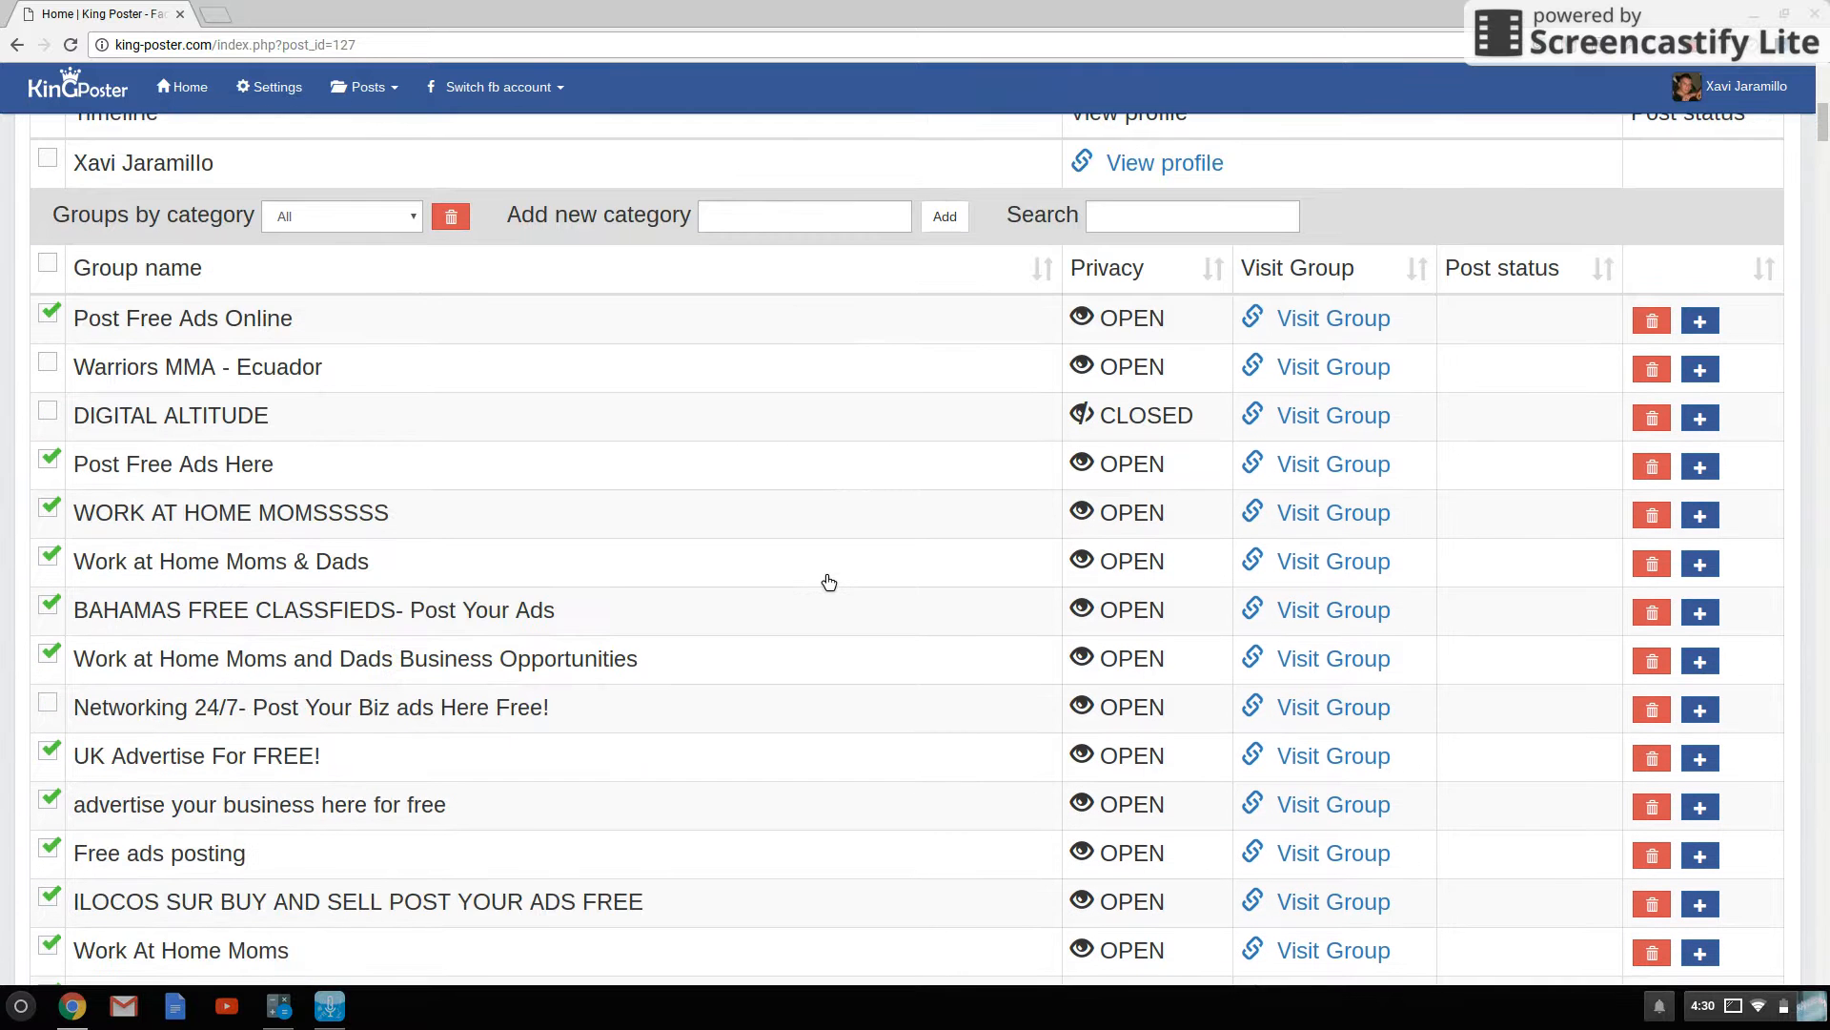
pyautogui.scroll(-3)
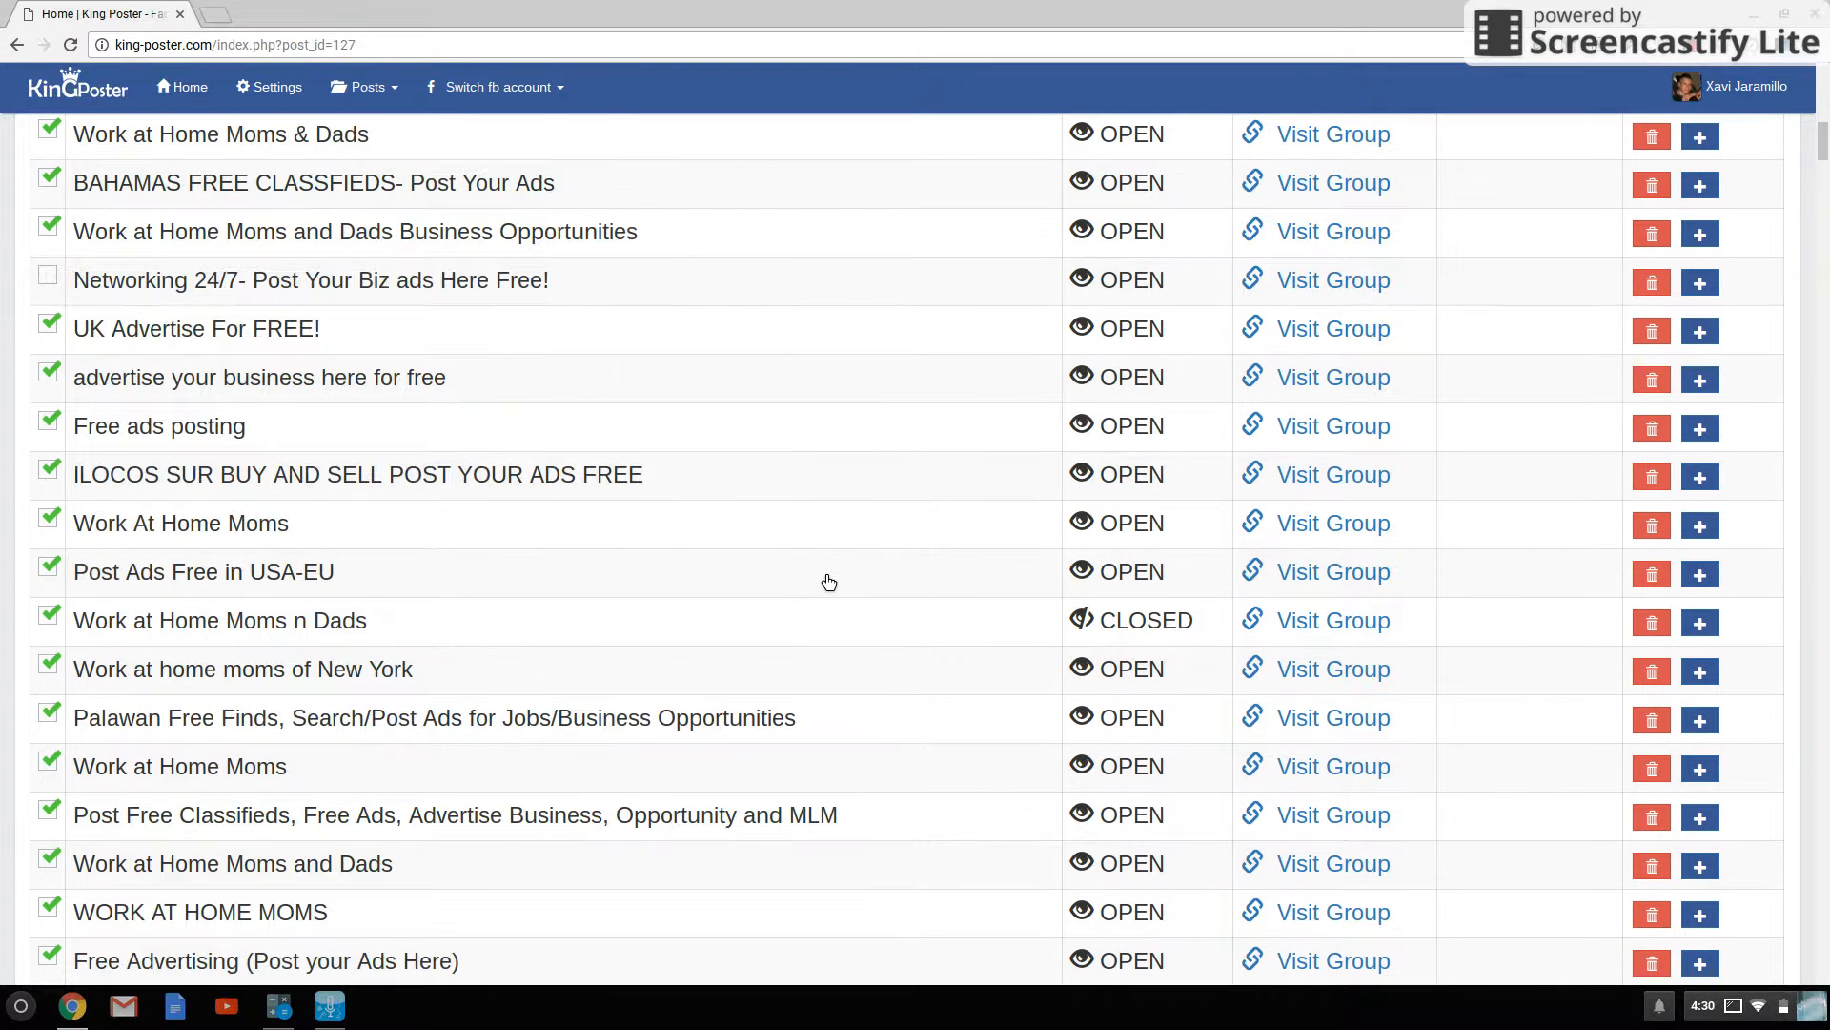
pyautogui.click(47, 277)
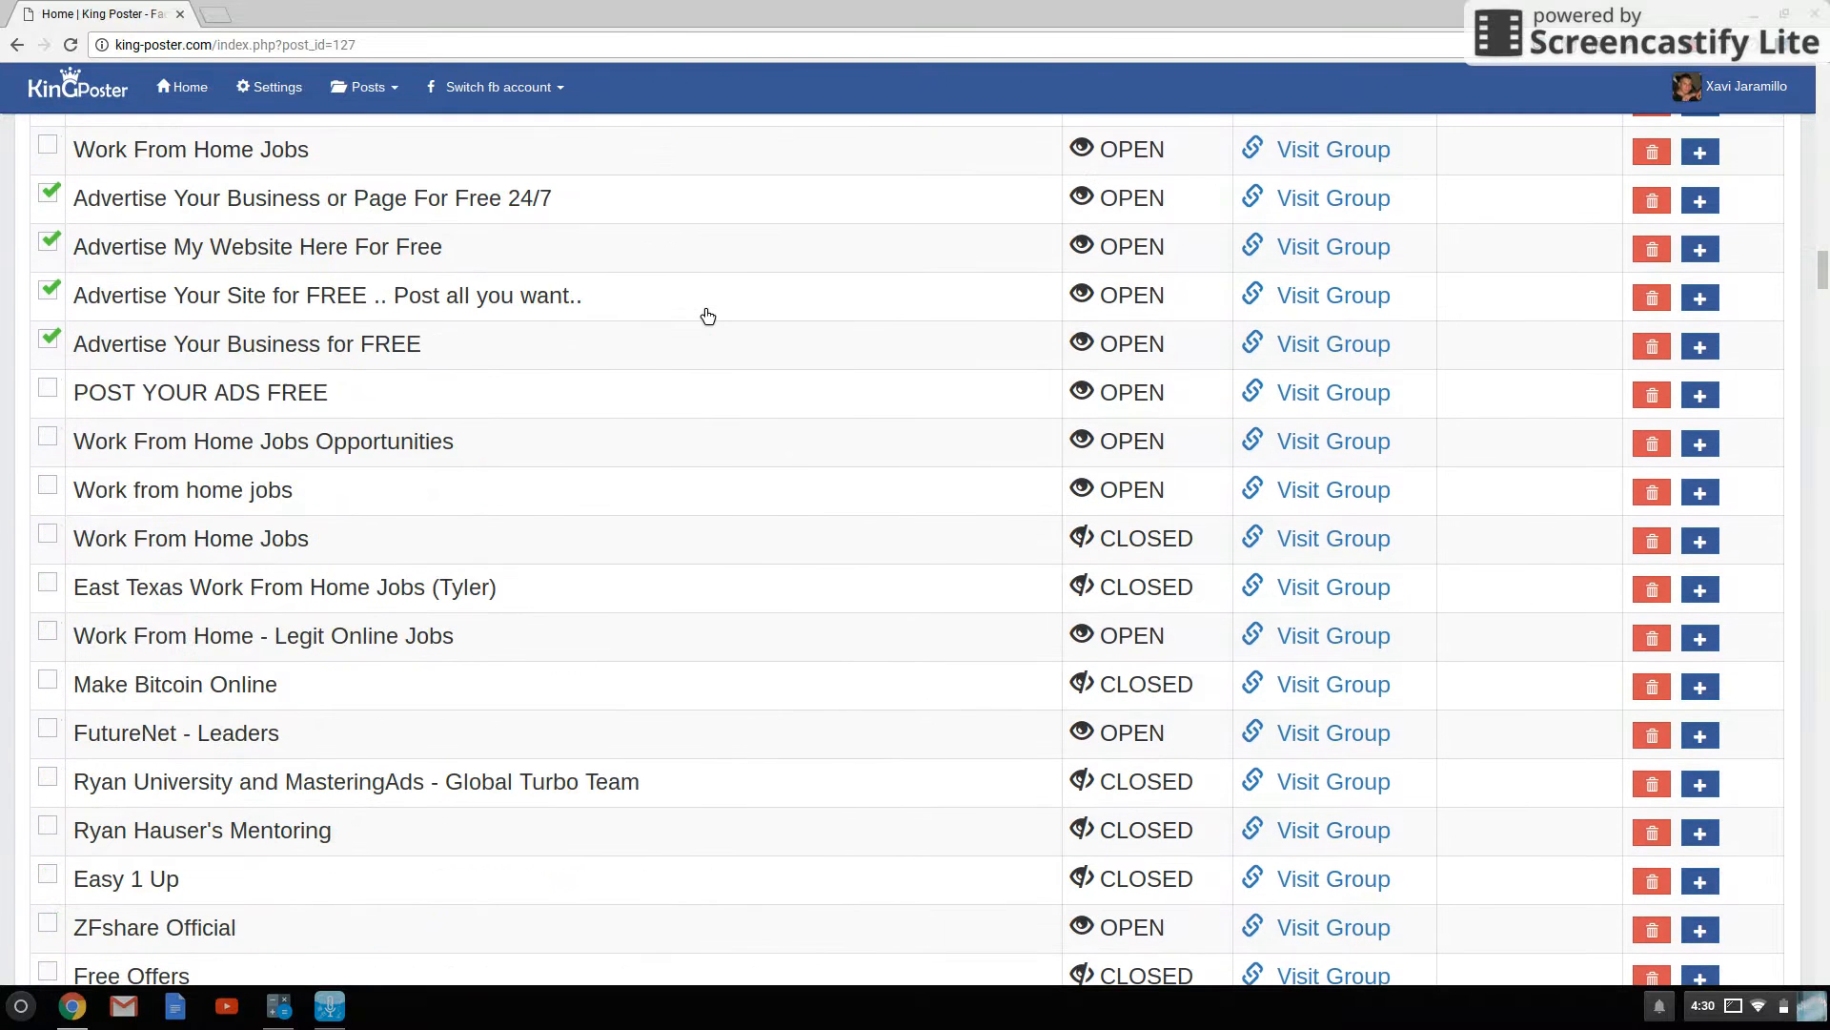
# - Review the rest of the group list, ticking one more group further down
pyautogui.scroll(-3)
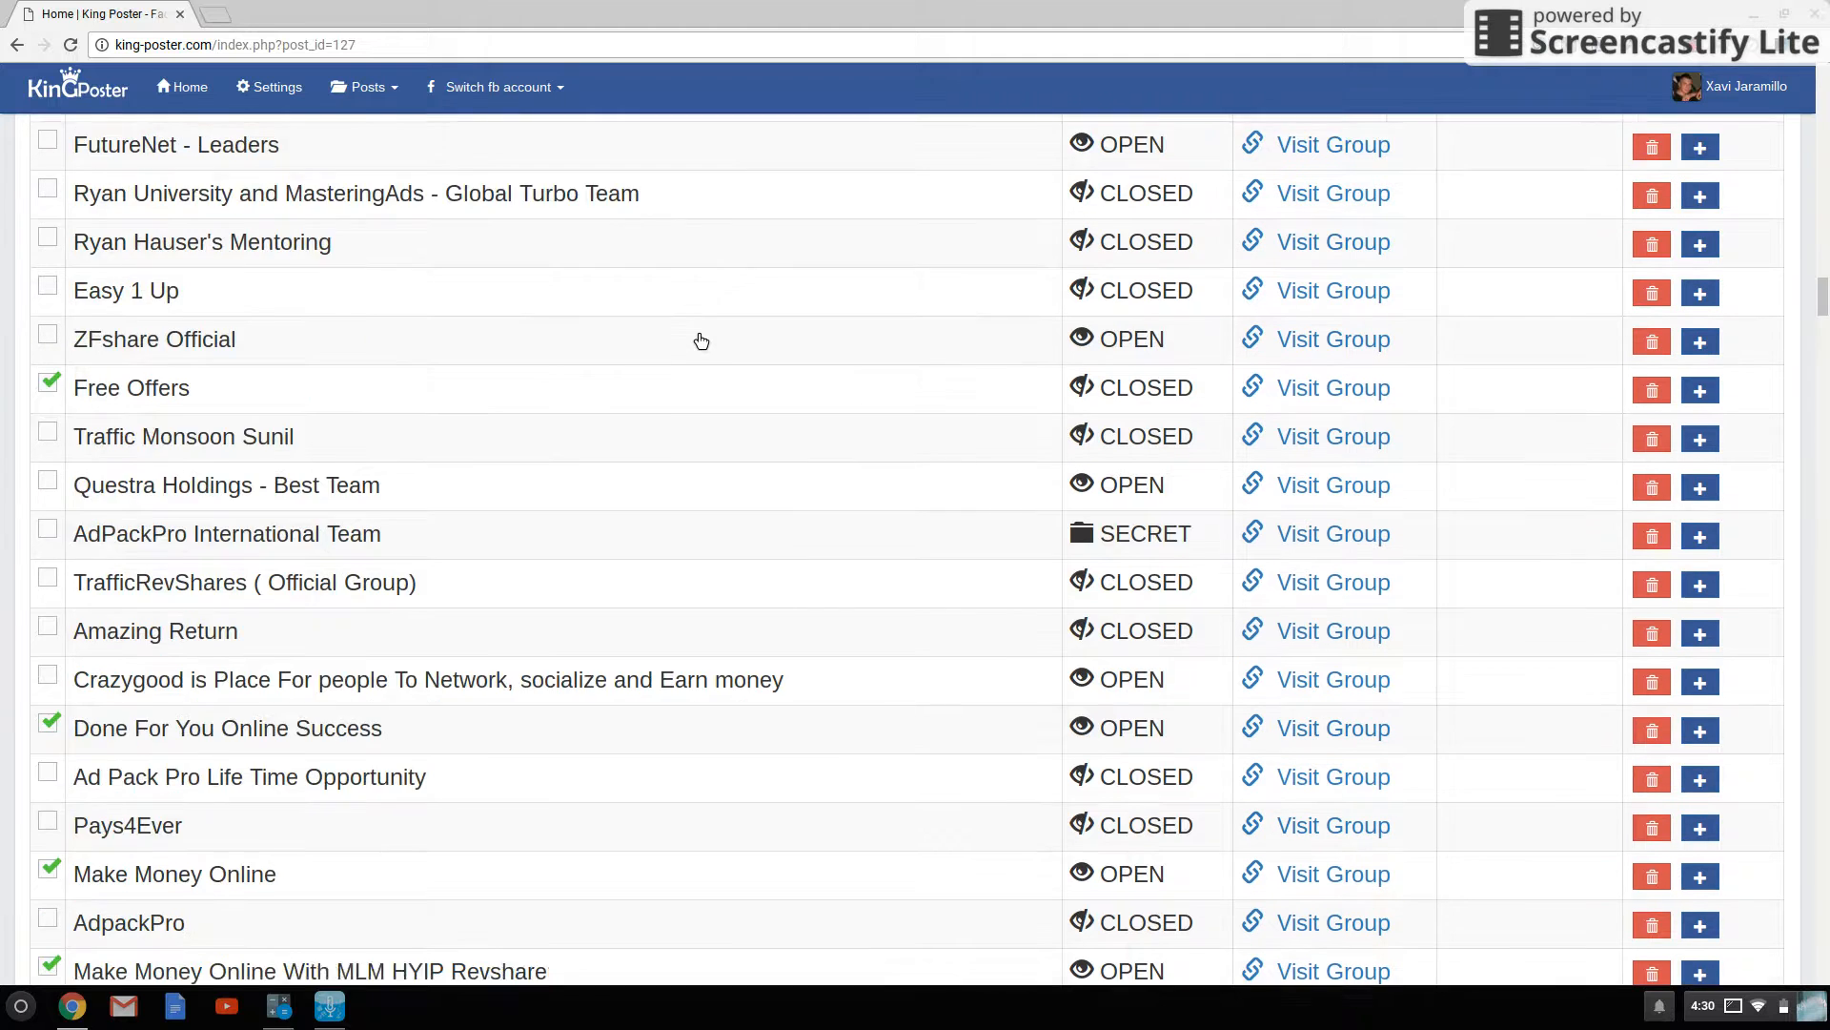
pyautogui.scroll(-3)
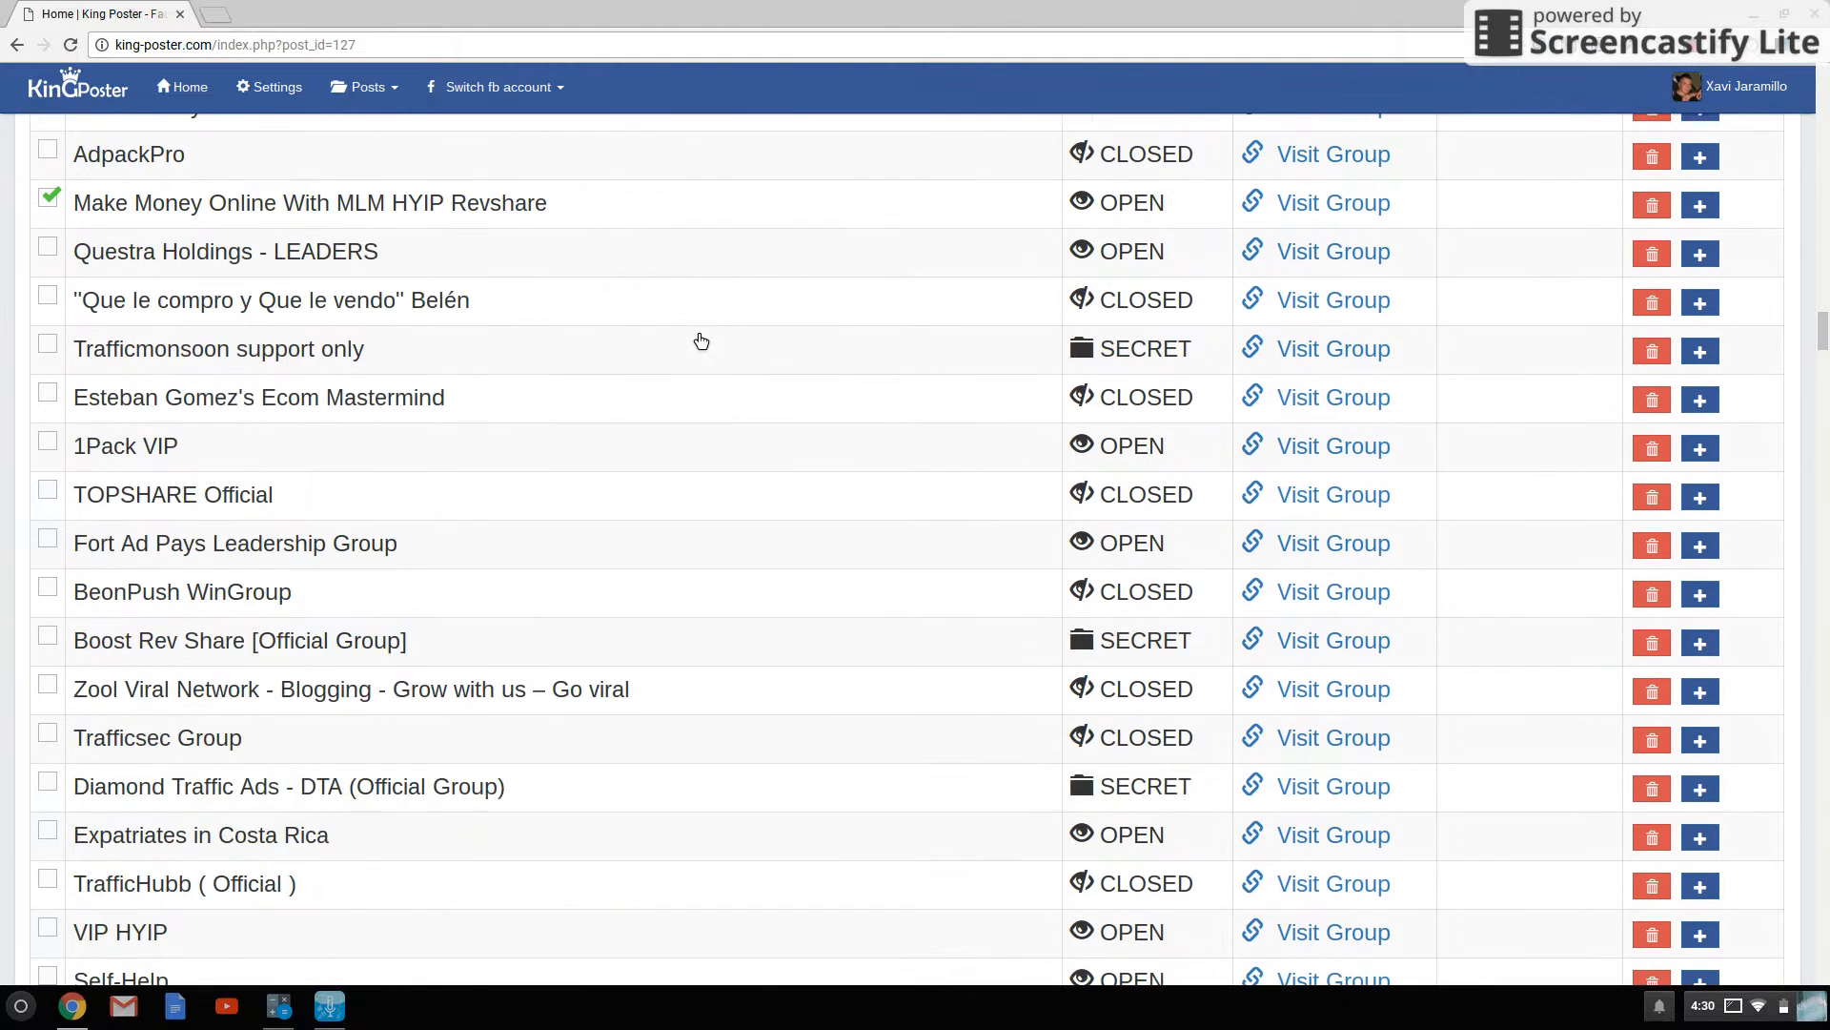
pyautogui.scroll(-3)
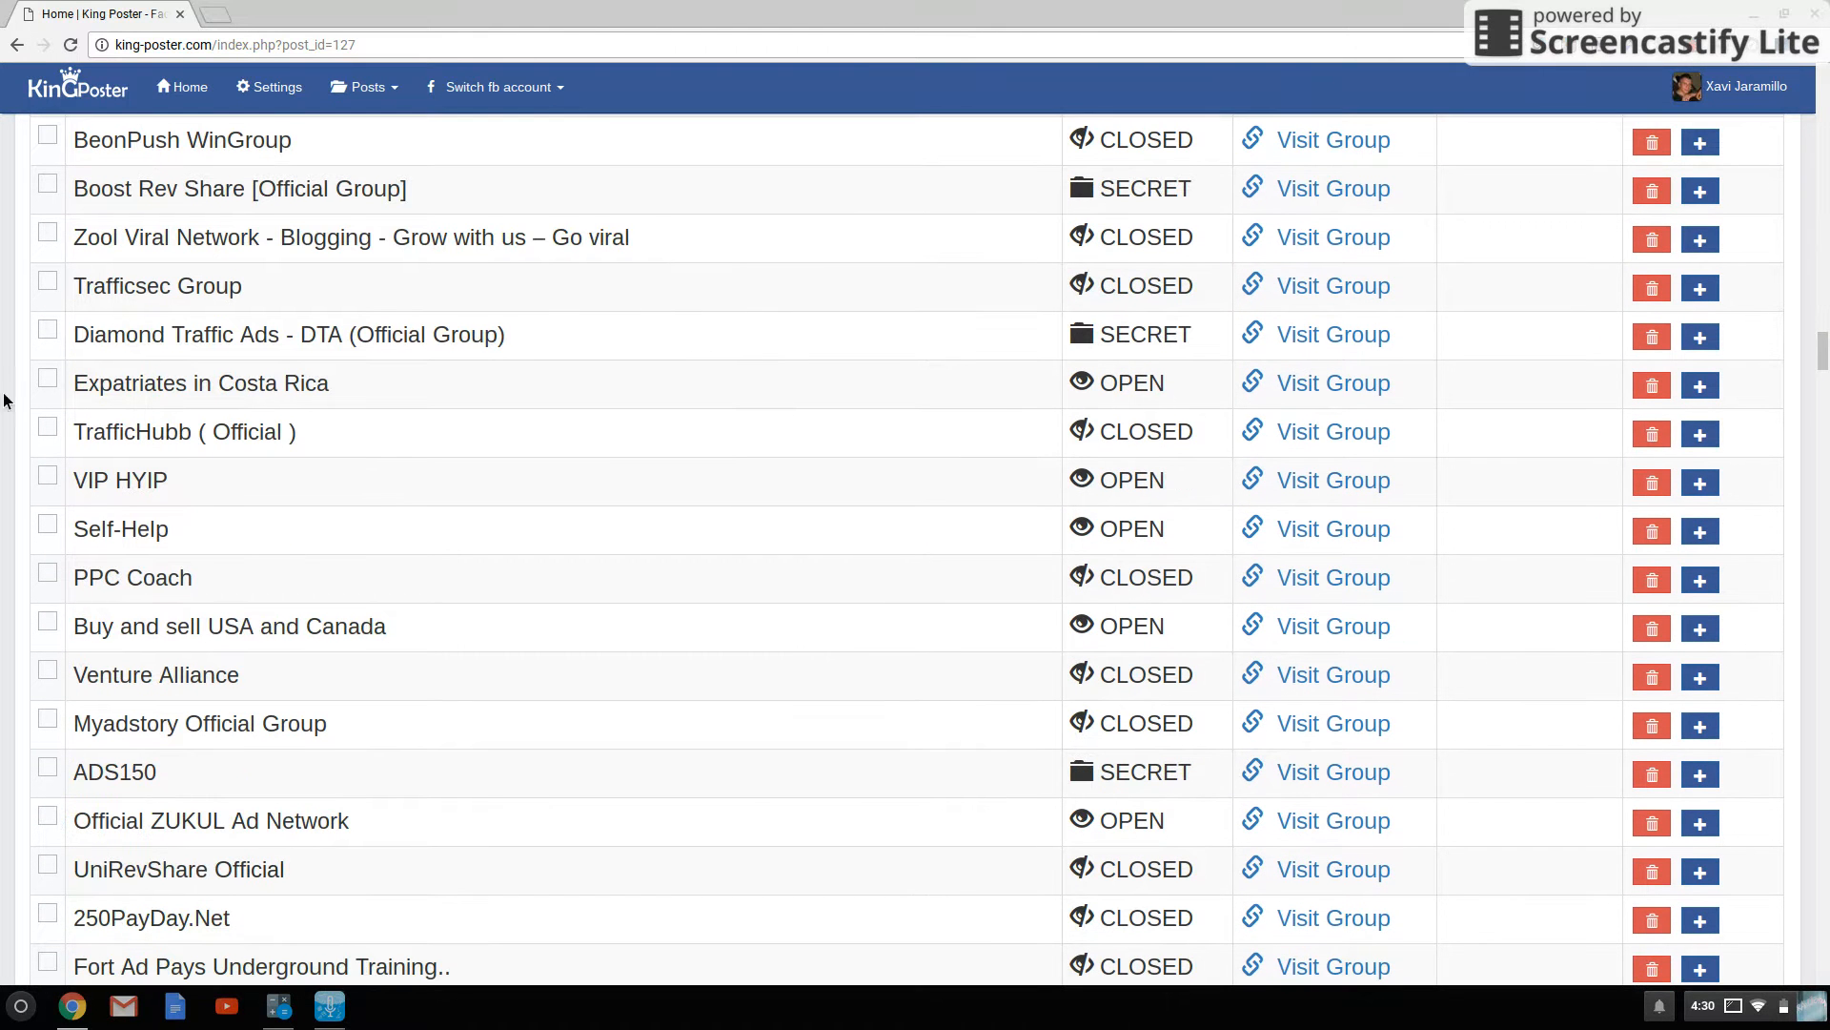
pyautogui.click(48, 473)
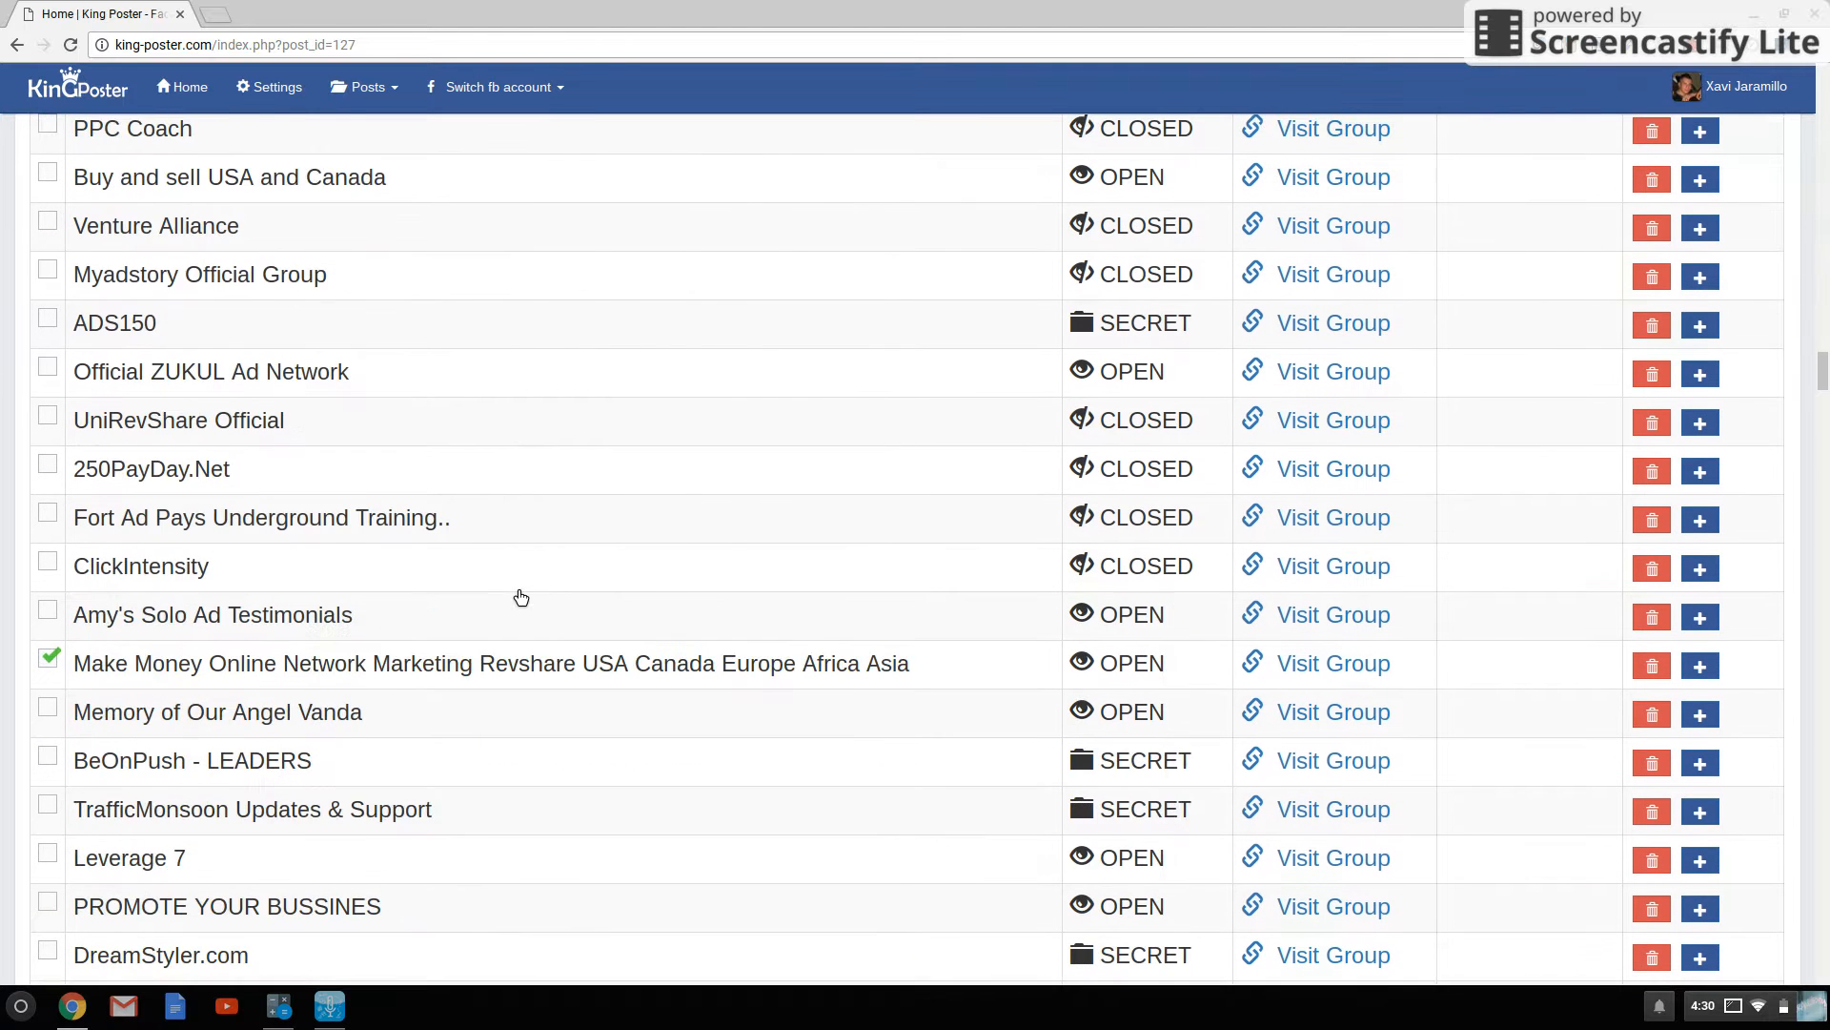
pyautogui.scroll(-3)
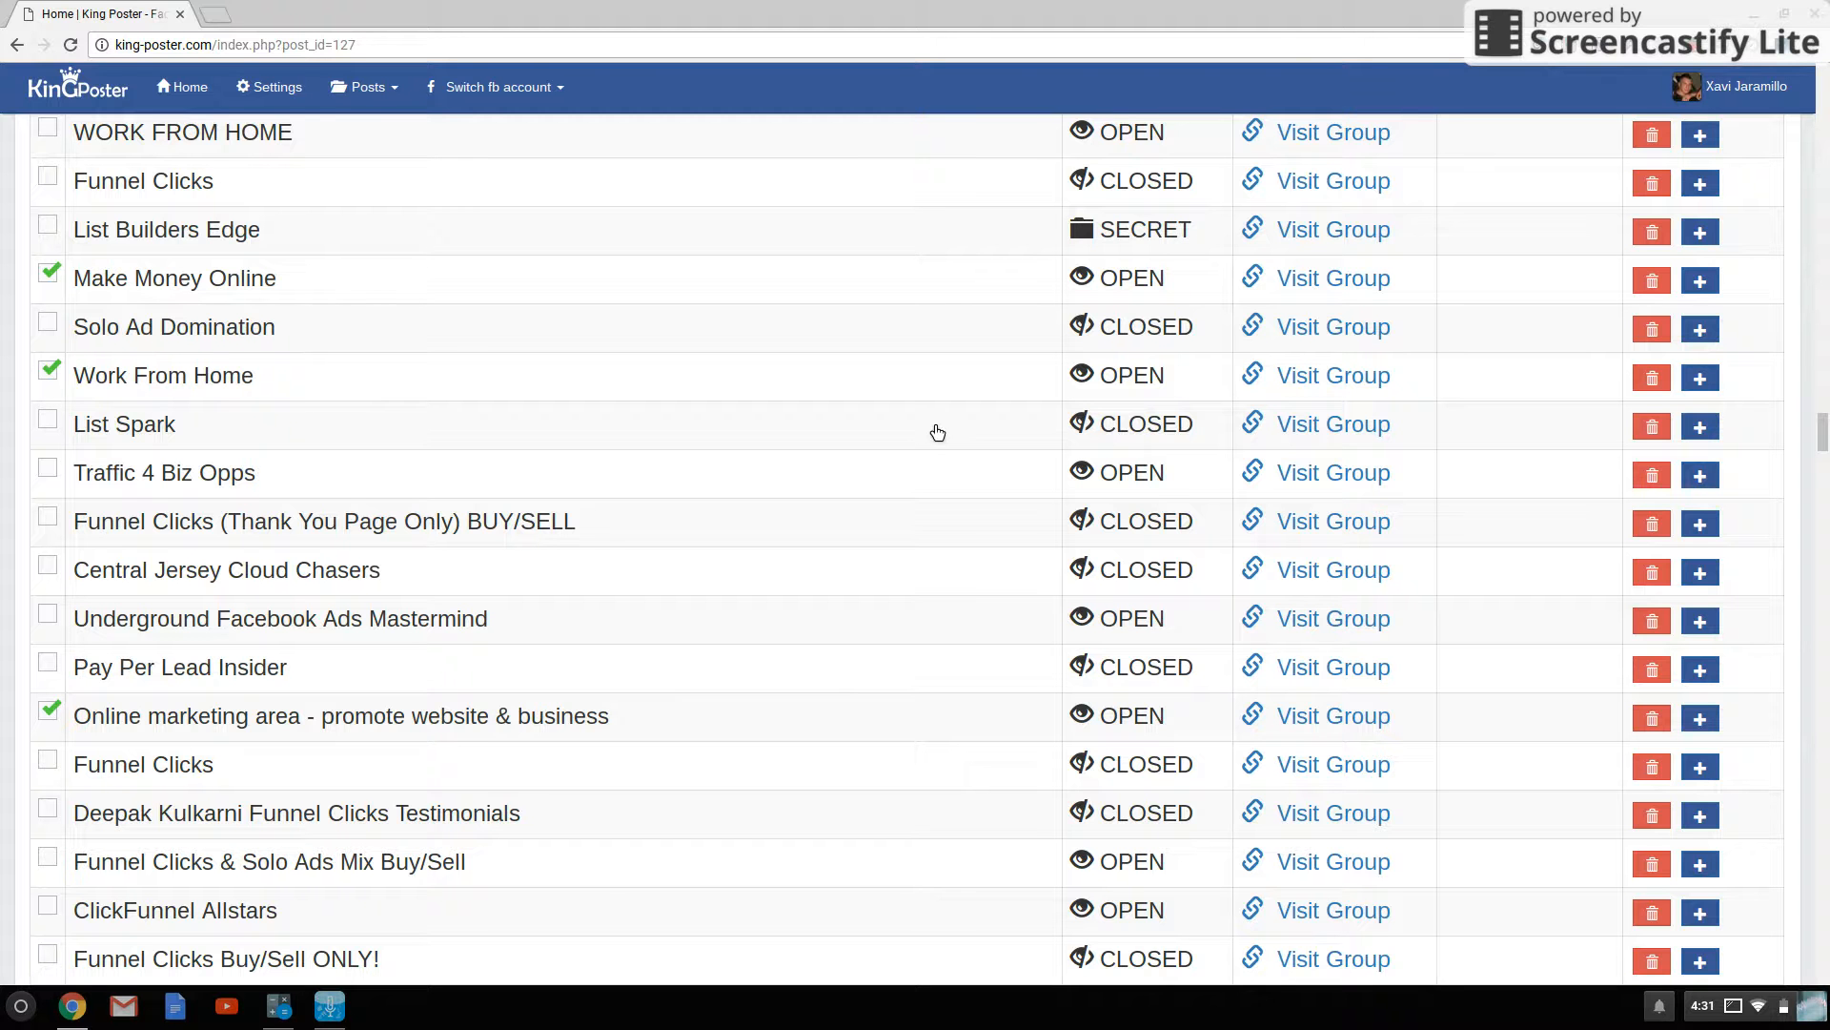
pyautogui.scroll(-3)
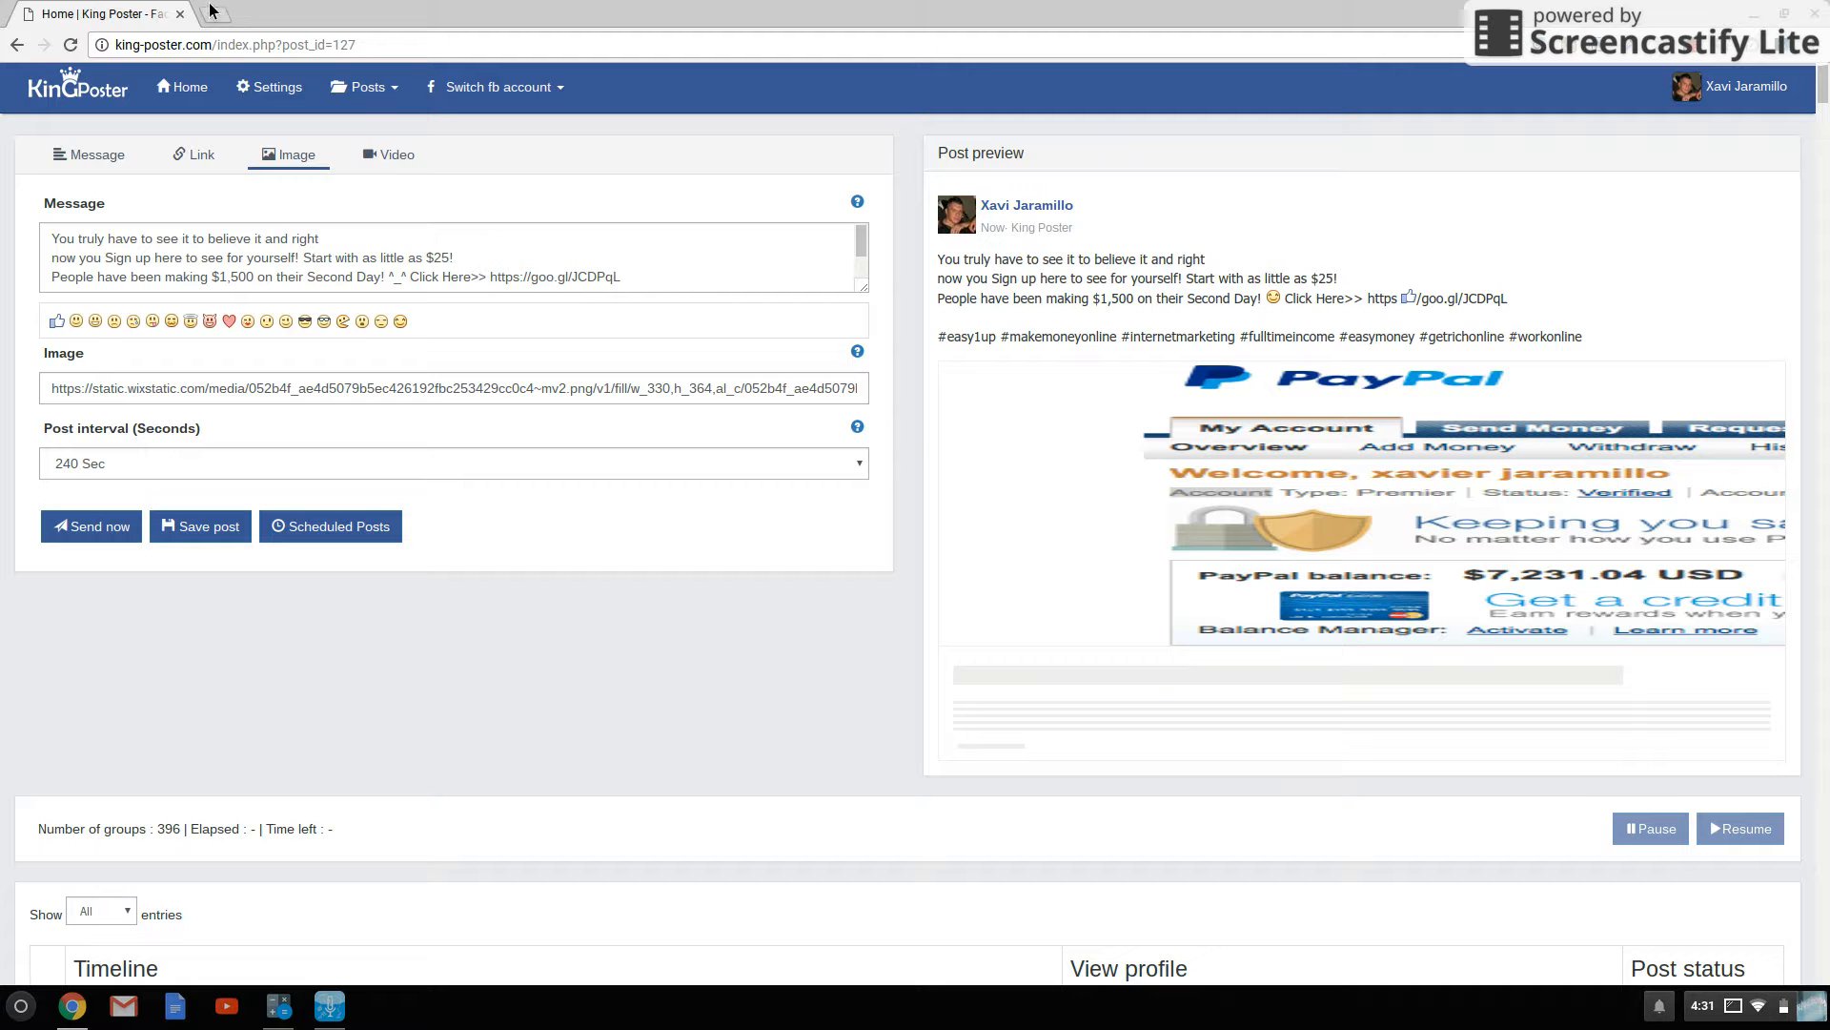
pyautogui.moveTo(222, 21)
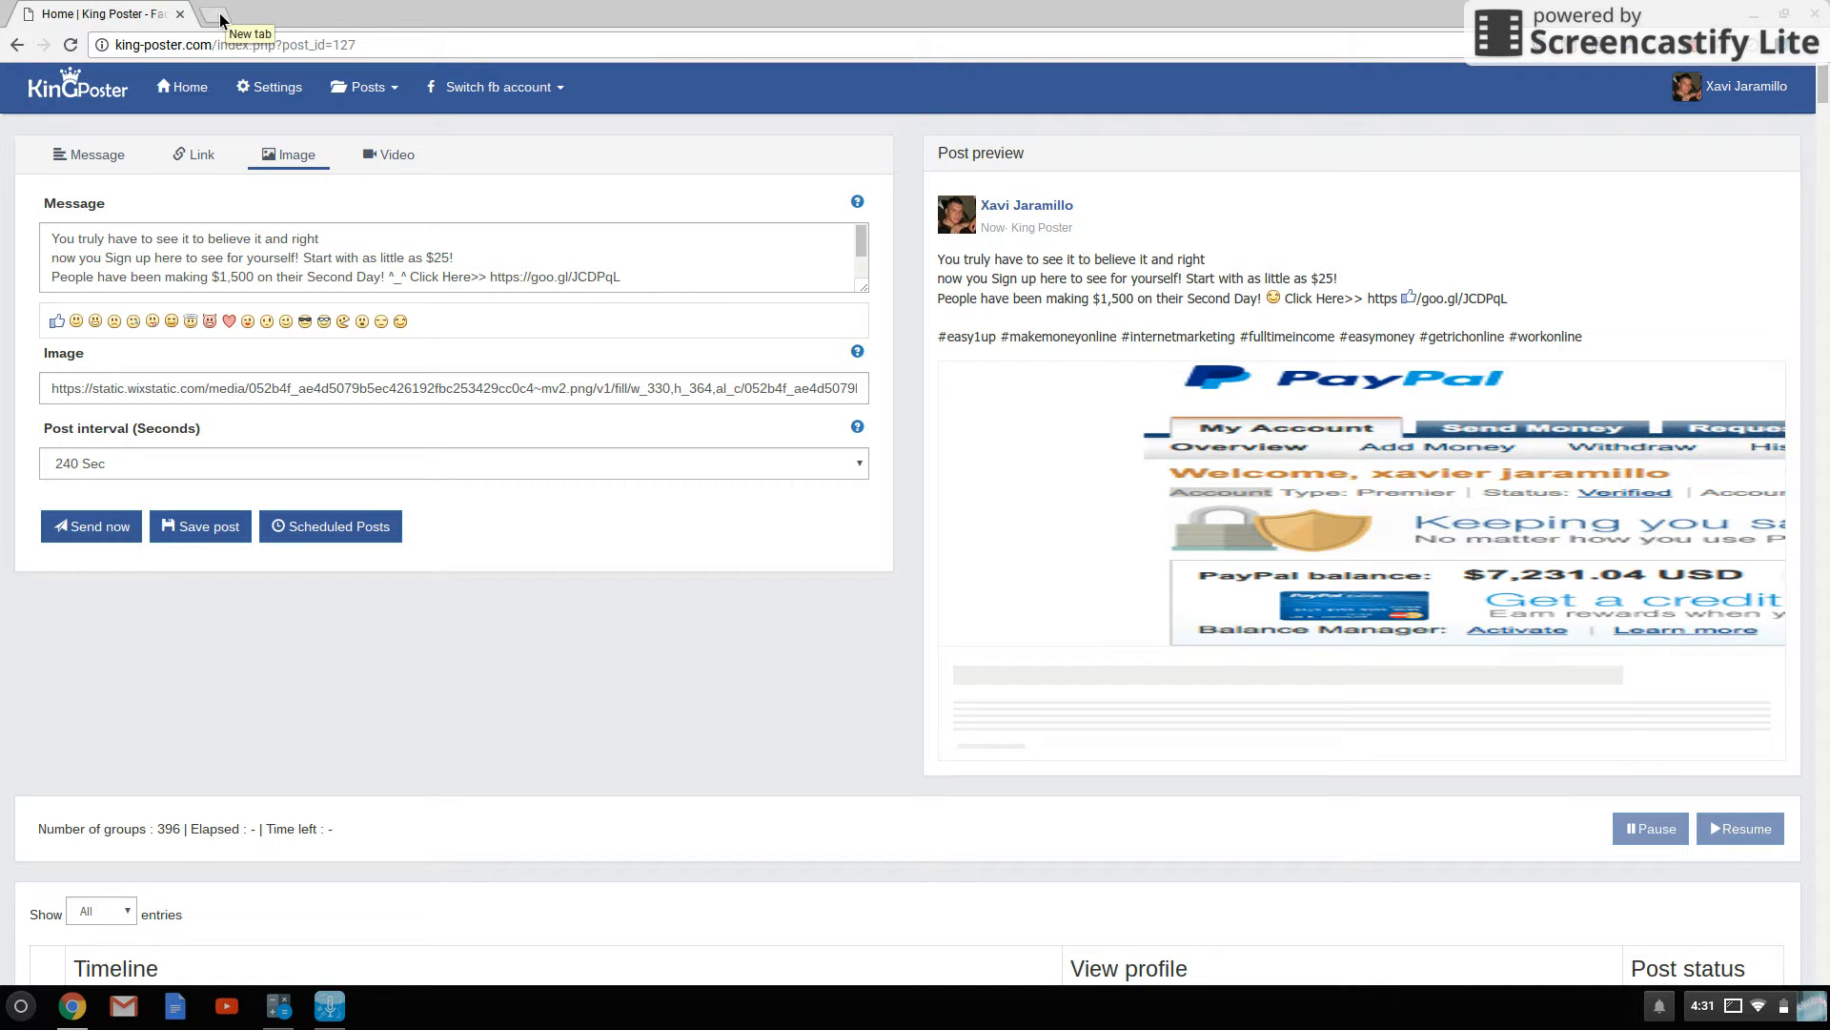
# - Load the Facebook news feed in a new tab, then return to the King Poster page
pyautogui.click(238, 12)
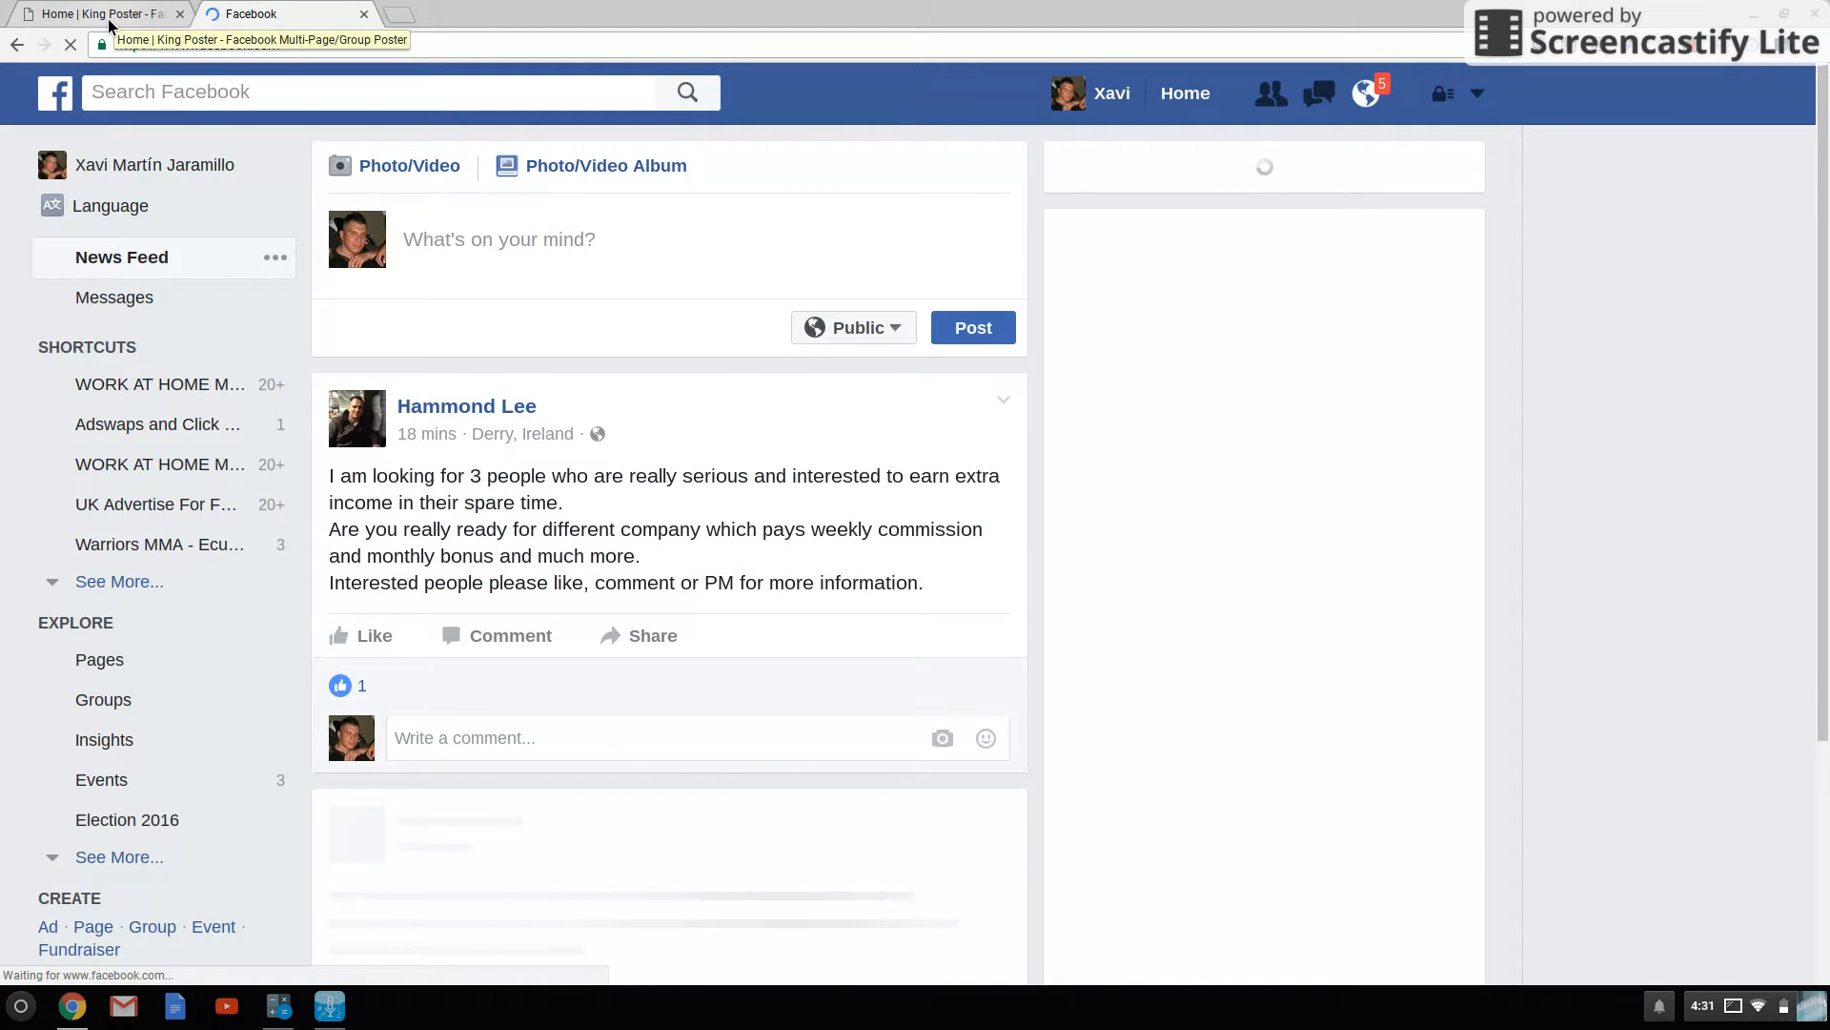
pyautogui.click(93, 12)
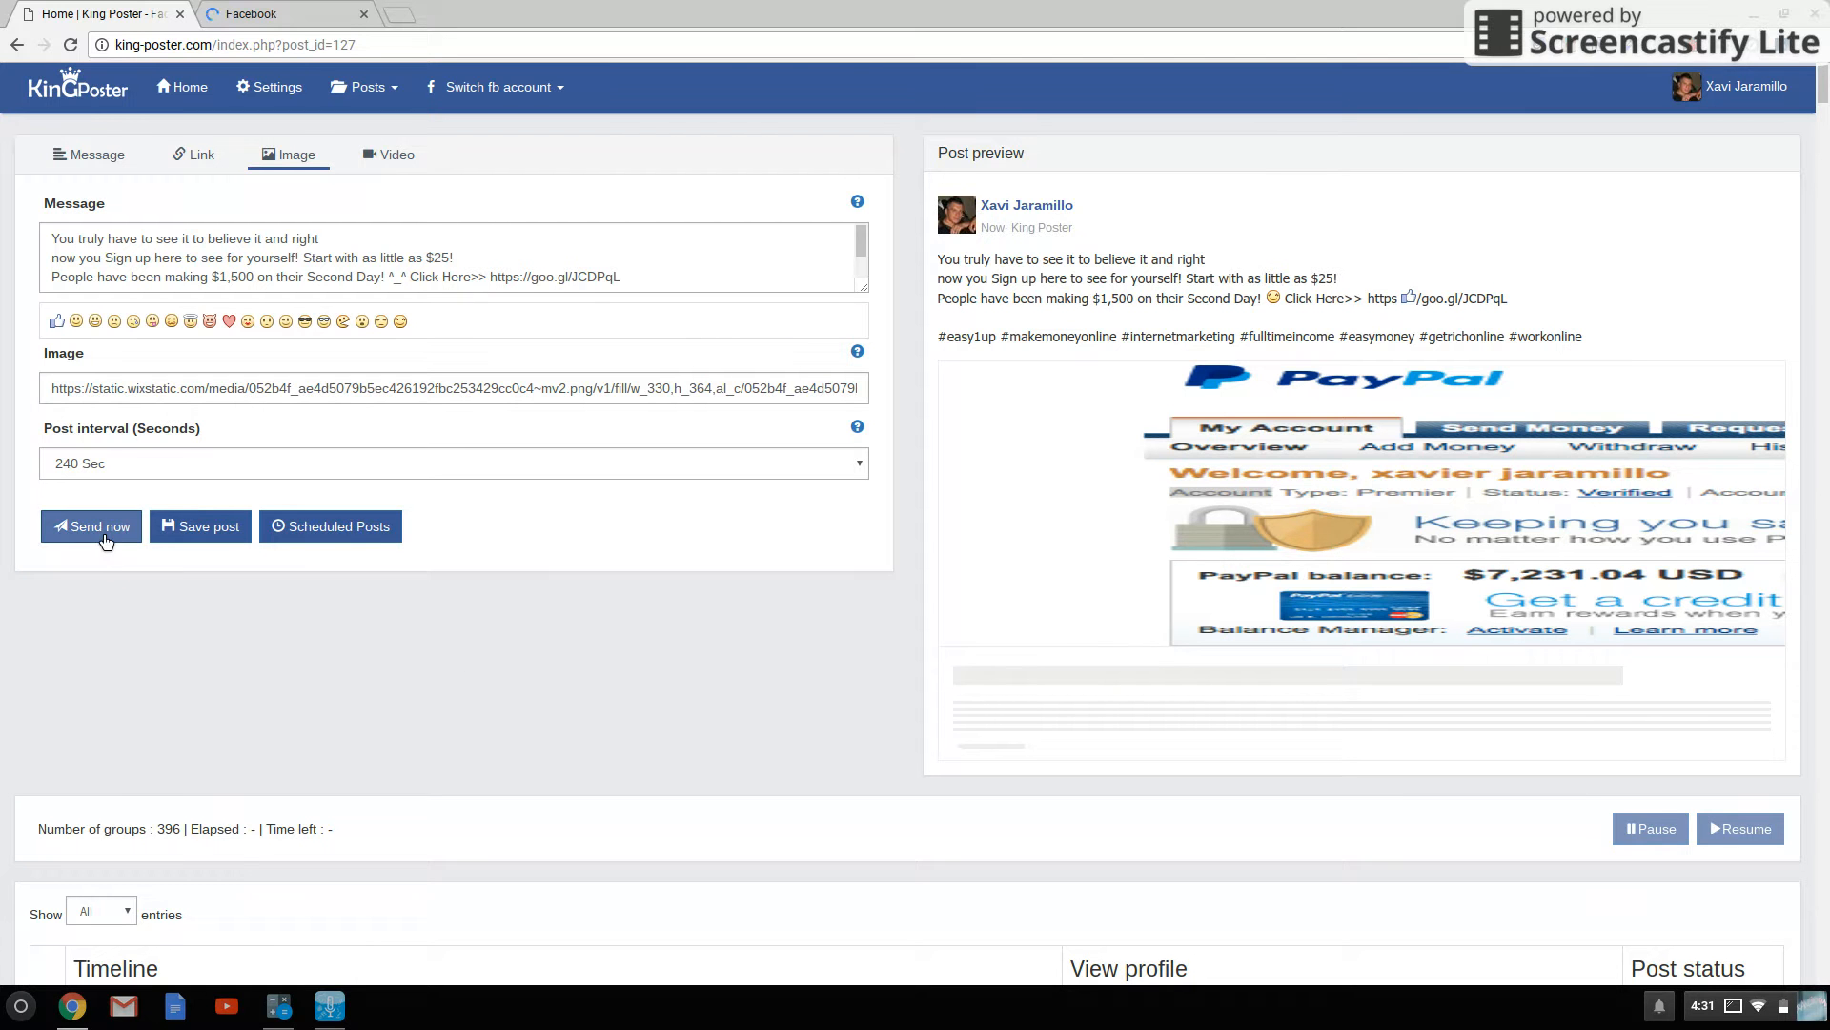
# - Send the Easy1up image post now and view the published post from the first group's green row
pyautogui.click(91, 525)
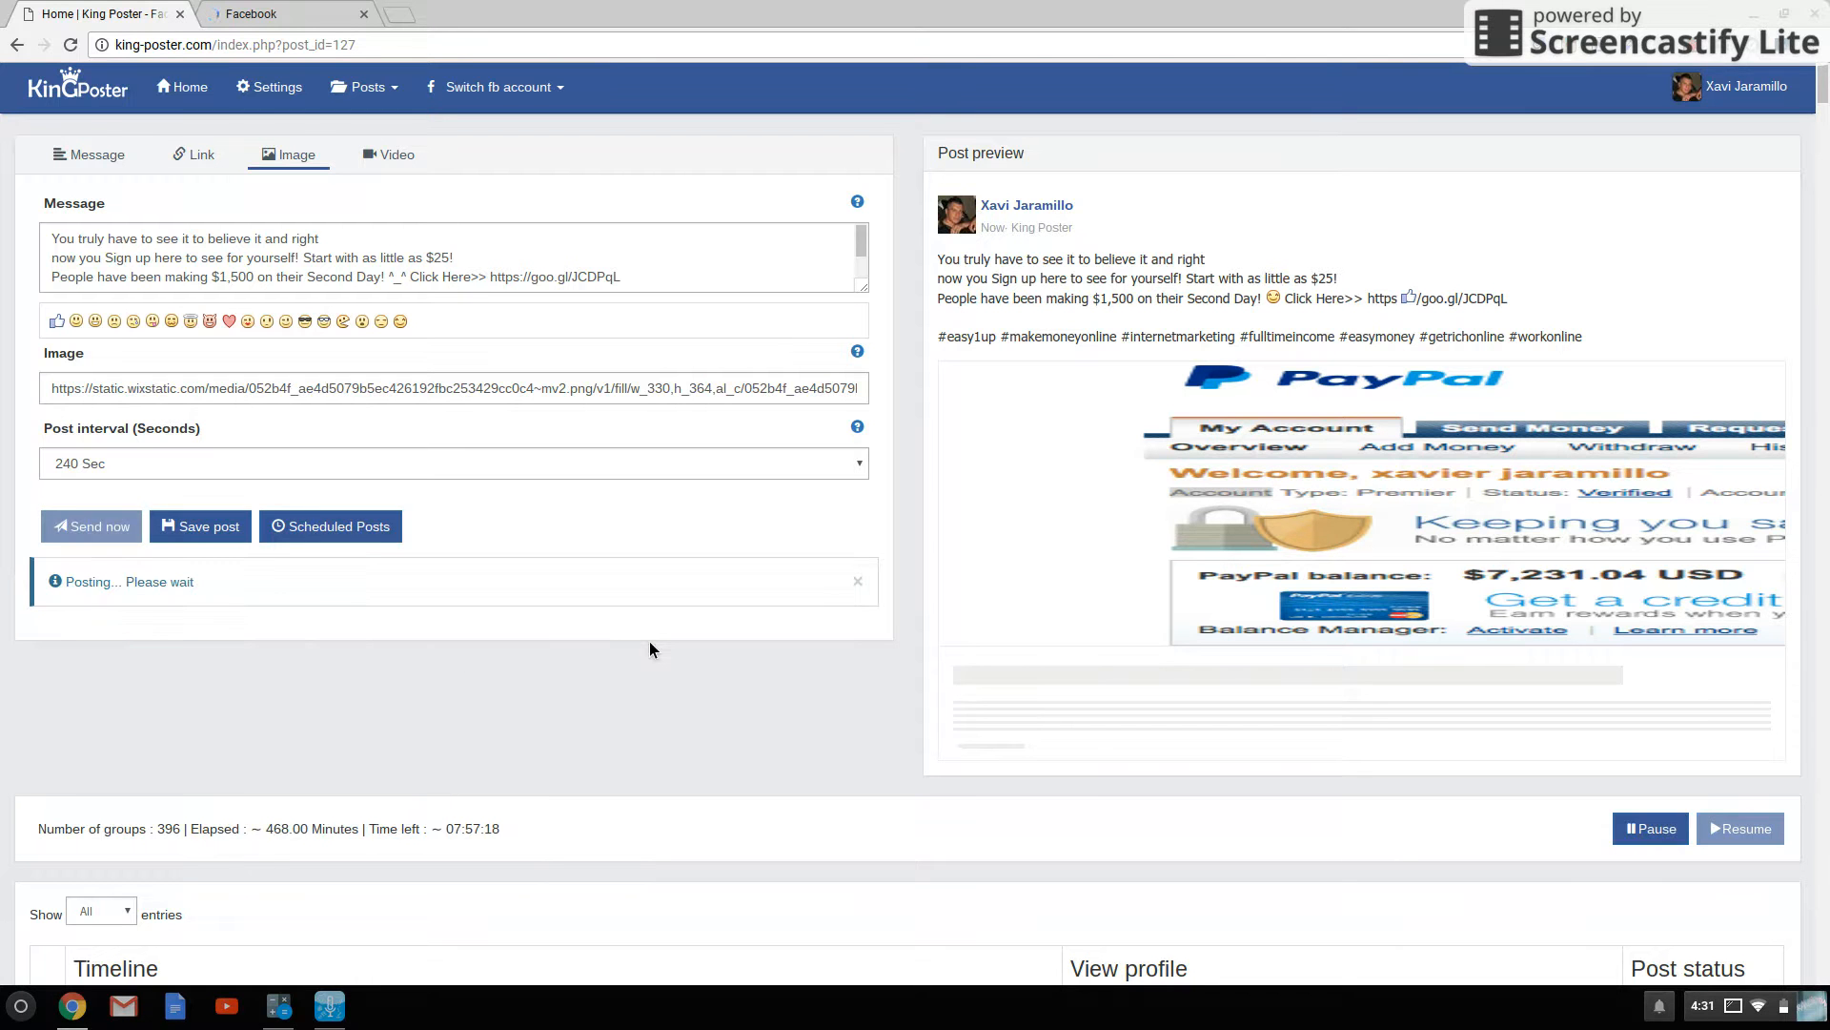
pyautogui.moveTo(113, 686)
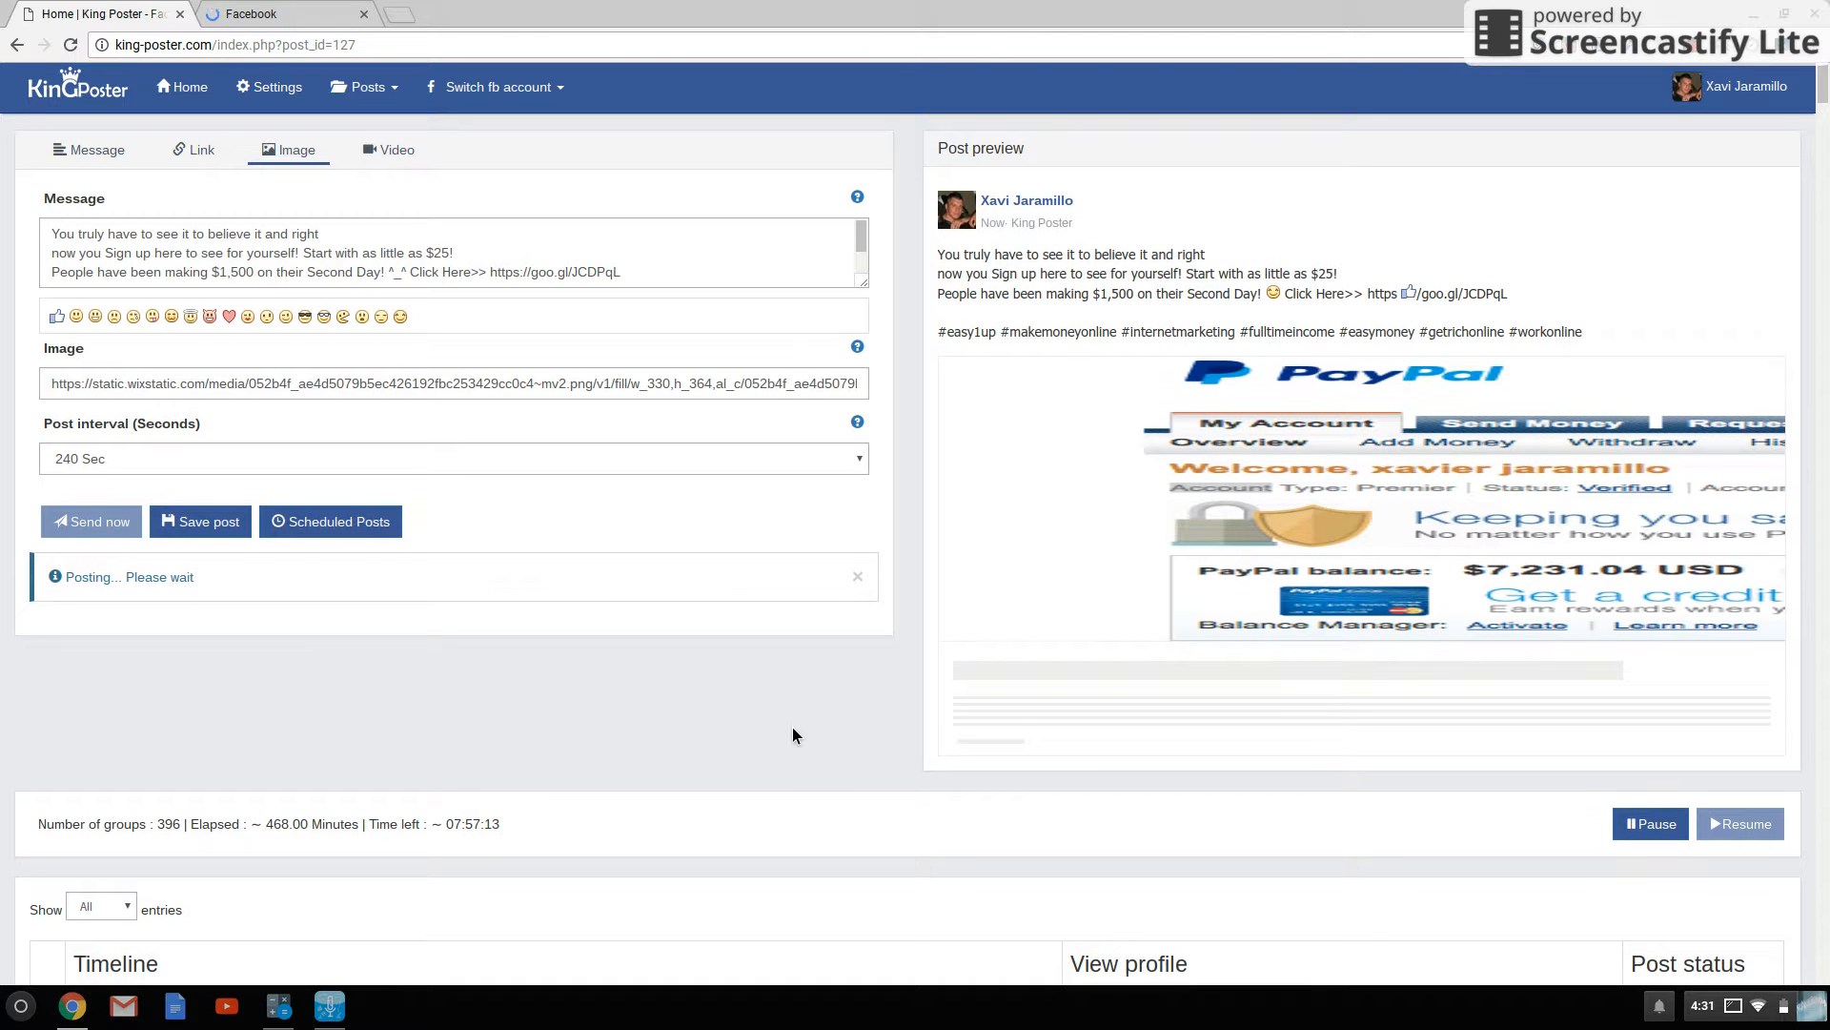
pyautogui.scroll(-3)
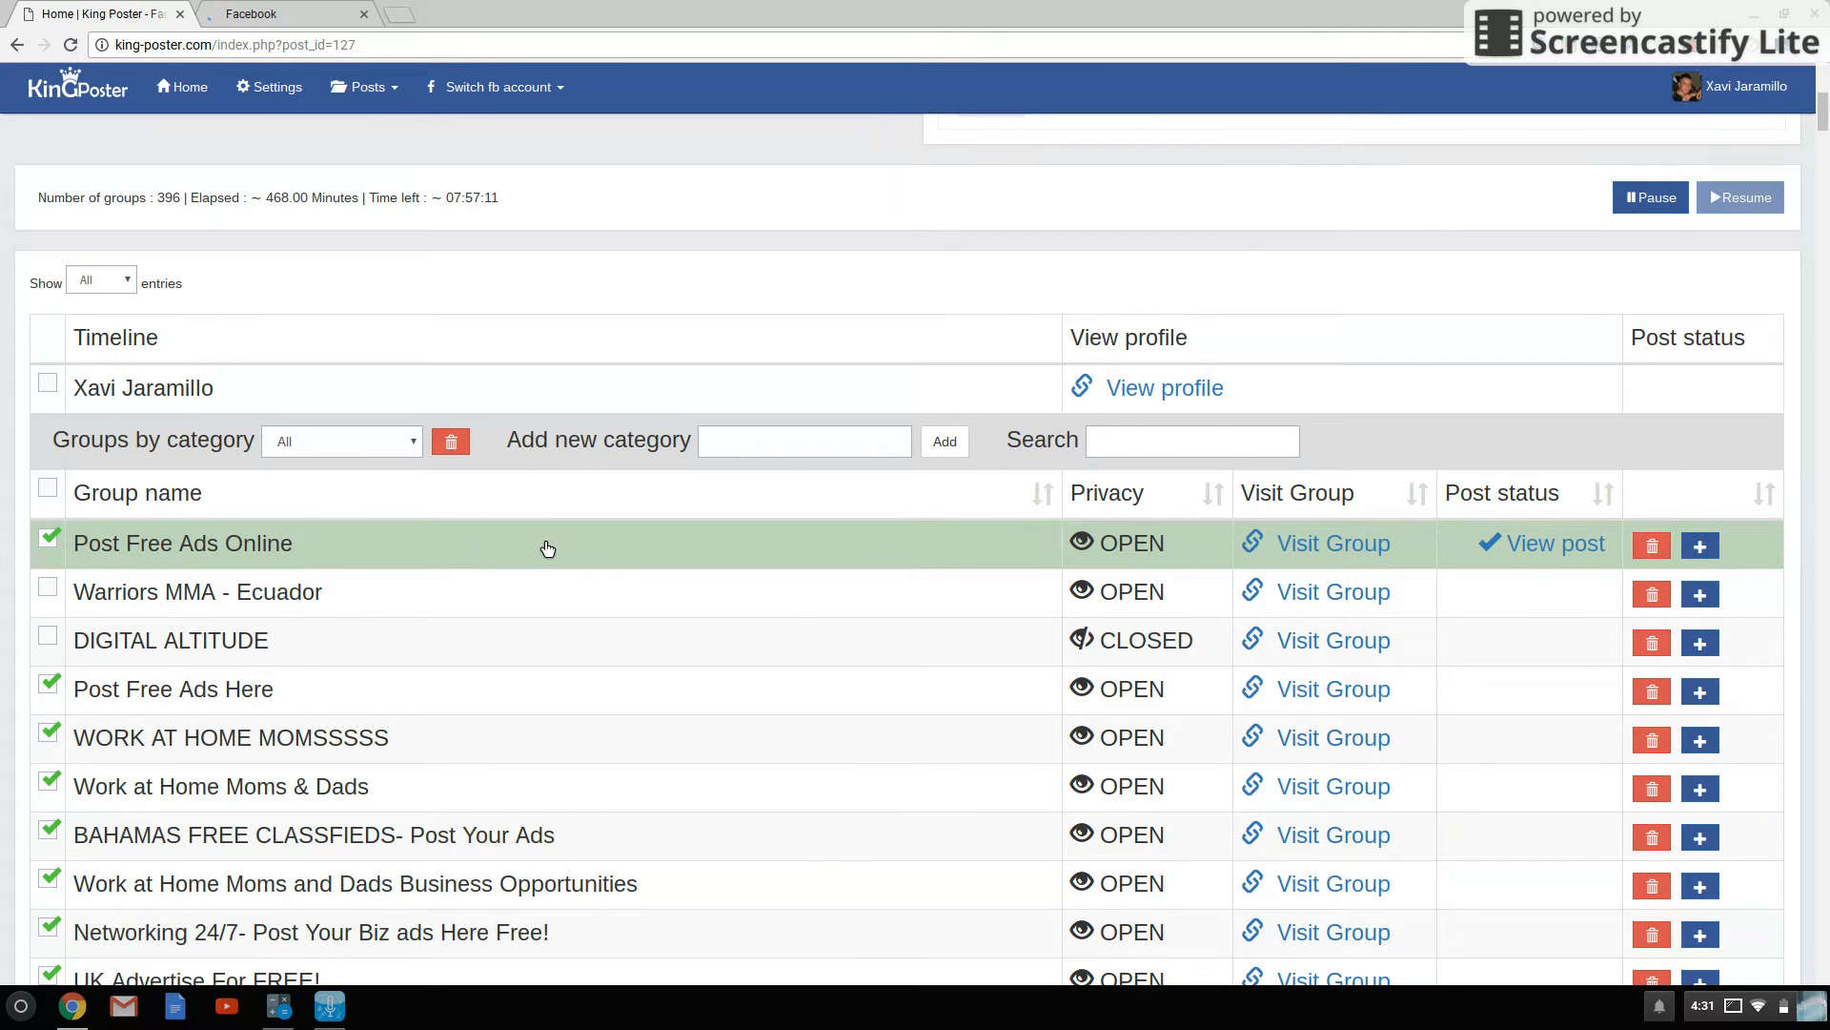
pyautogui.moveTo(732, 573)
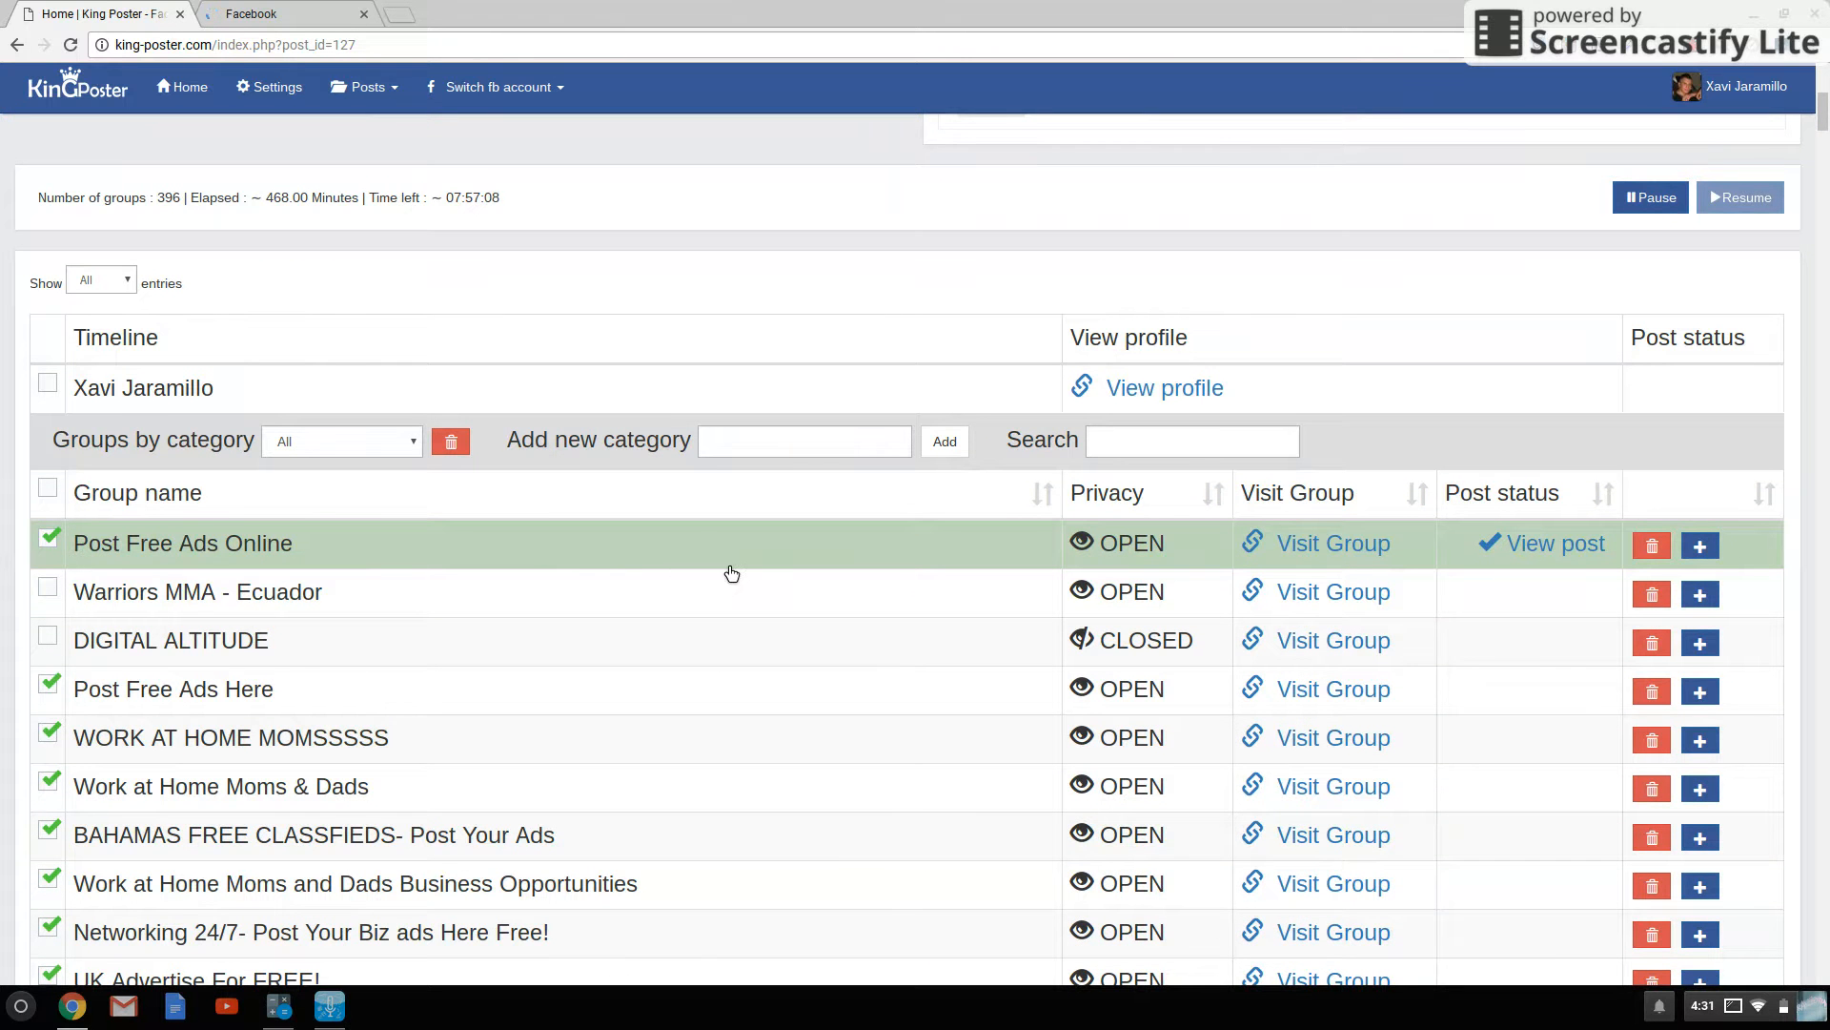
pyautogui.moveTo(865, 581)
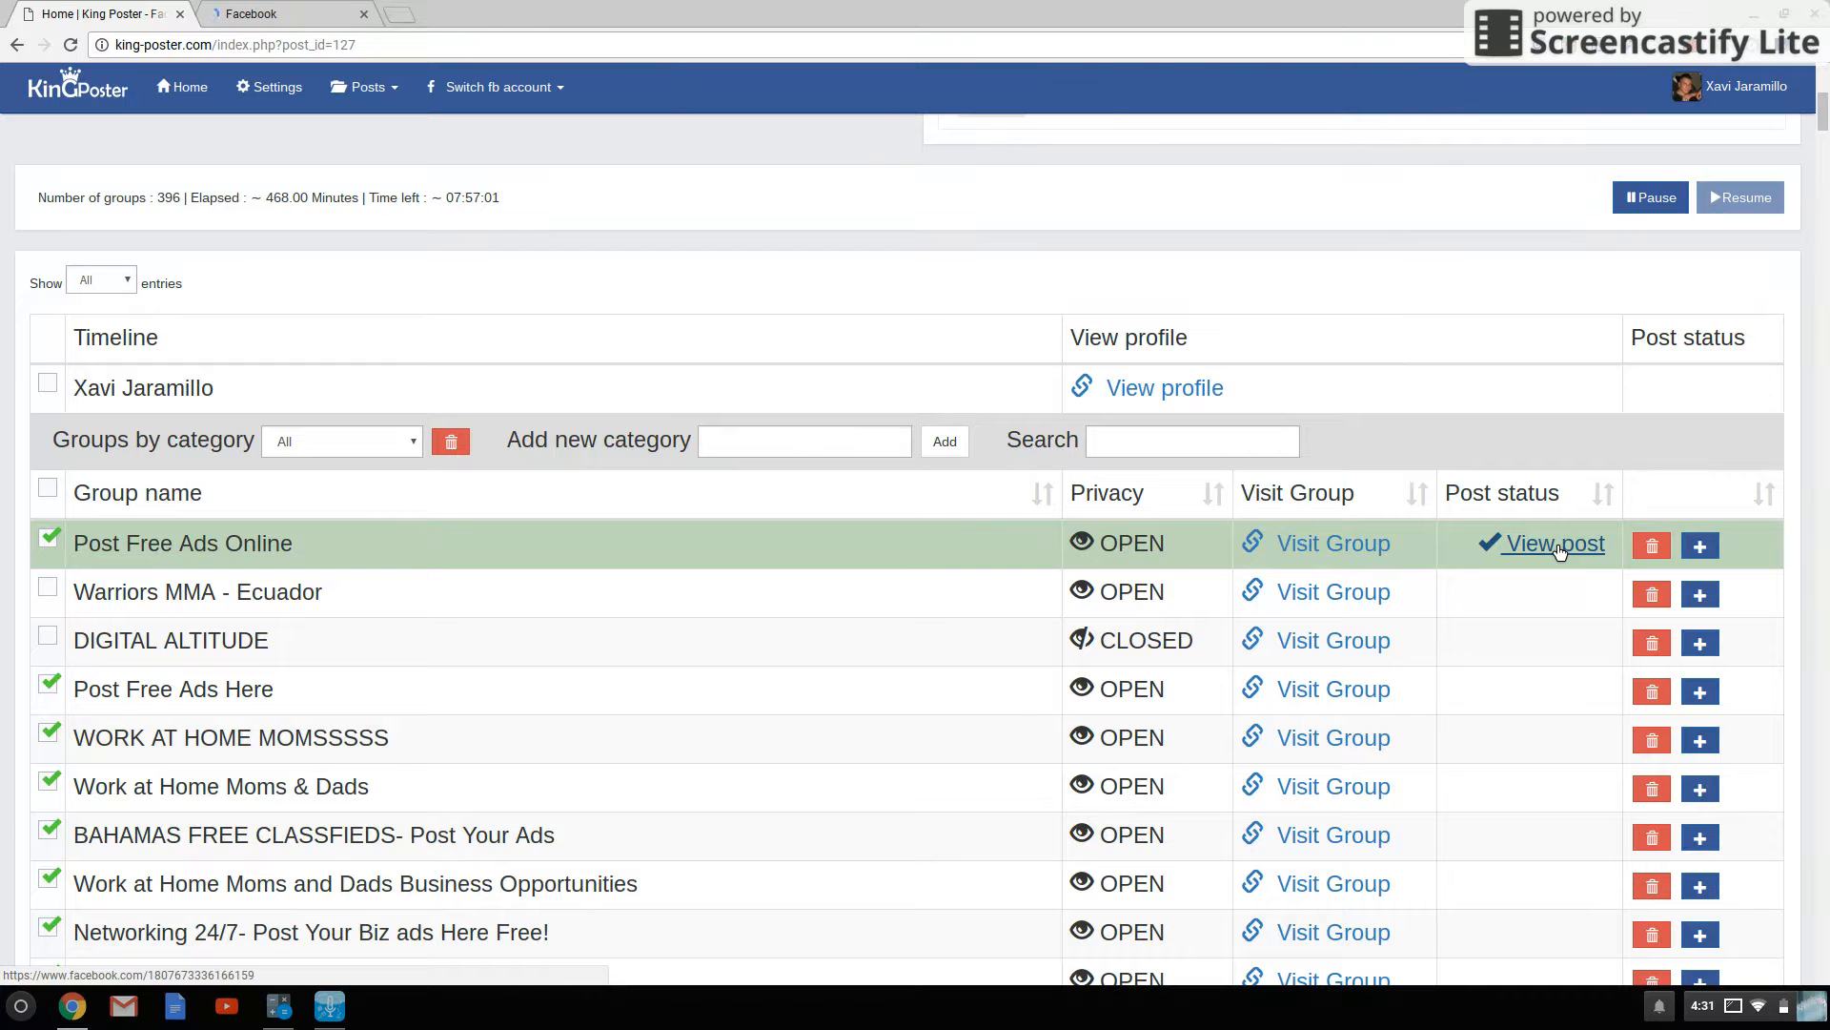
pyautogui.click(1554, 542)
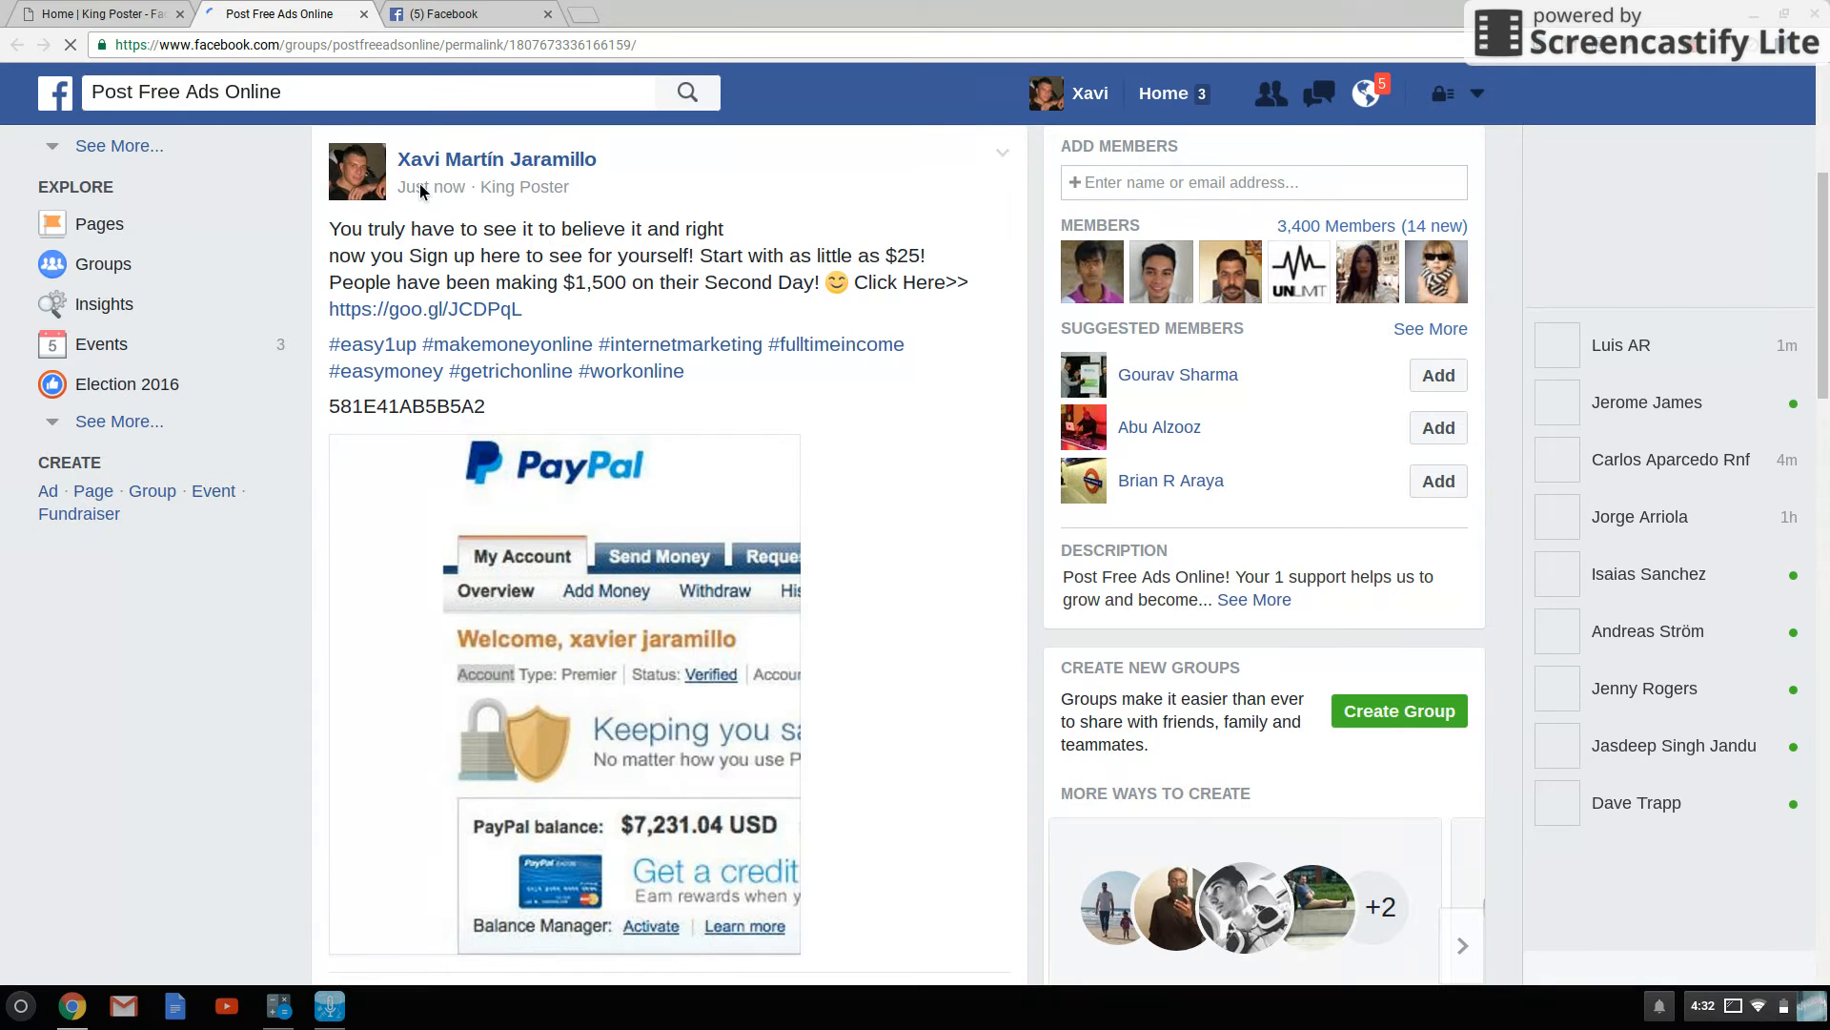
pyautogui.moveTo(431, 186)
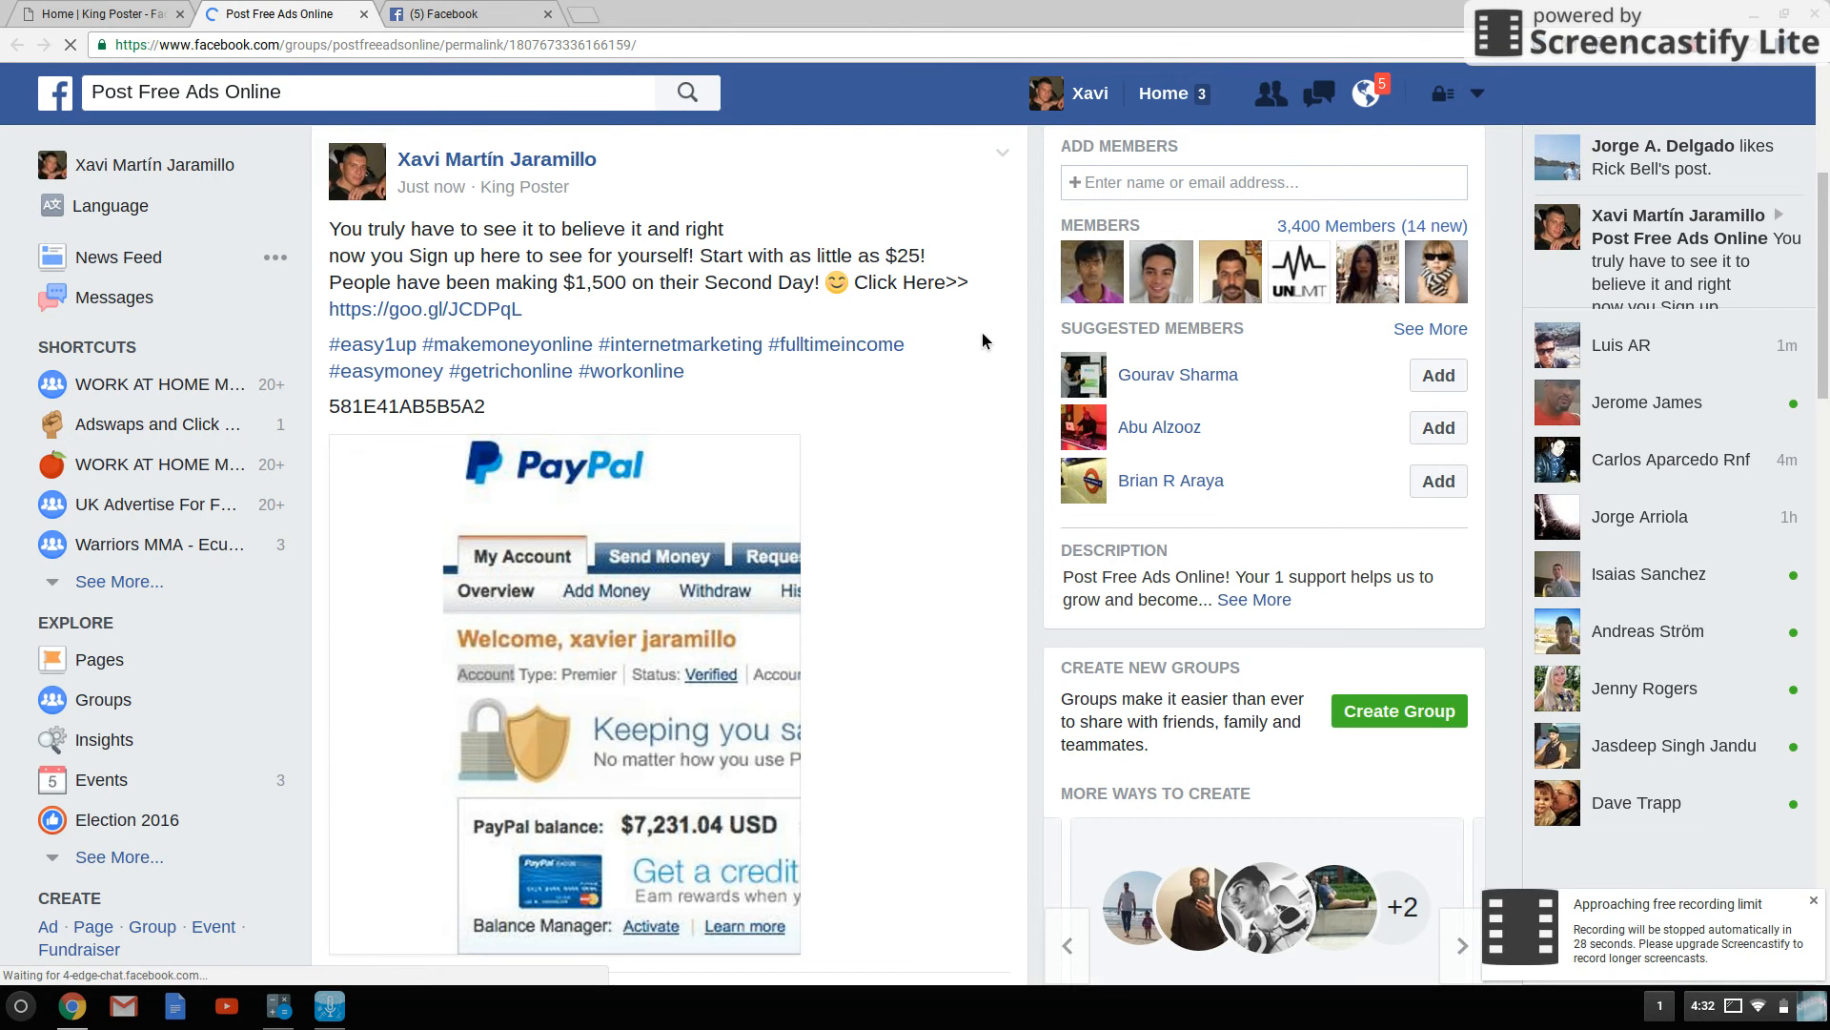
# - Scroll the Post Free Ads Online group page showing the newly published Easy1up post
pyautogui.scroll(-3)
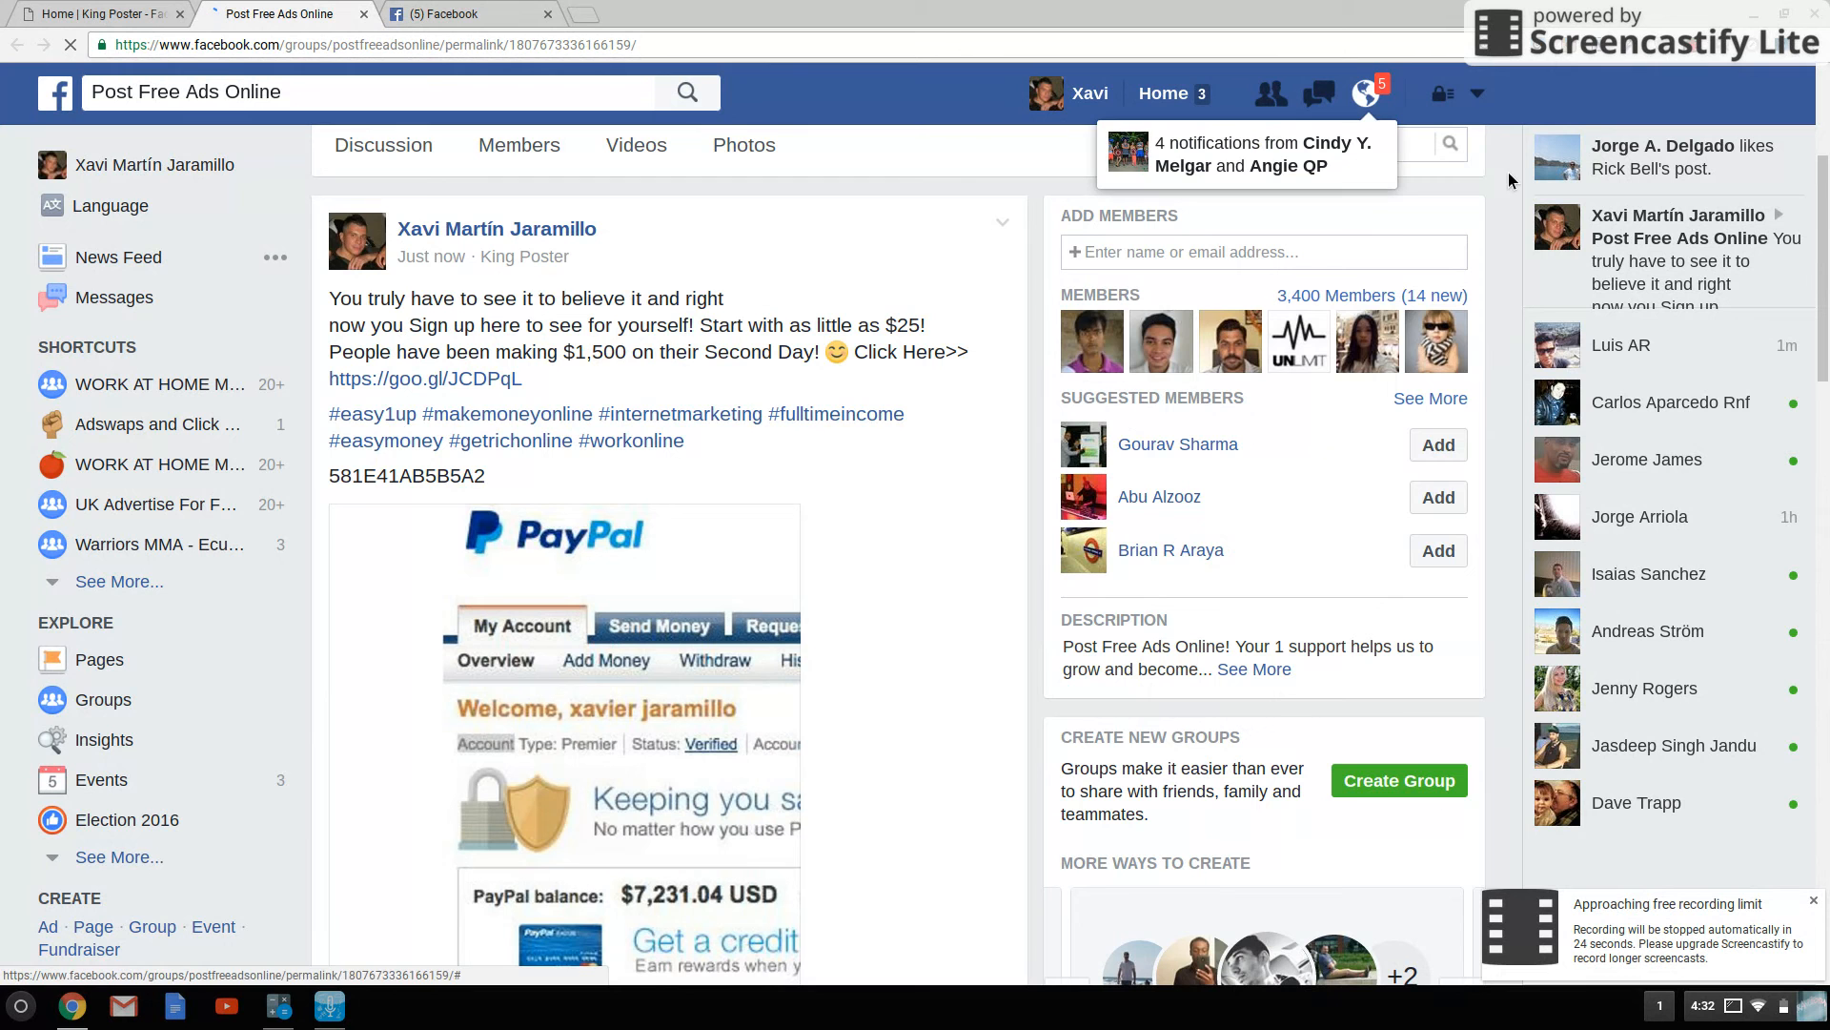
pyautogui.moveTo(1694, 62)
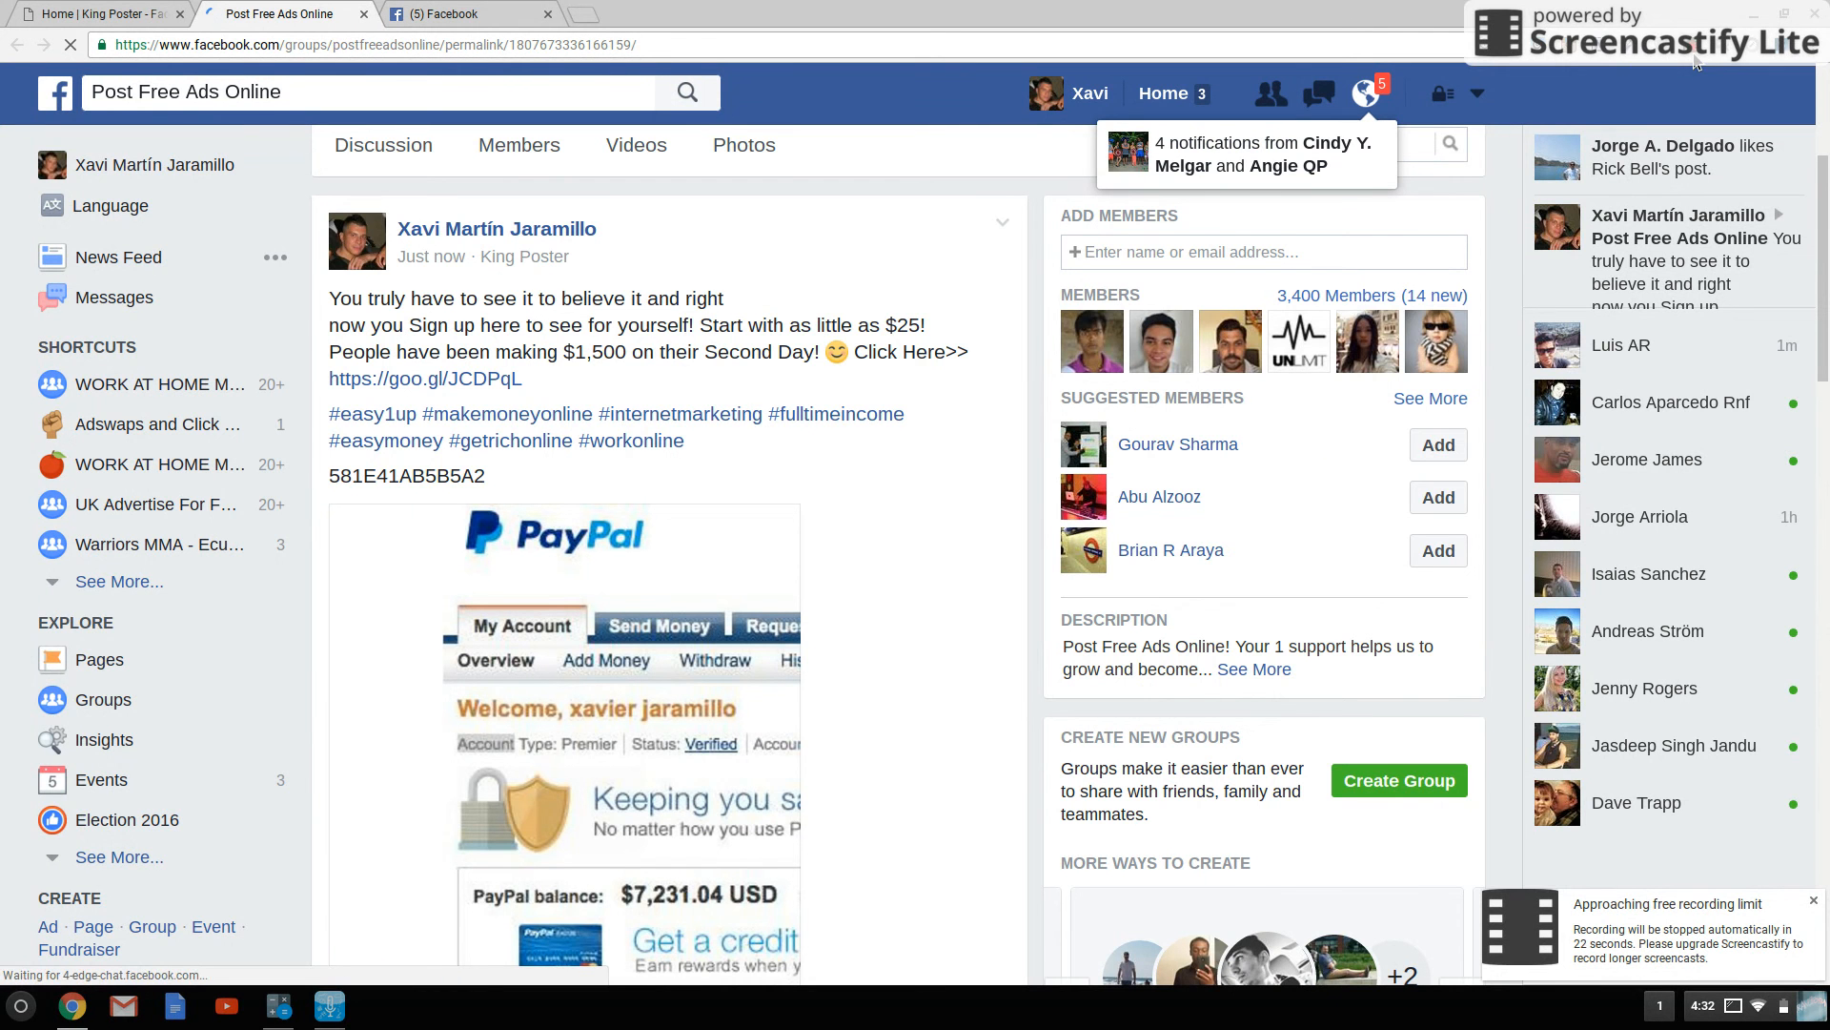